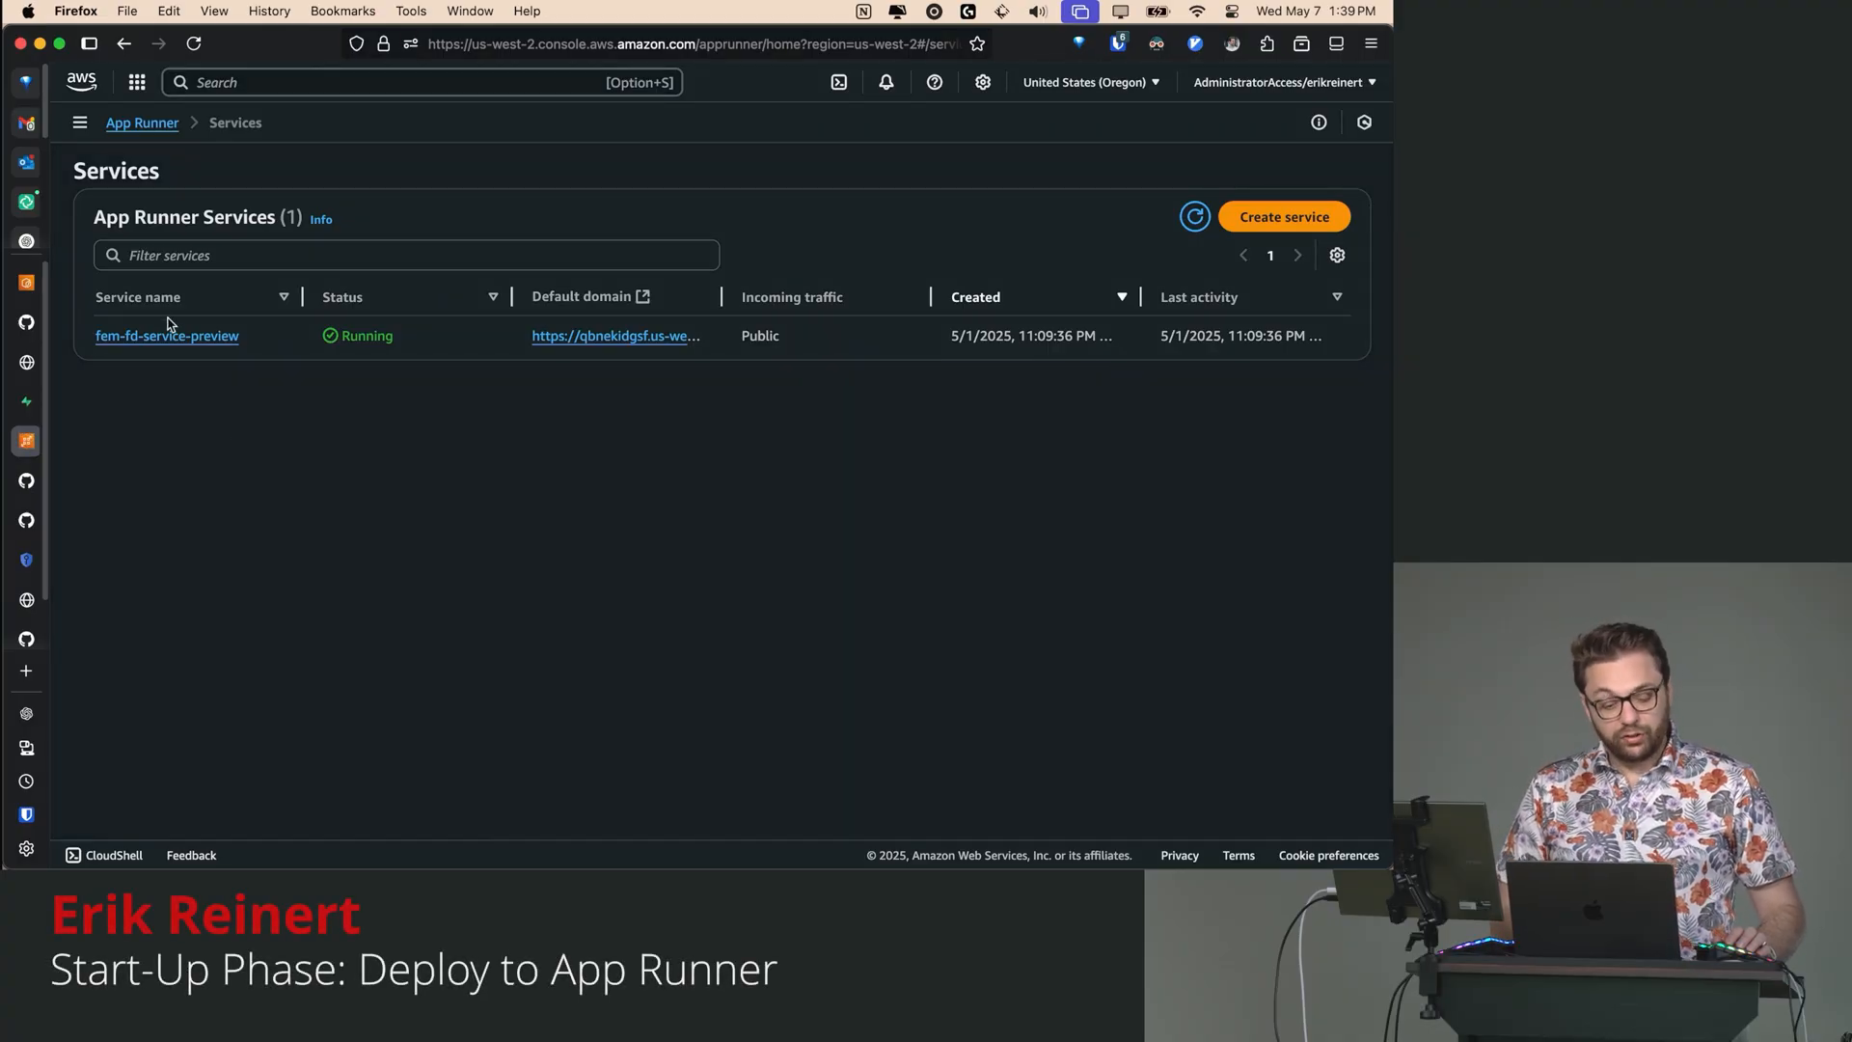
pyautogui.moveTo(142, 348)
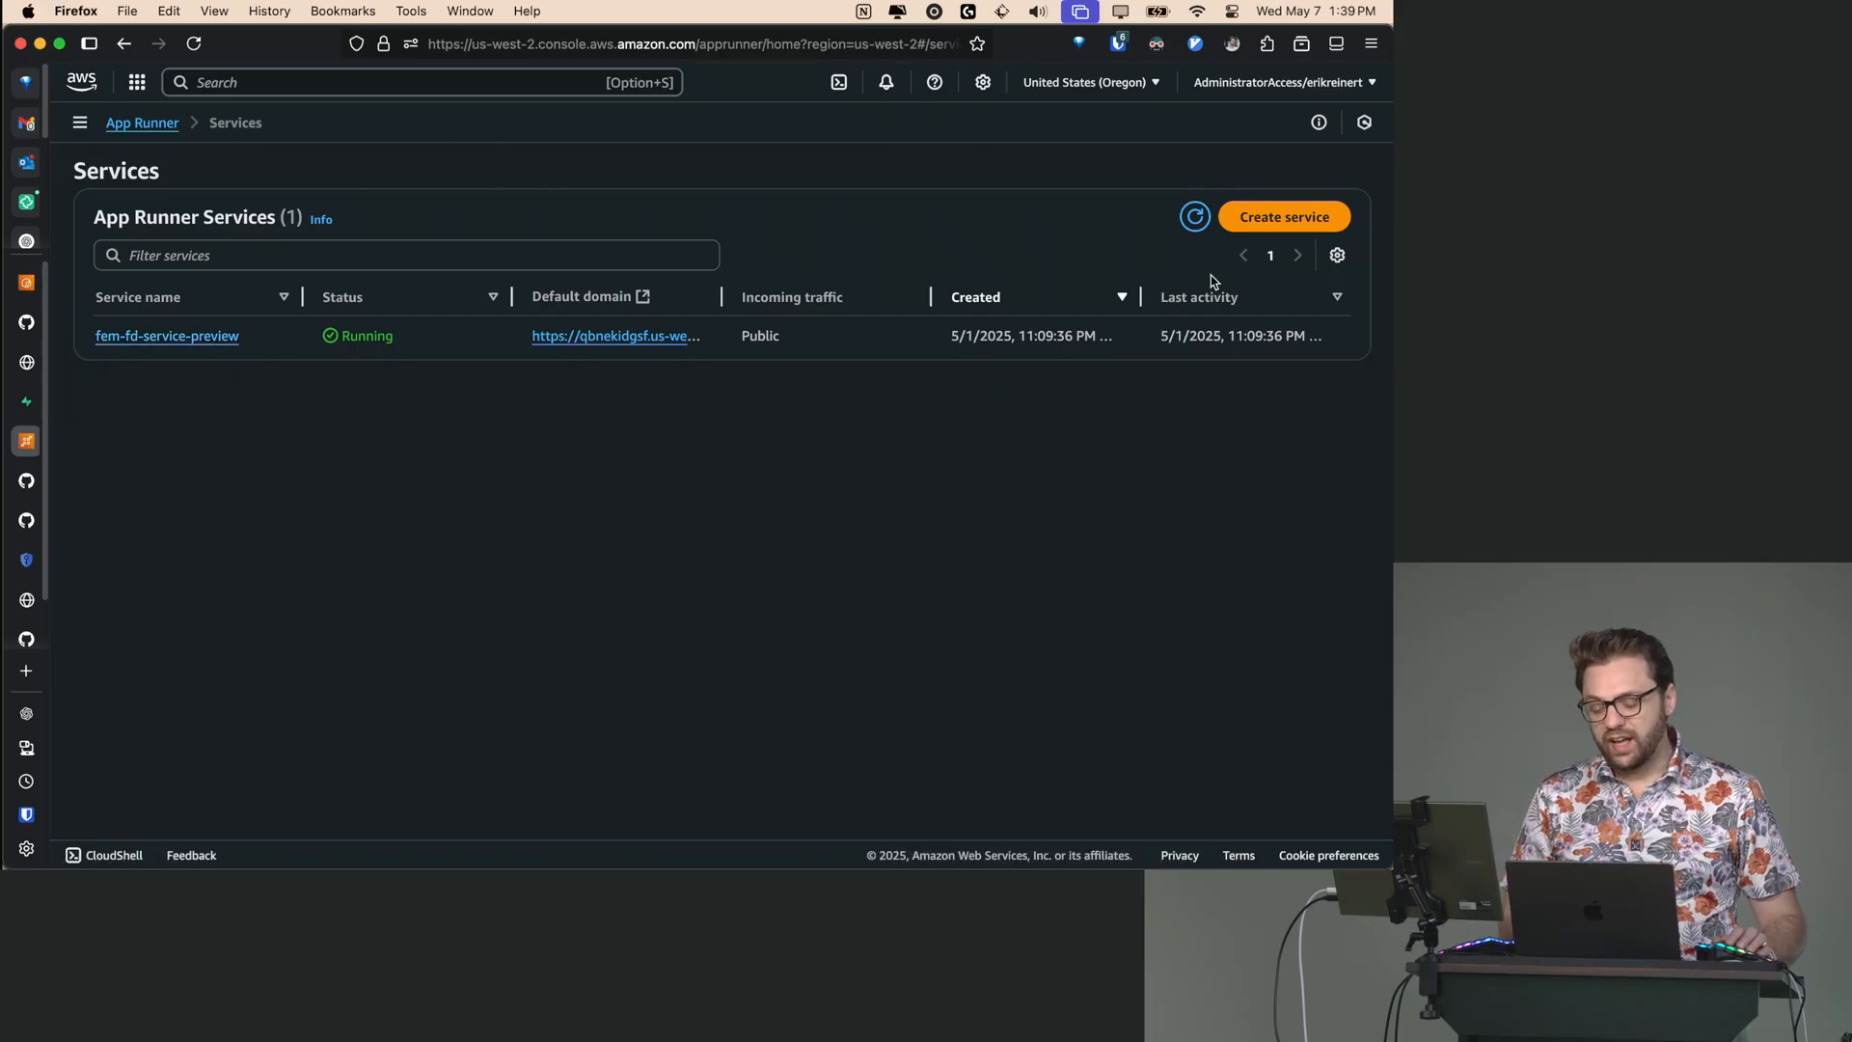
pyautogui.moveTo(1287, 217)
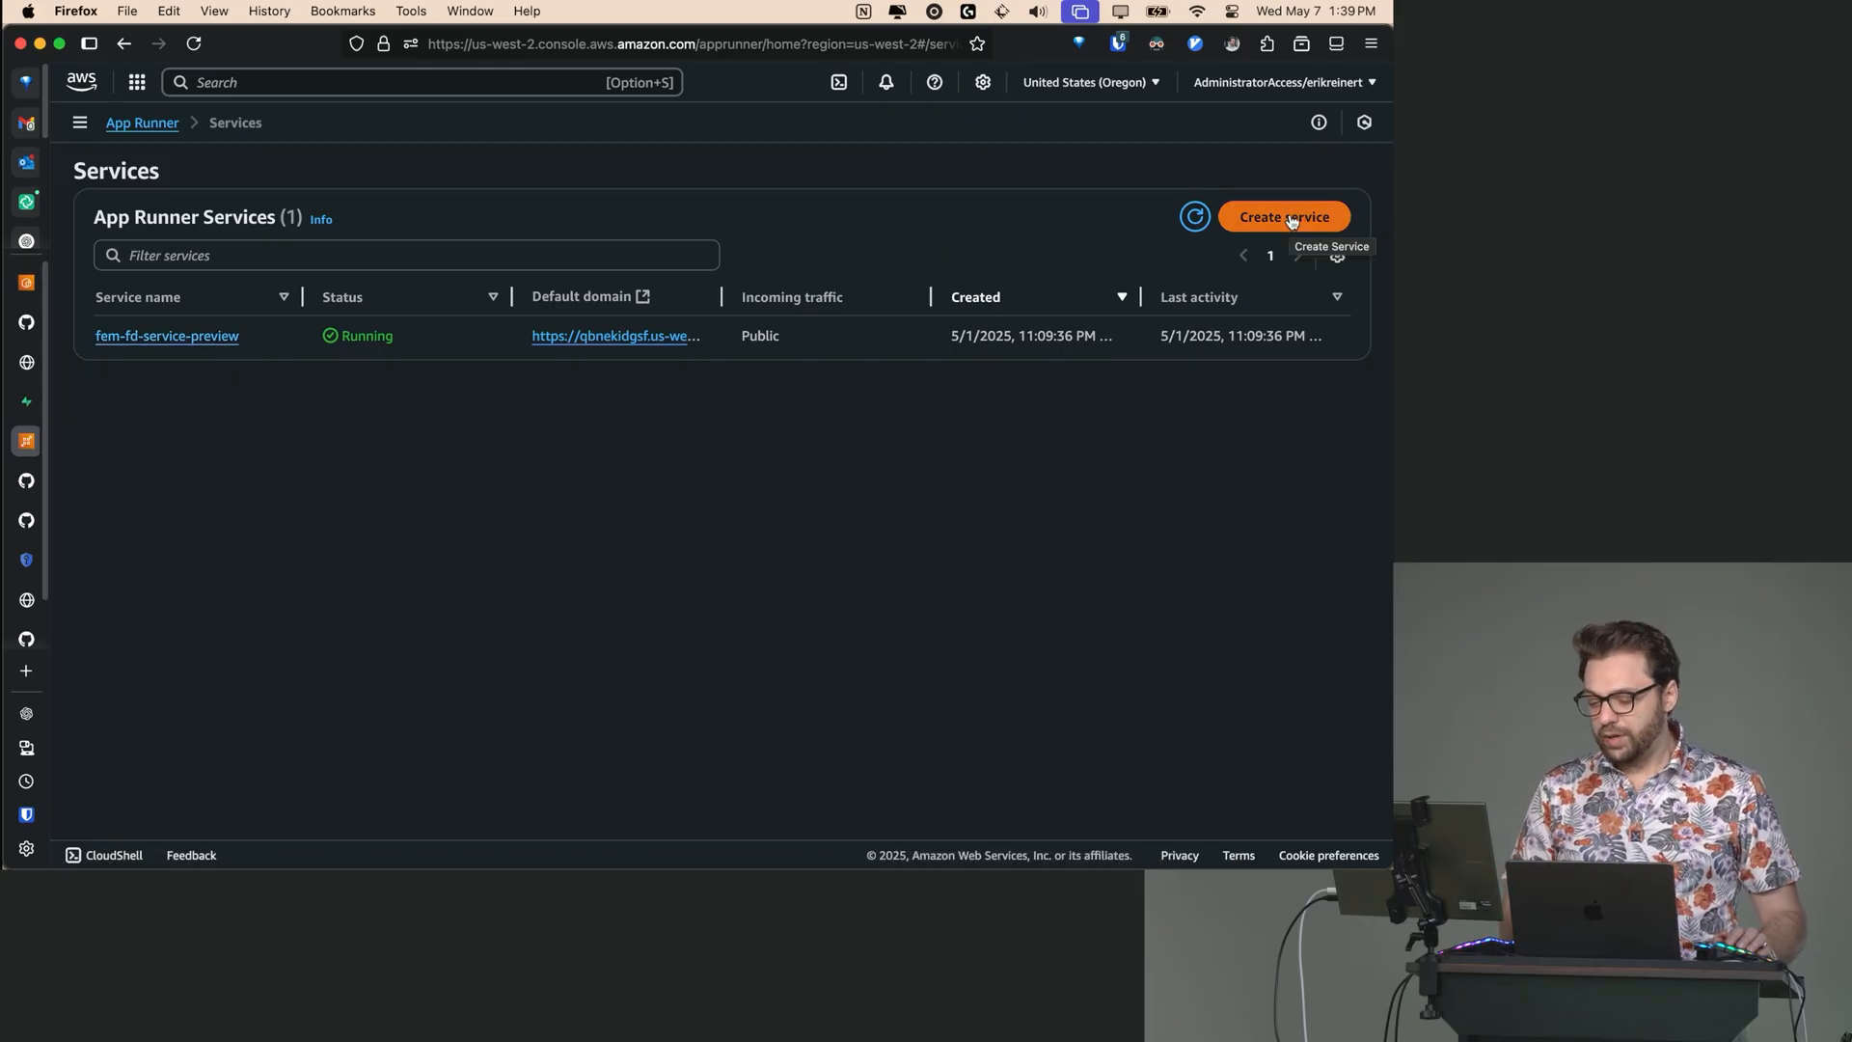
# - Begin a new App Runner service and scroll through its source and deployment settings
pyautogui.click(1284, 216)
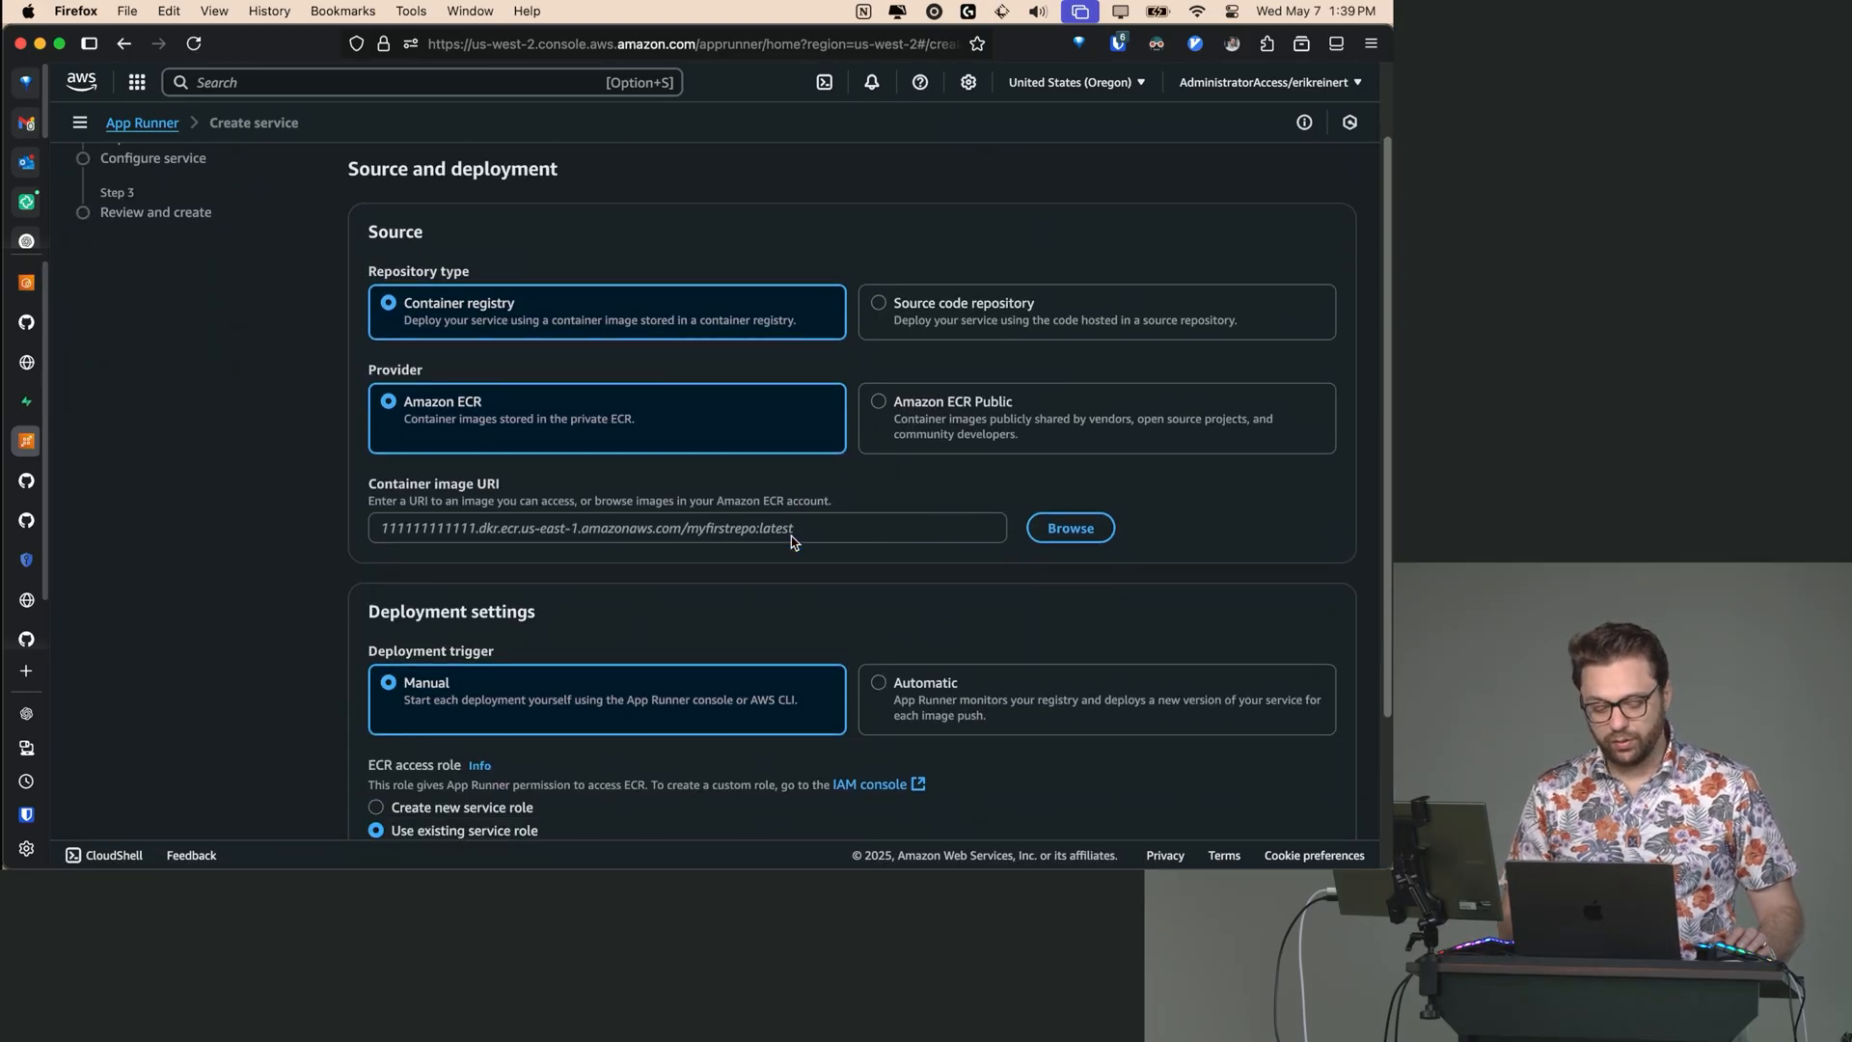
pyautogui.scroll(-3)
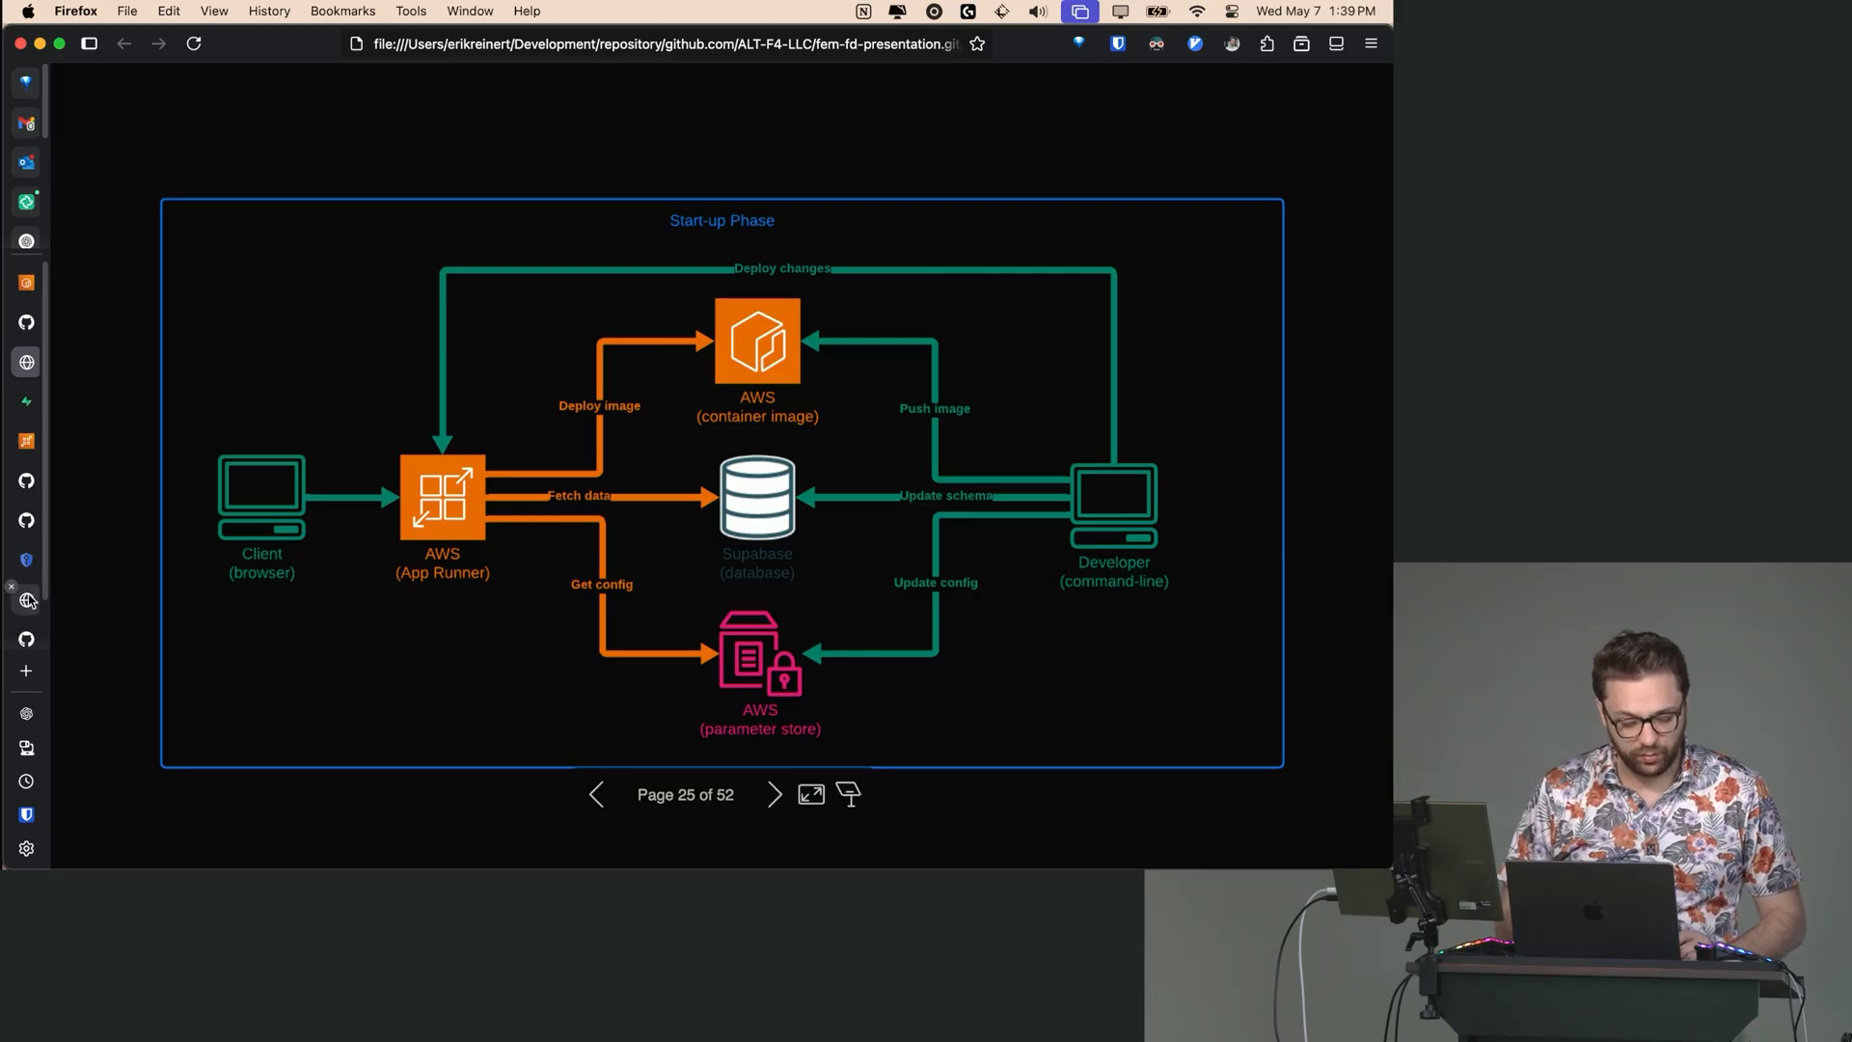
pyautogui.moveTo(26, 283)
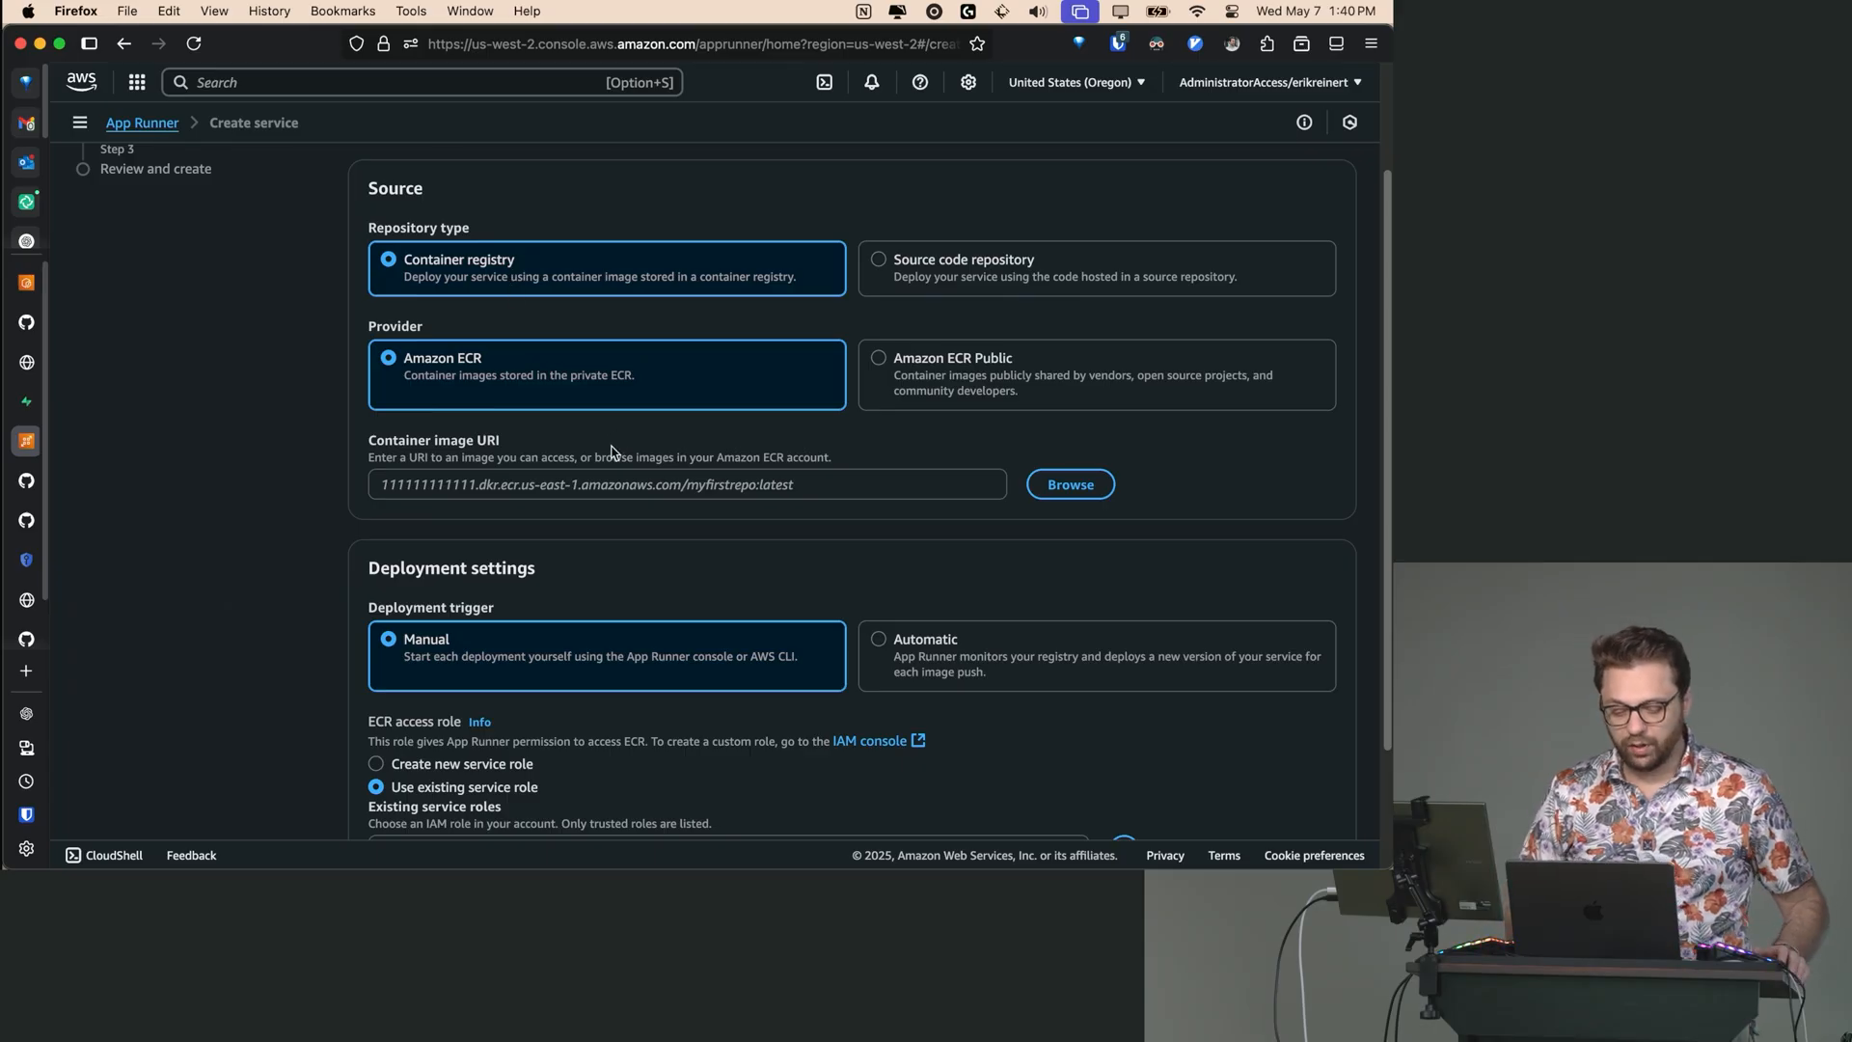
pyautogui.moveTo(488, 284)
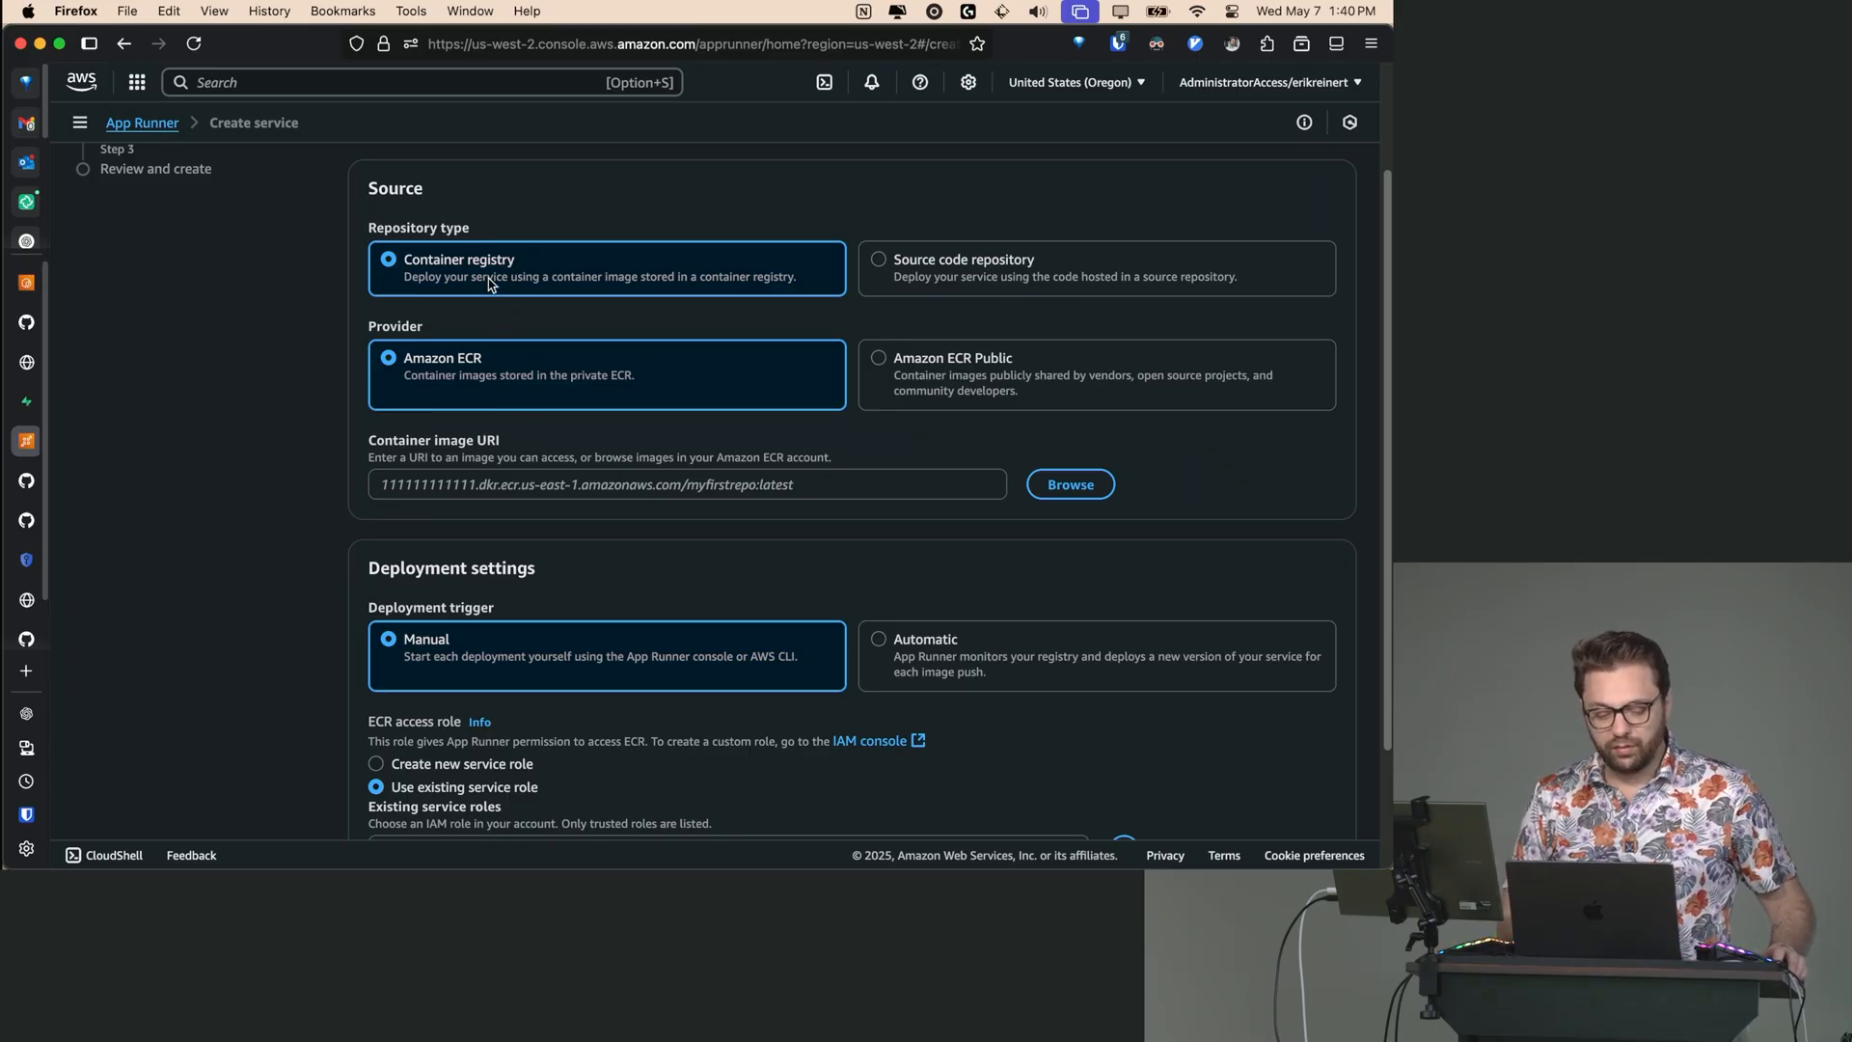
pyautogui.moveTo(463, 393)
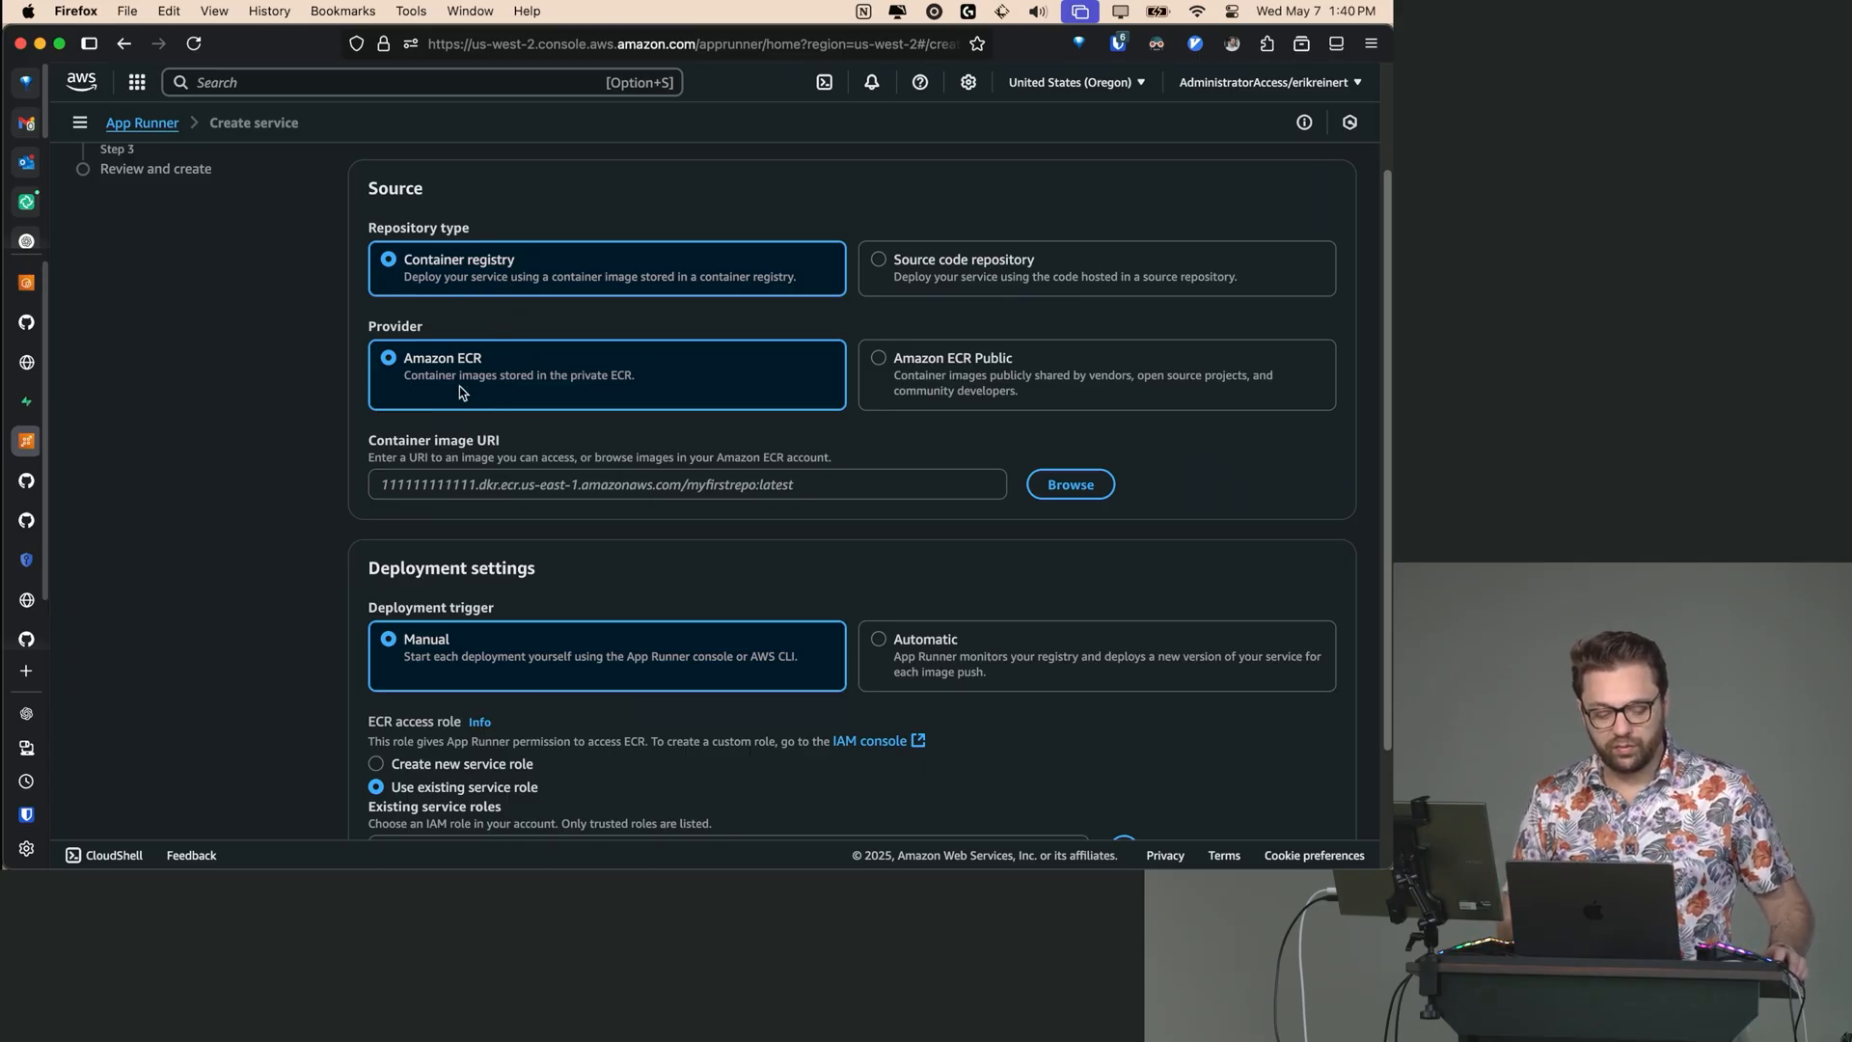
# - Choose the private ECR image fem-fd-service with the latest tag
pyautogui.click(685, 484)
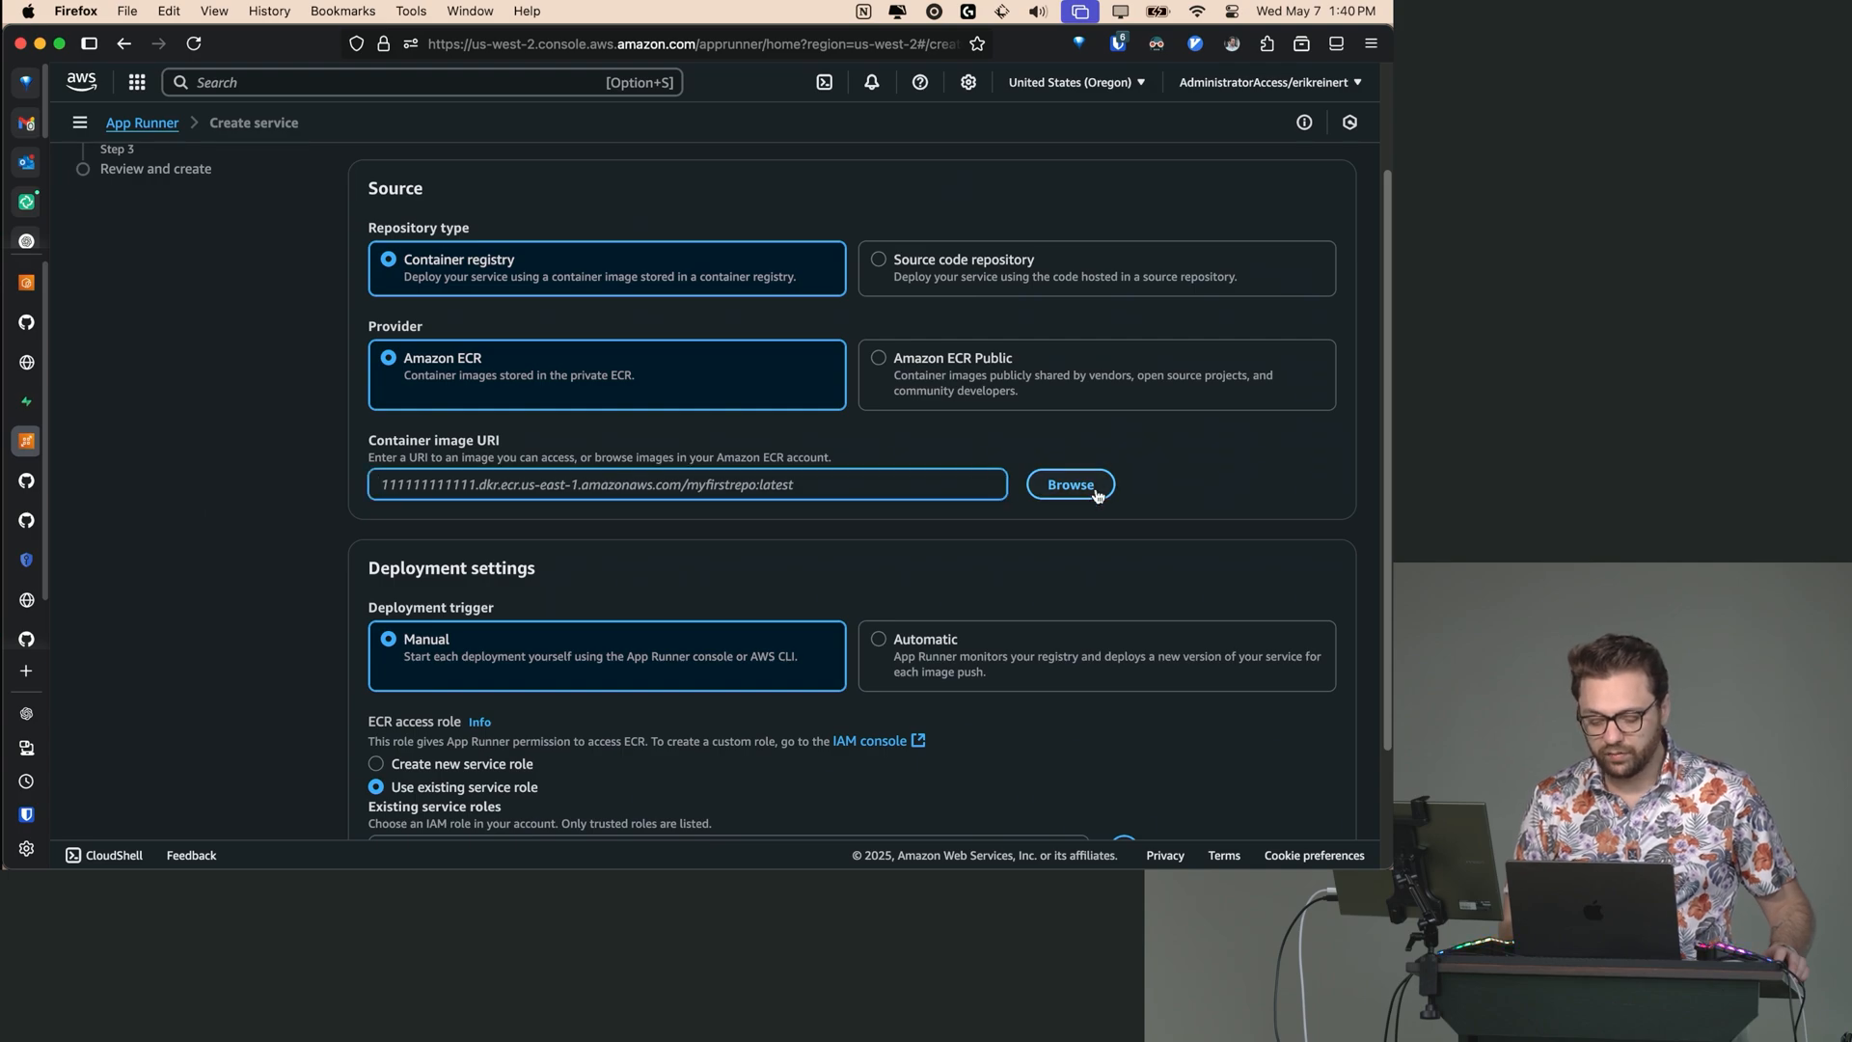
pyautogui.click(1070, 485)
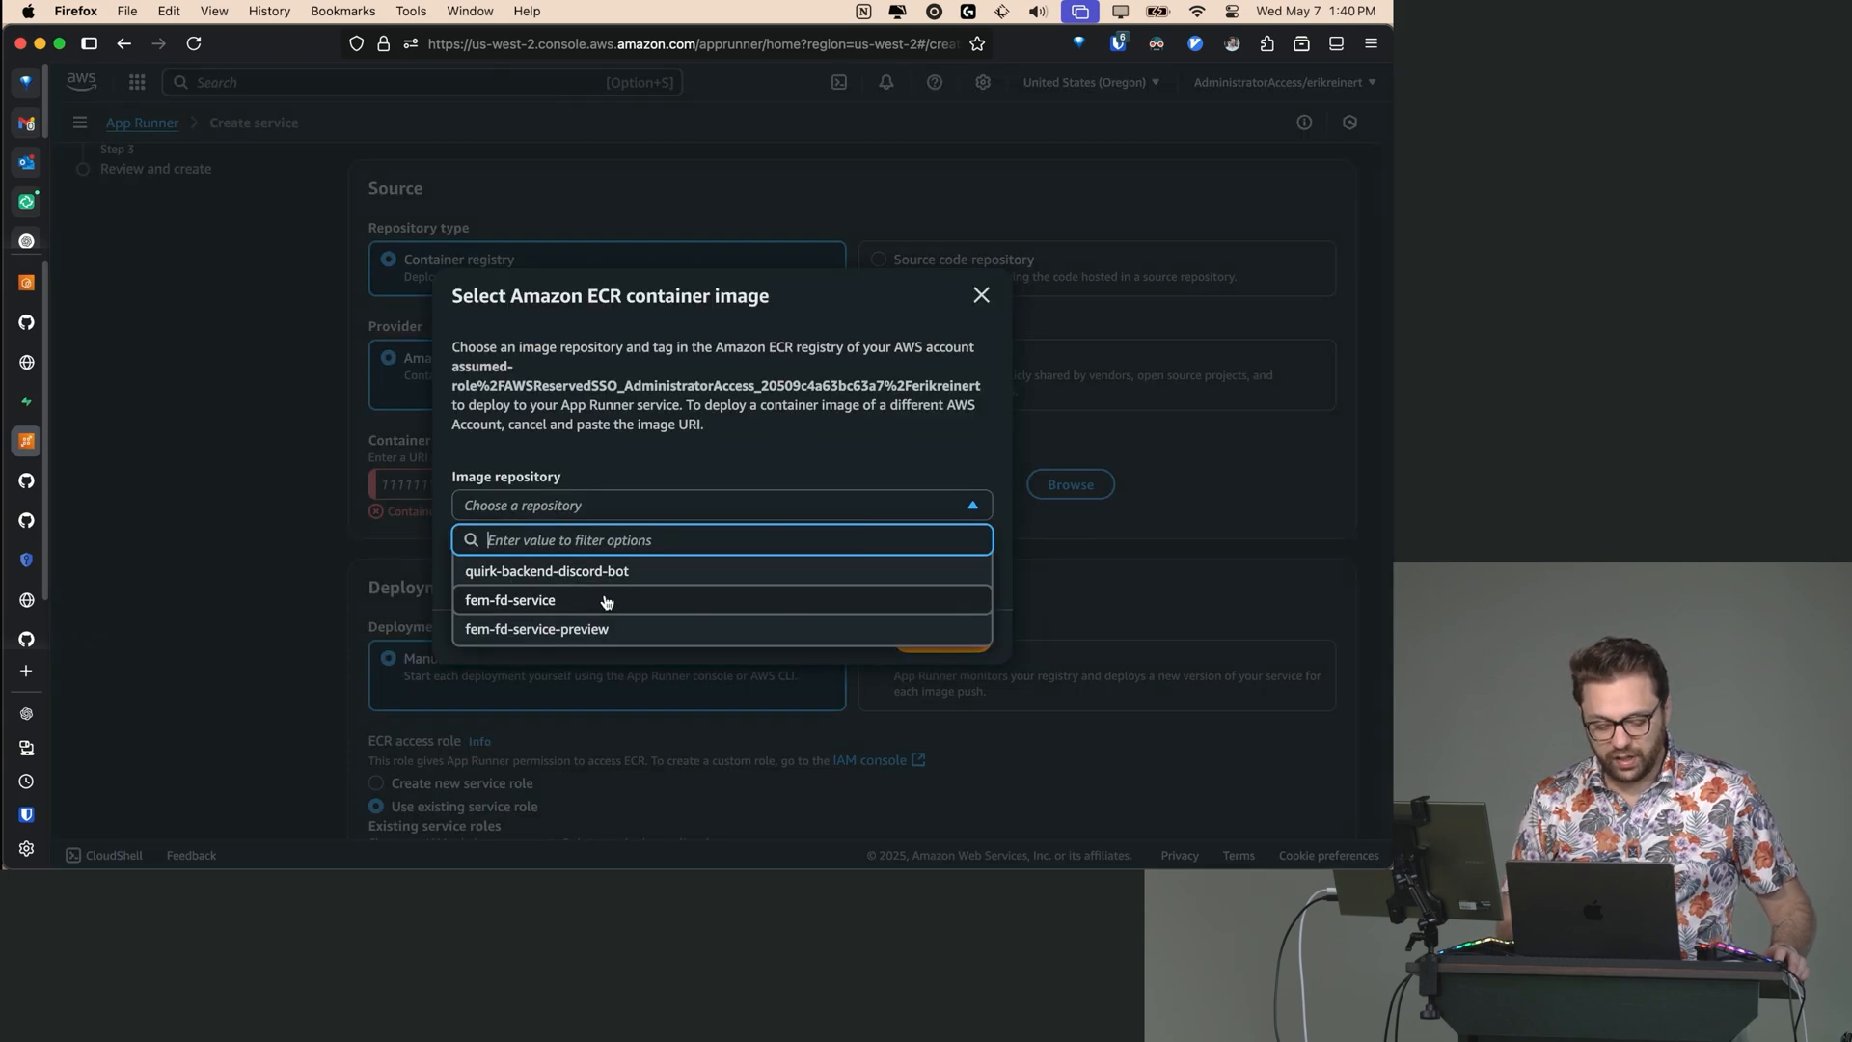
pyautogui.click(509, 600)
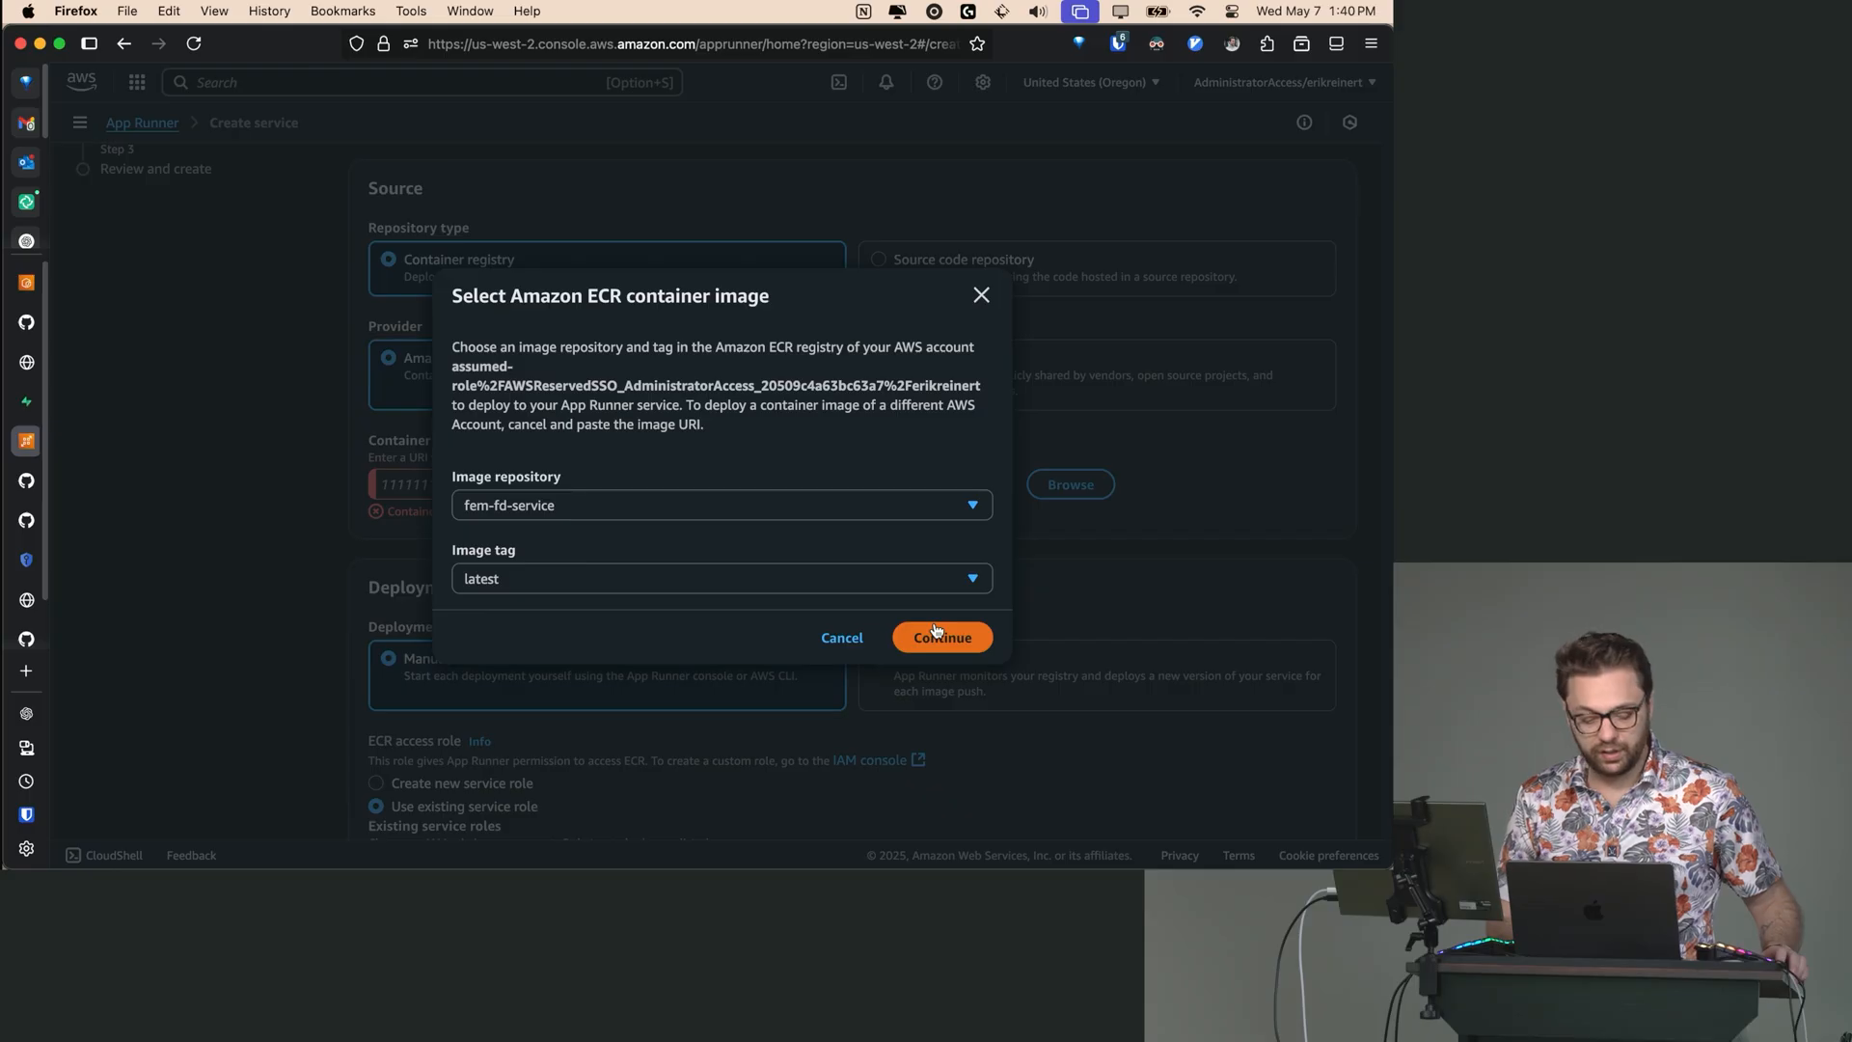
pyautogui.click(942, 637)
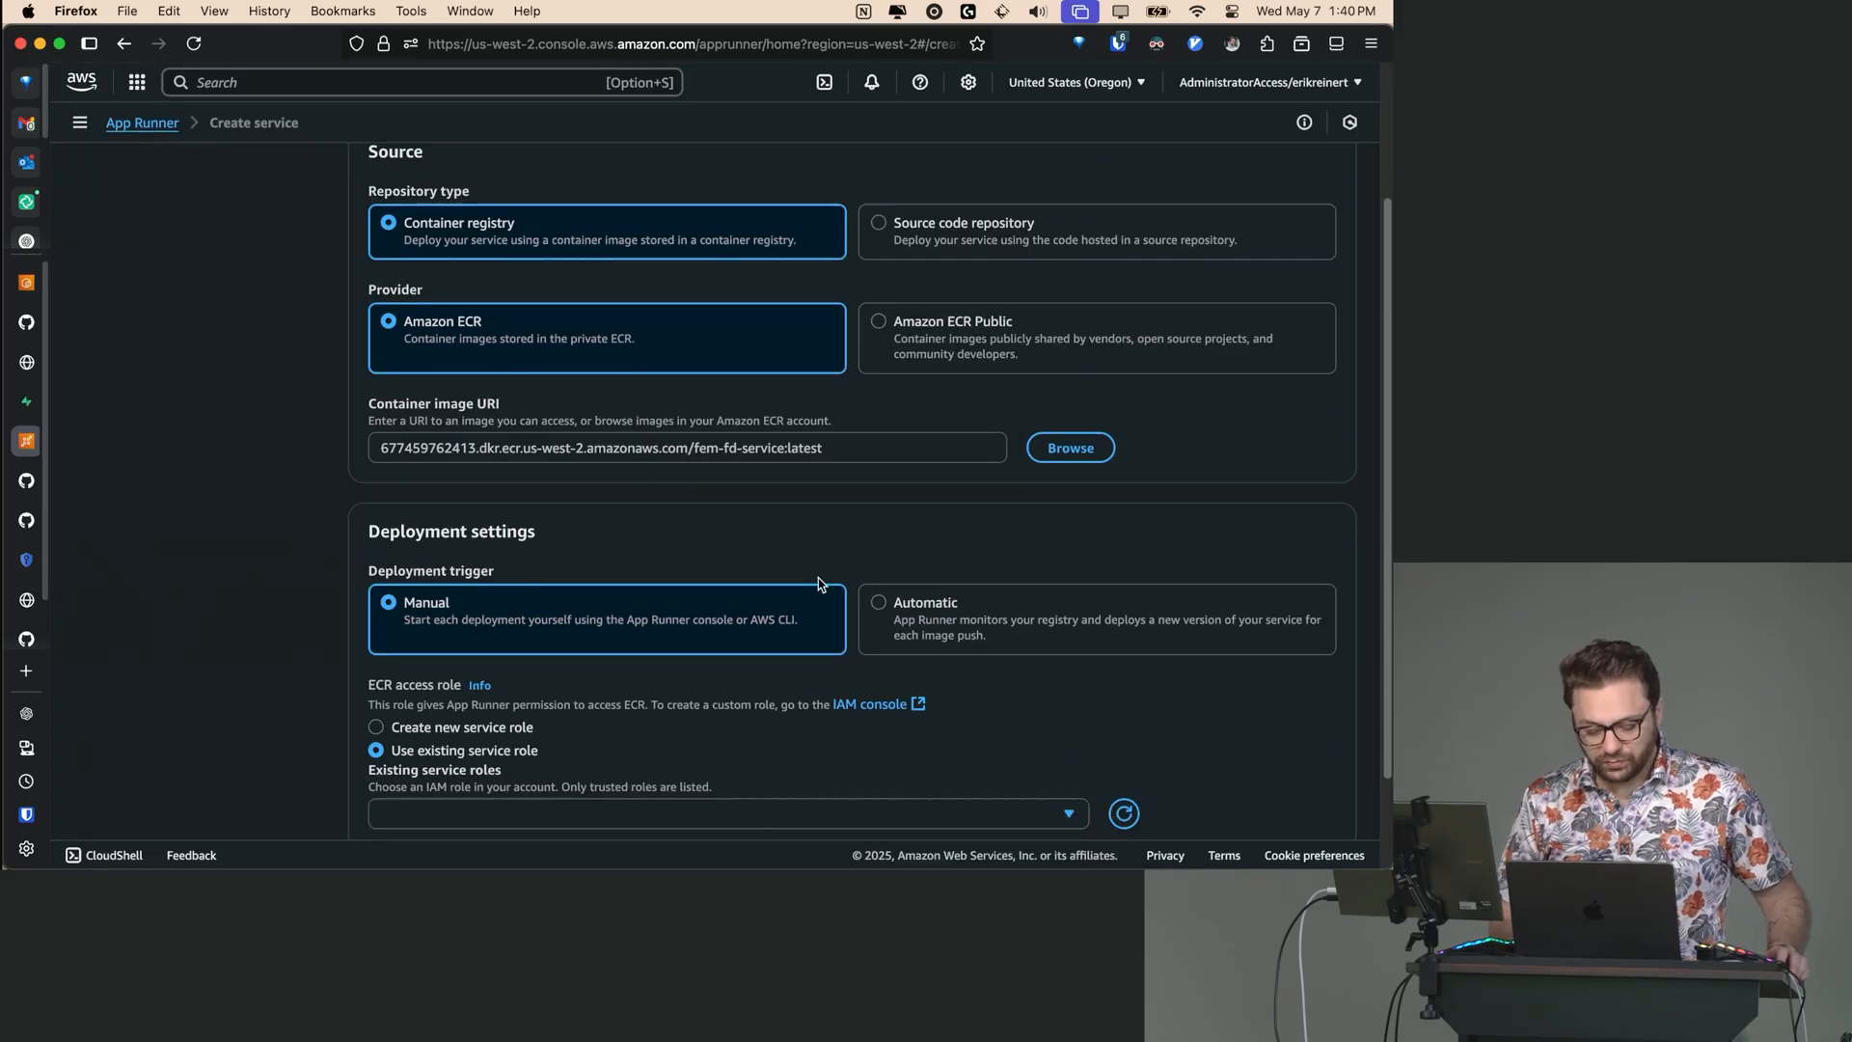
# - Set the deployment trigger to Automatic so each image push redeploys
pyautogui.scroll(-3)
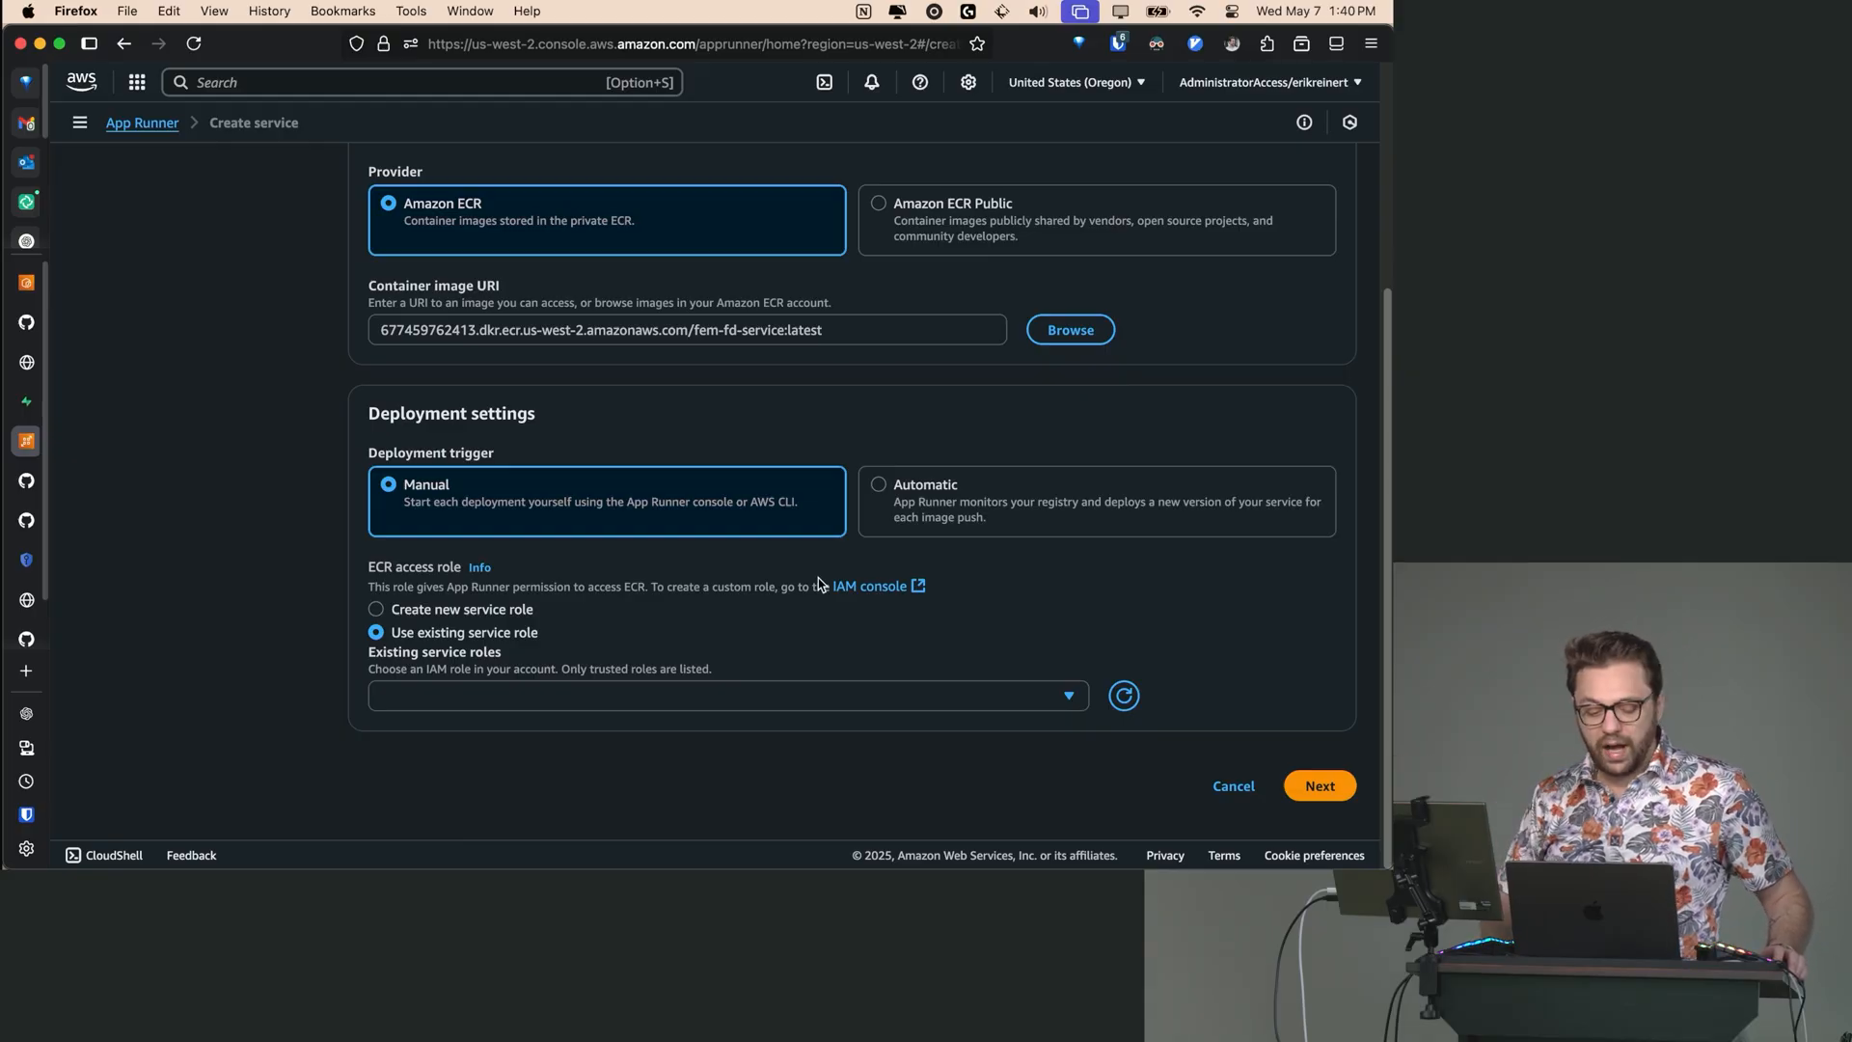
pyautogui.moveTo(535, 498)
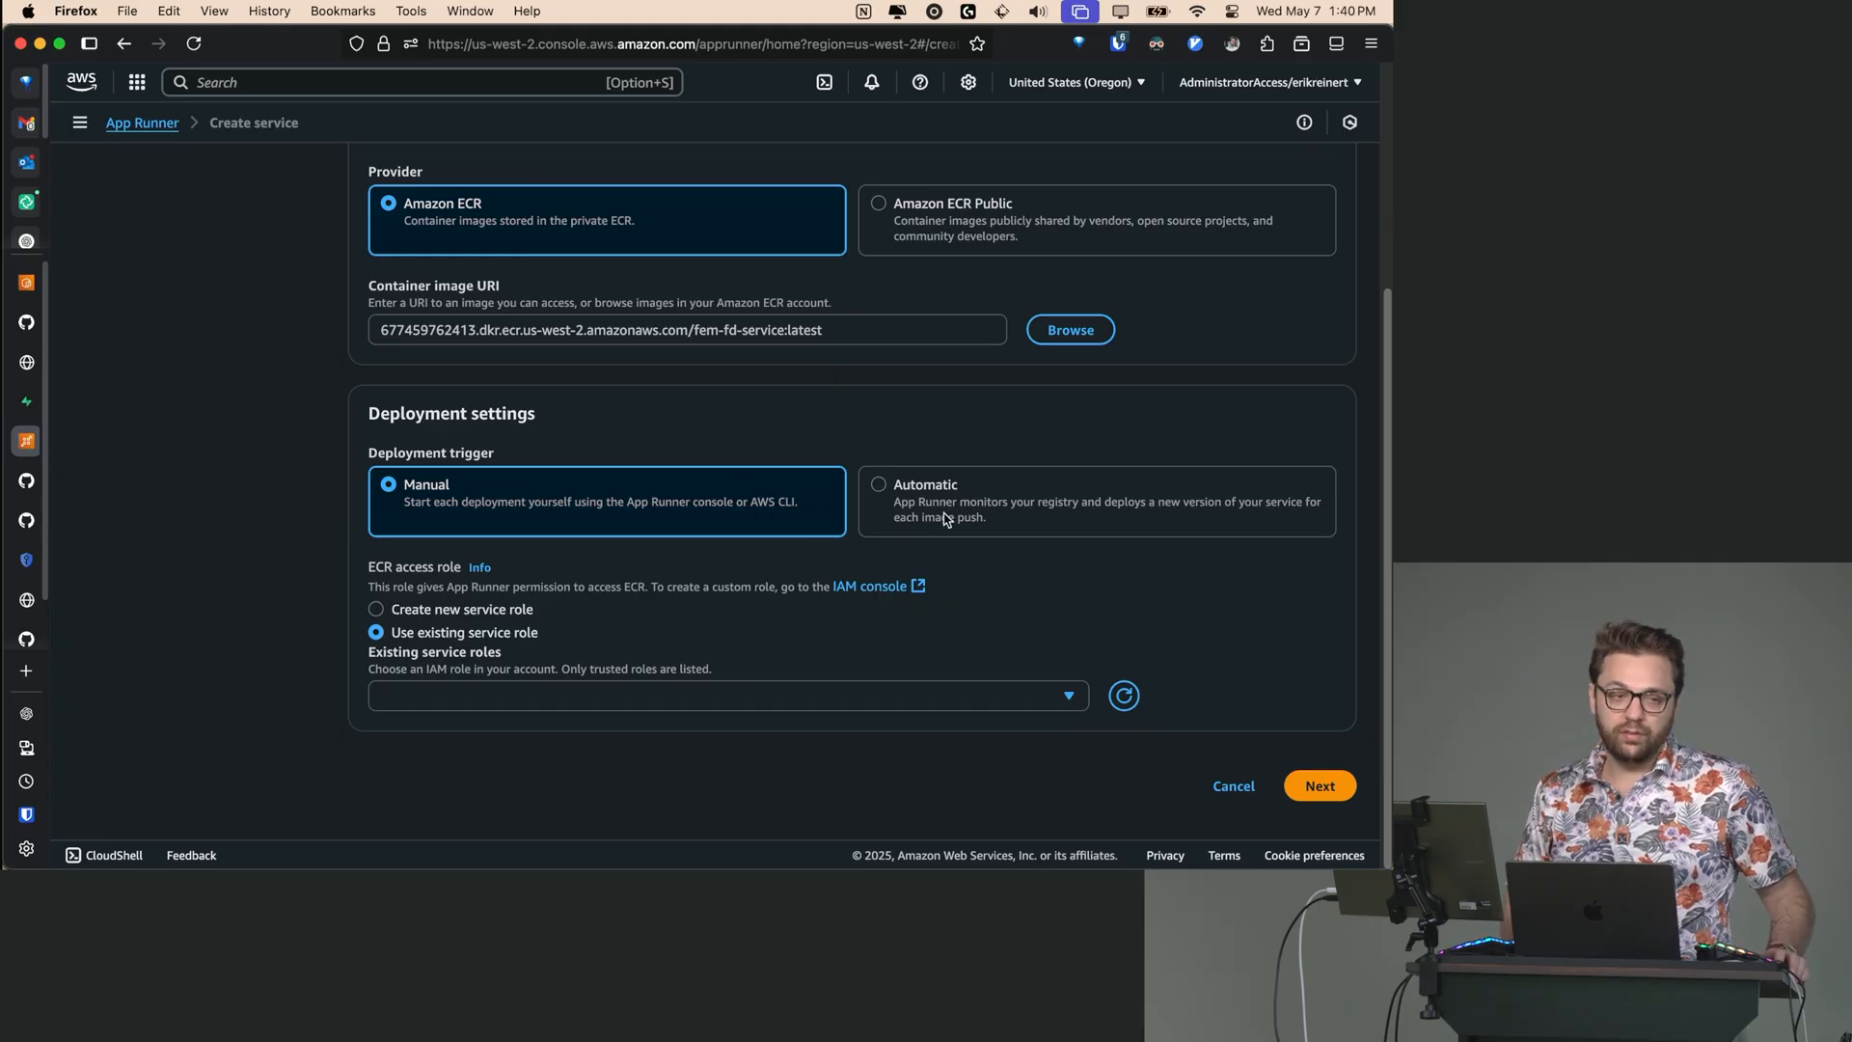
pyautogui.click(878, 484)
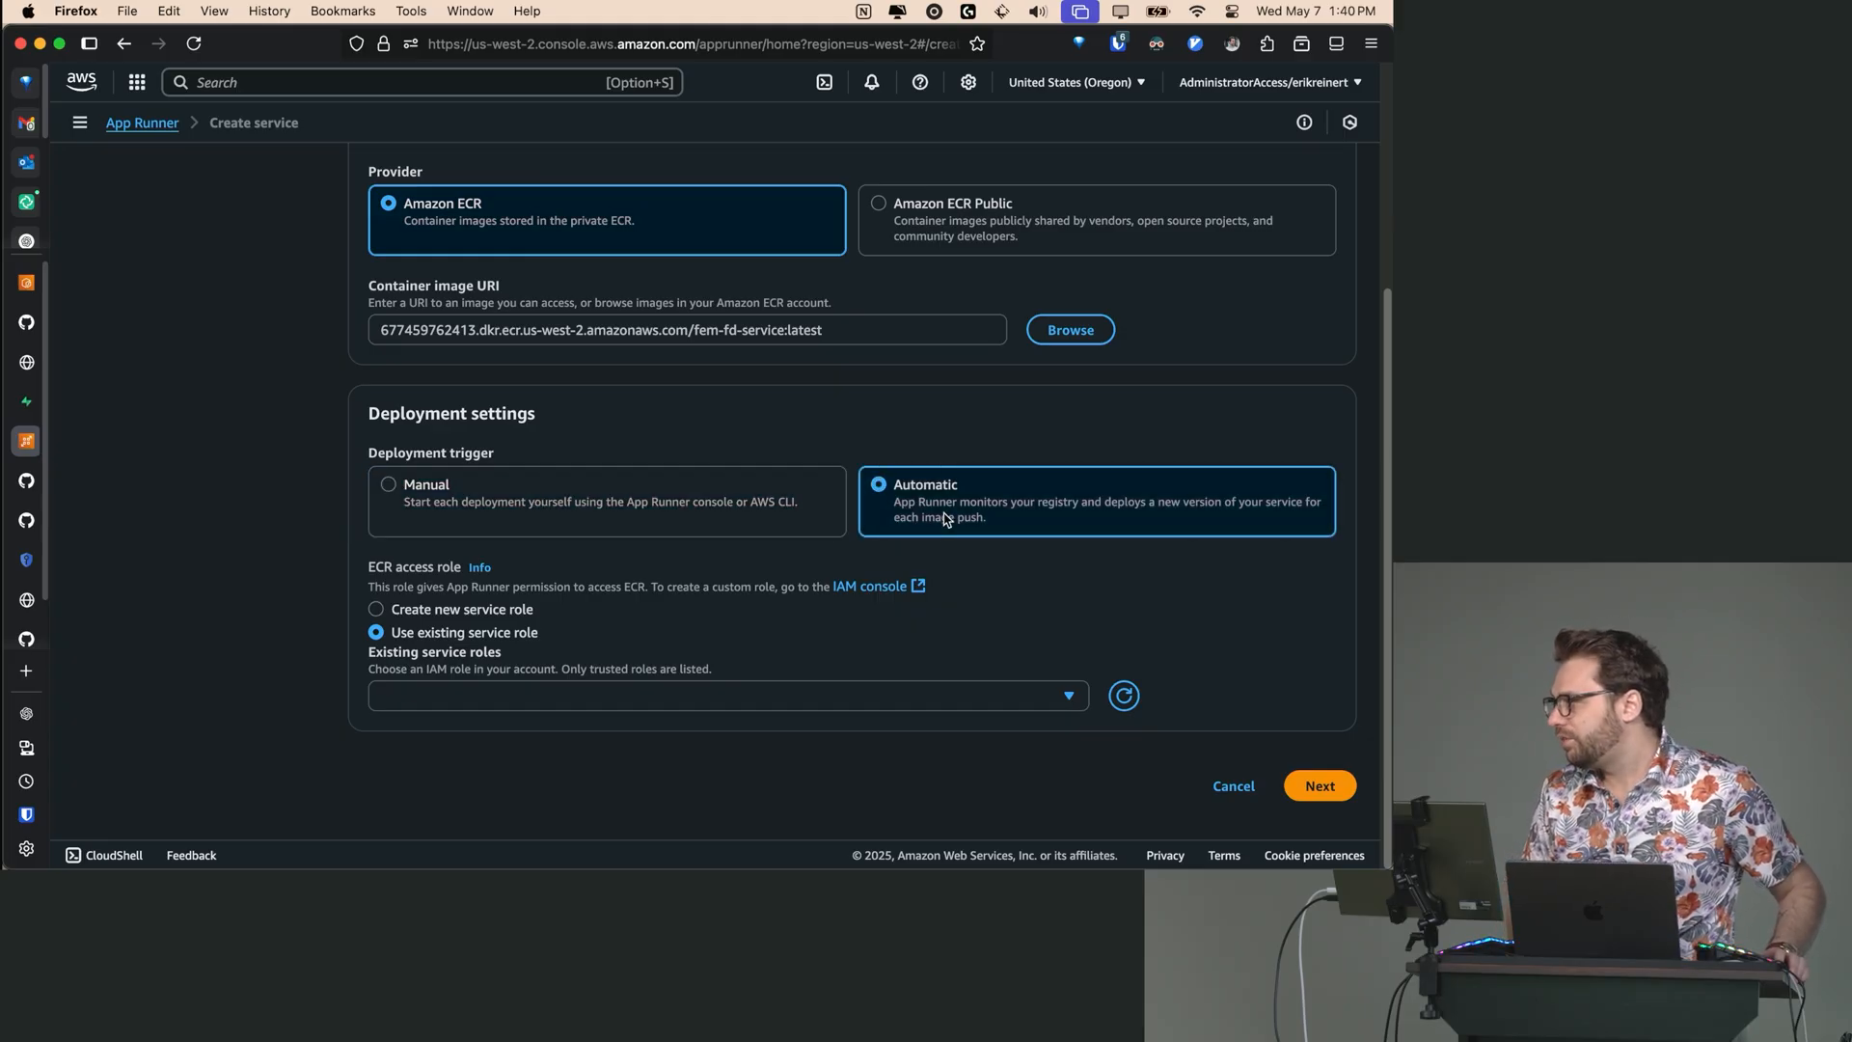
pyautogui.moveTo(977, 581)
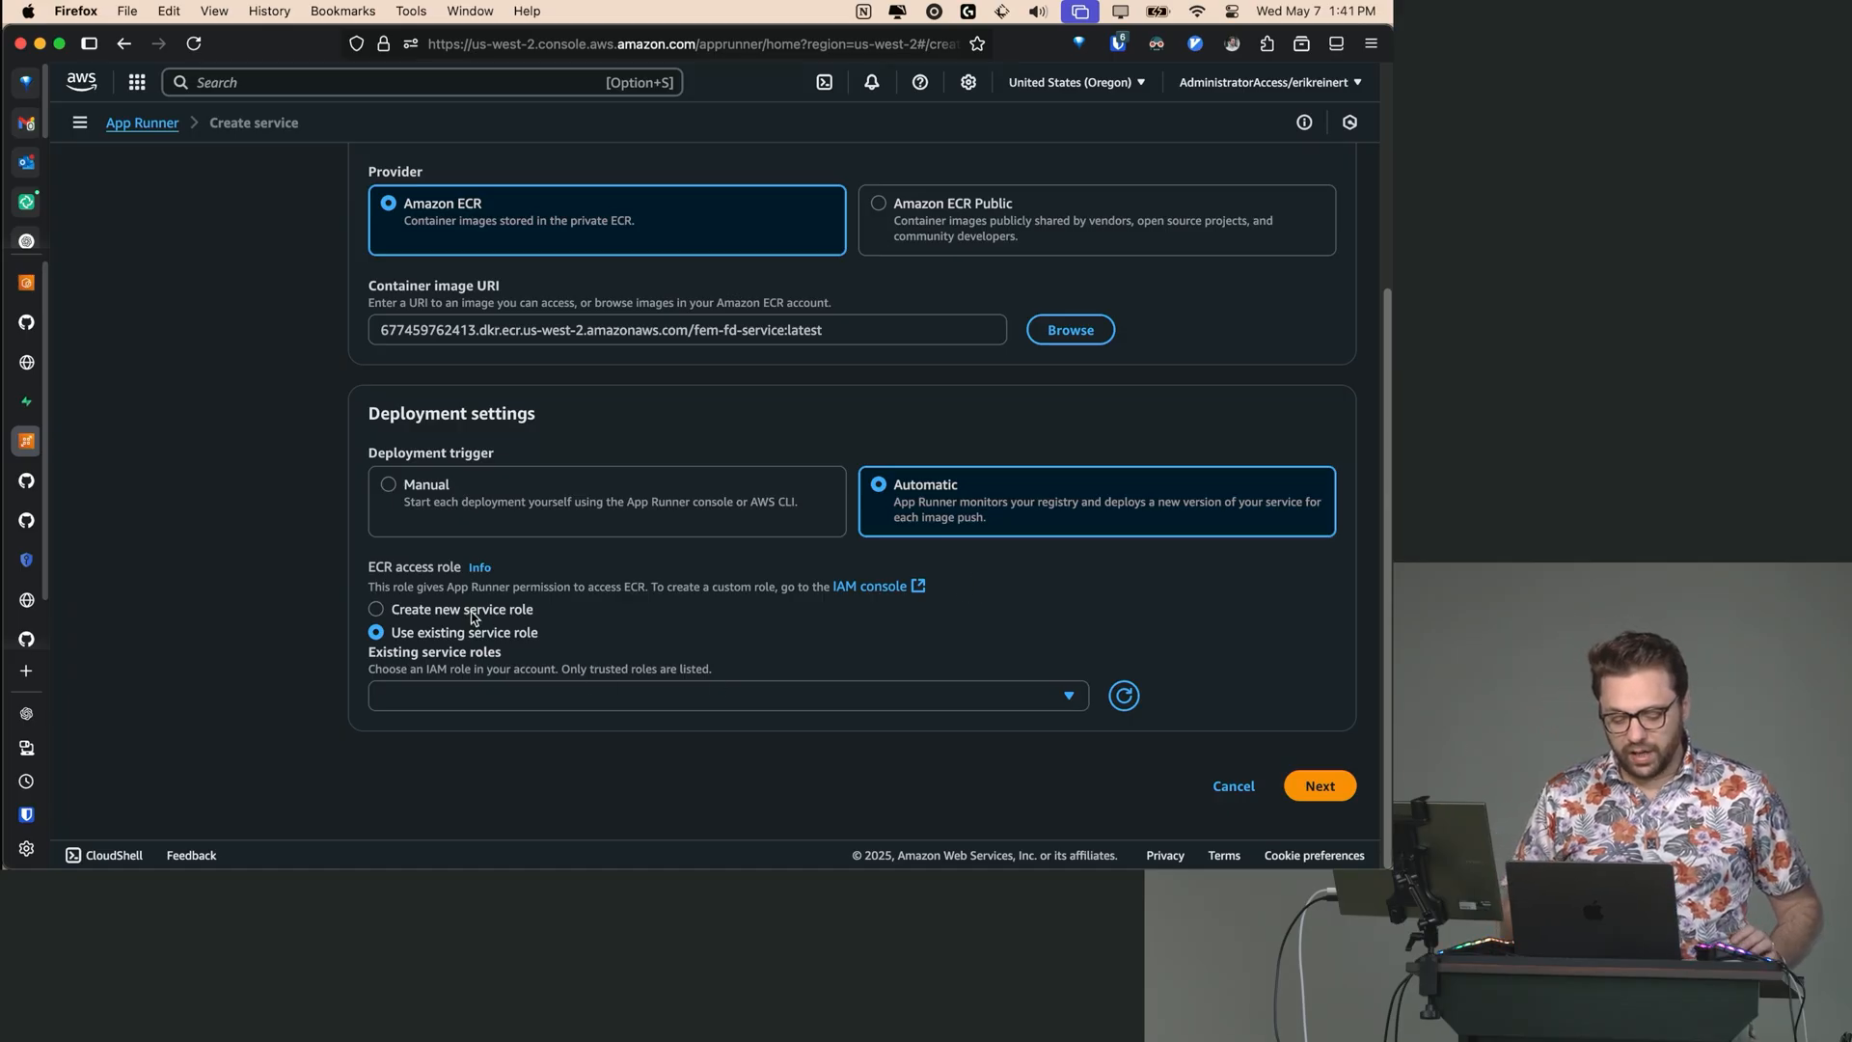
# - Use the existing service role AppRunnerECRAccessRole for ECR access
pyautogui.click(376, 609)
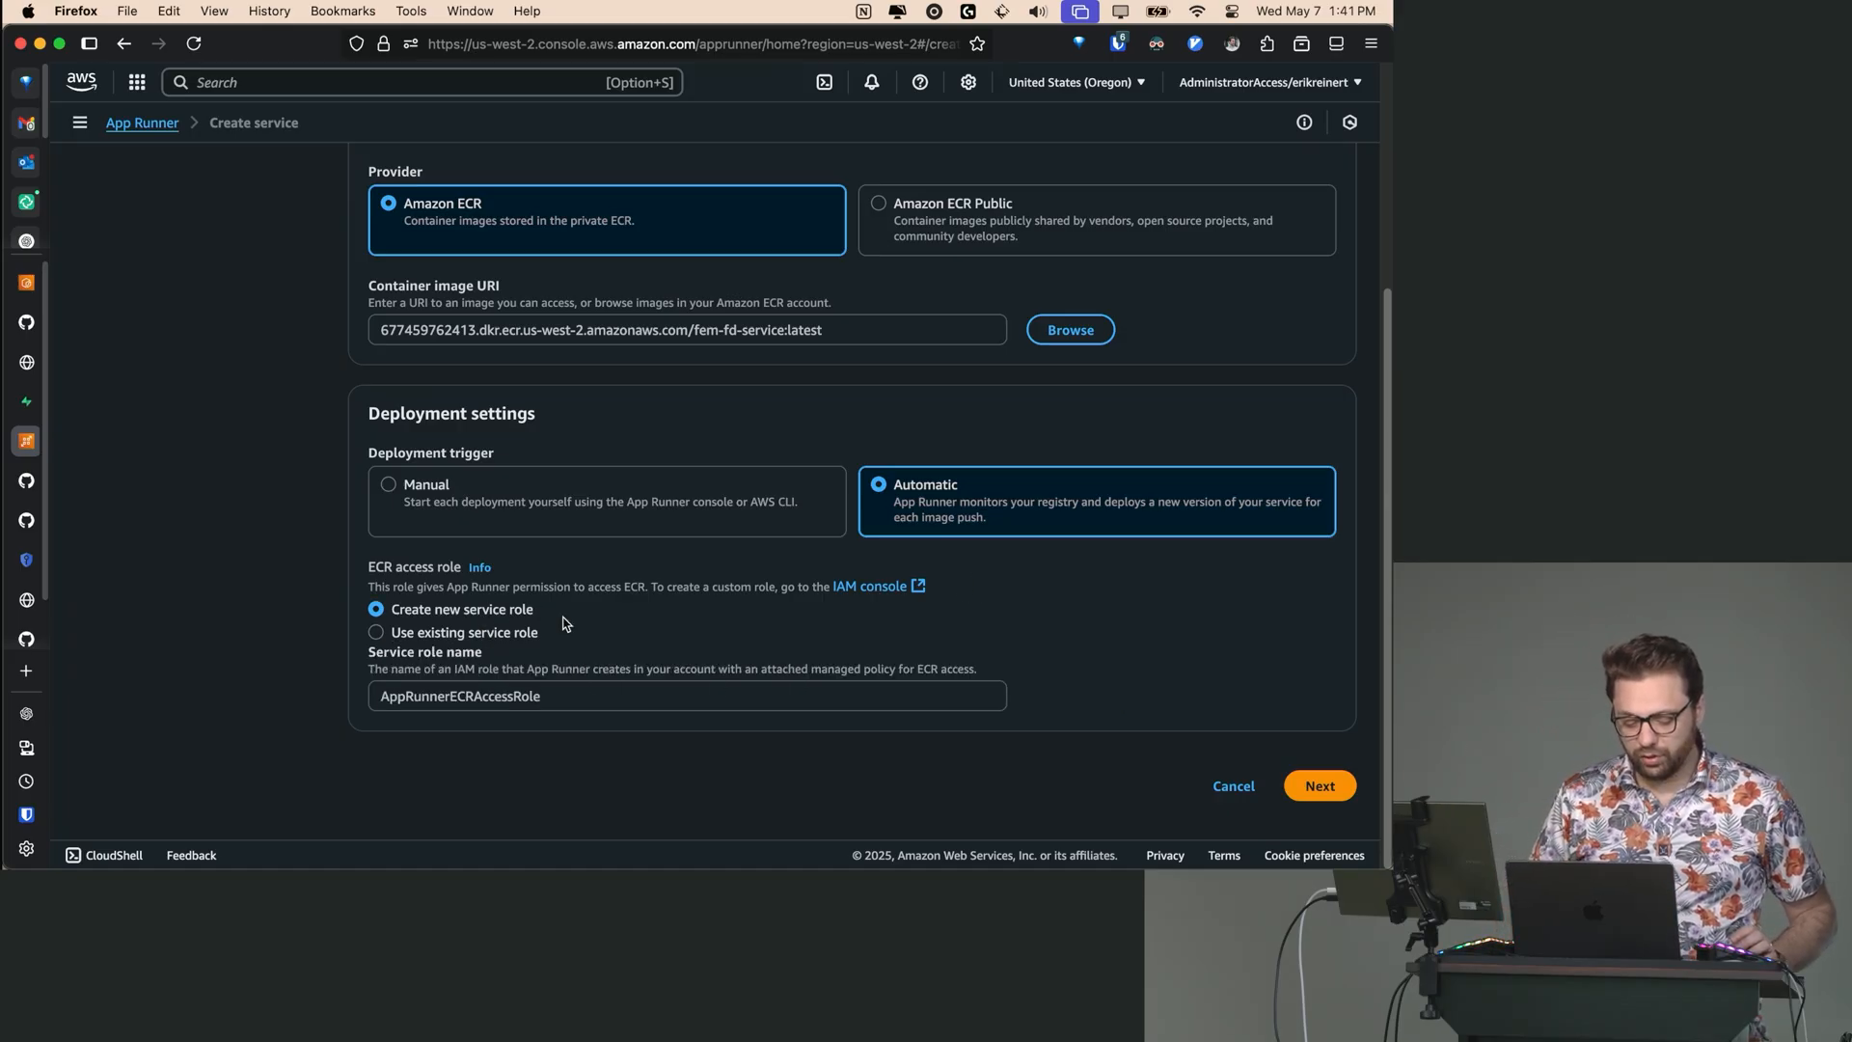
pyautogui.moveTo(499, 638)
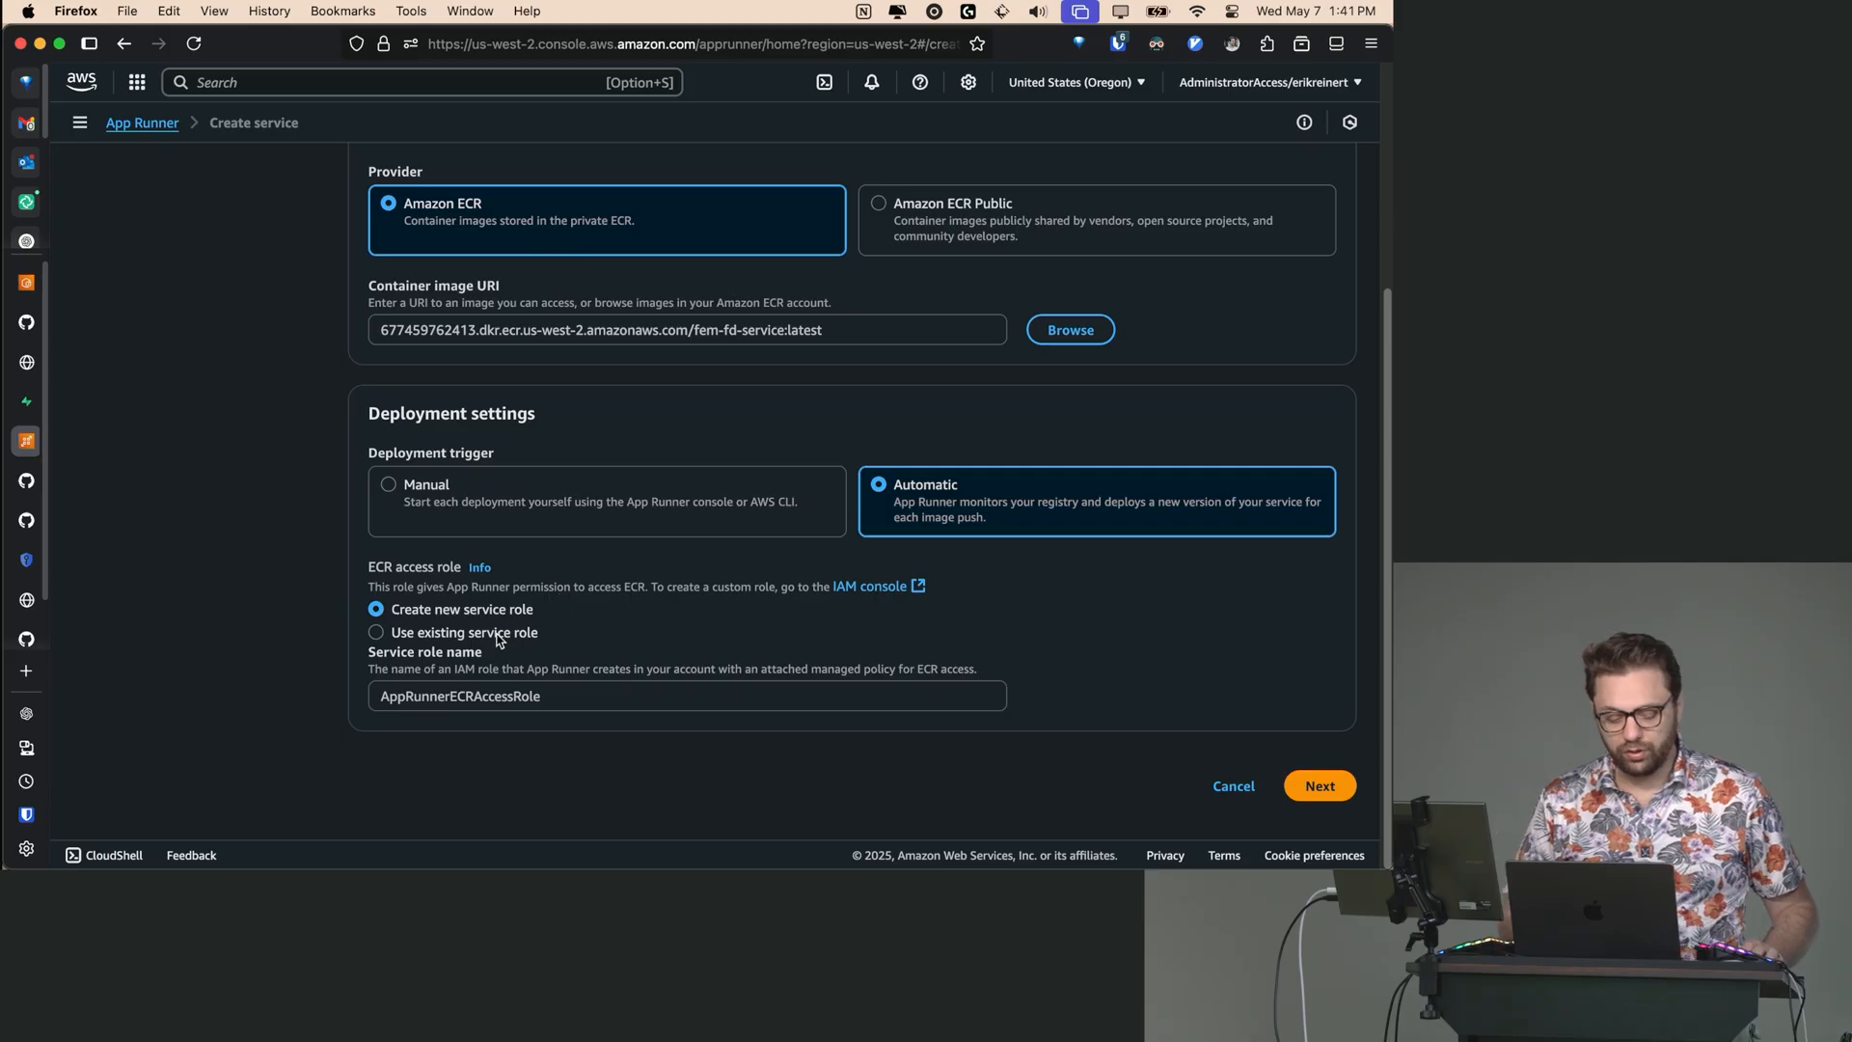
pyautogui.click(375, 632)
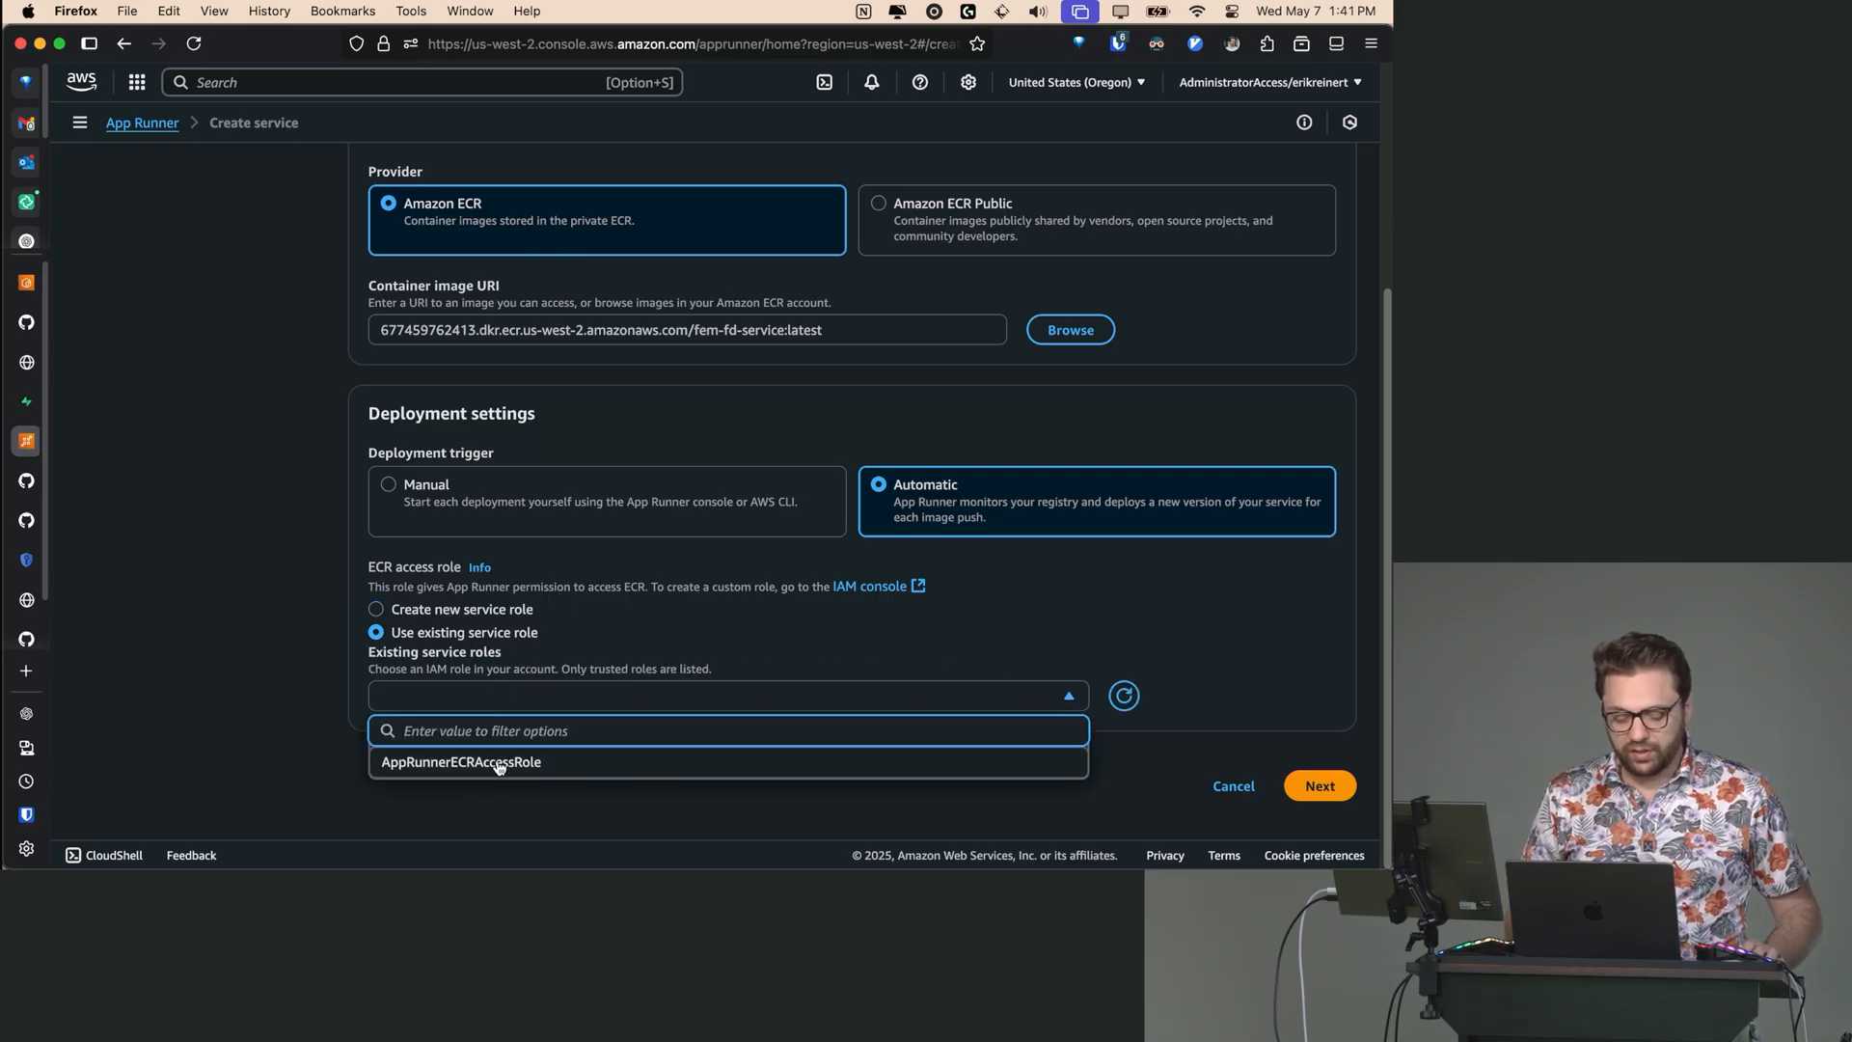
pyautogui.click(460, 762)
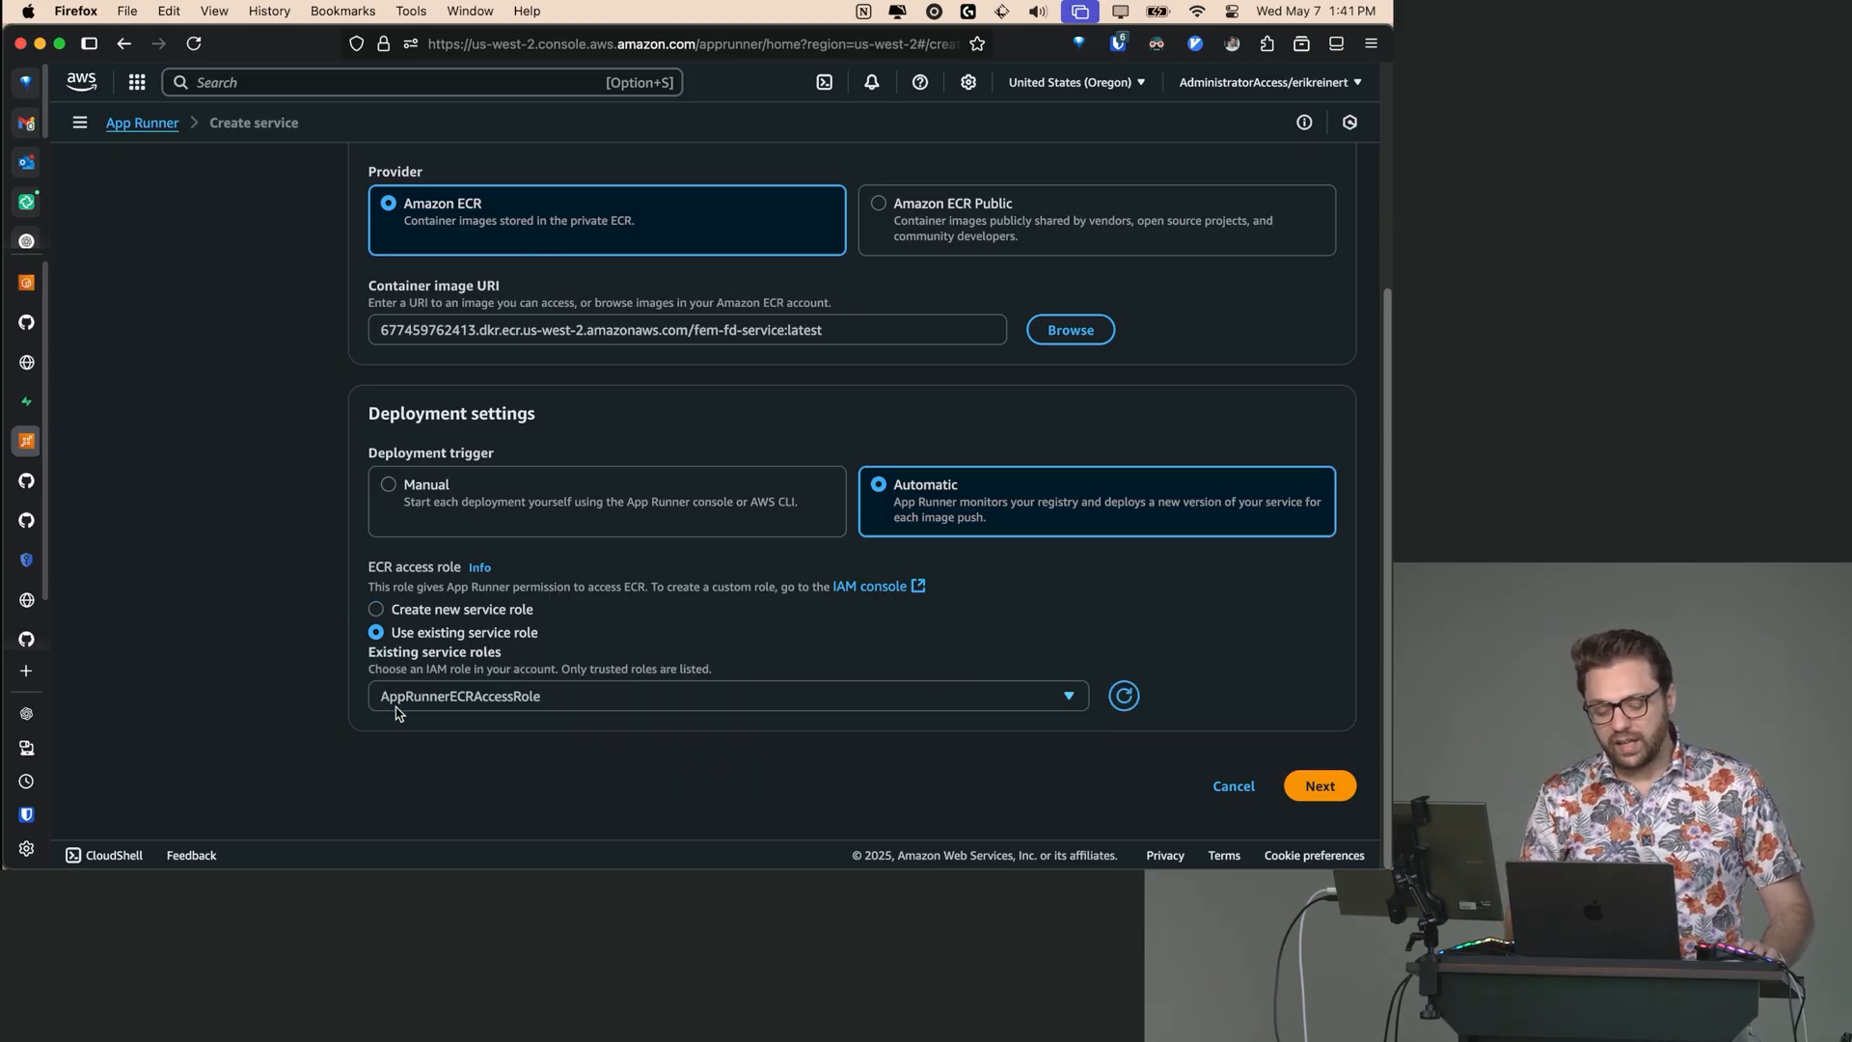
pyautogui.moveTo(566, 703)
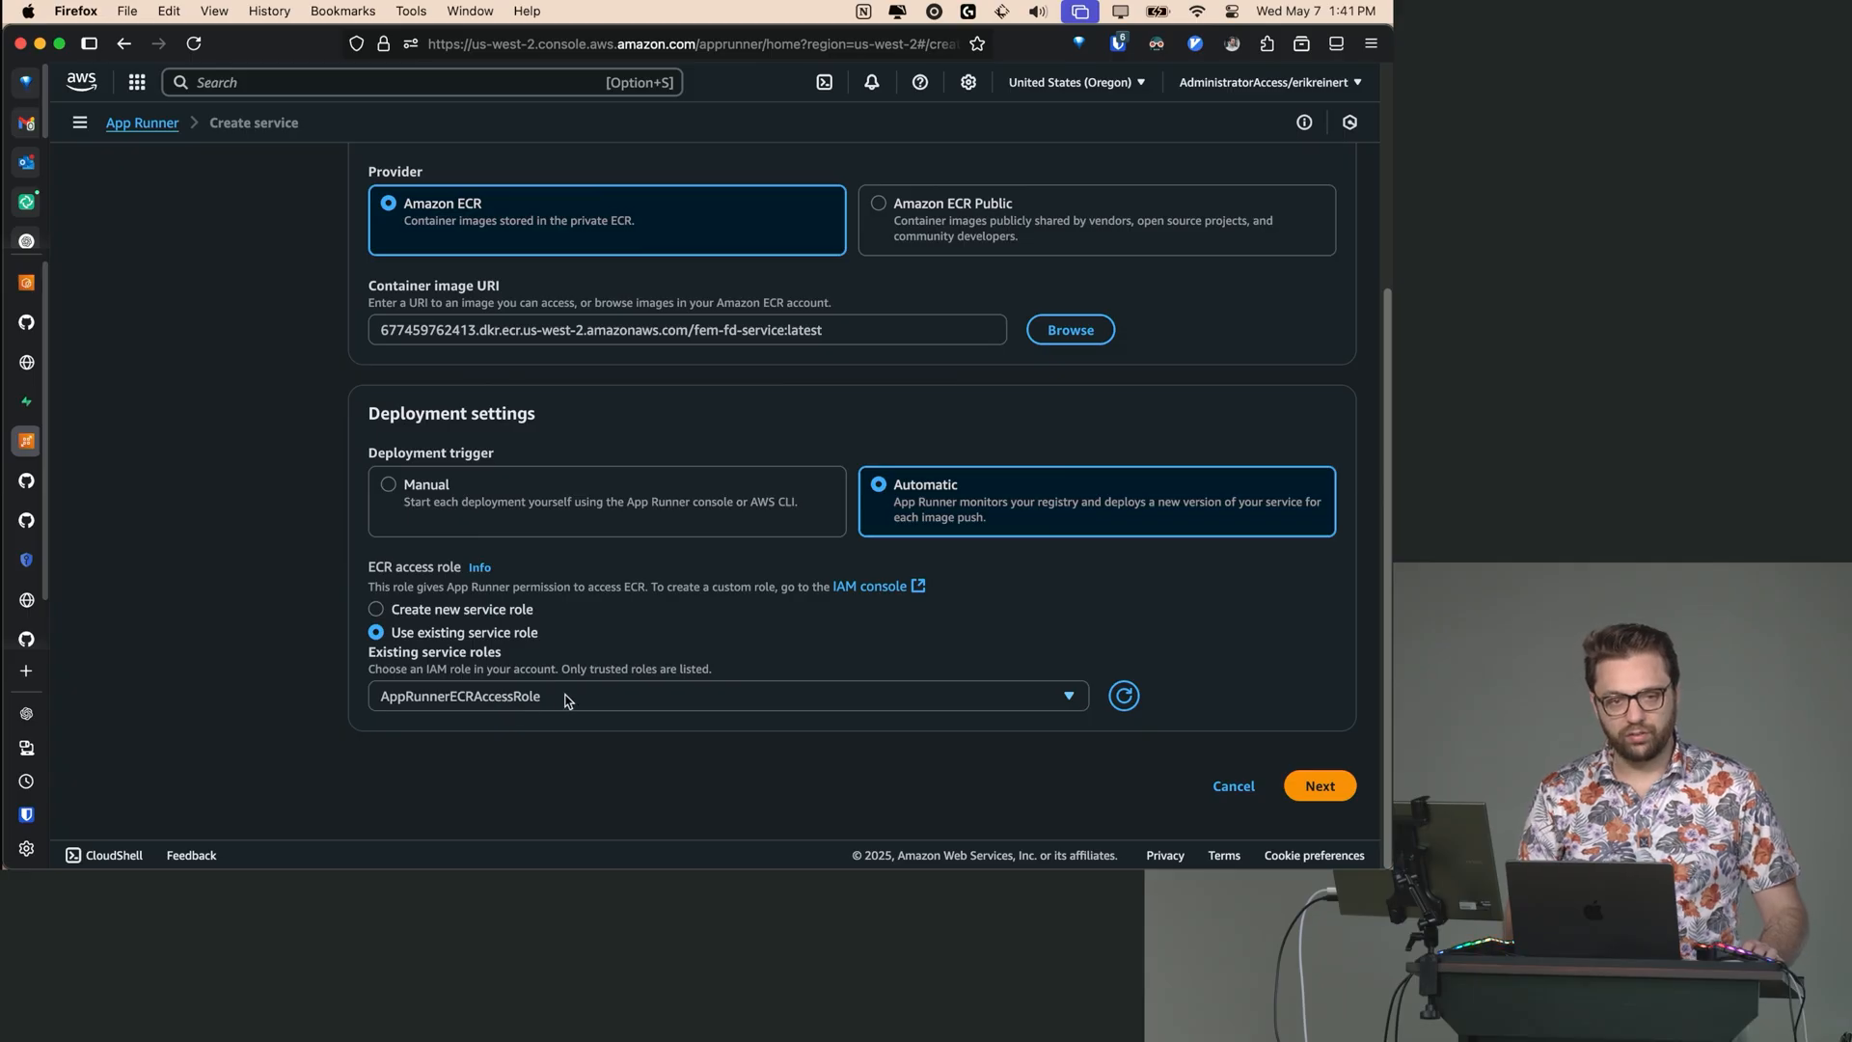
pyautogui.click(376, 609)
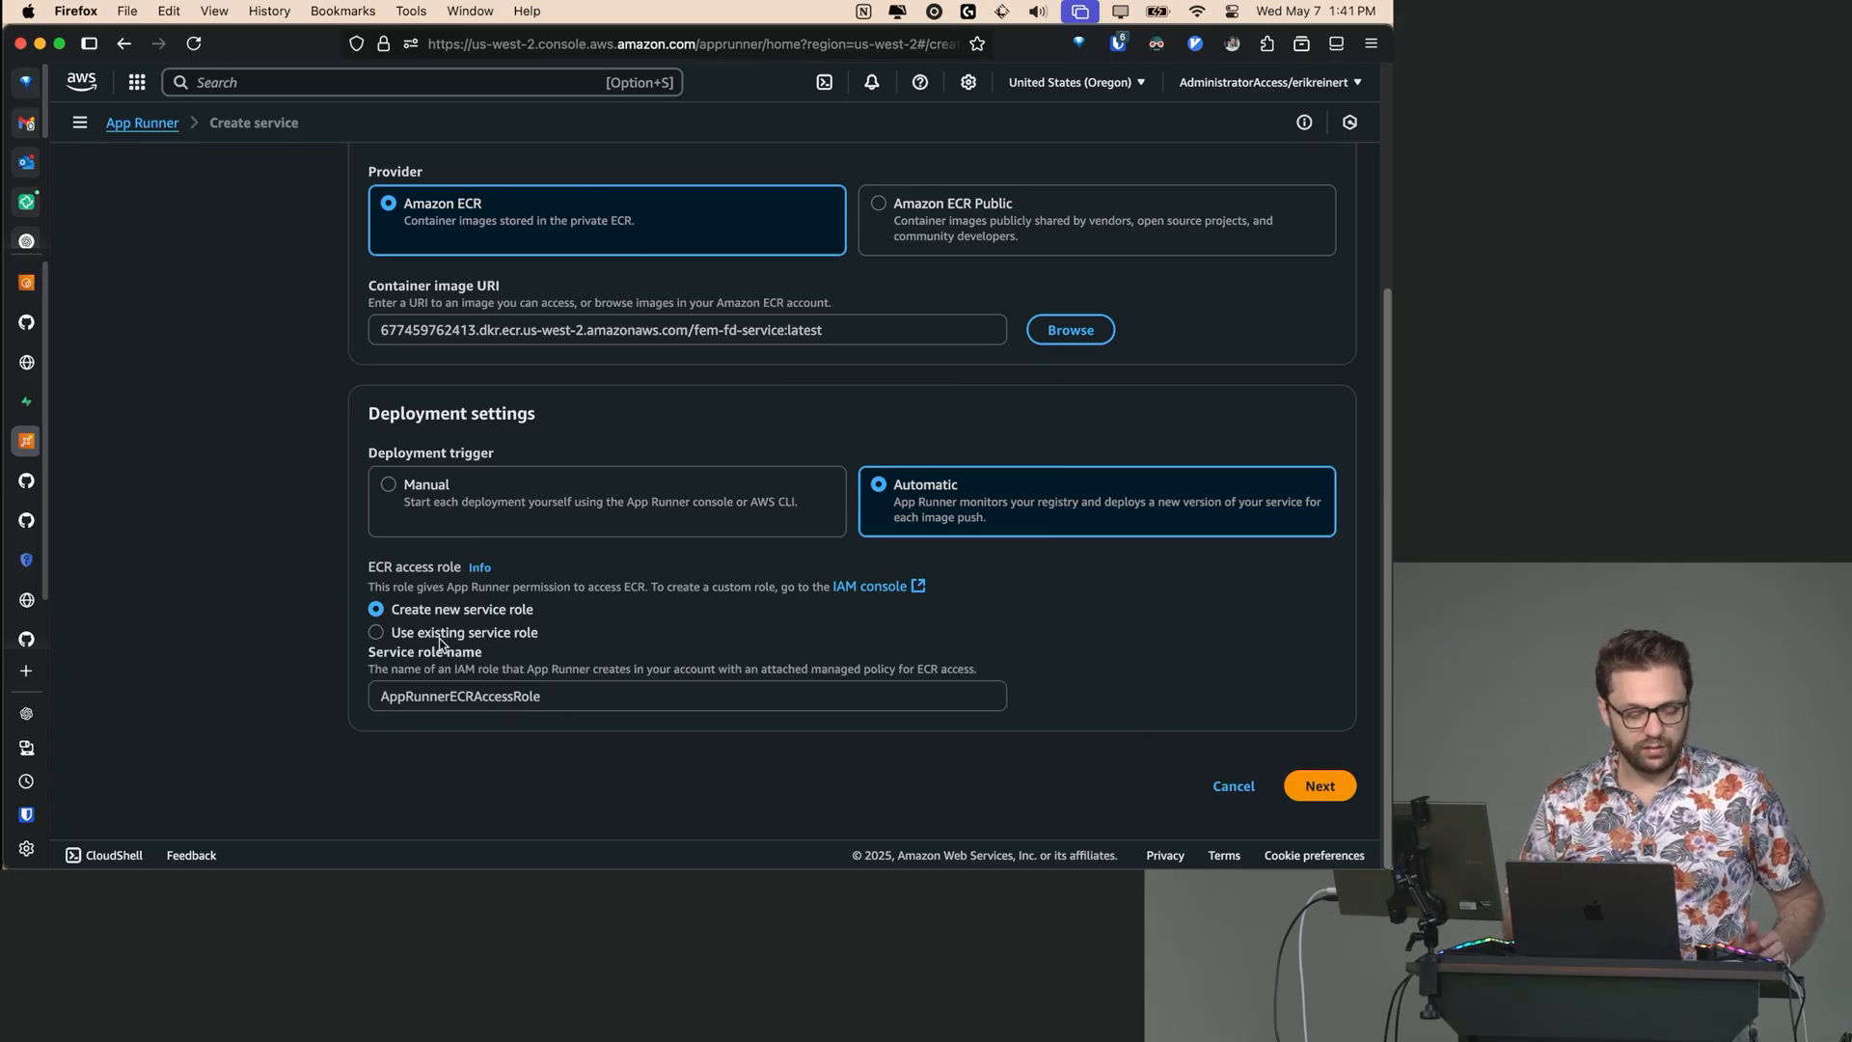
pyautogui.click(376, 632)
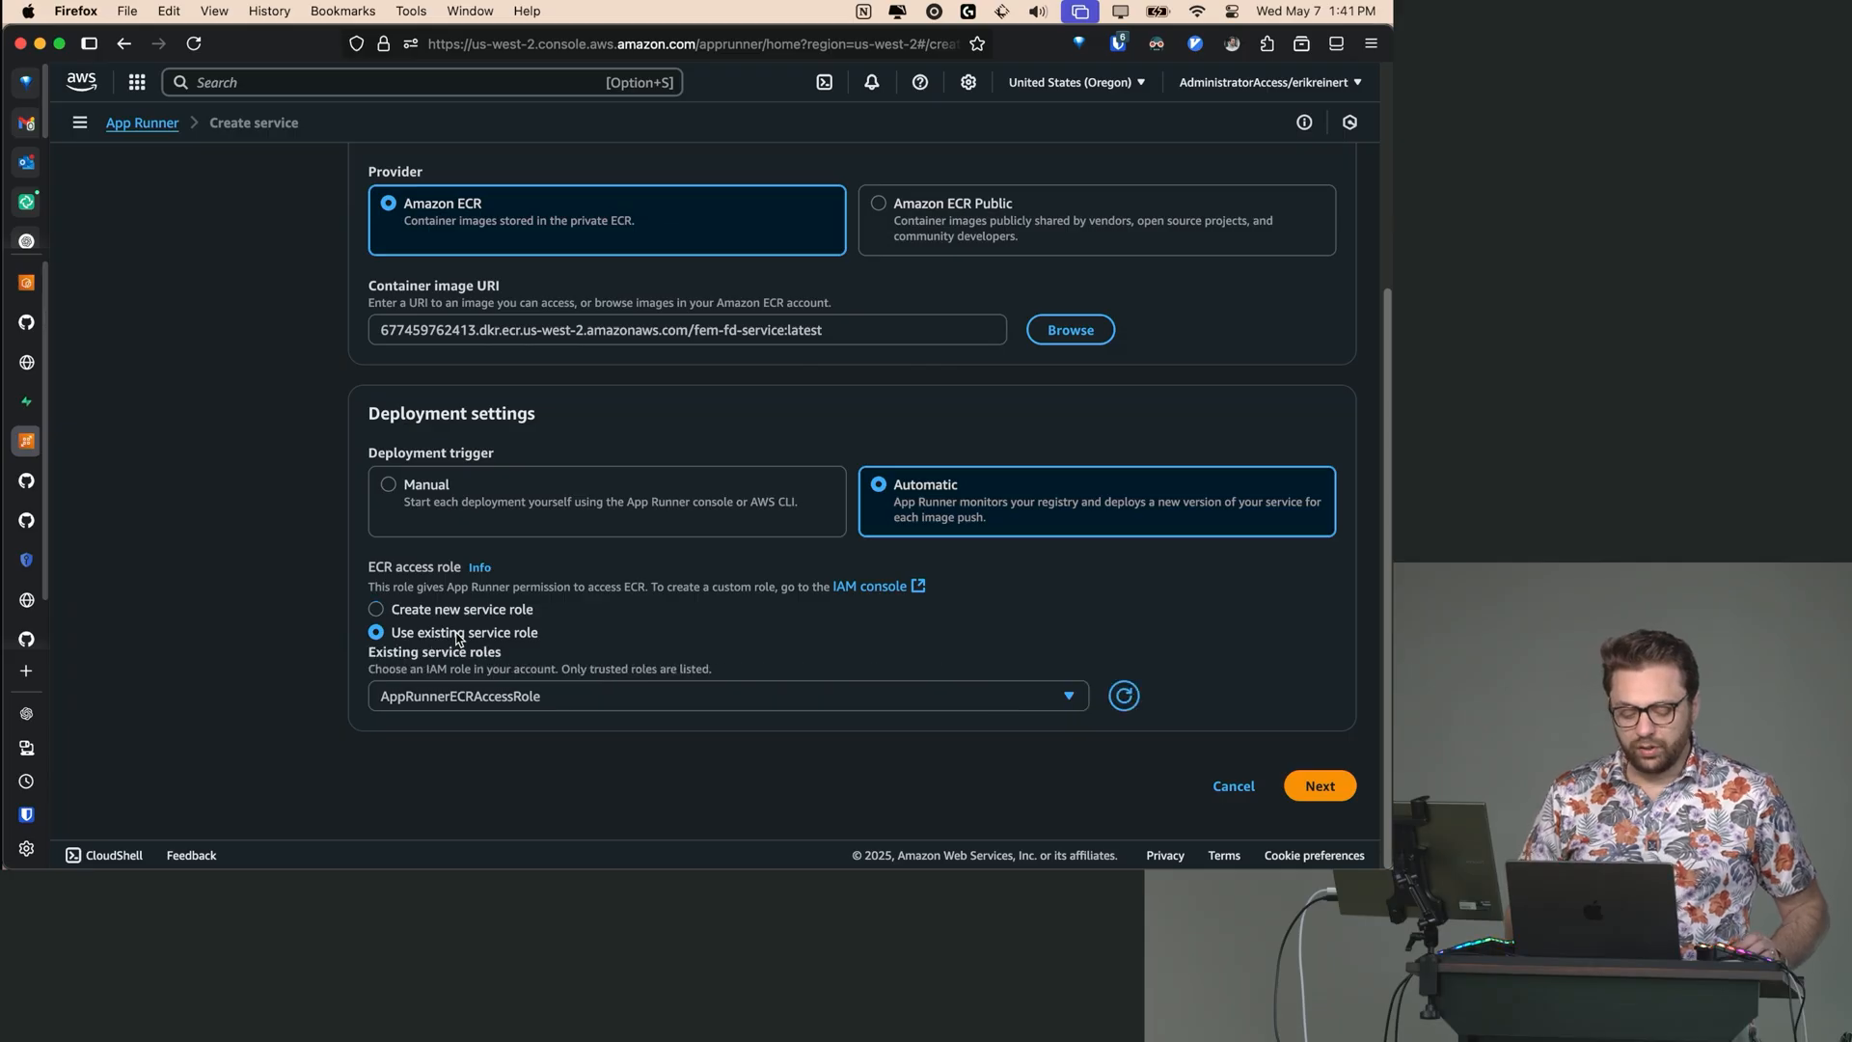
pyautogui.click(719, 695)
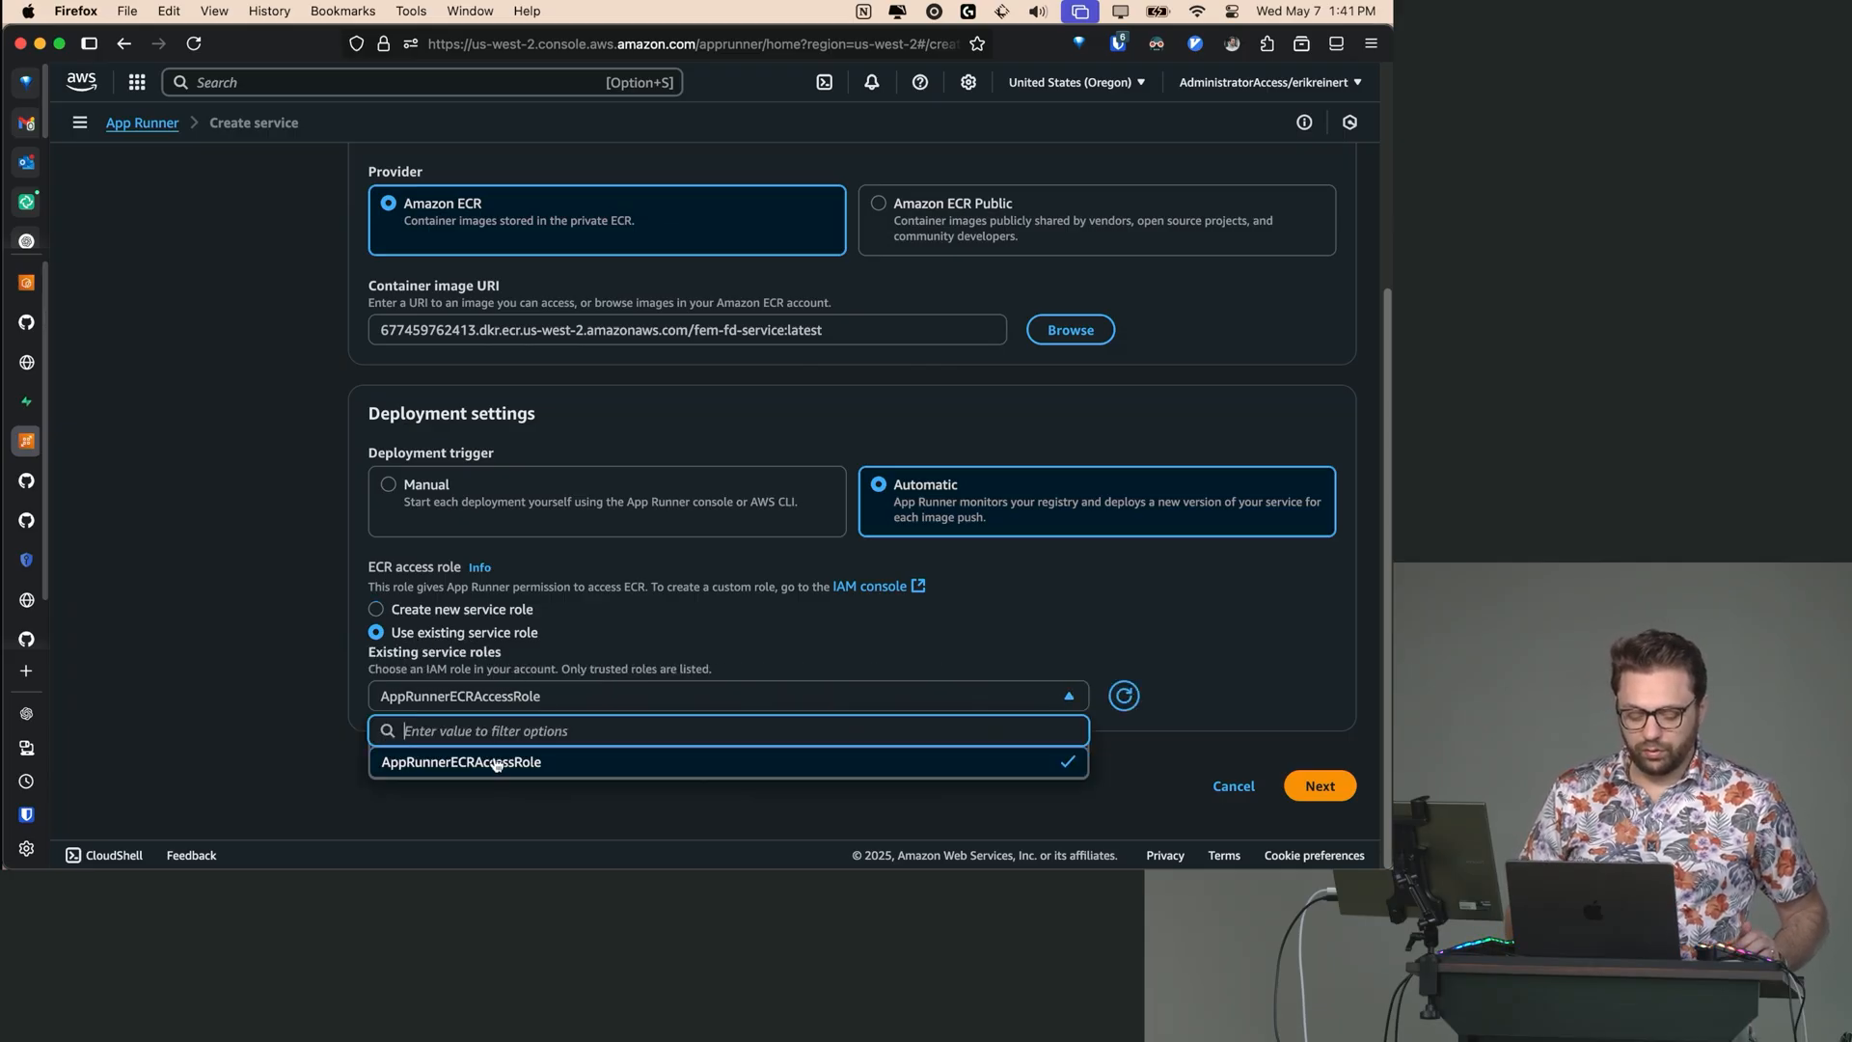
pyautogui.click(459, 762)
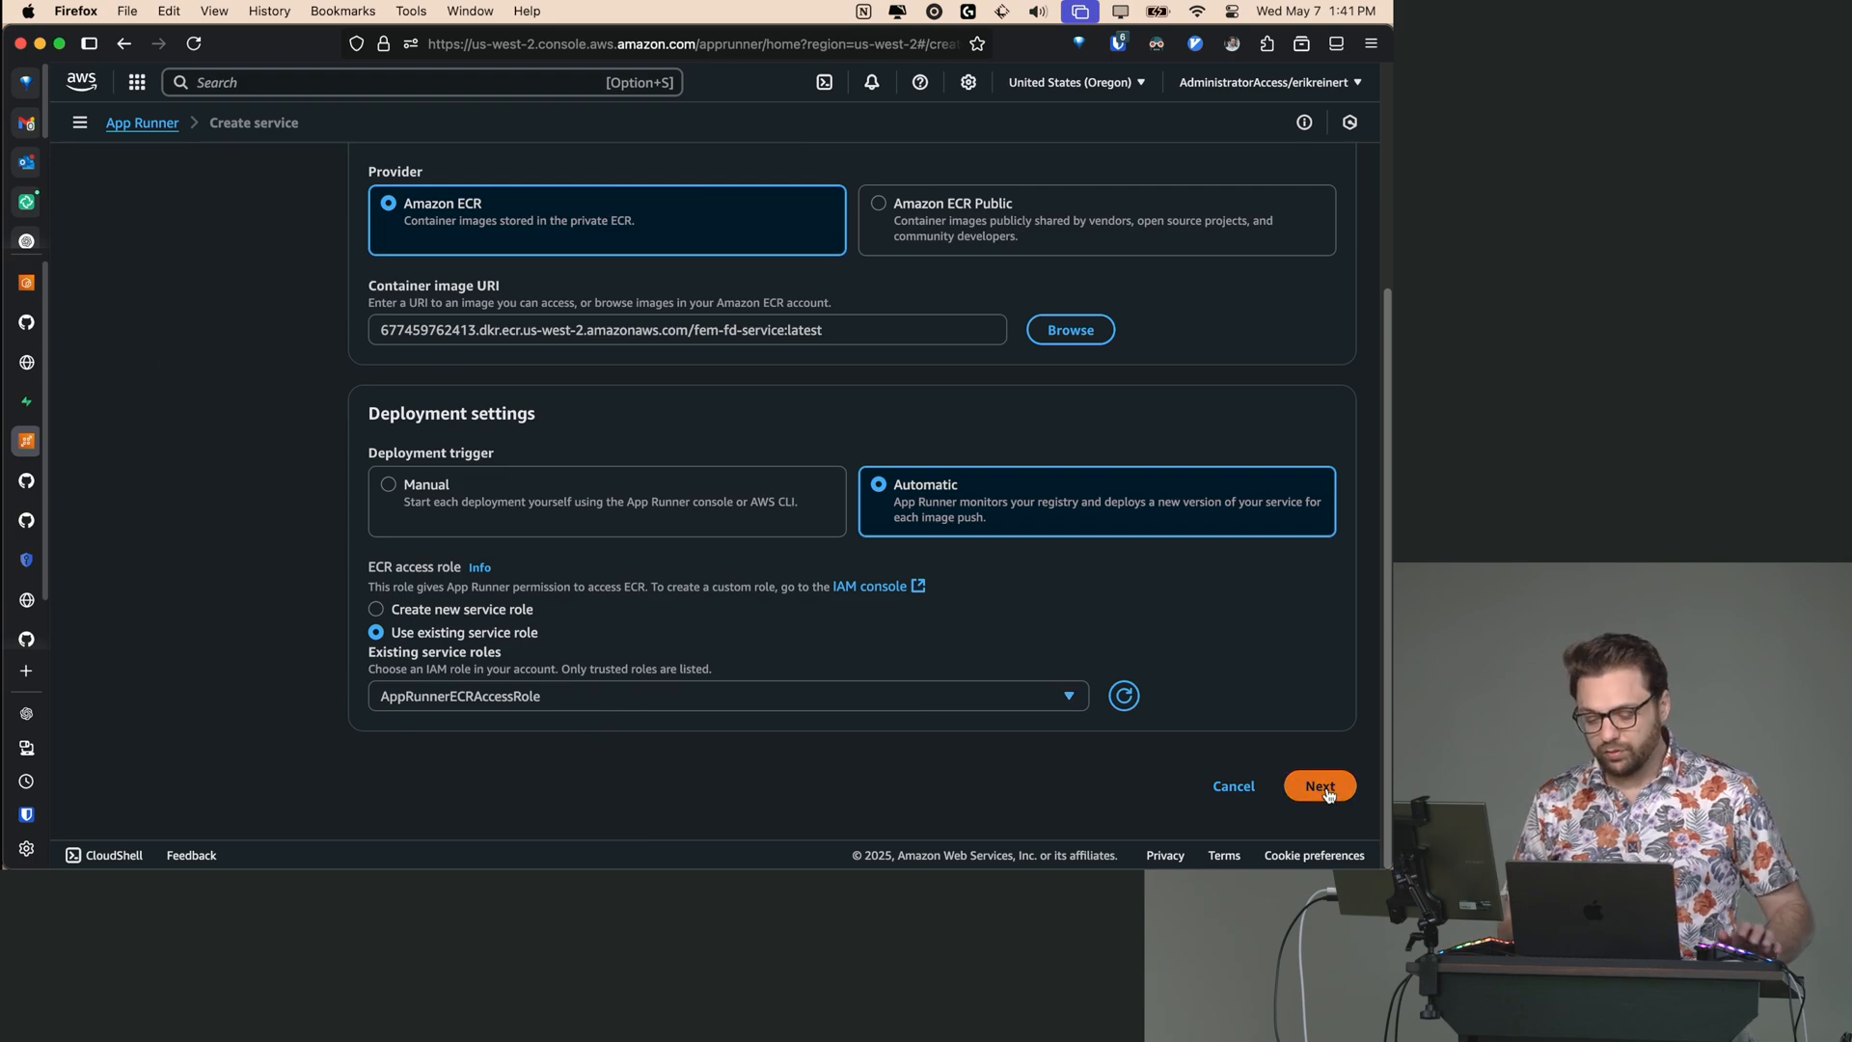
# - On the configure step, name the service fem-fd-service and select 0.25 vCPU
pyautogui.click(1319, 785)
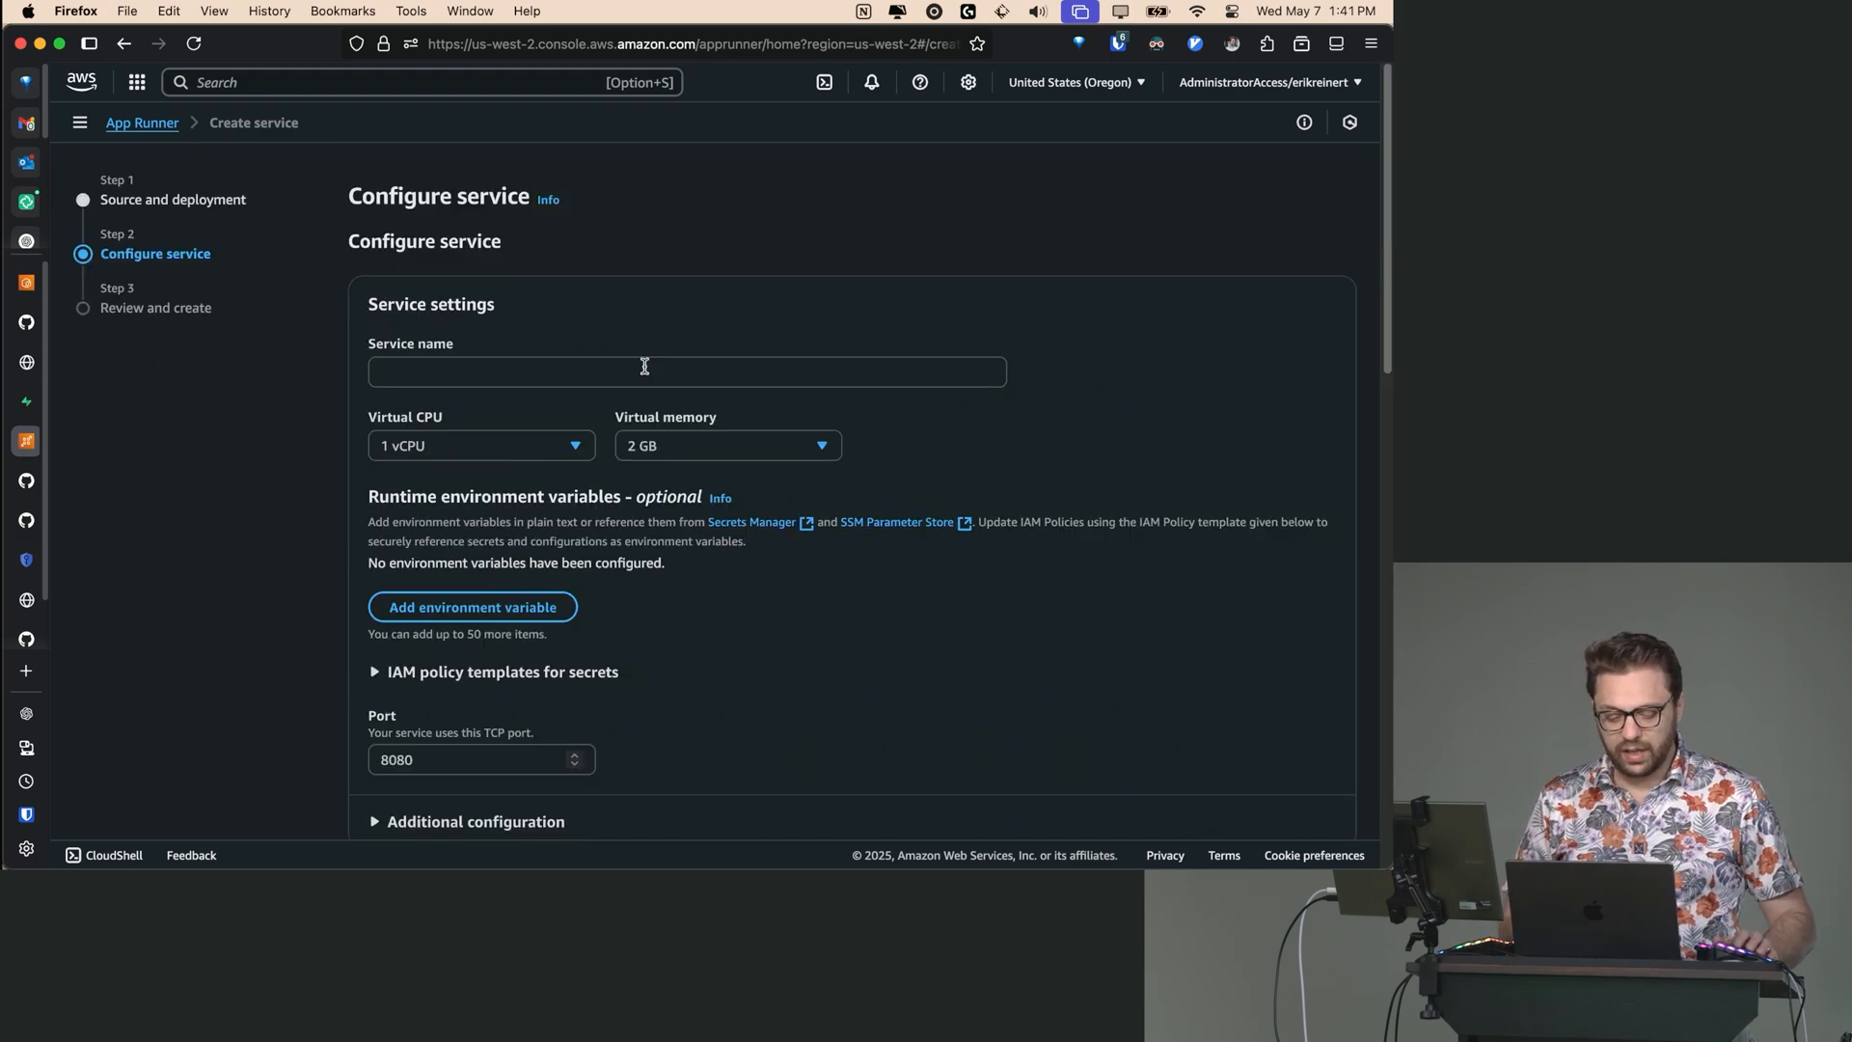
pyautogui.write('fem-fd-servic')
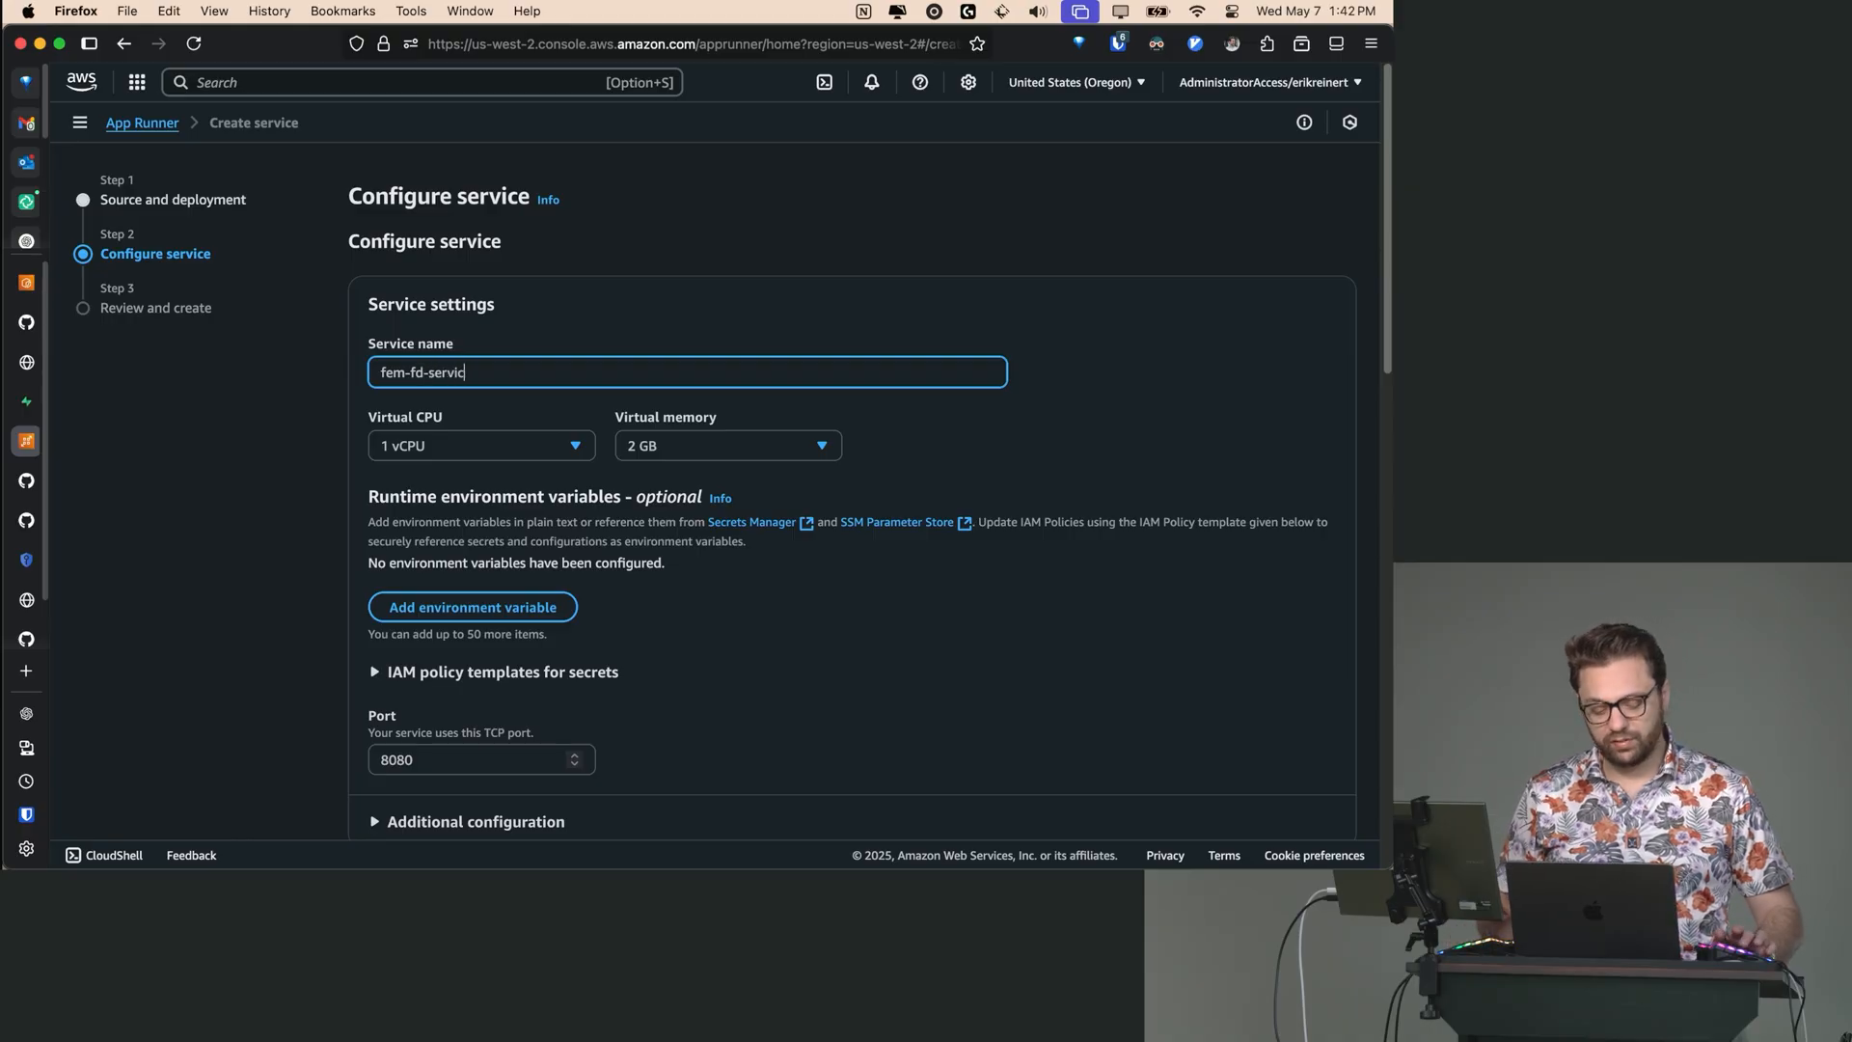
pyautogui.click(481, 445)
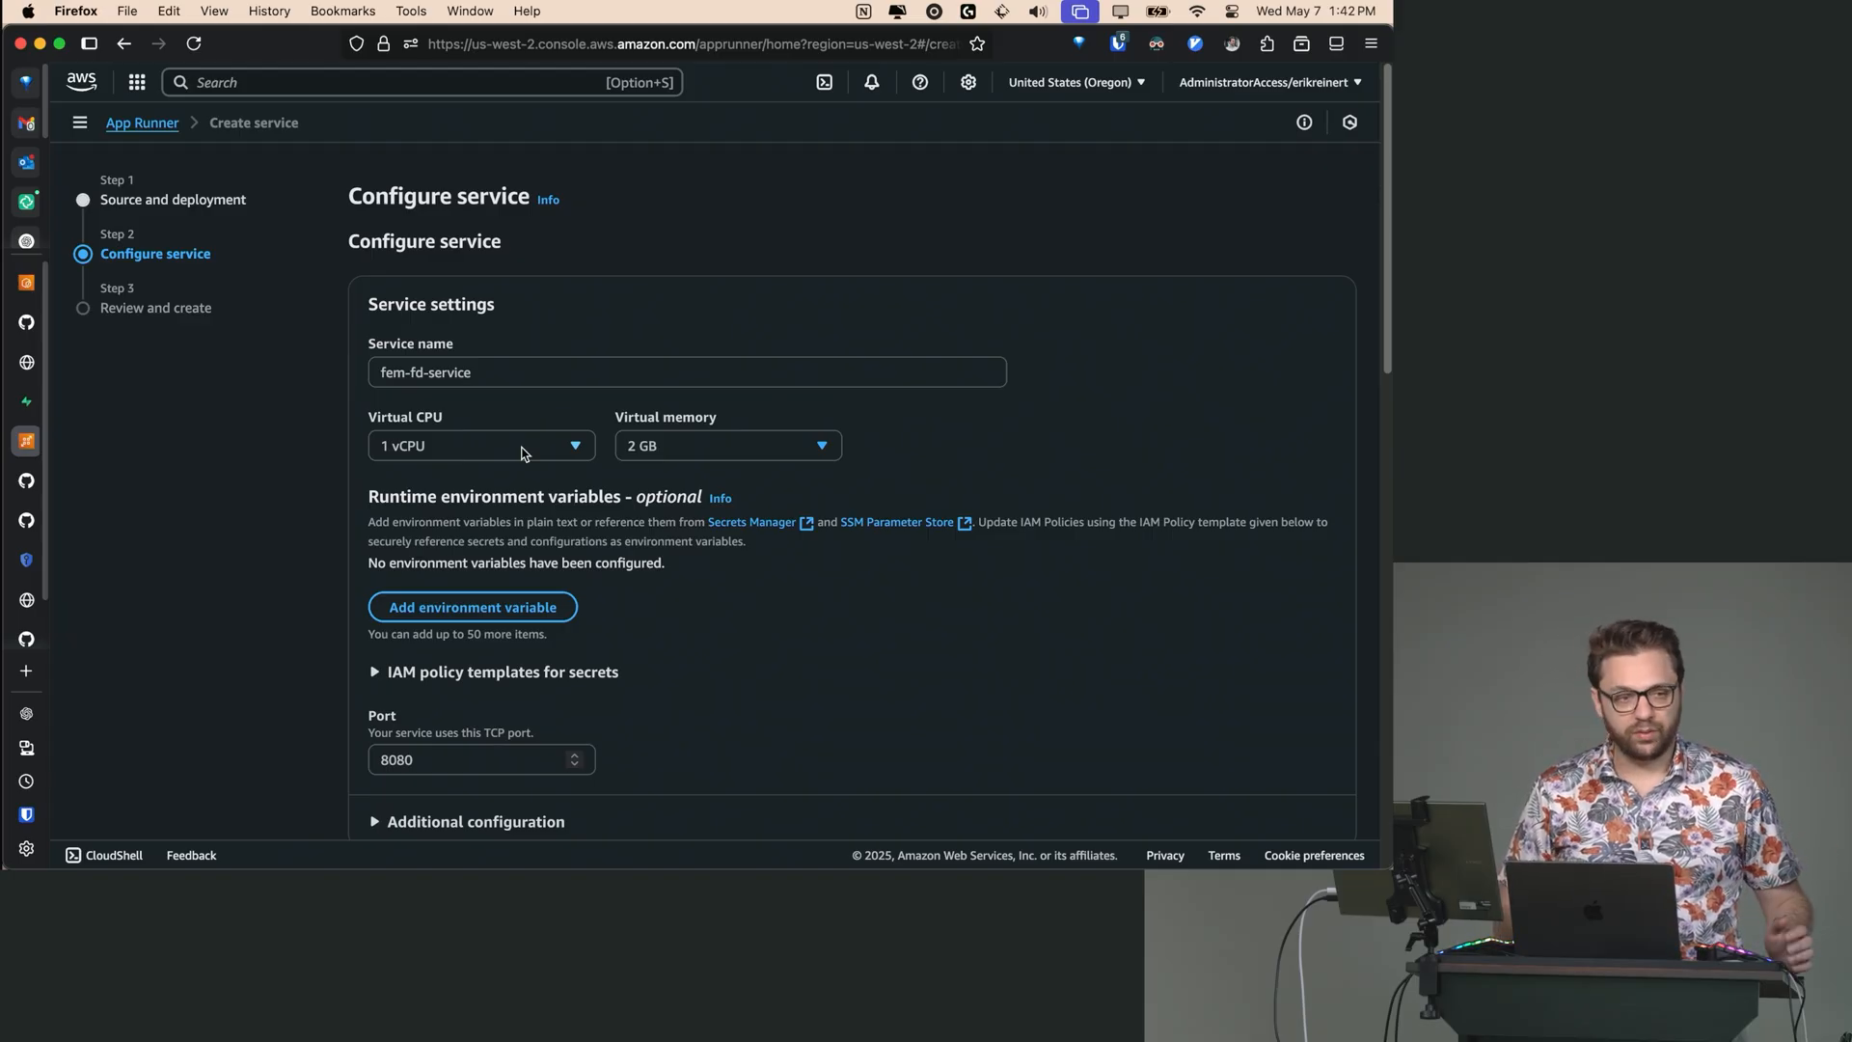
pyautogui.click(481, 446)
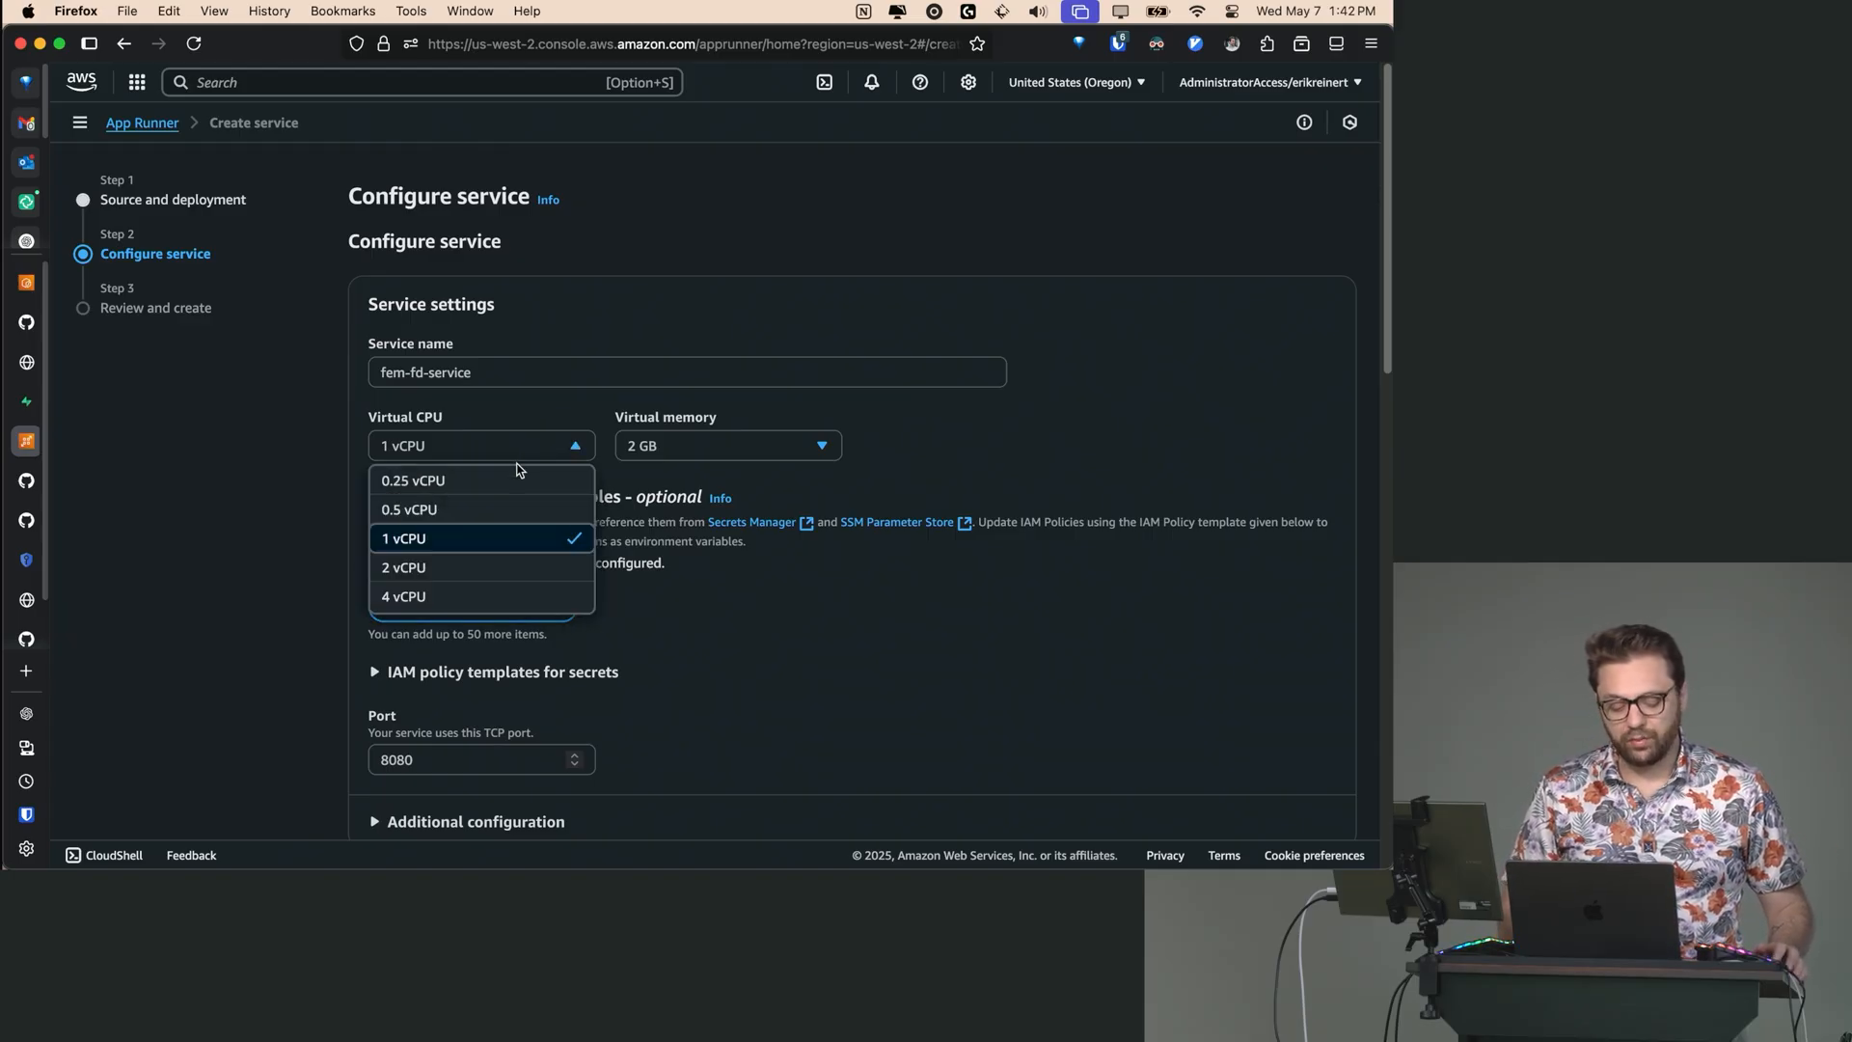
pyautogui.click(412, 479)
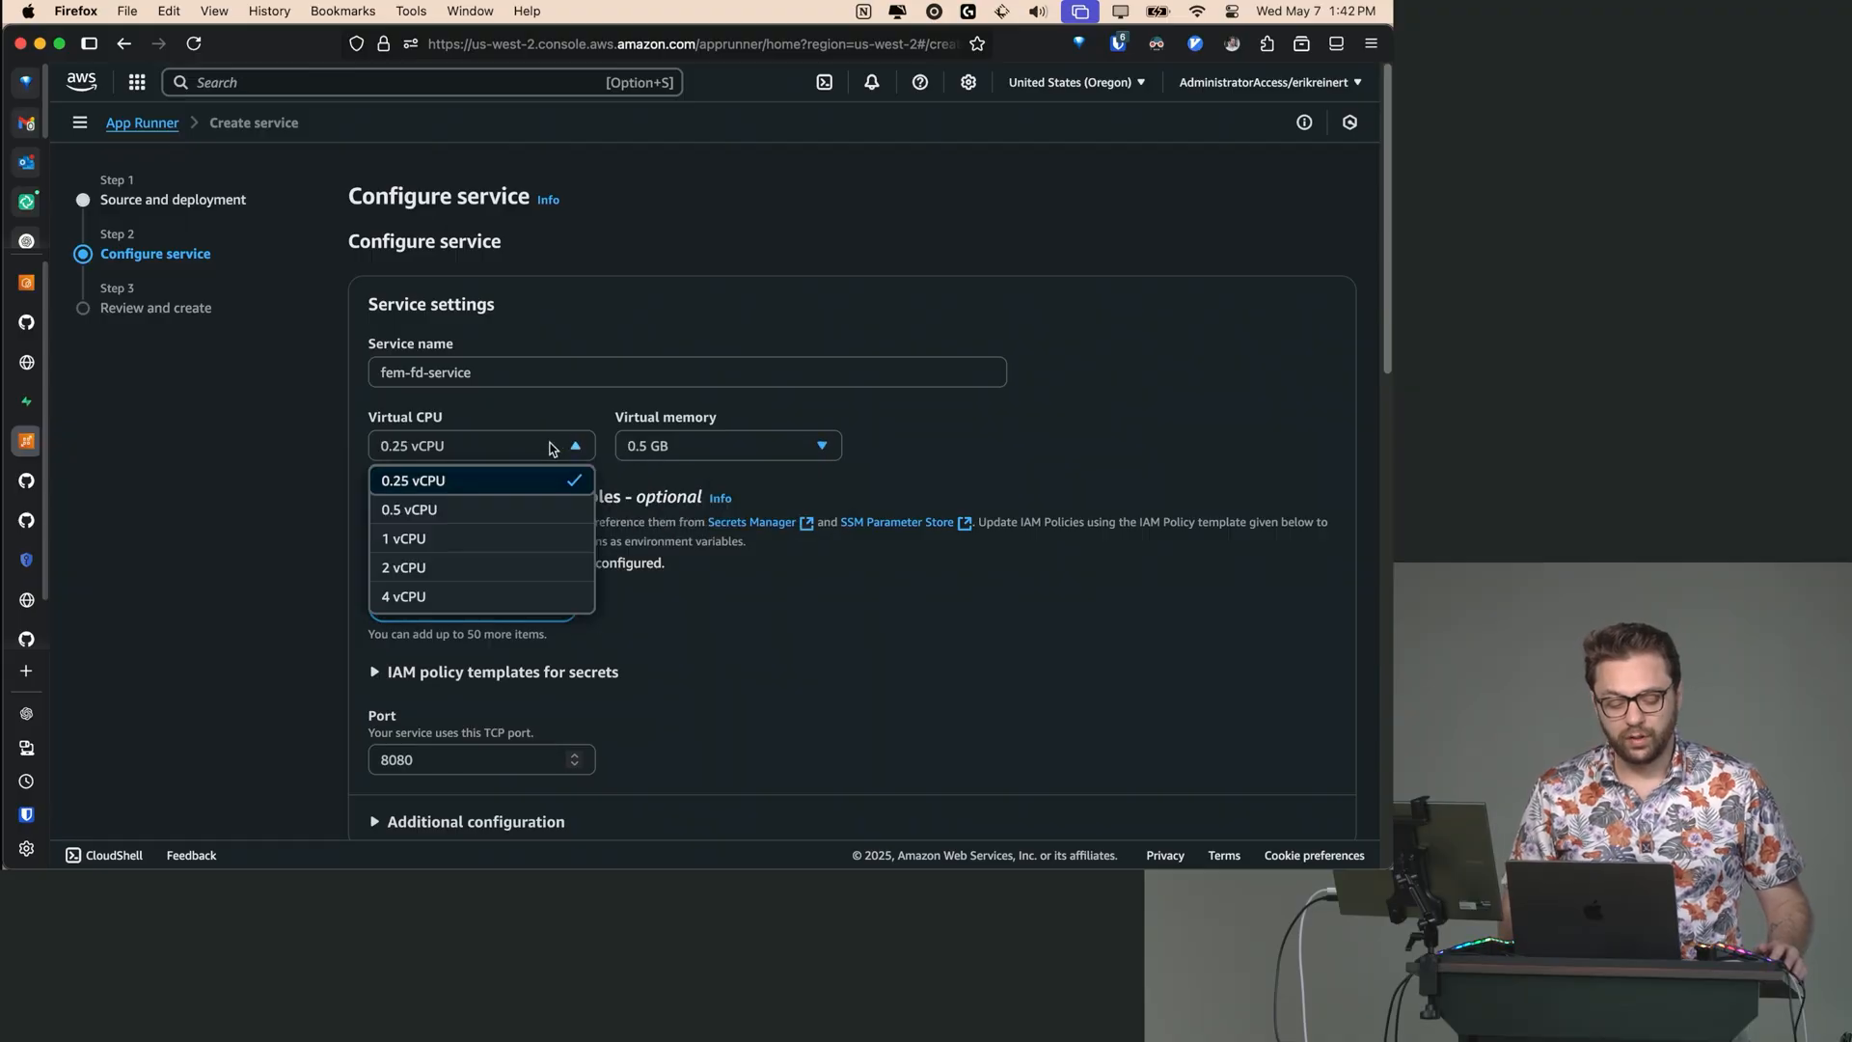
pyautogui.click(414, 480)
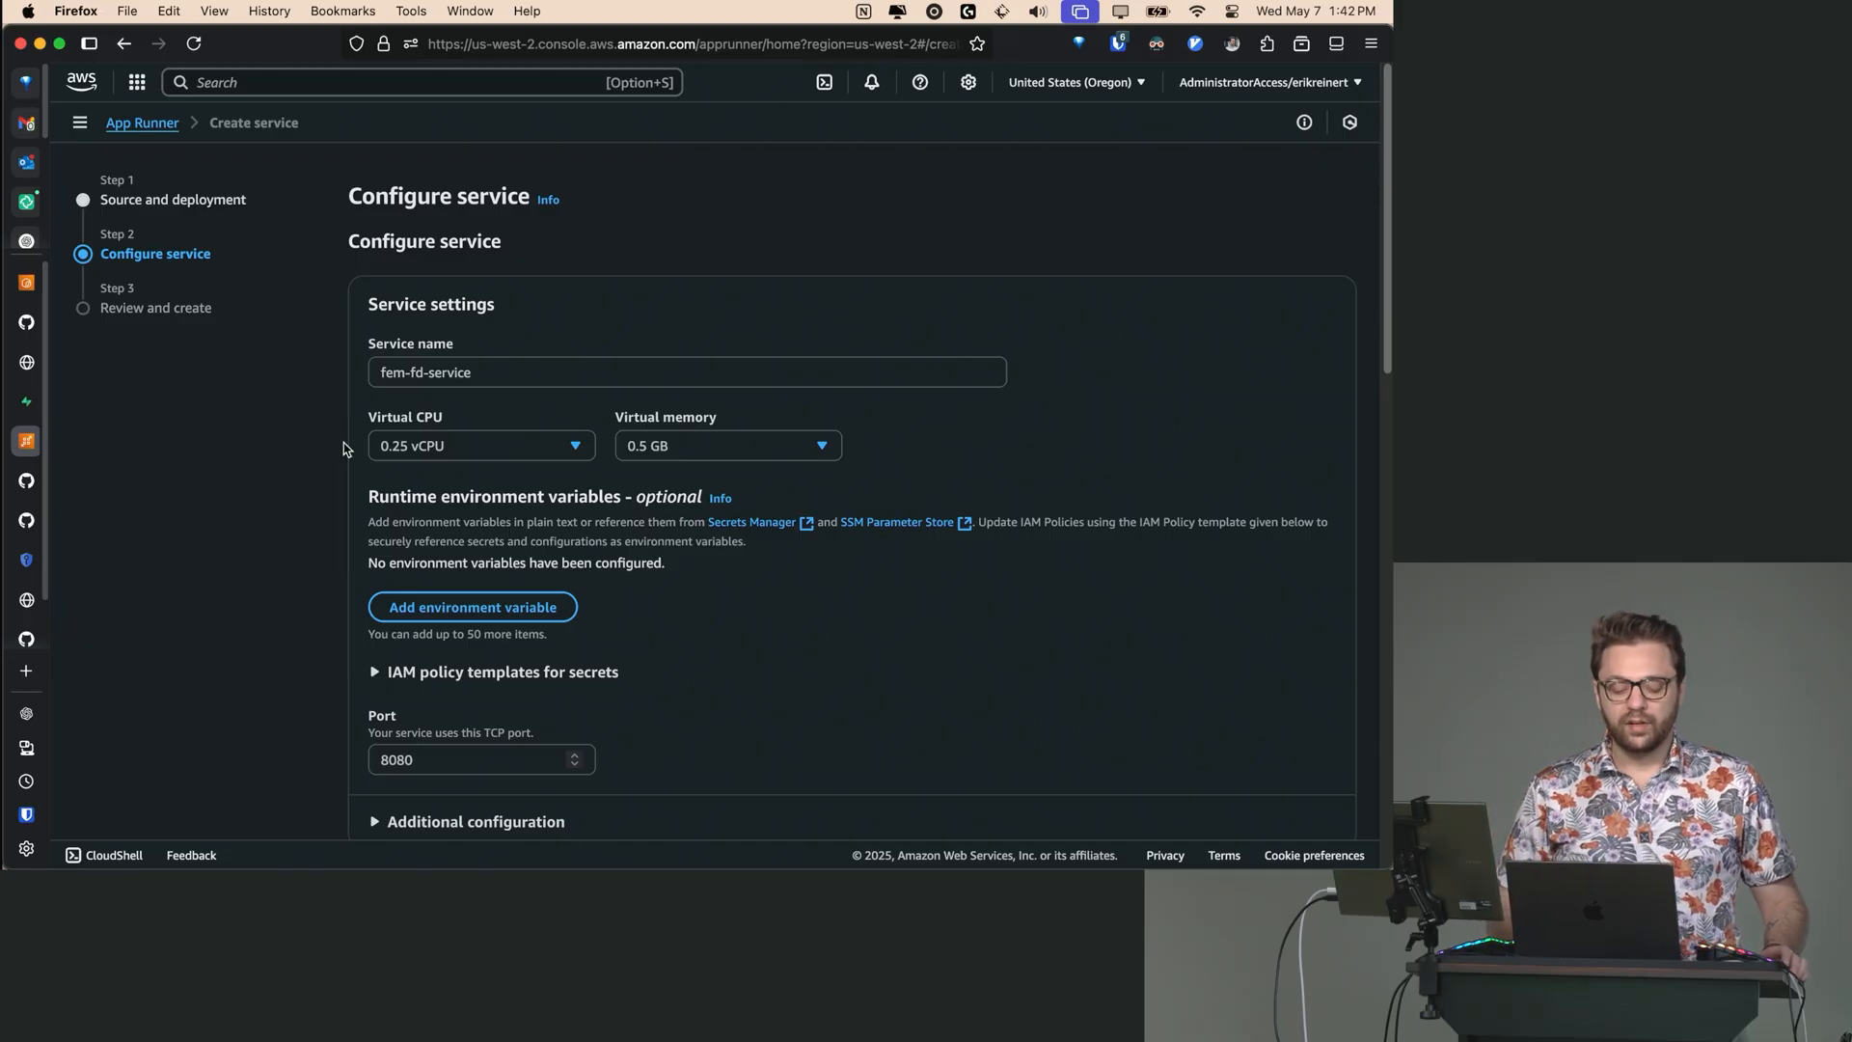
pyautogui.scroll(-3)
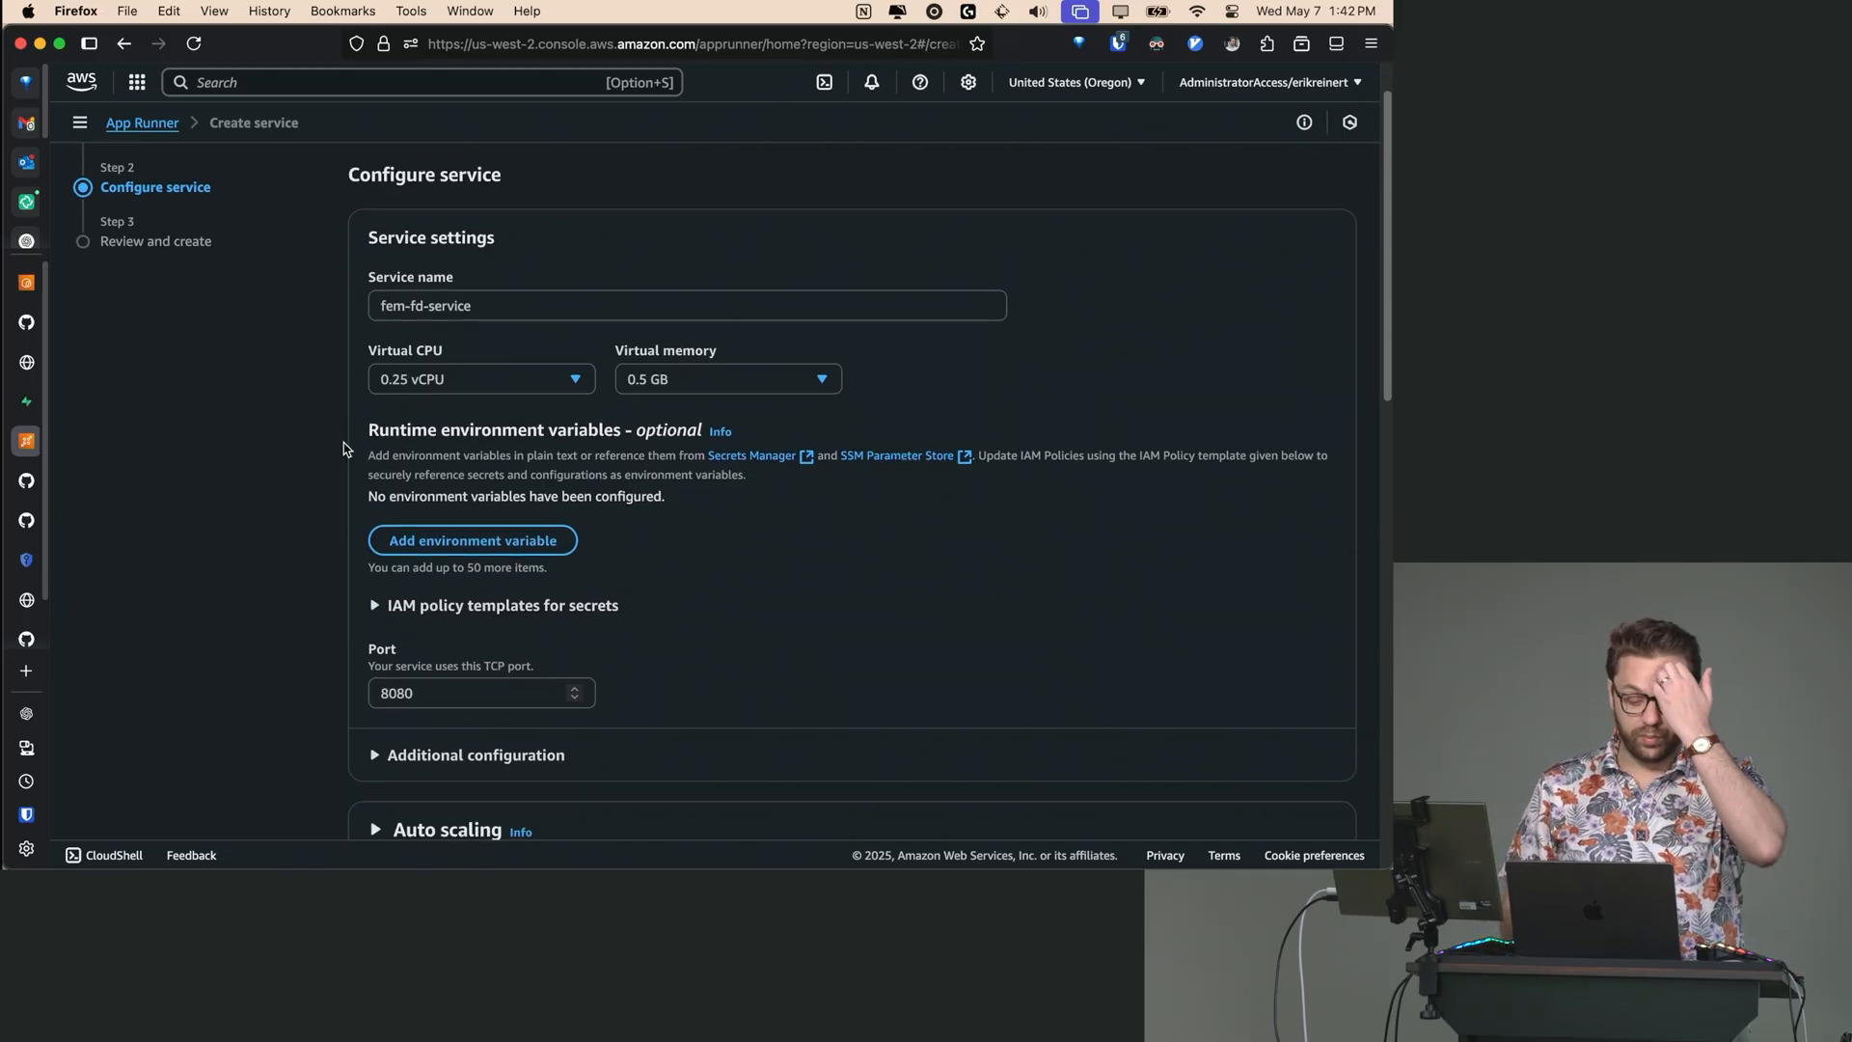
pyautogui.scroll(-3)
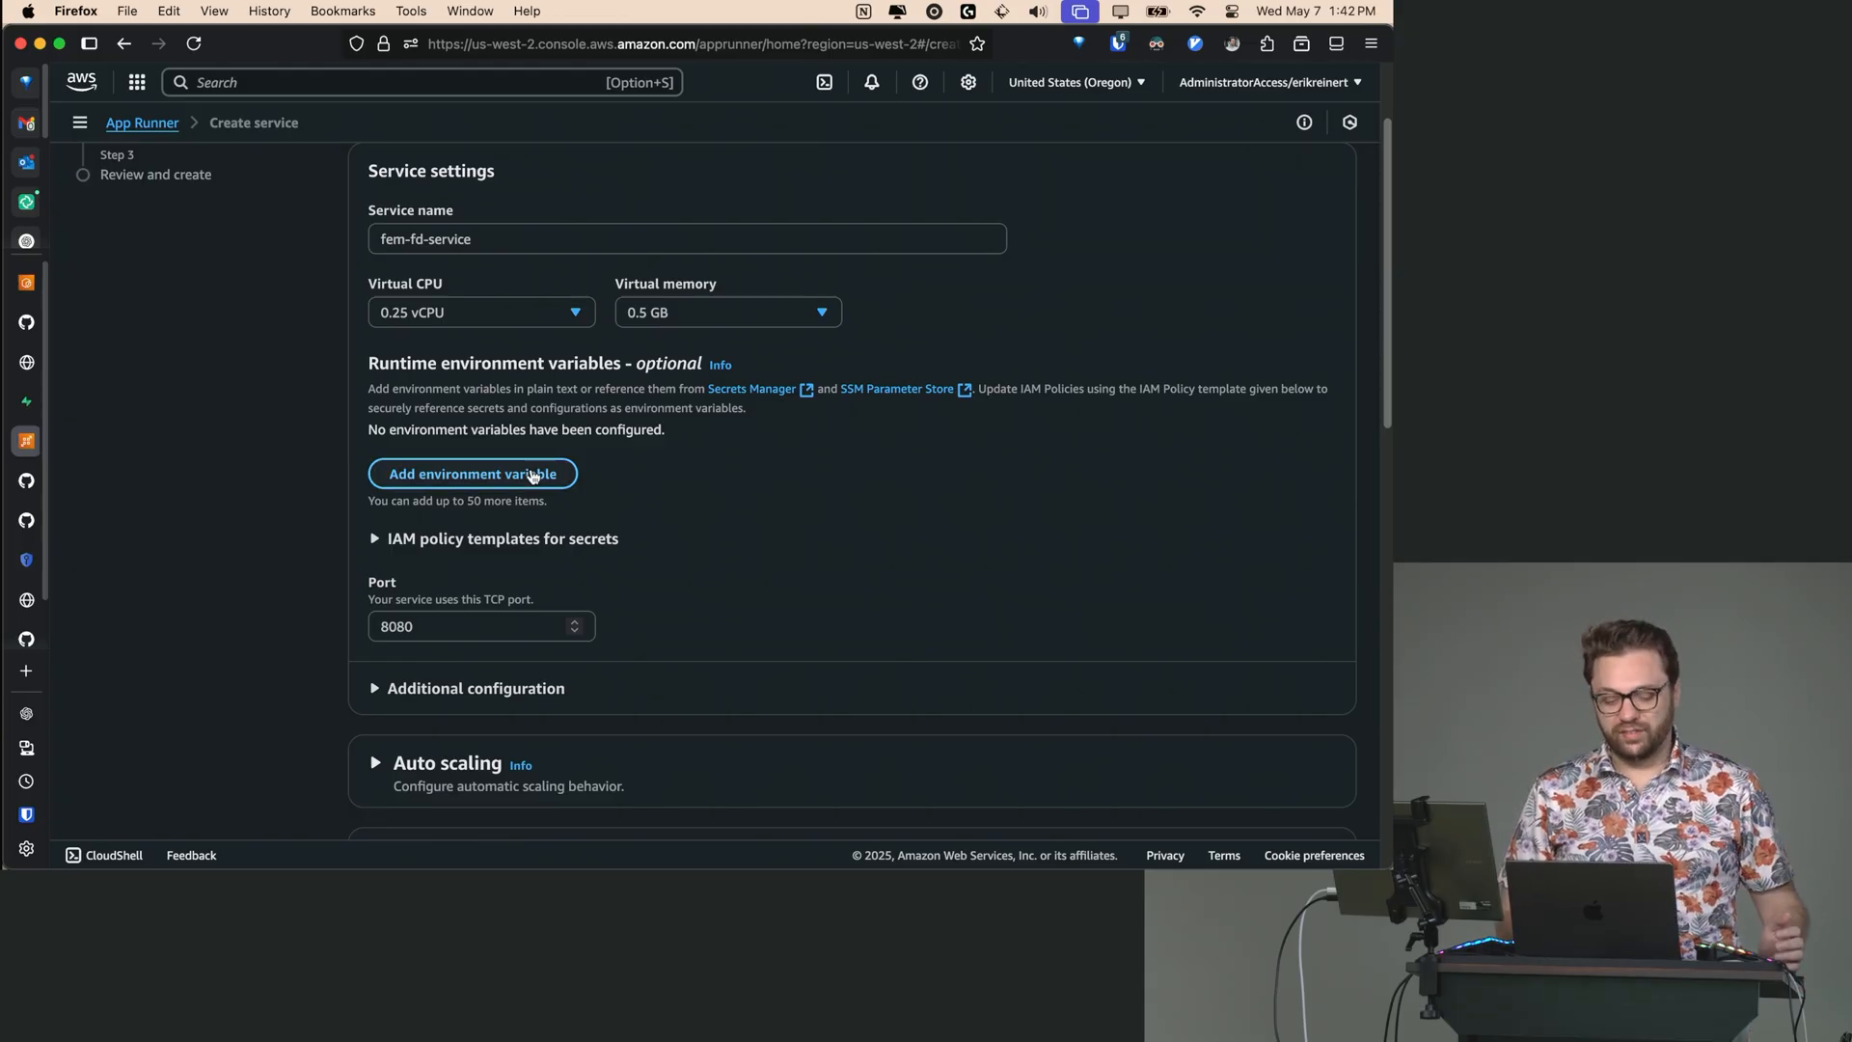
# - Add four environment variable rows, sourcing rows one, two and four from SSM Parameter Store
pyautogui.click(472, 474)
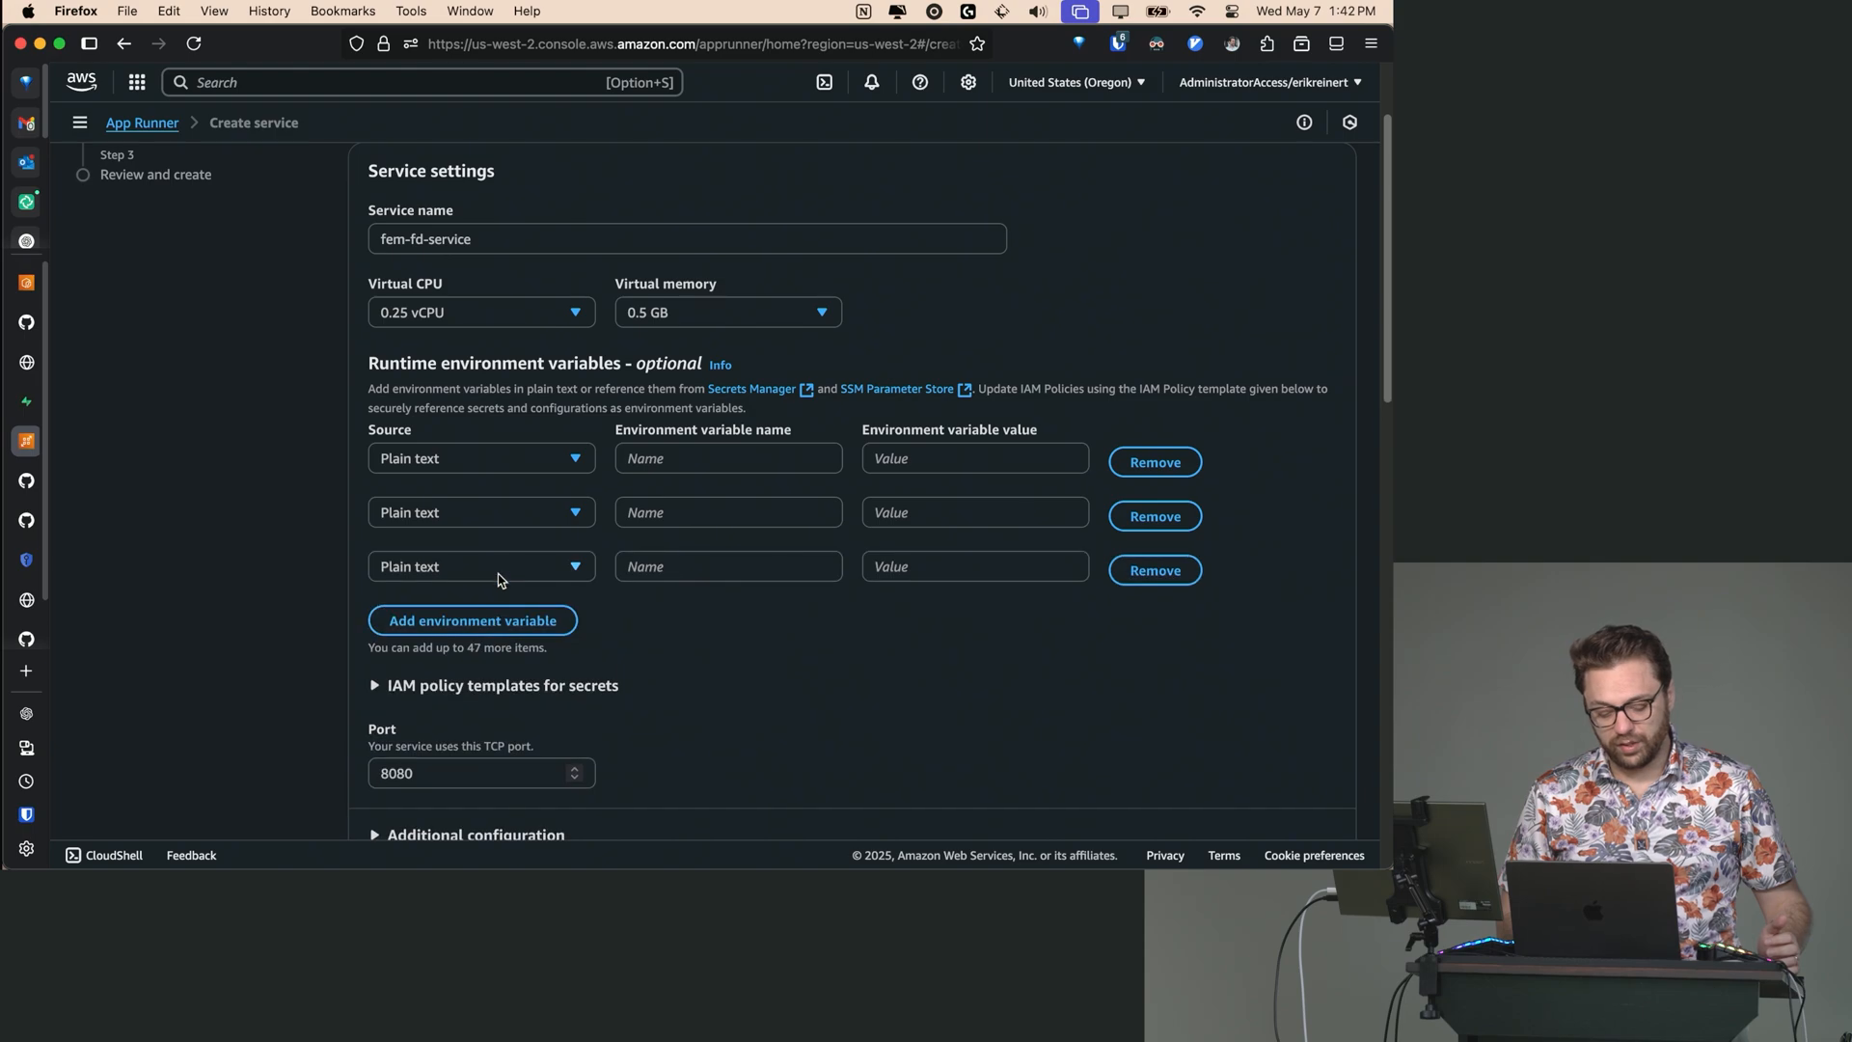
pyautogui.click(472, 621)
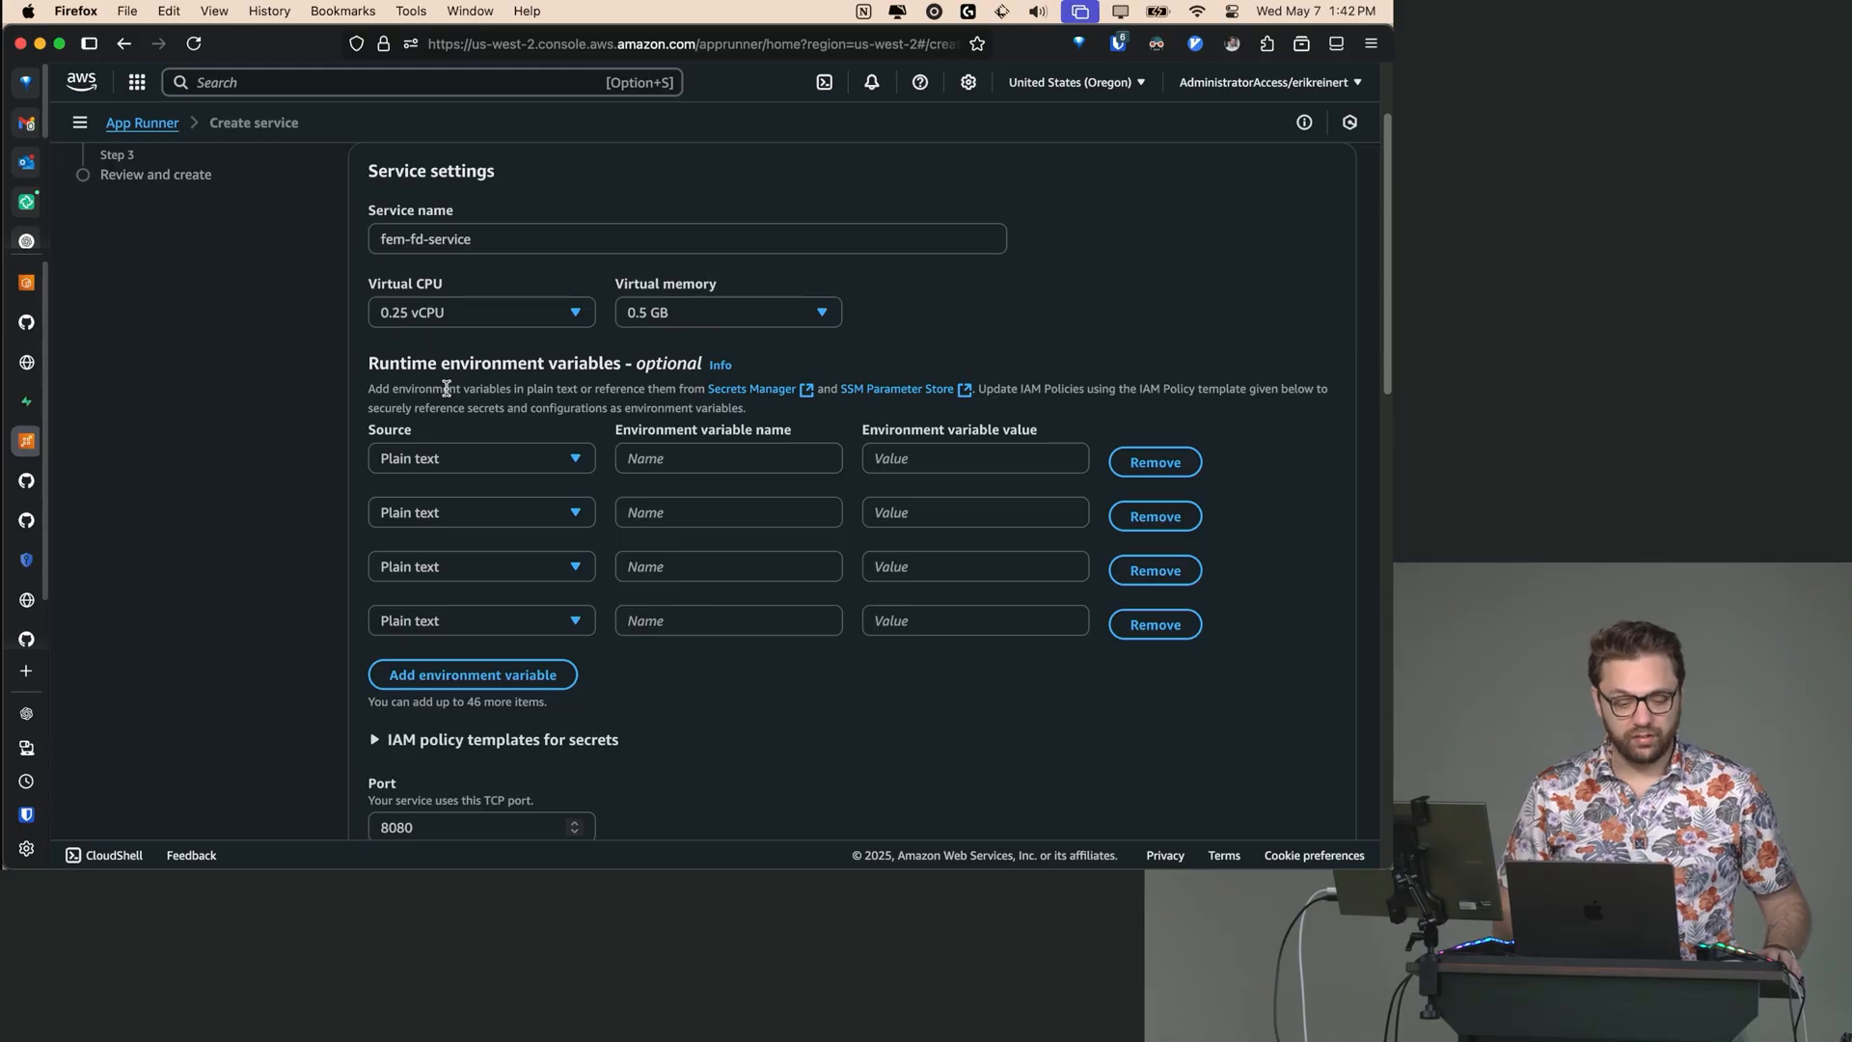
pyautogui.click(481, 459)
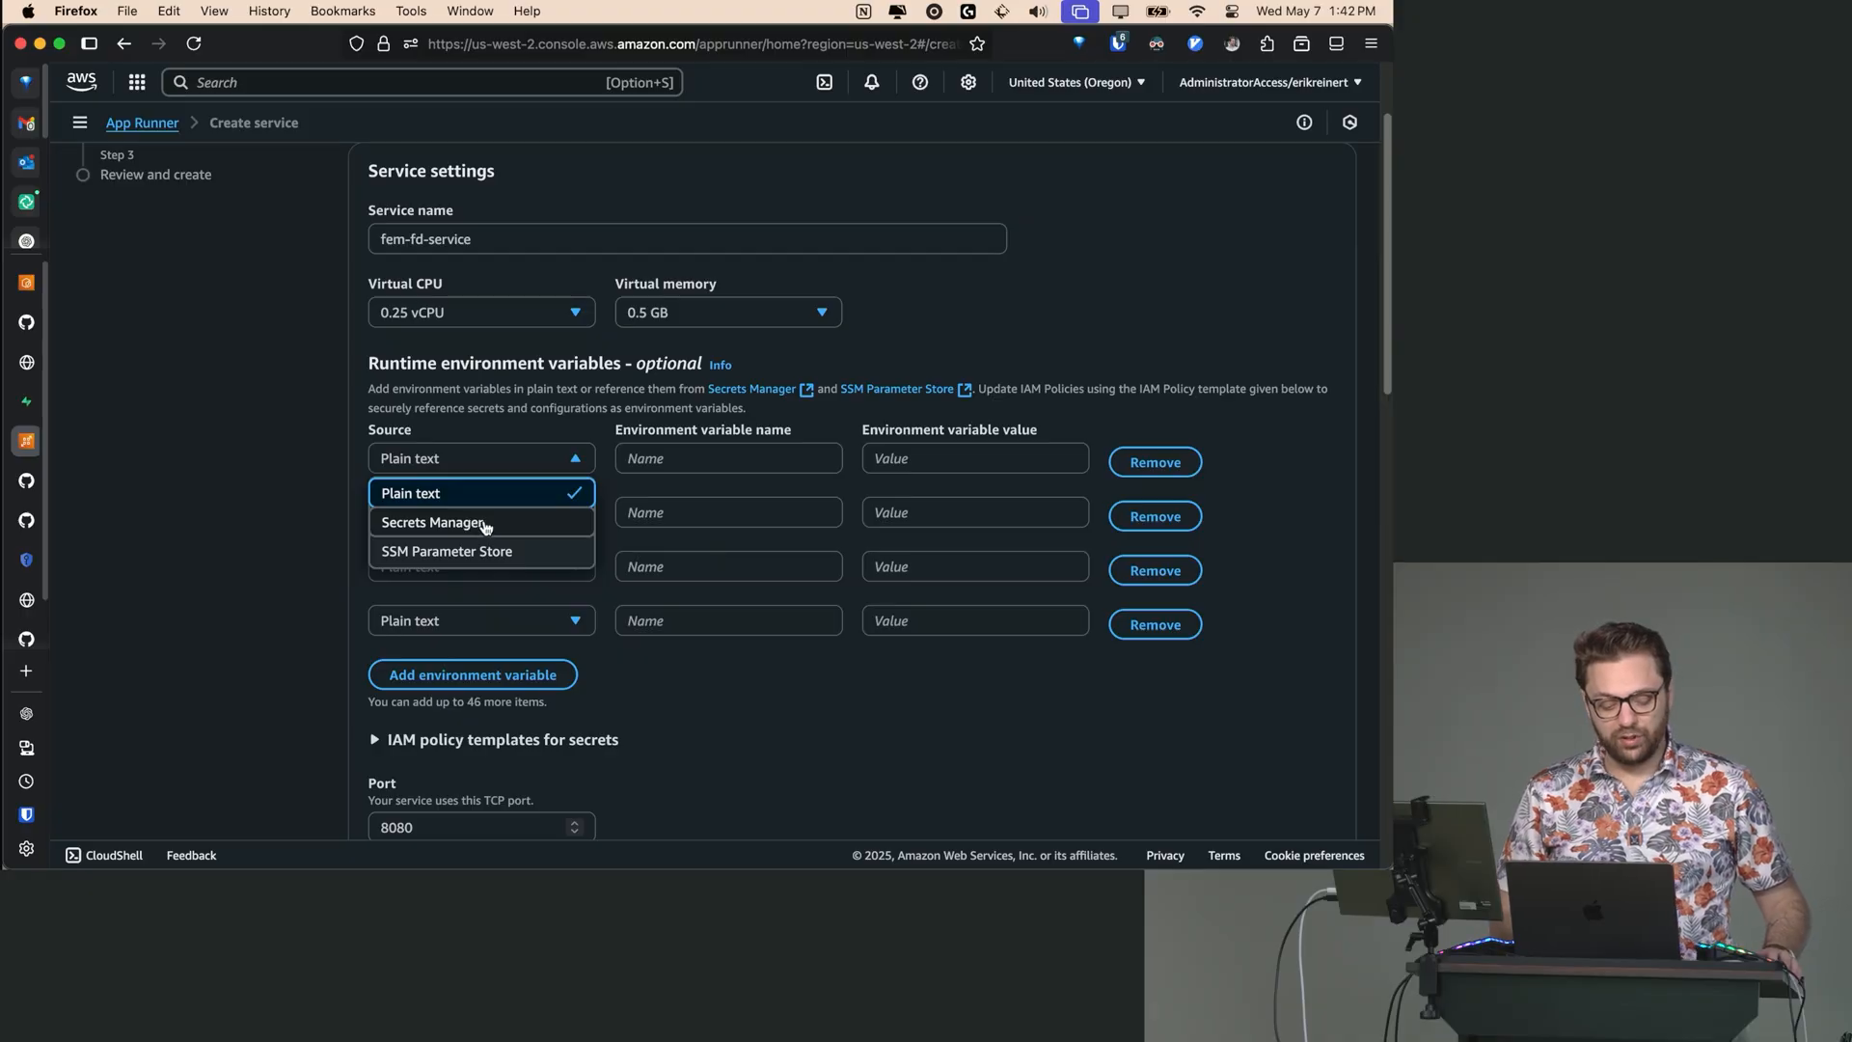
pyautogui.moveTo(479, 551)
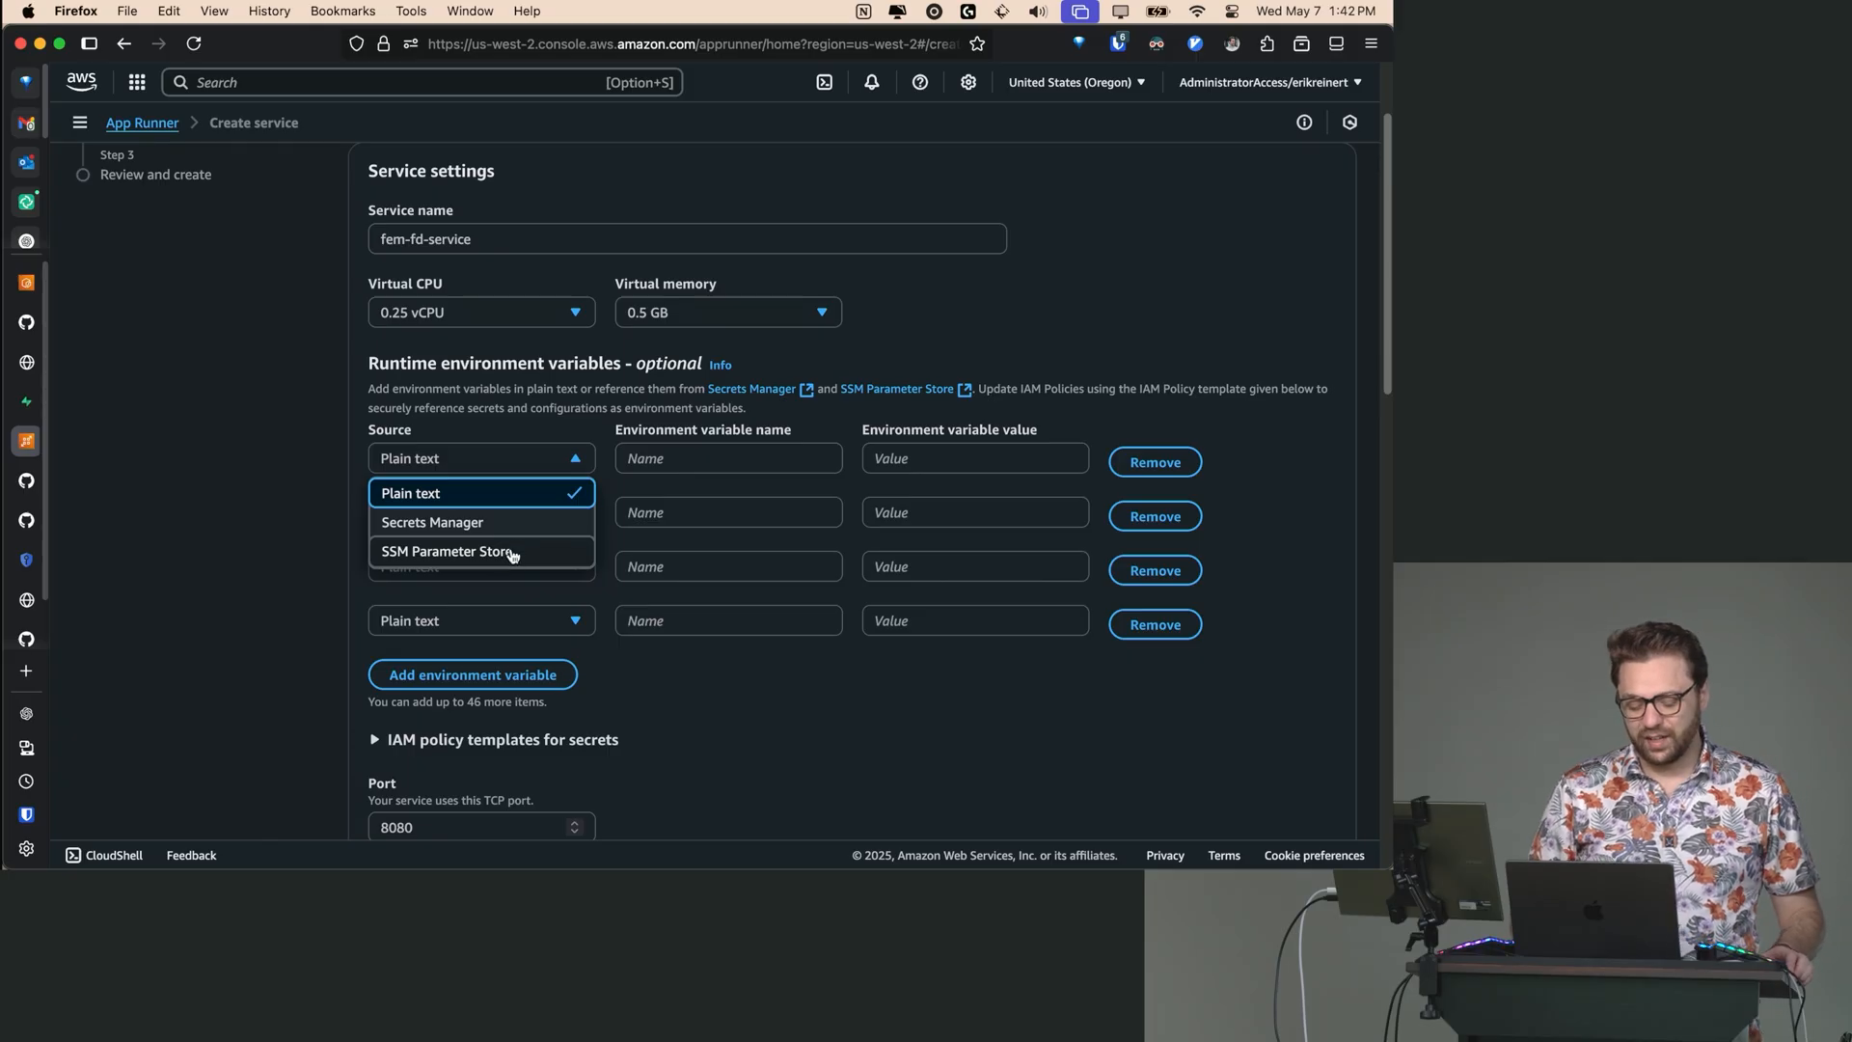
pyautogui.click(445, 551)
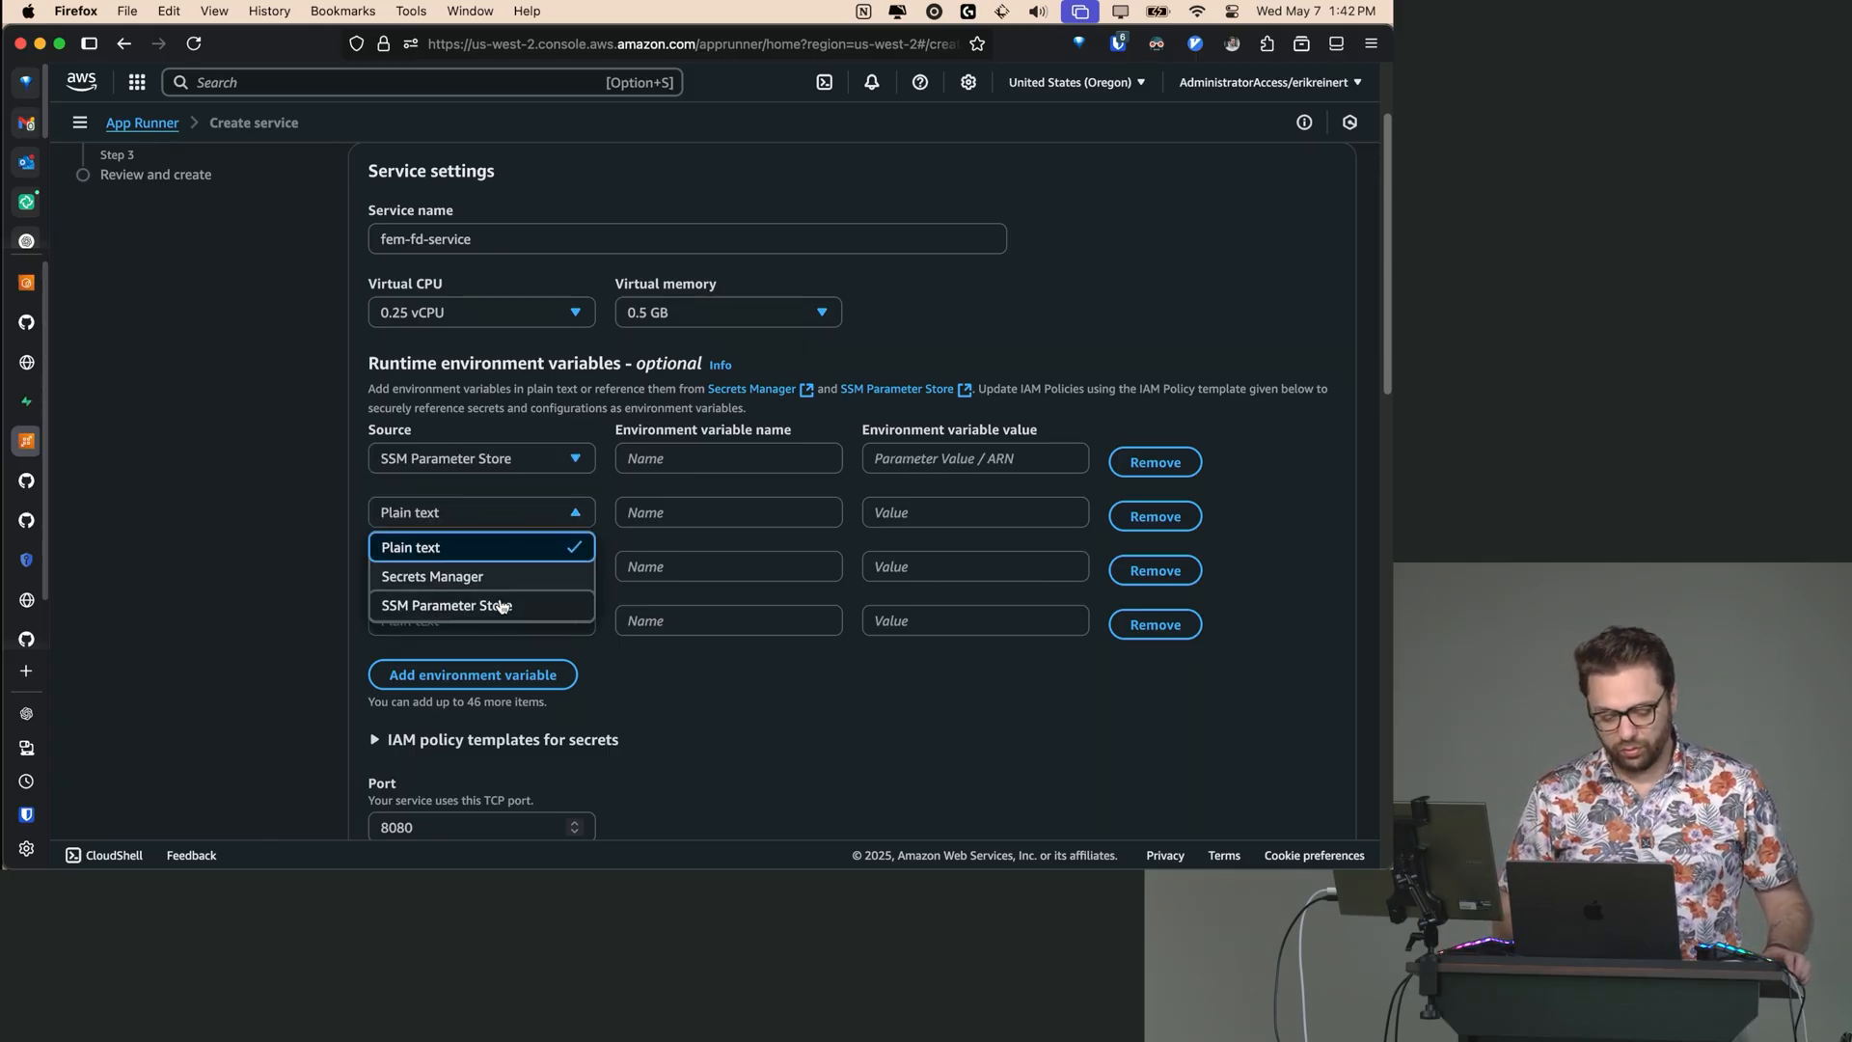
pyautogui.click(451, 604)
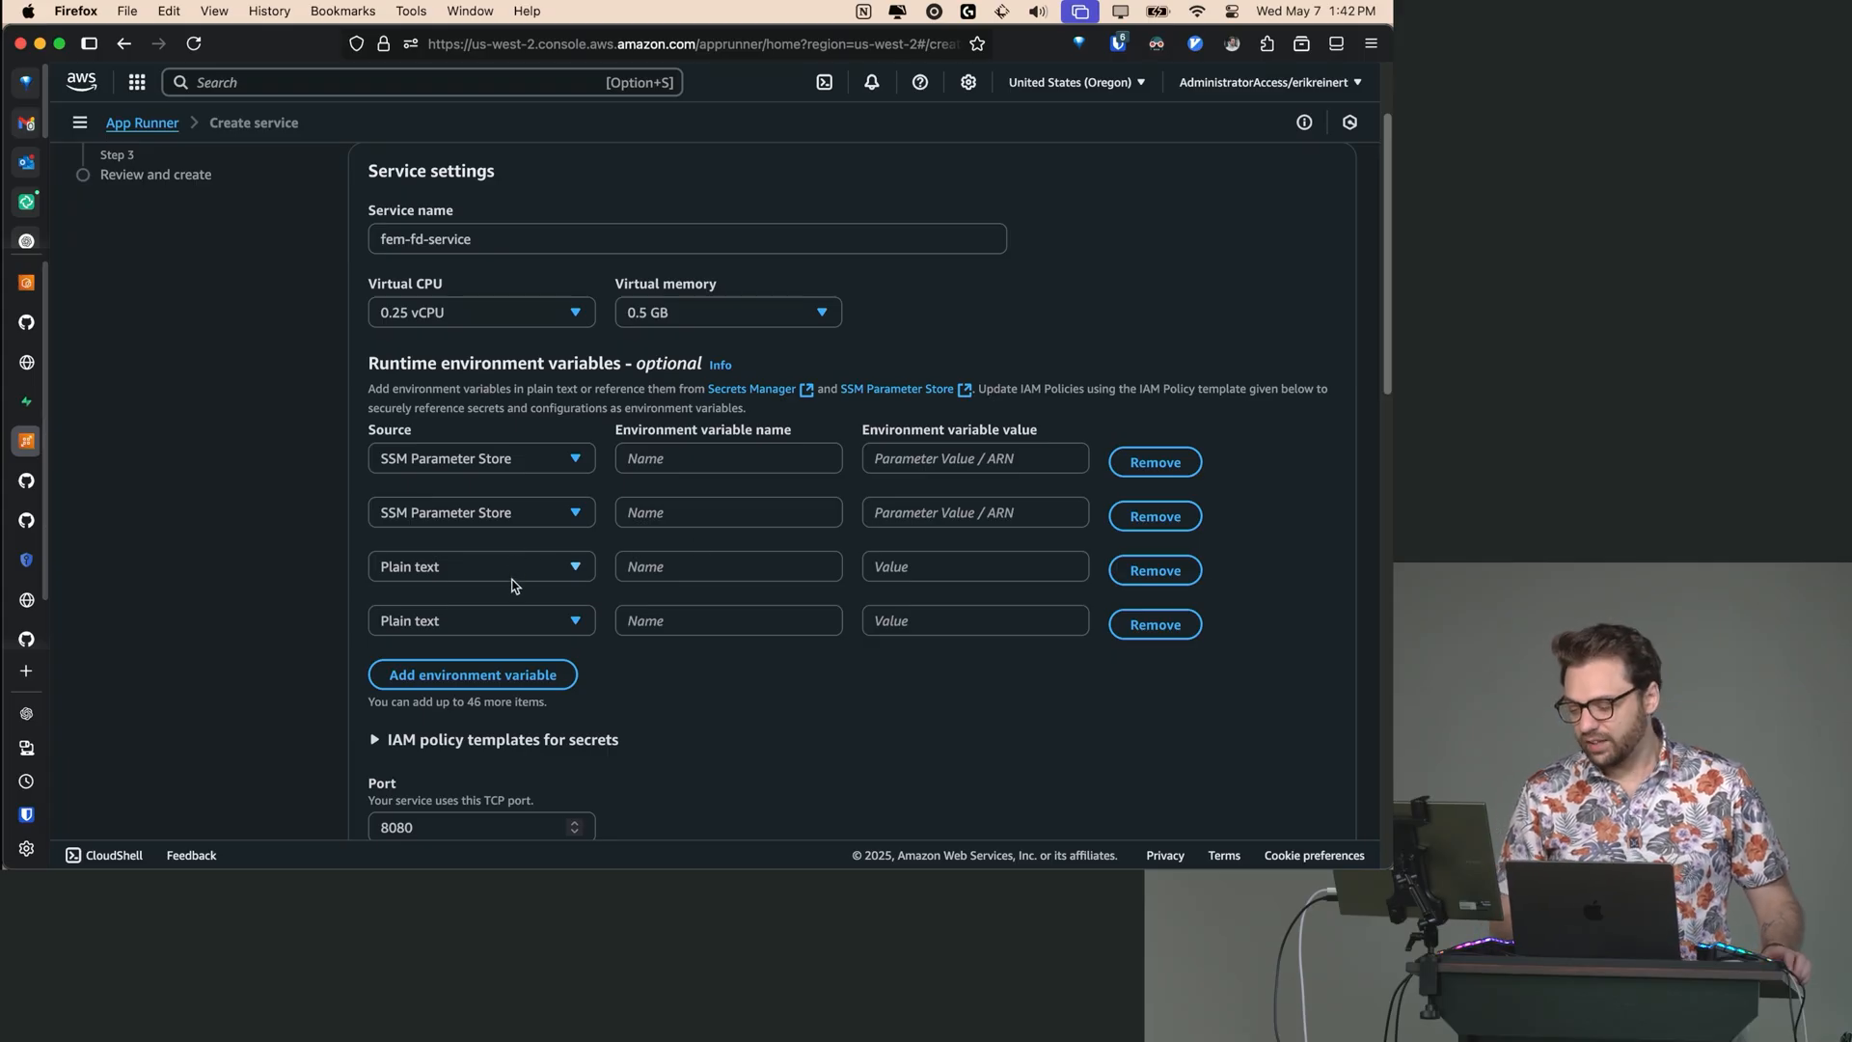
pyautogui.moveTo(508, 620)
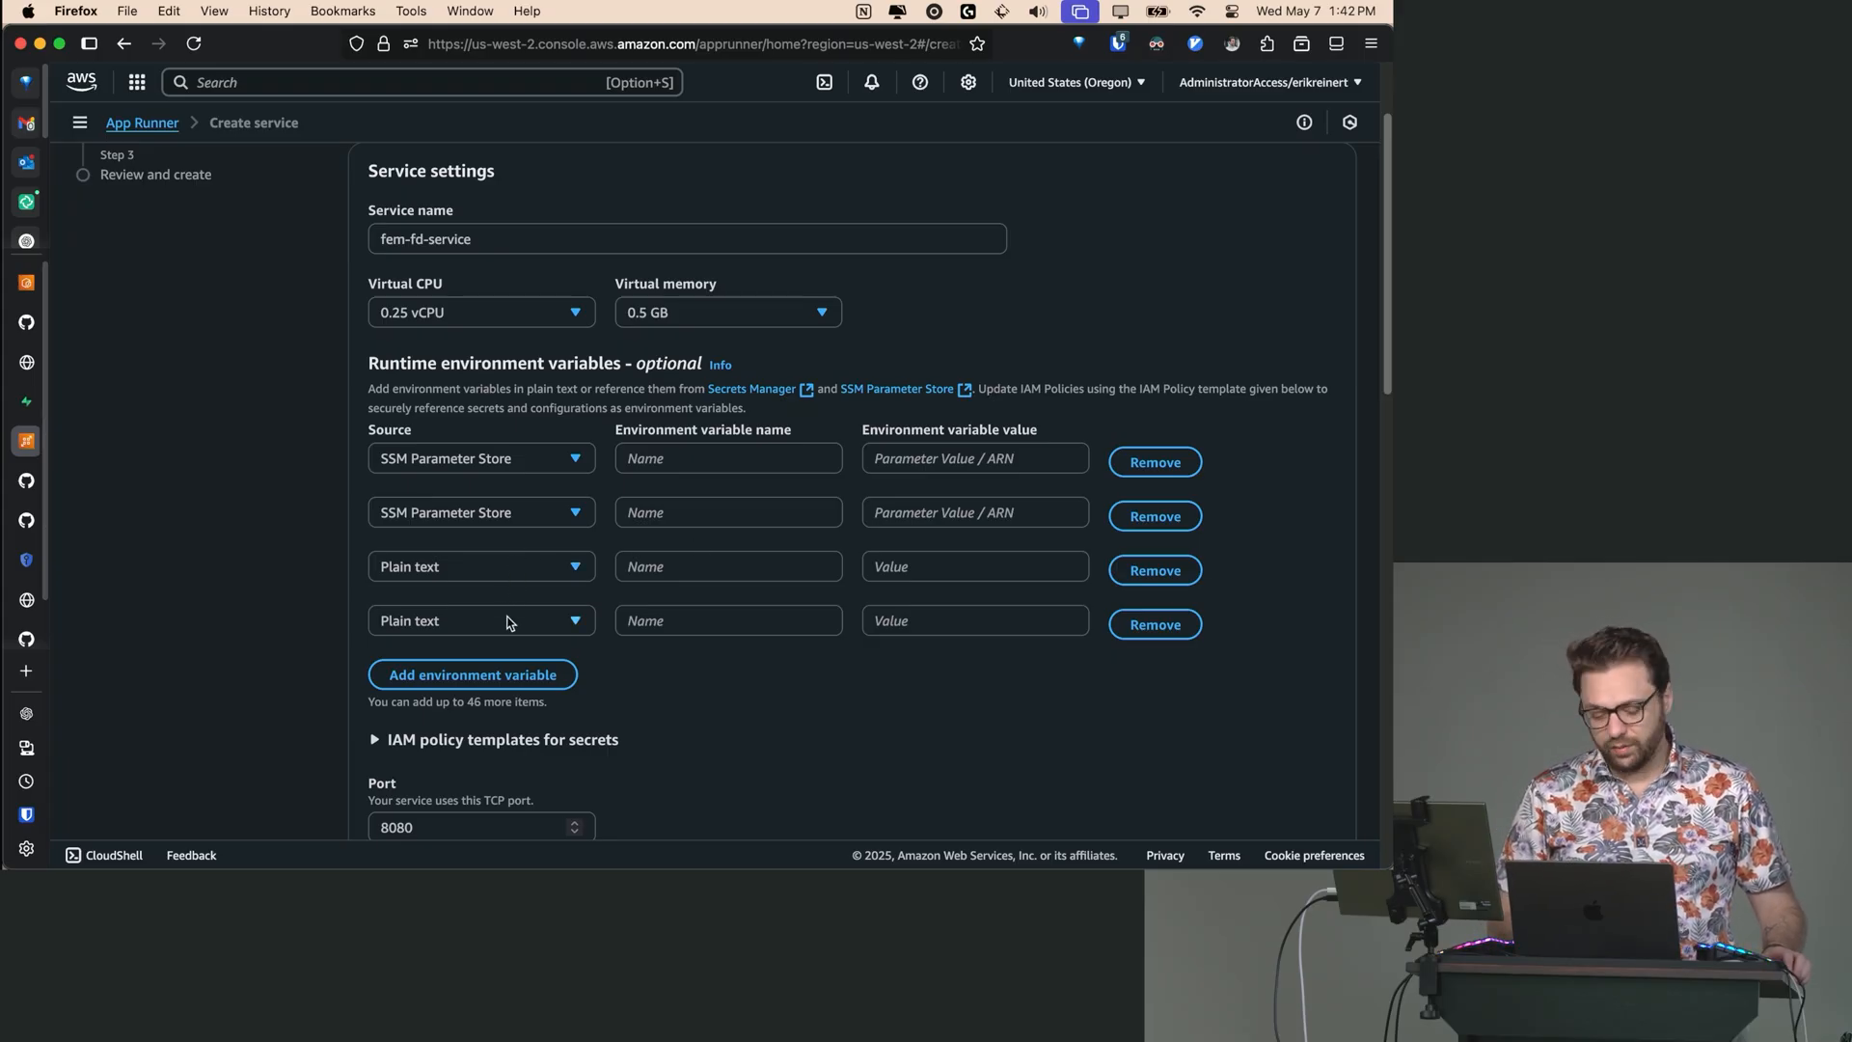
pyautogui.click(481, 620)
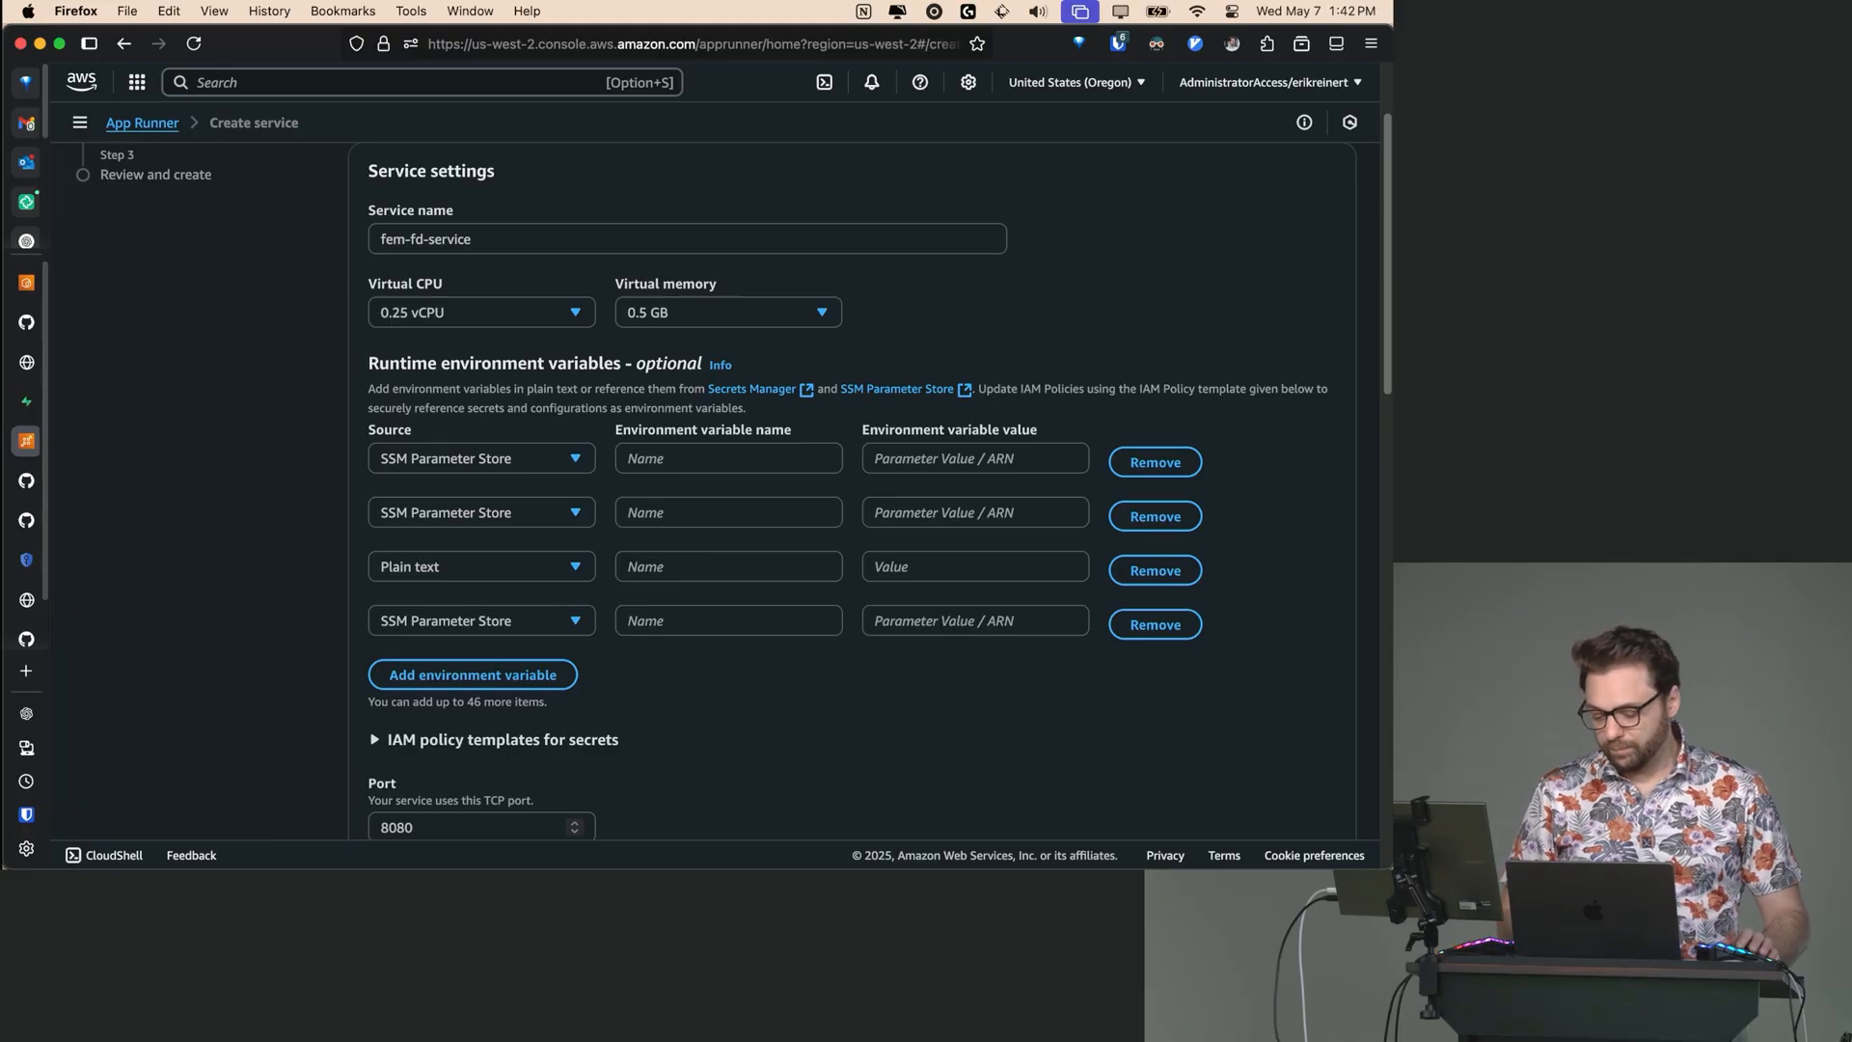
# - Name the first two variables GOOGLE_CLIENT_ID and GOOGLE_CLIENT_SECRET
pyautogui.click(728, 458)
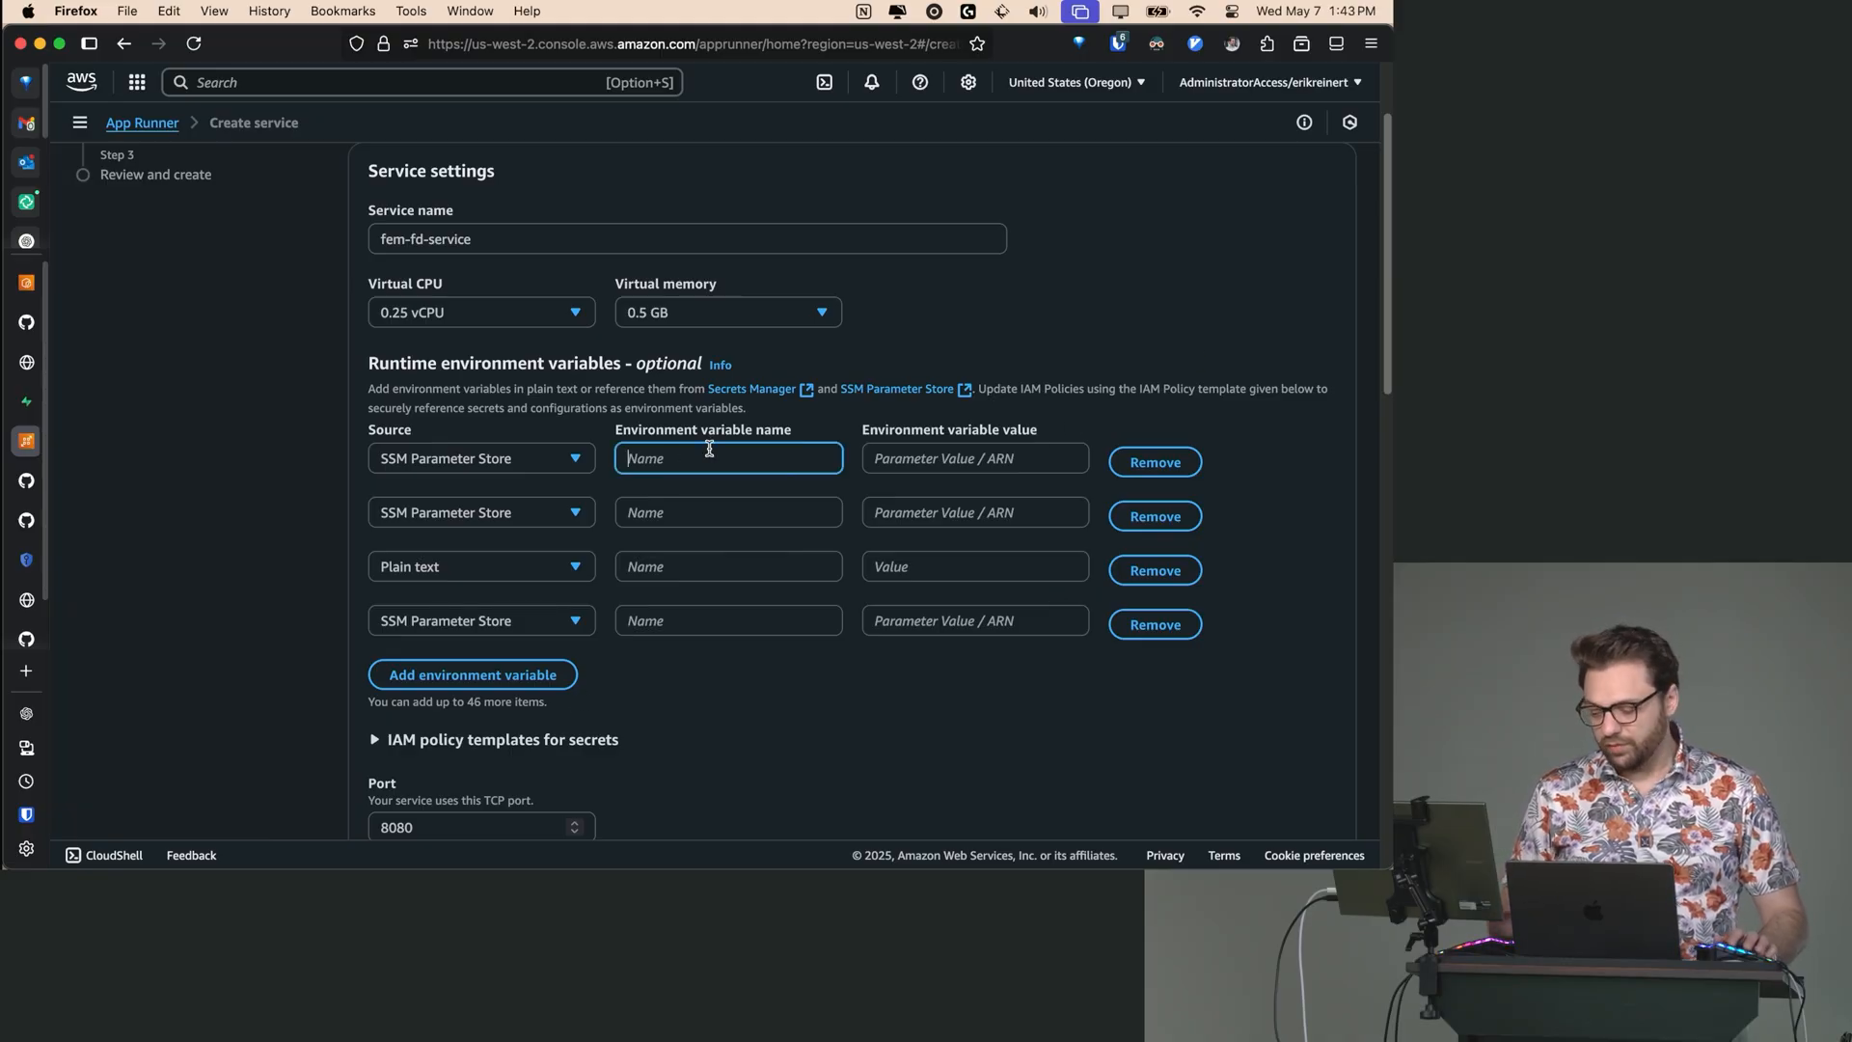
pyautogui.write('GOOGLE_')
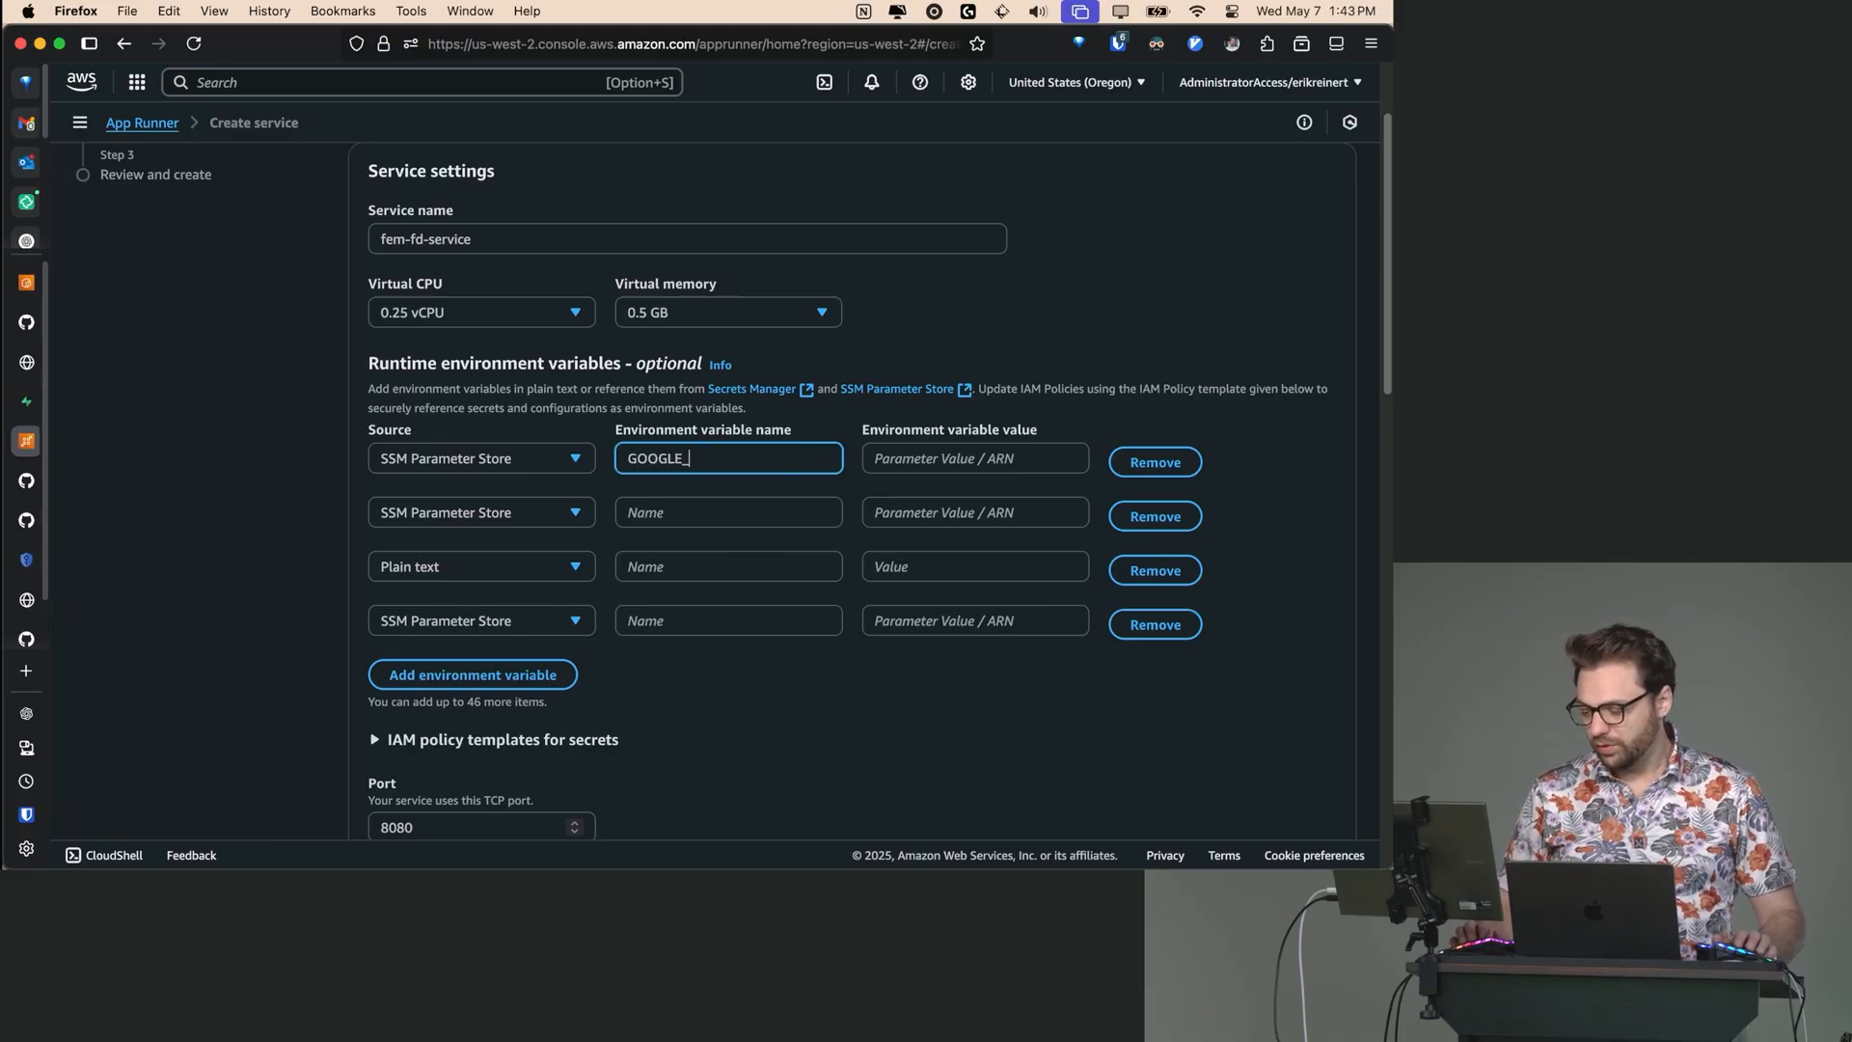
pyautogui.write('CLIENT')
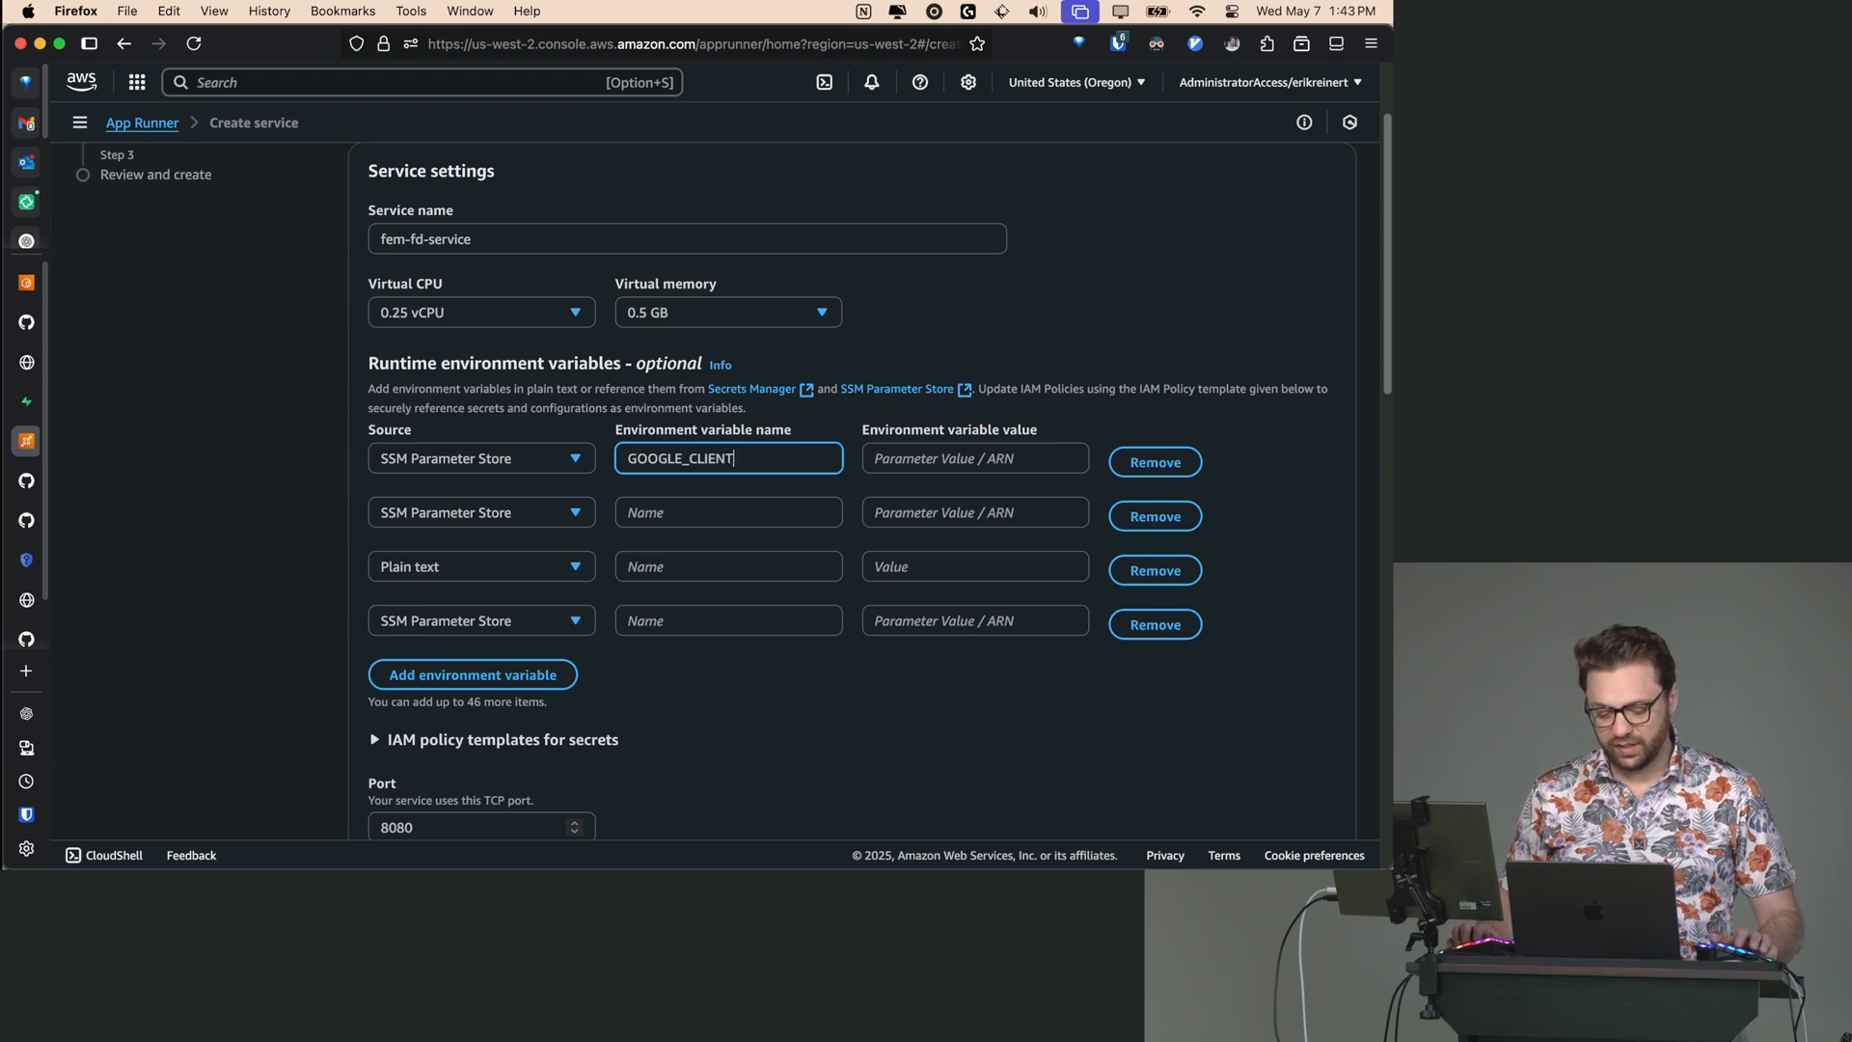
pyautogui.write('_ID')
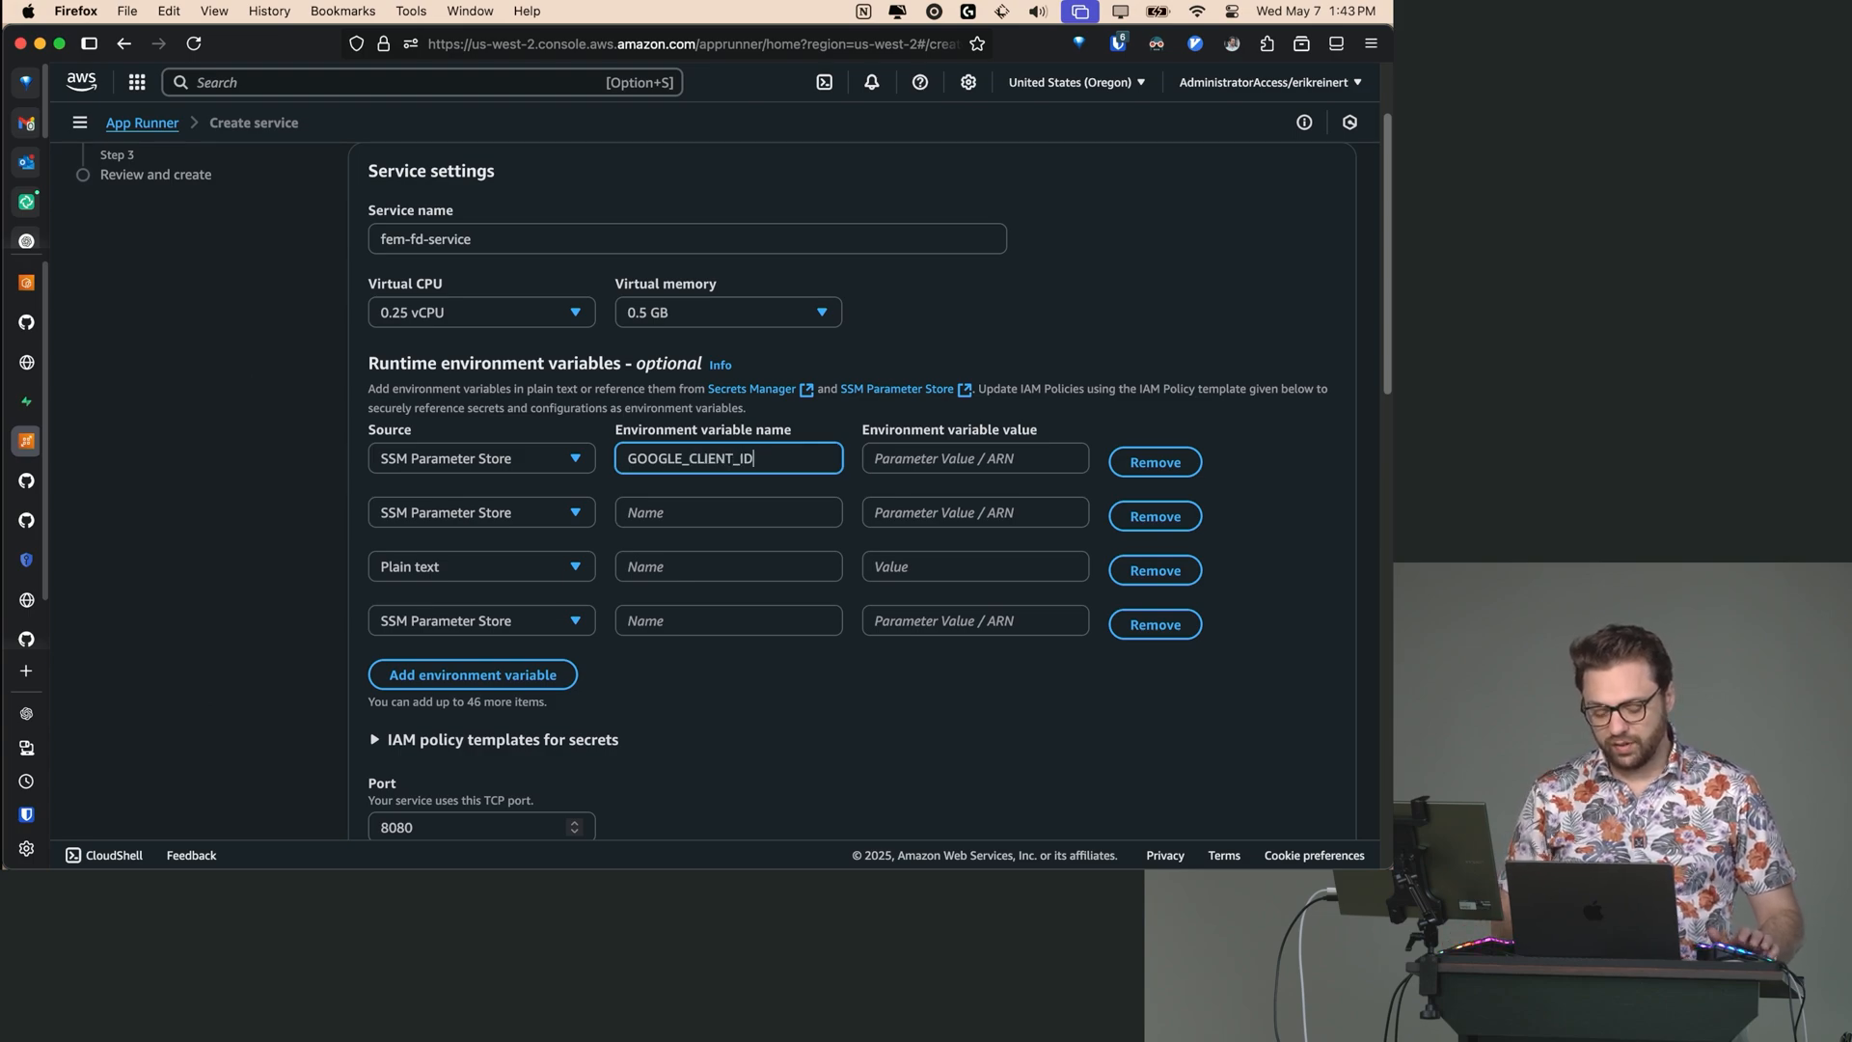
pyautogui.write('G')
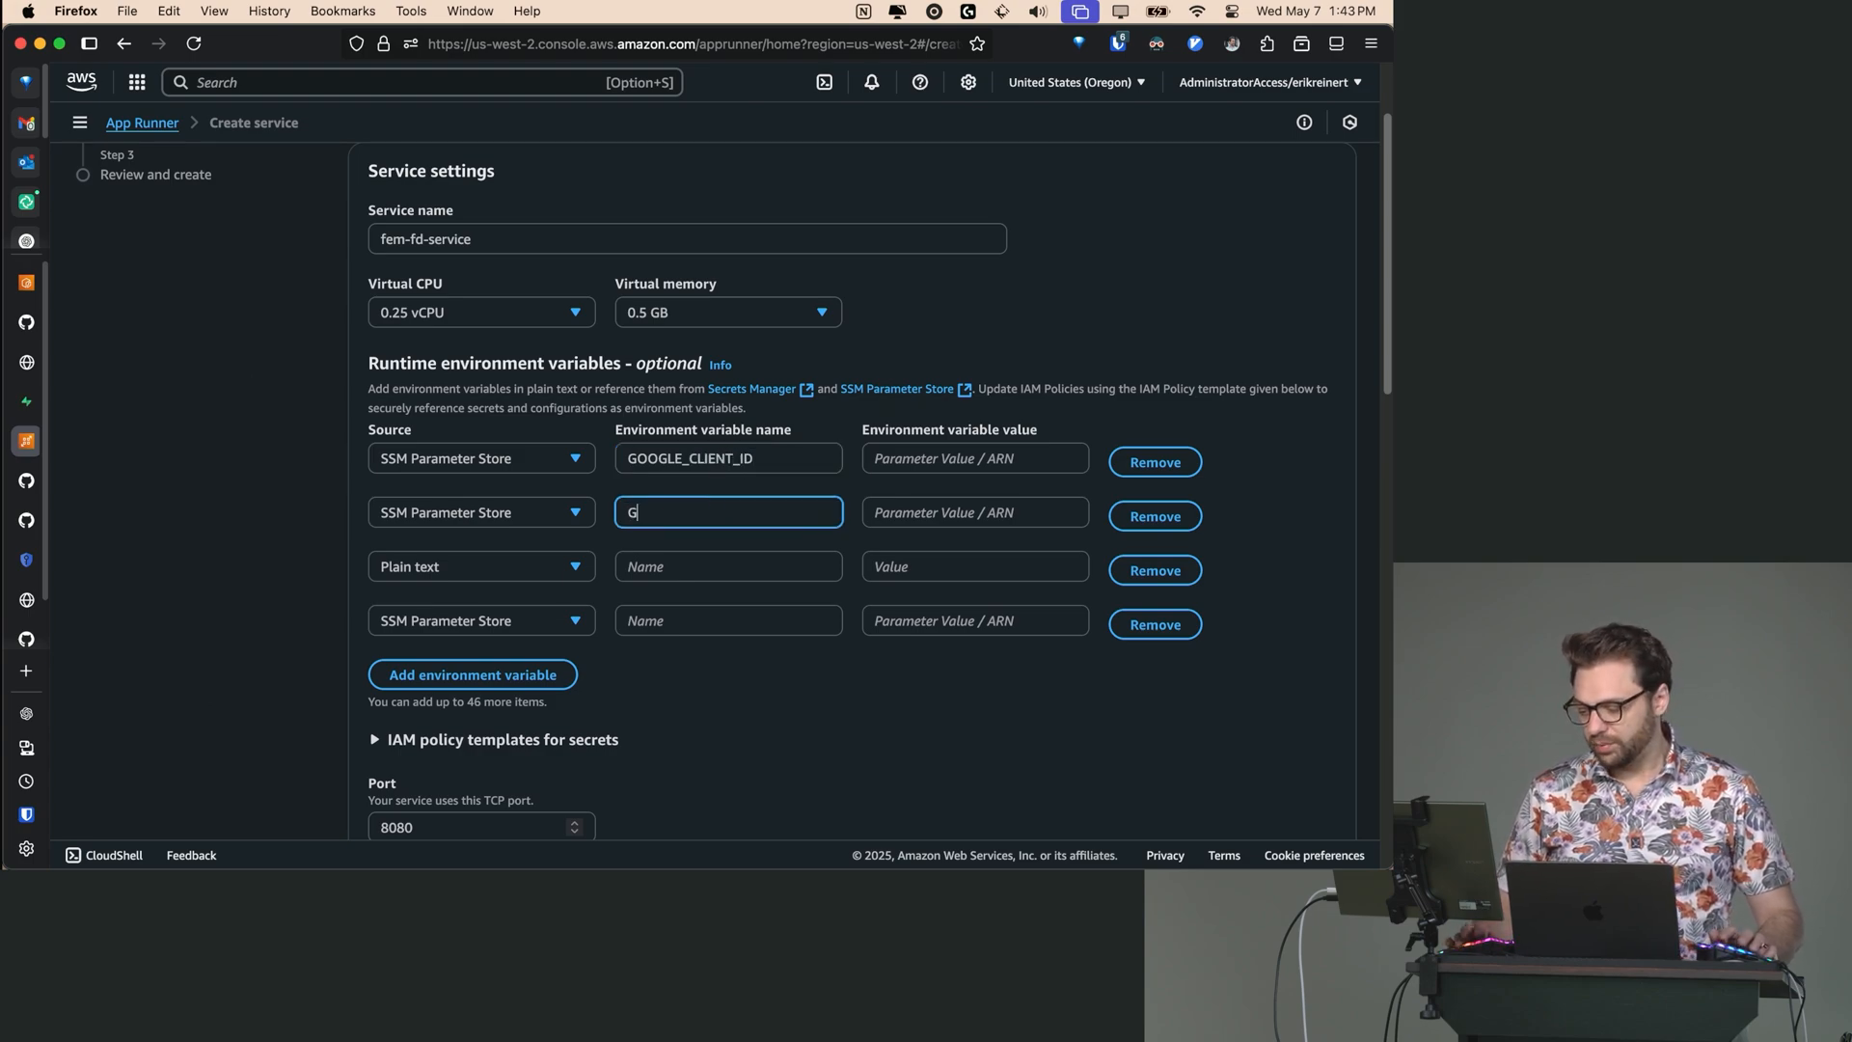
pyautogui.write('OOGLE_CLIENT_SECREE')
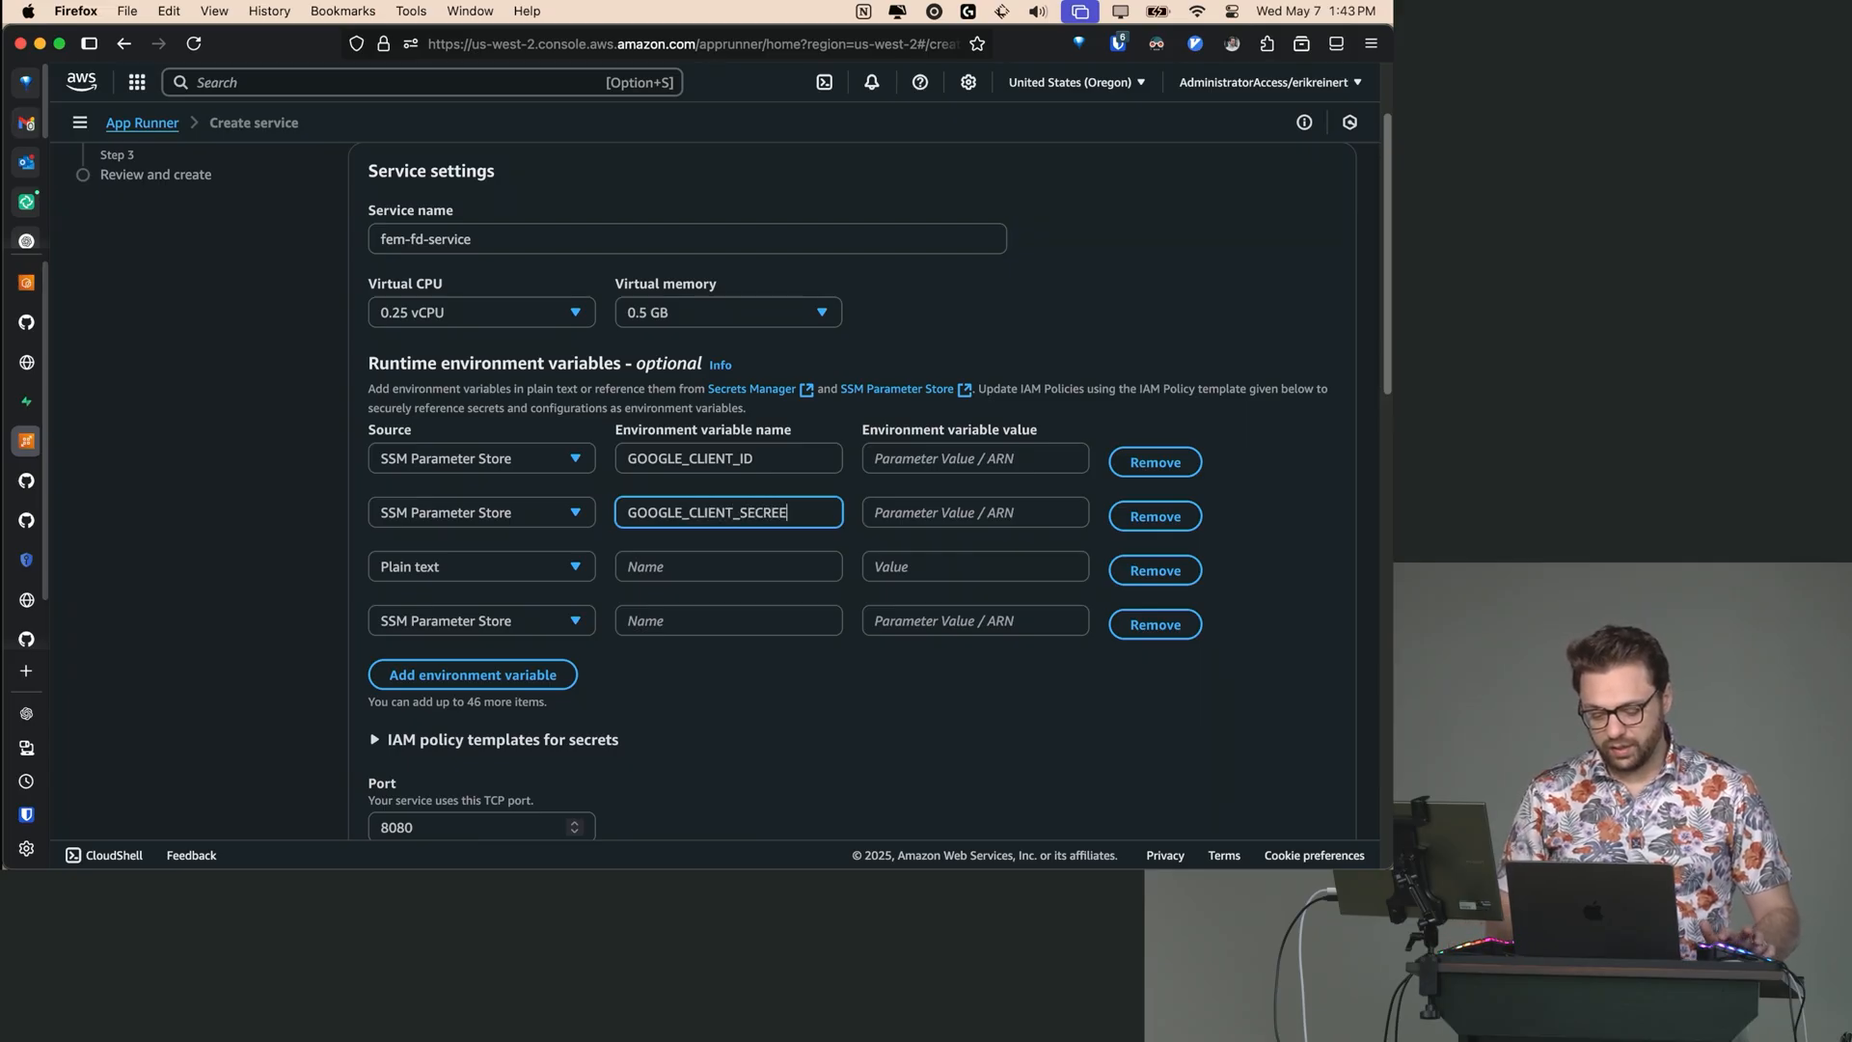
# - Name the third and fourth variables GOOGLE_REDIRECT_URL and POSTGRES_URL, then reselect GOOGLE_CLIENT_ID
pyautogui.click(729, 566)
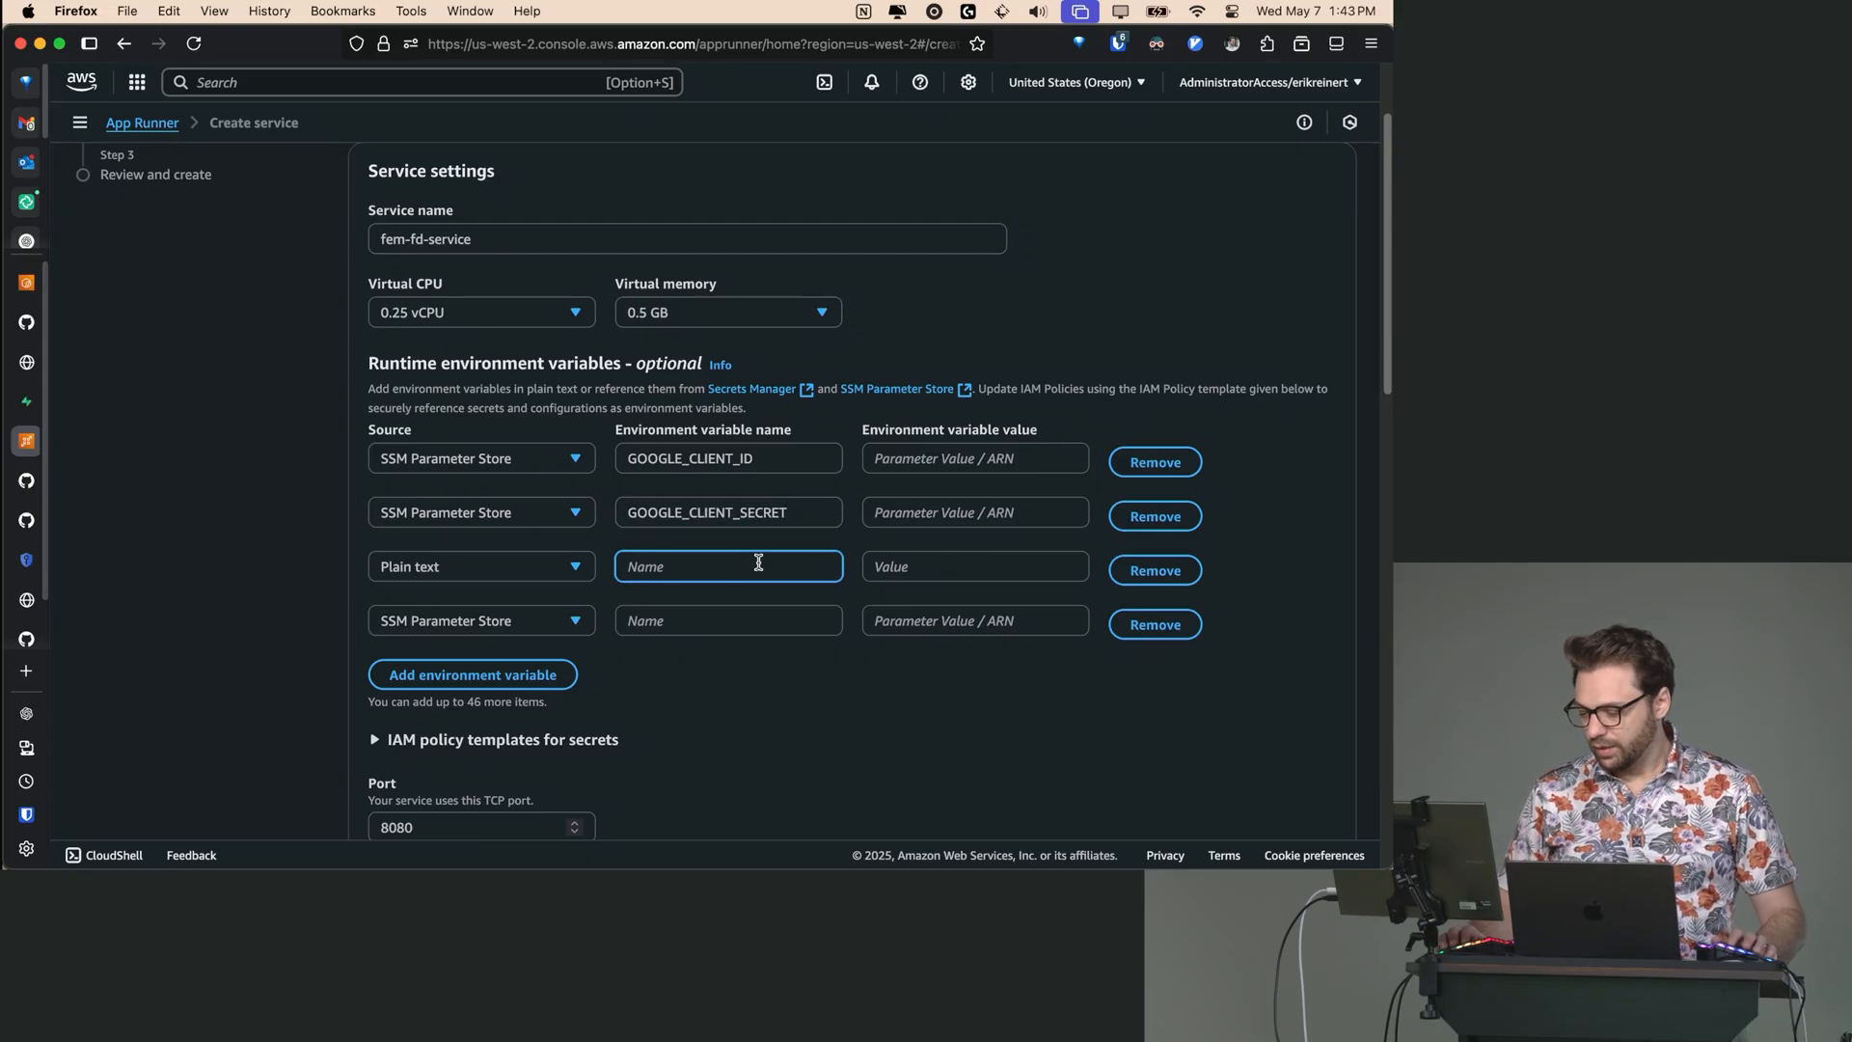
pyautogui.write('GOOGLE_RE')
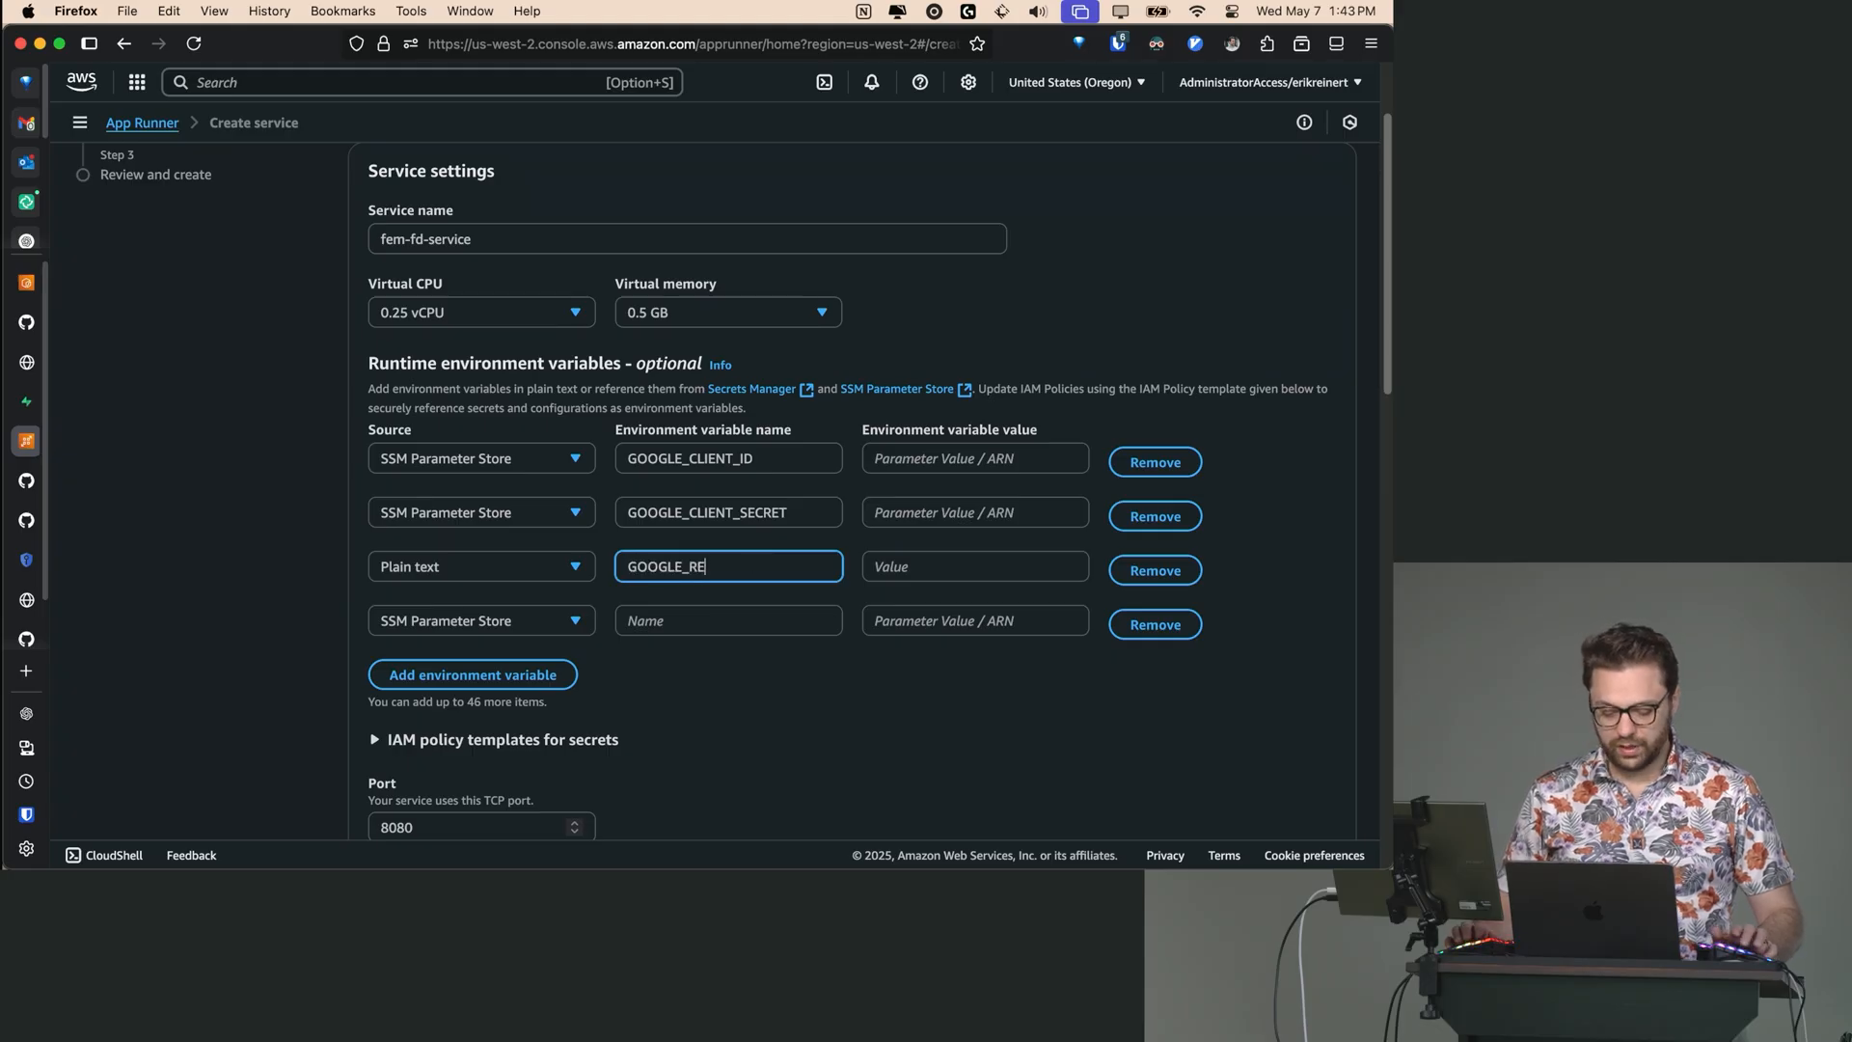
pyautogui.write('DIRECT_URL')
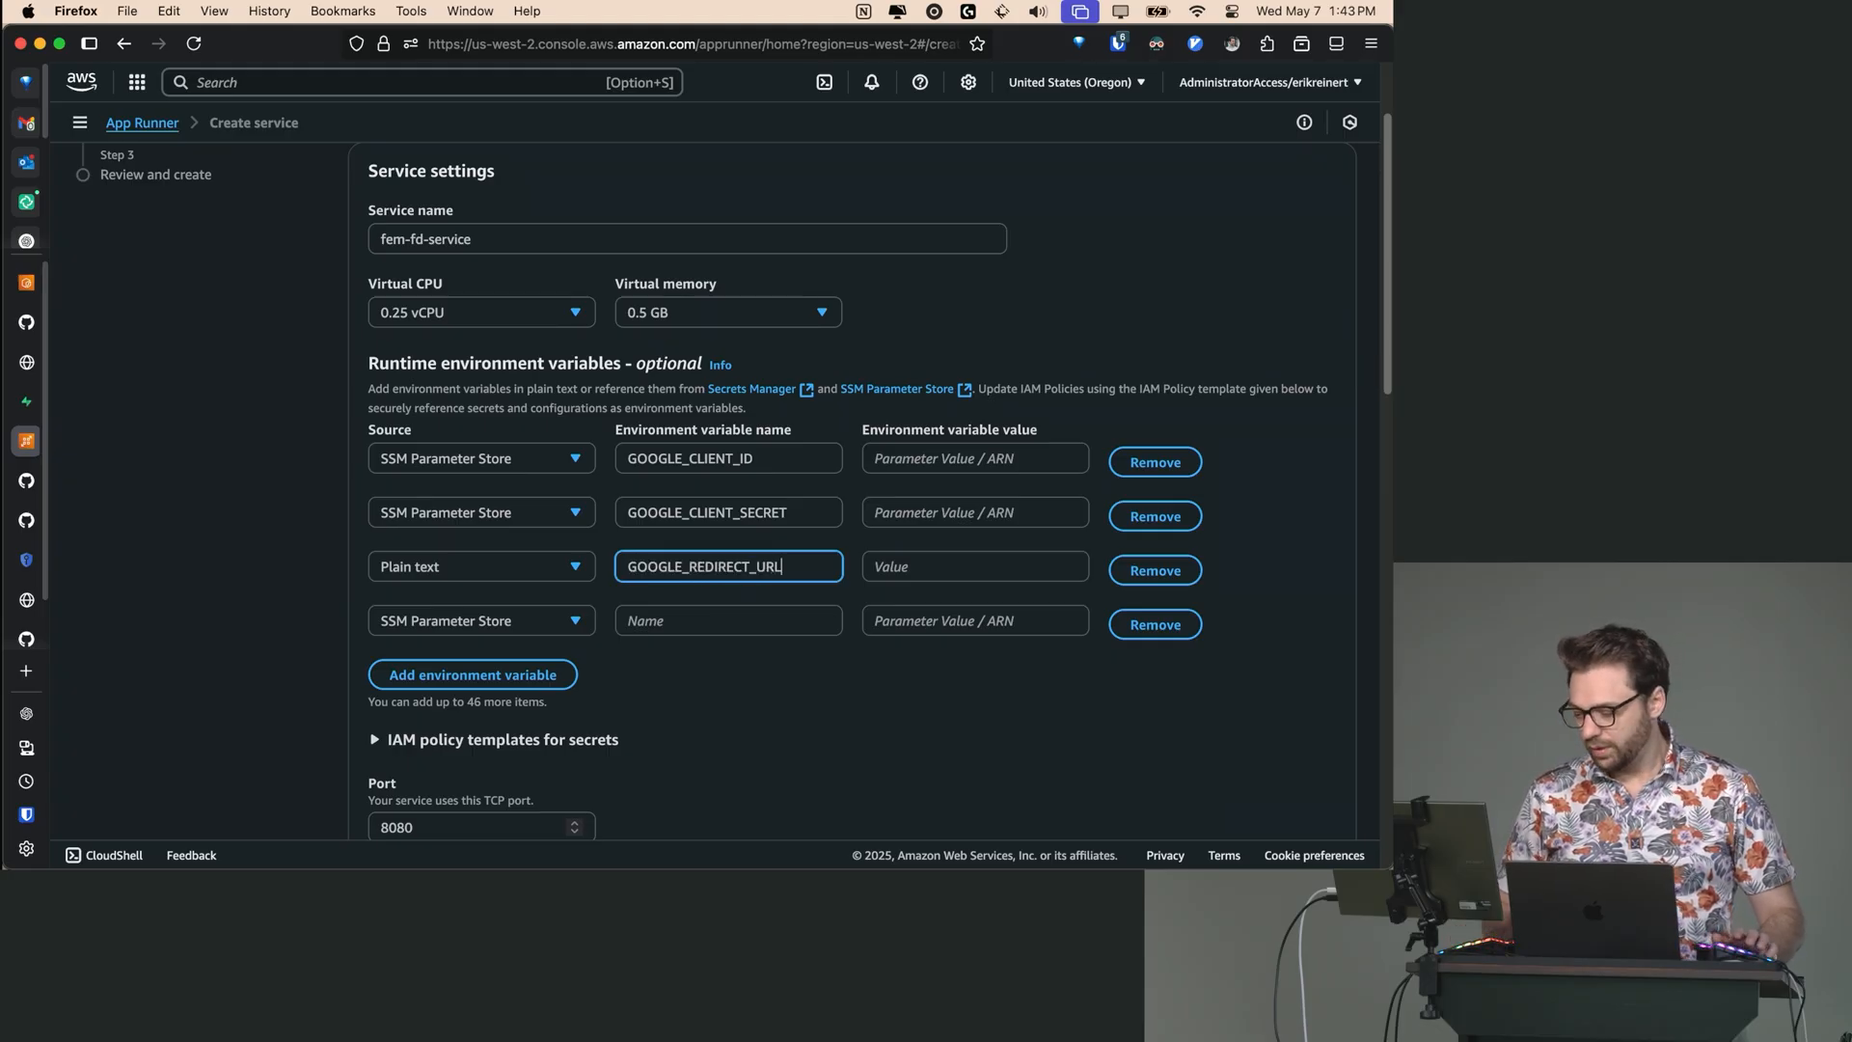
pyautogui.click(729, 621)
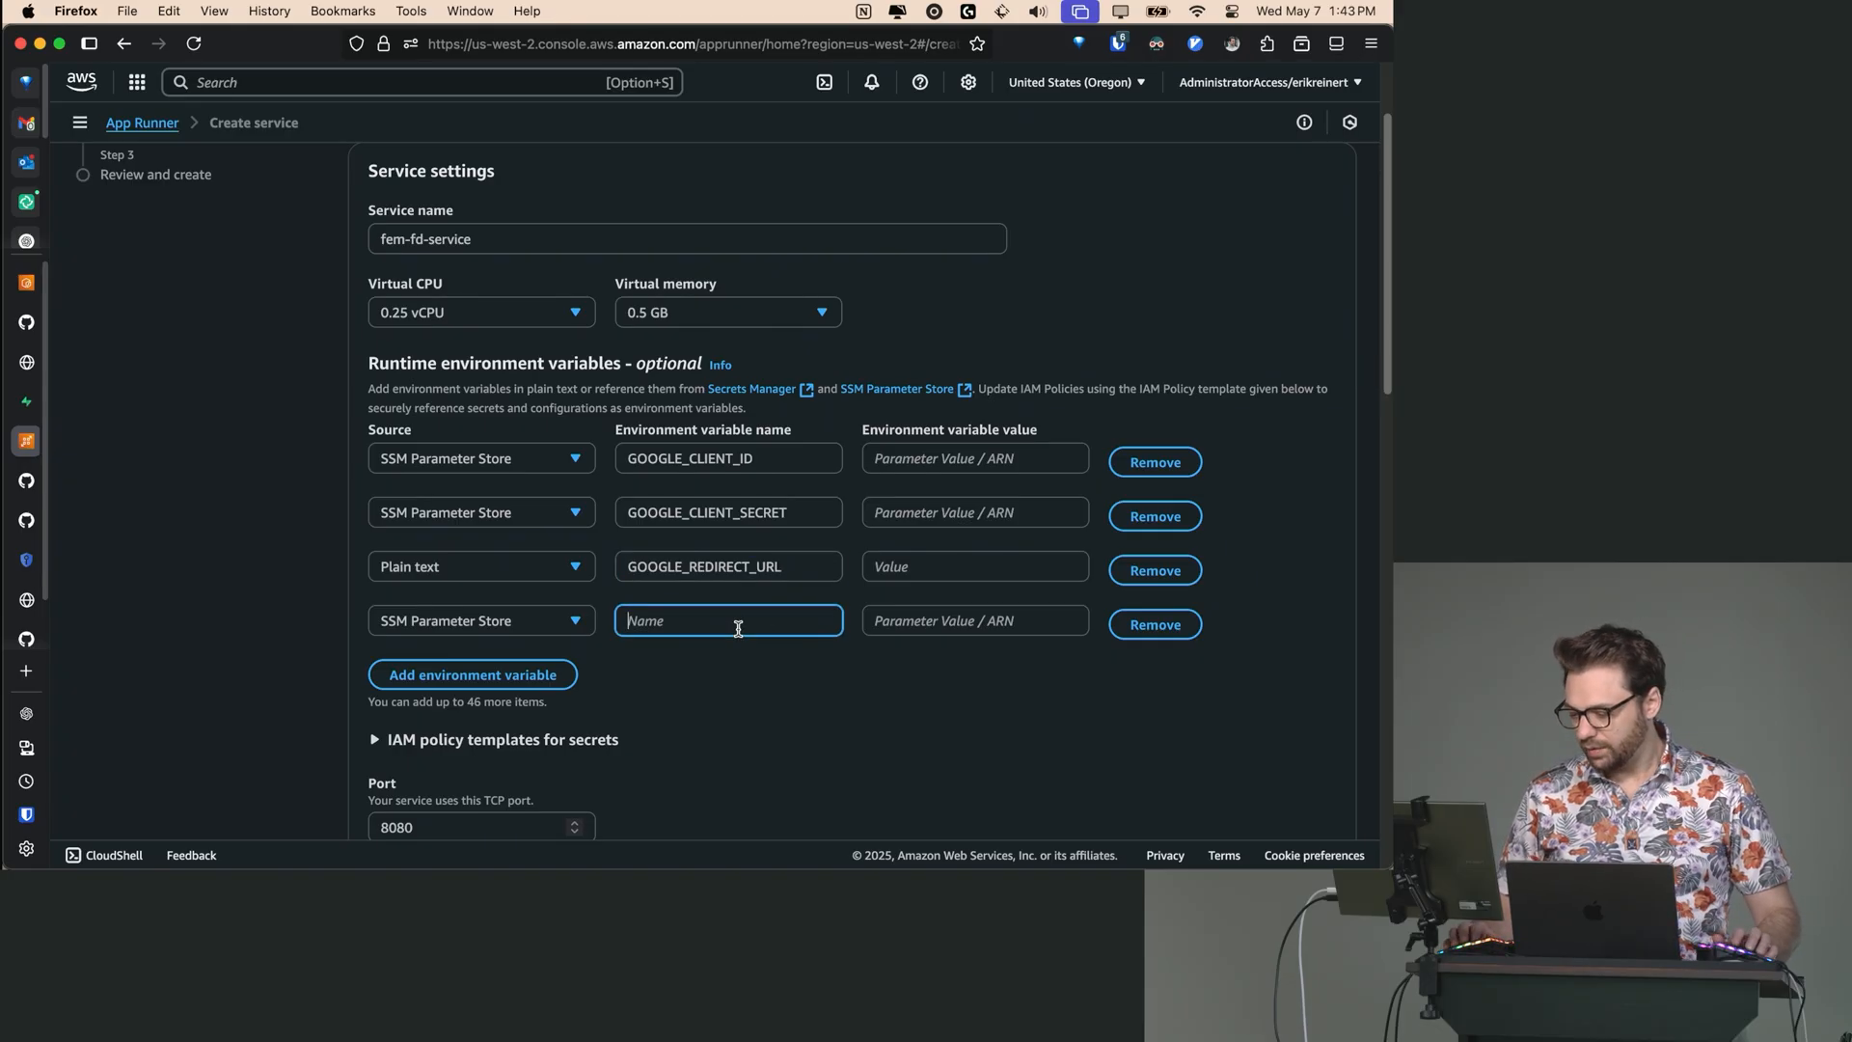
pyautogui.write('POSTG')
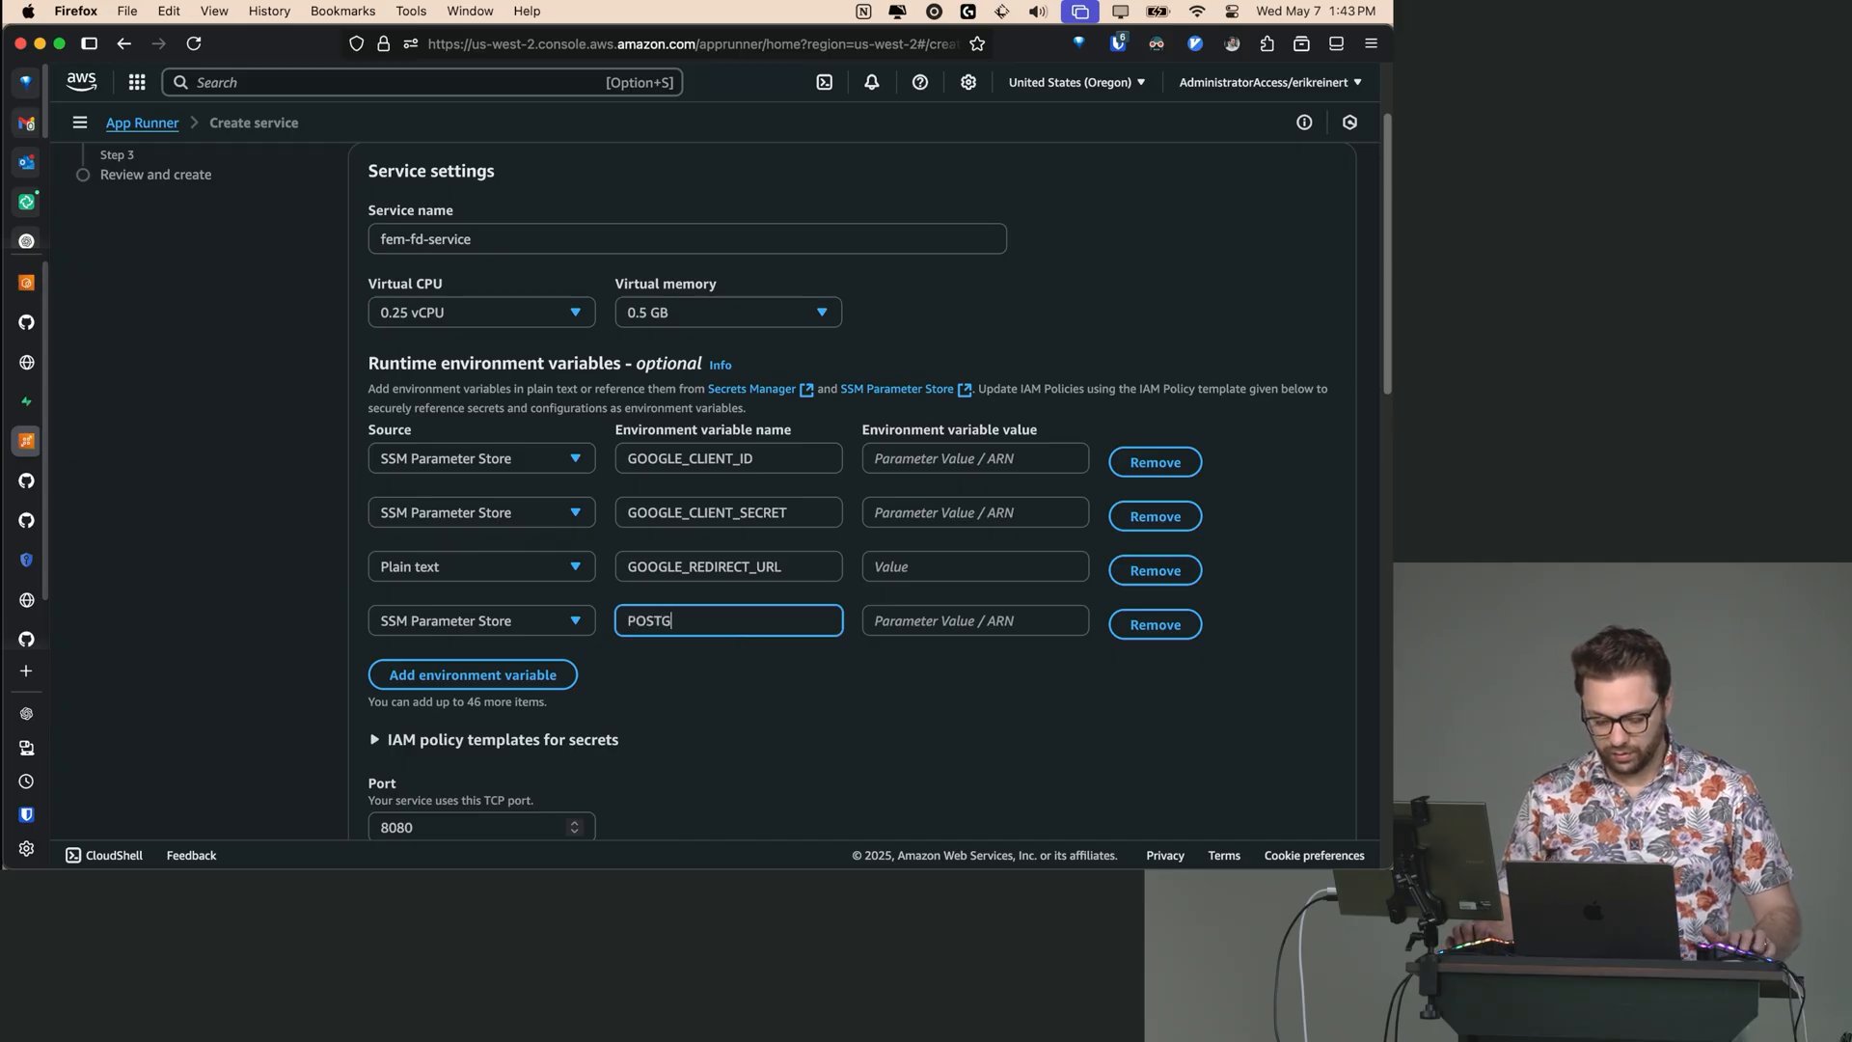
pyautogui.write('RES_URL')
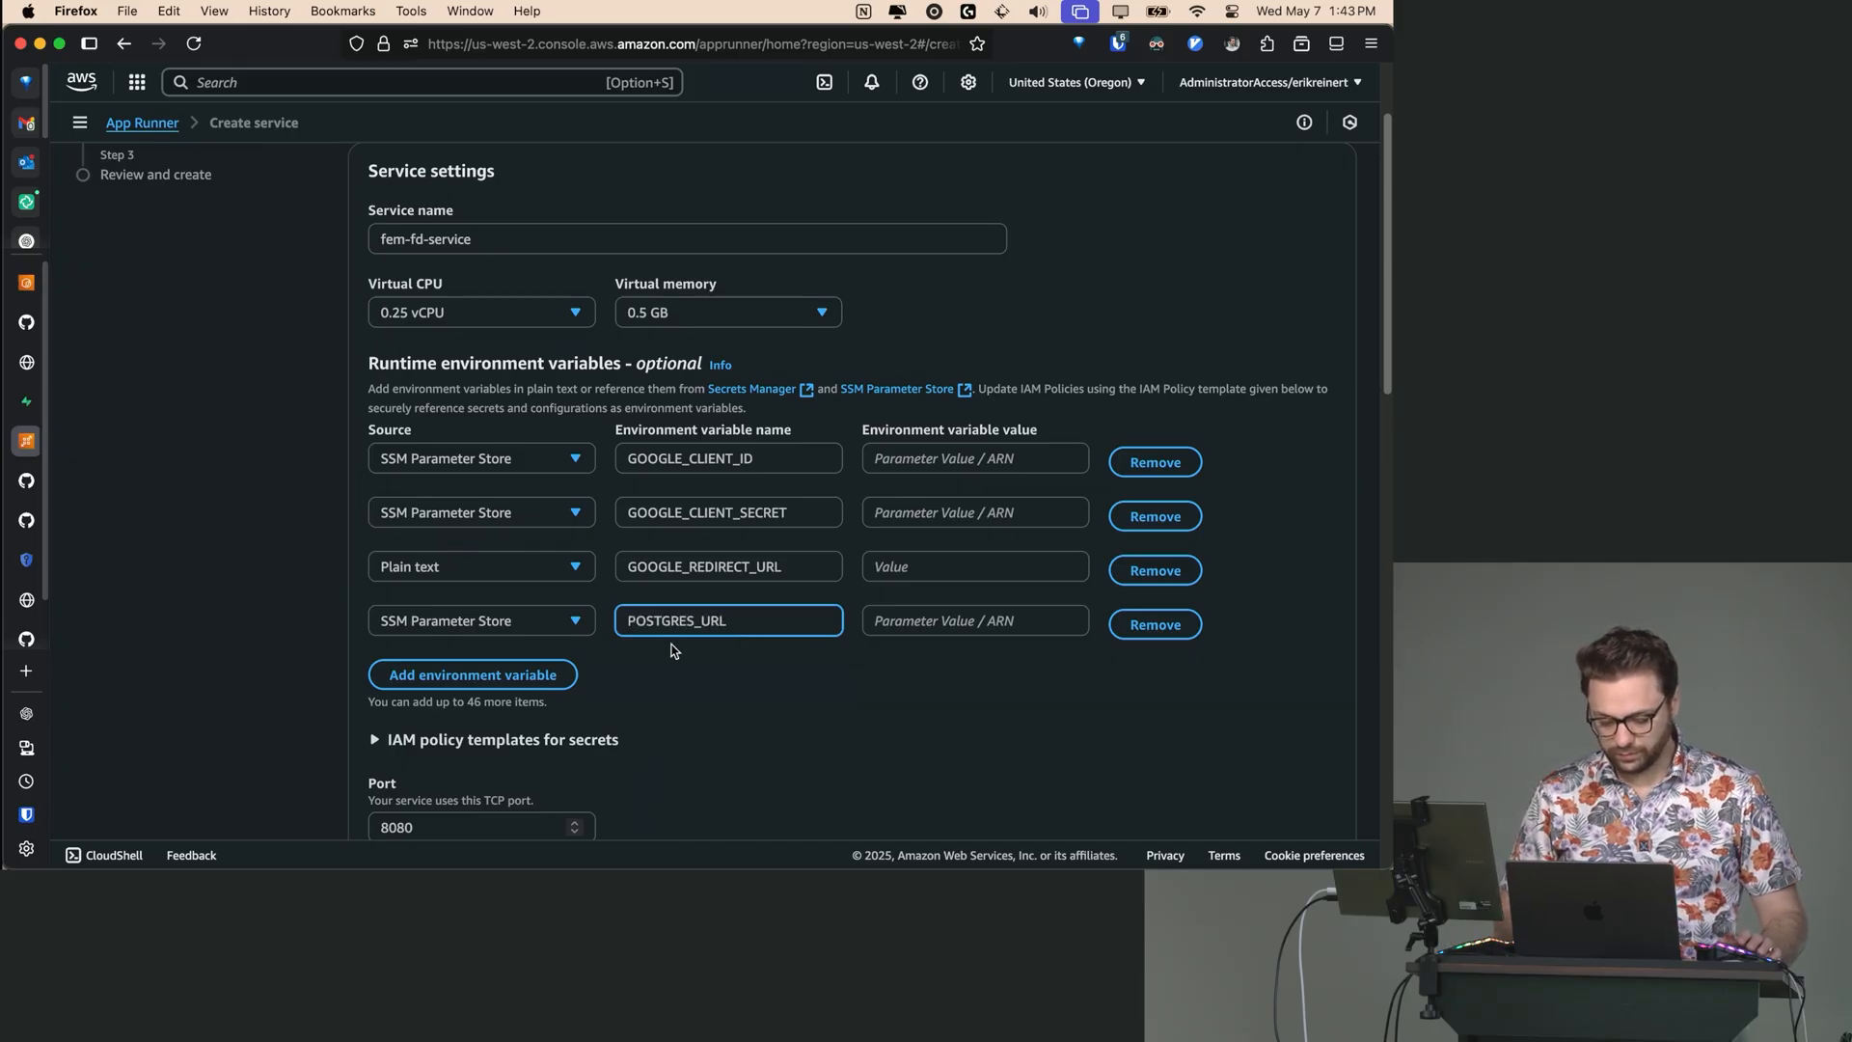
pyautogui.click(728, 458)
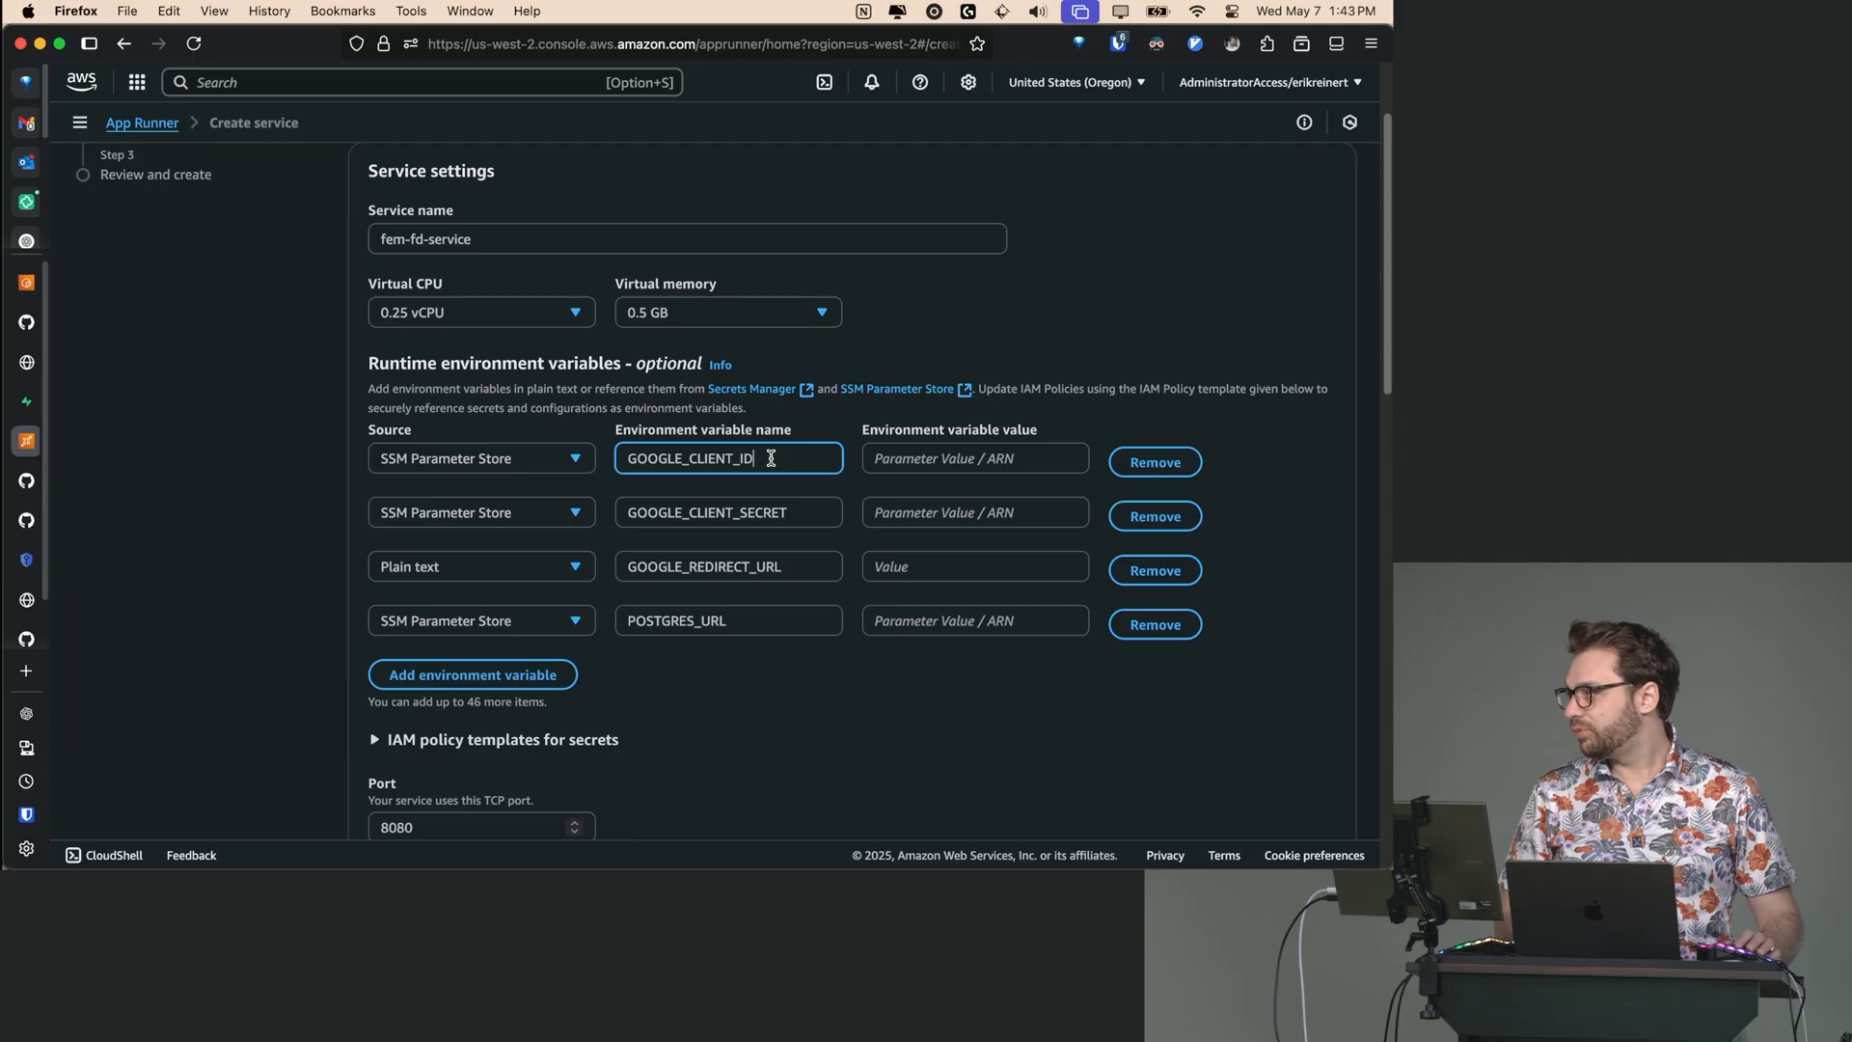
pyautogui.doubleClick(688, 458)
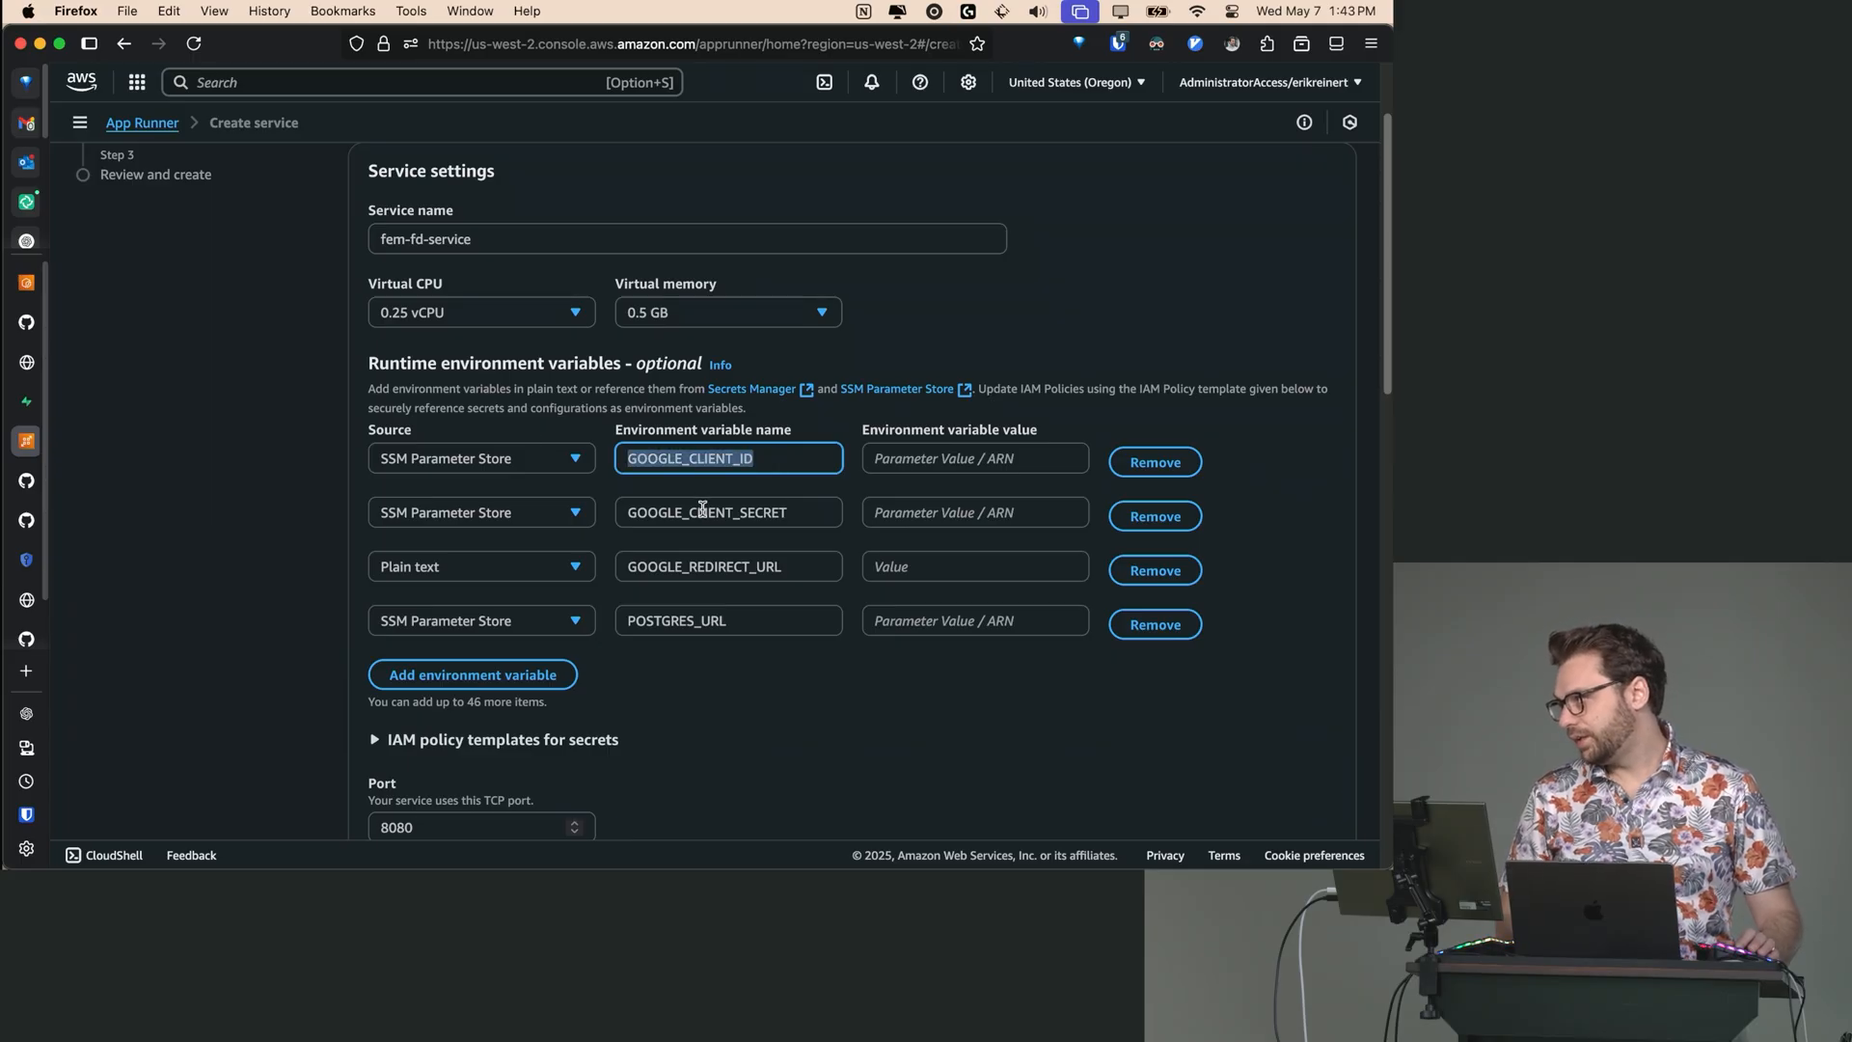
pyautogui.moveTo(690, 568)
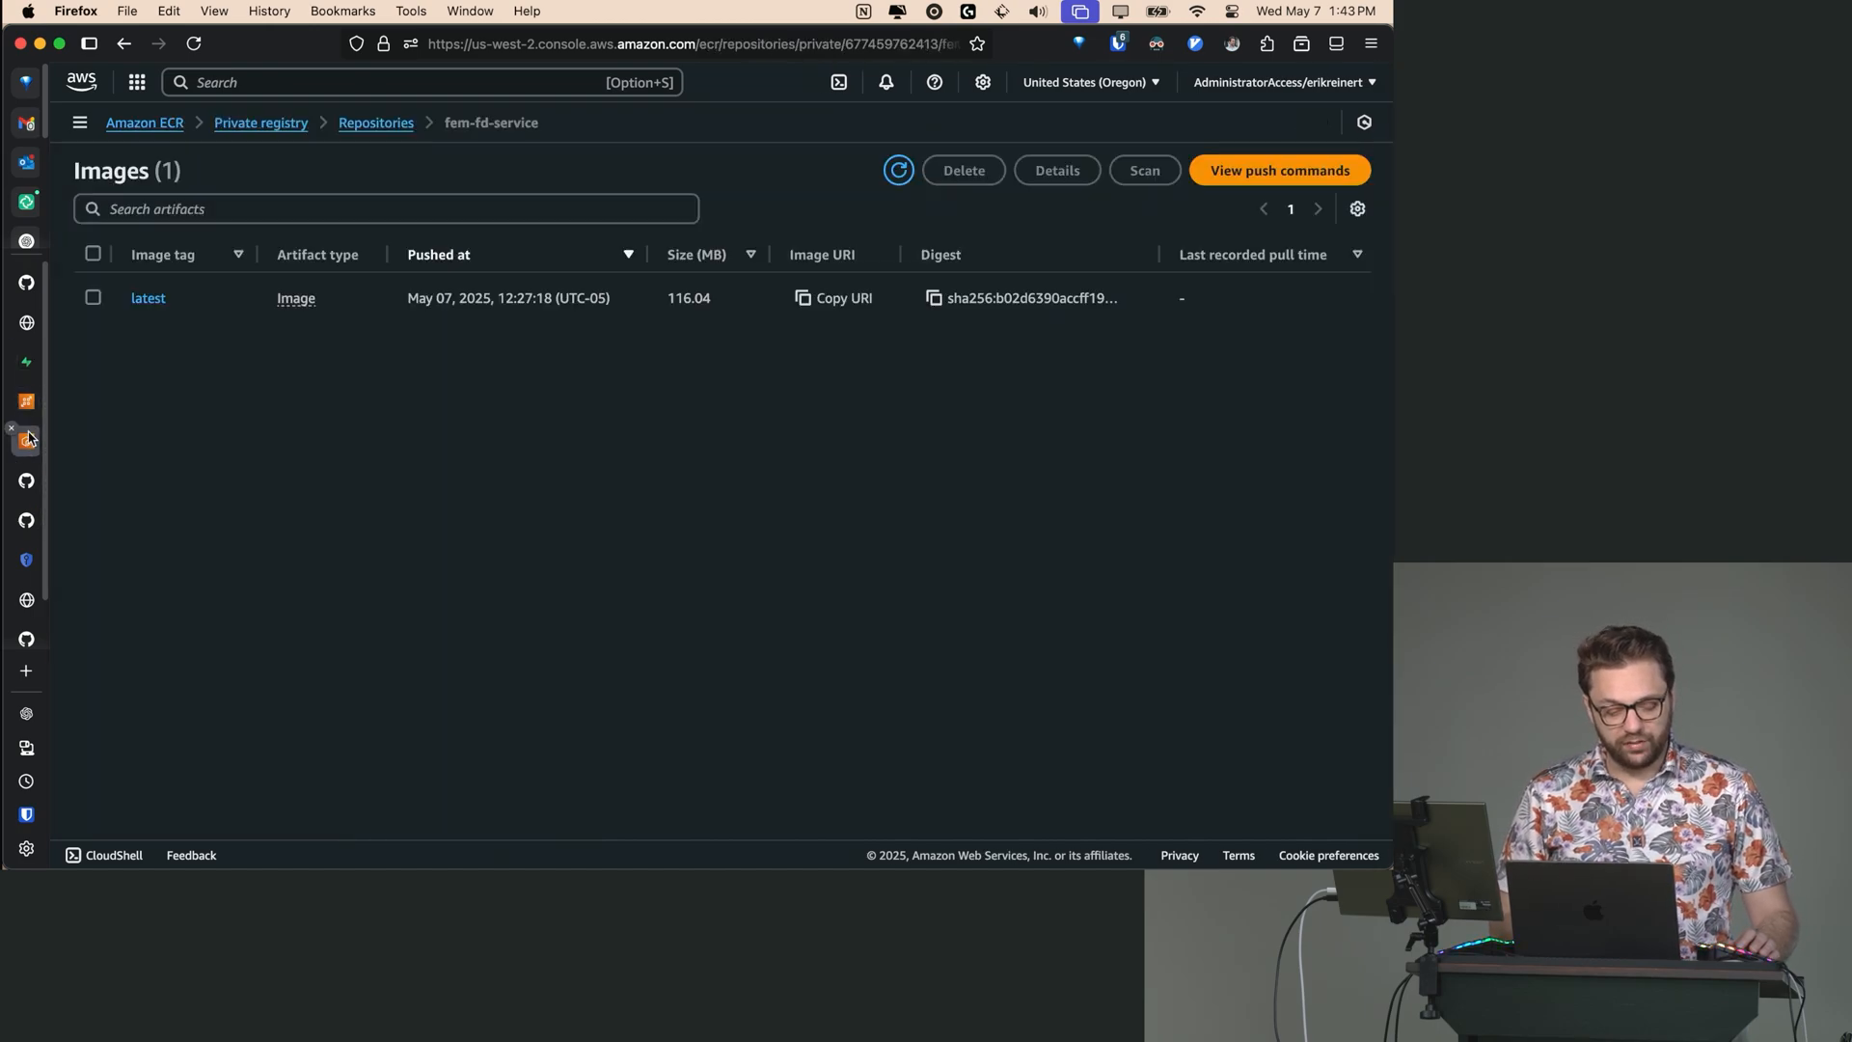
# - Go to Systems Manager via the SSM search and open Parameter Store
pyautogui.click(138, 82)
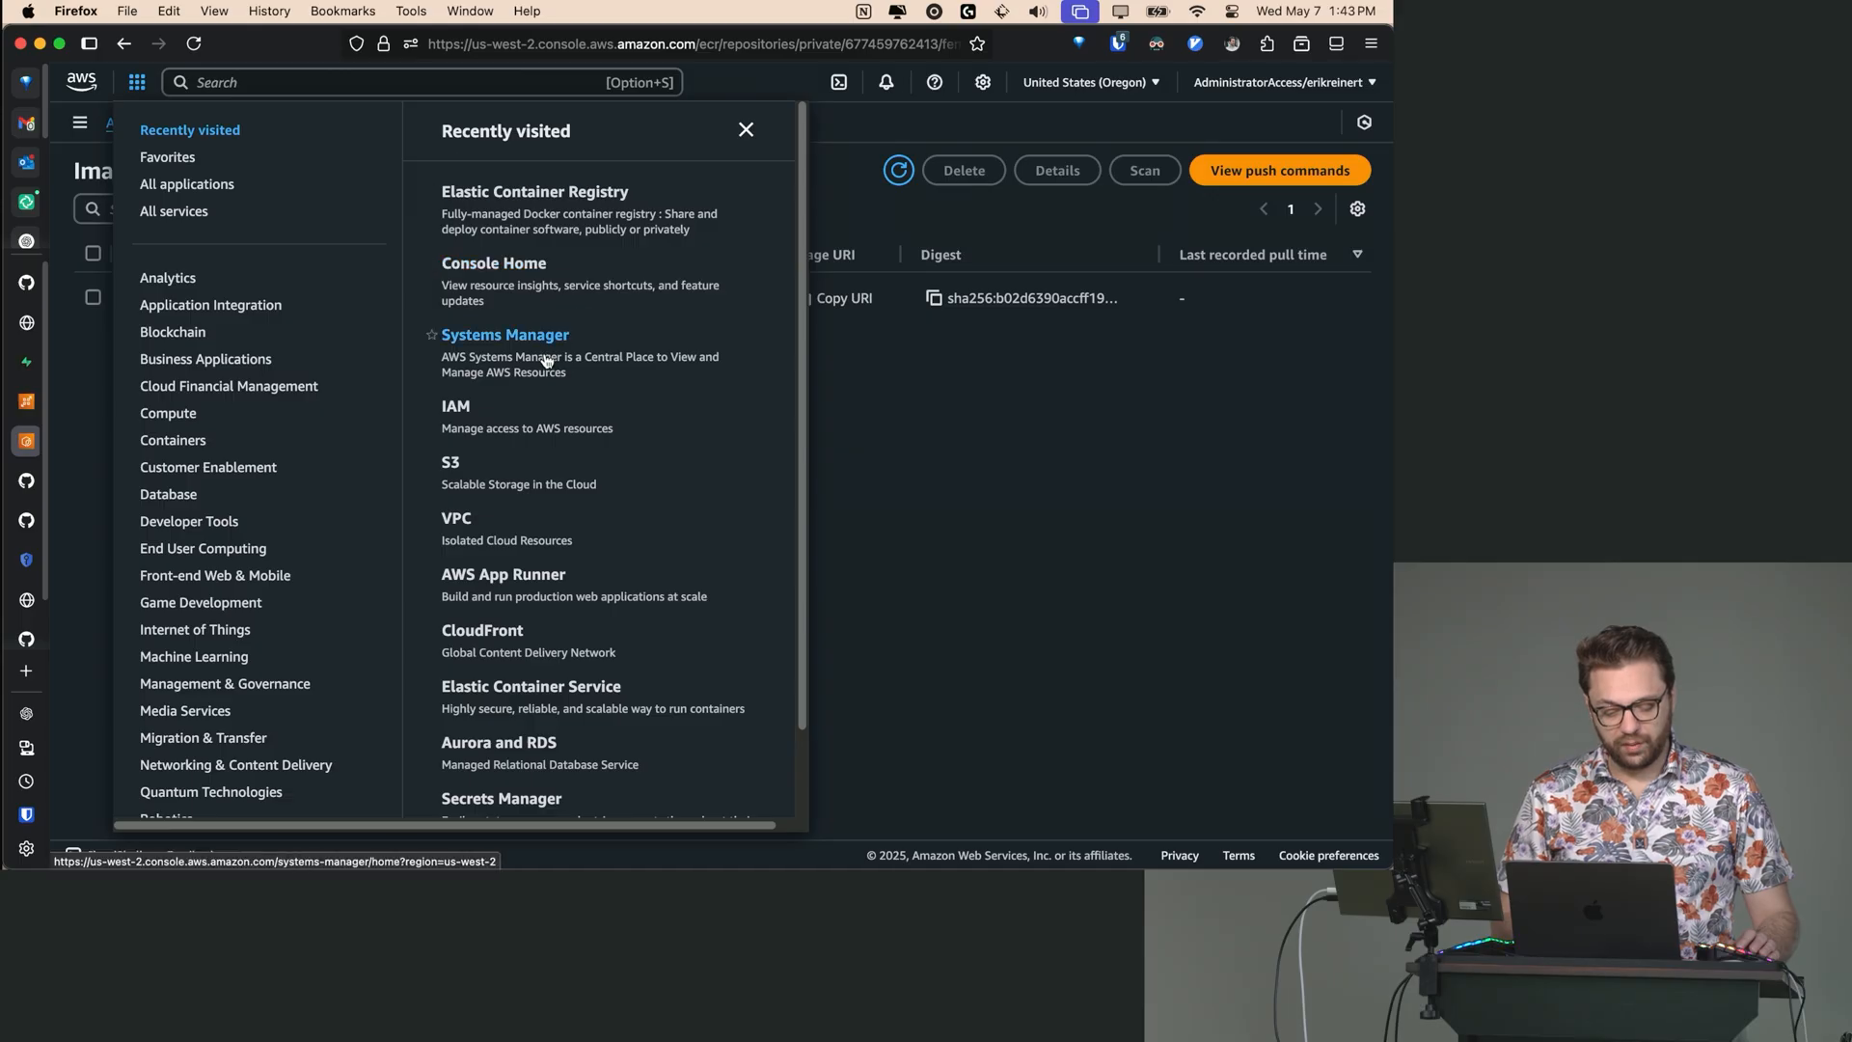
pyautogui.click(505, 335)
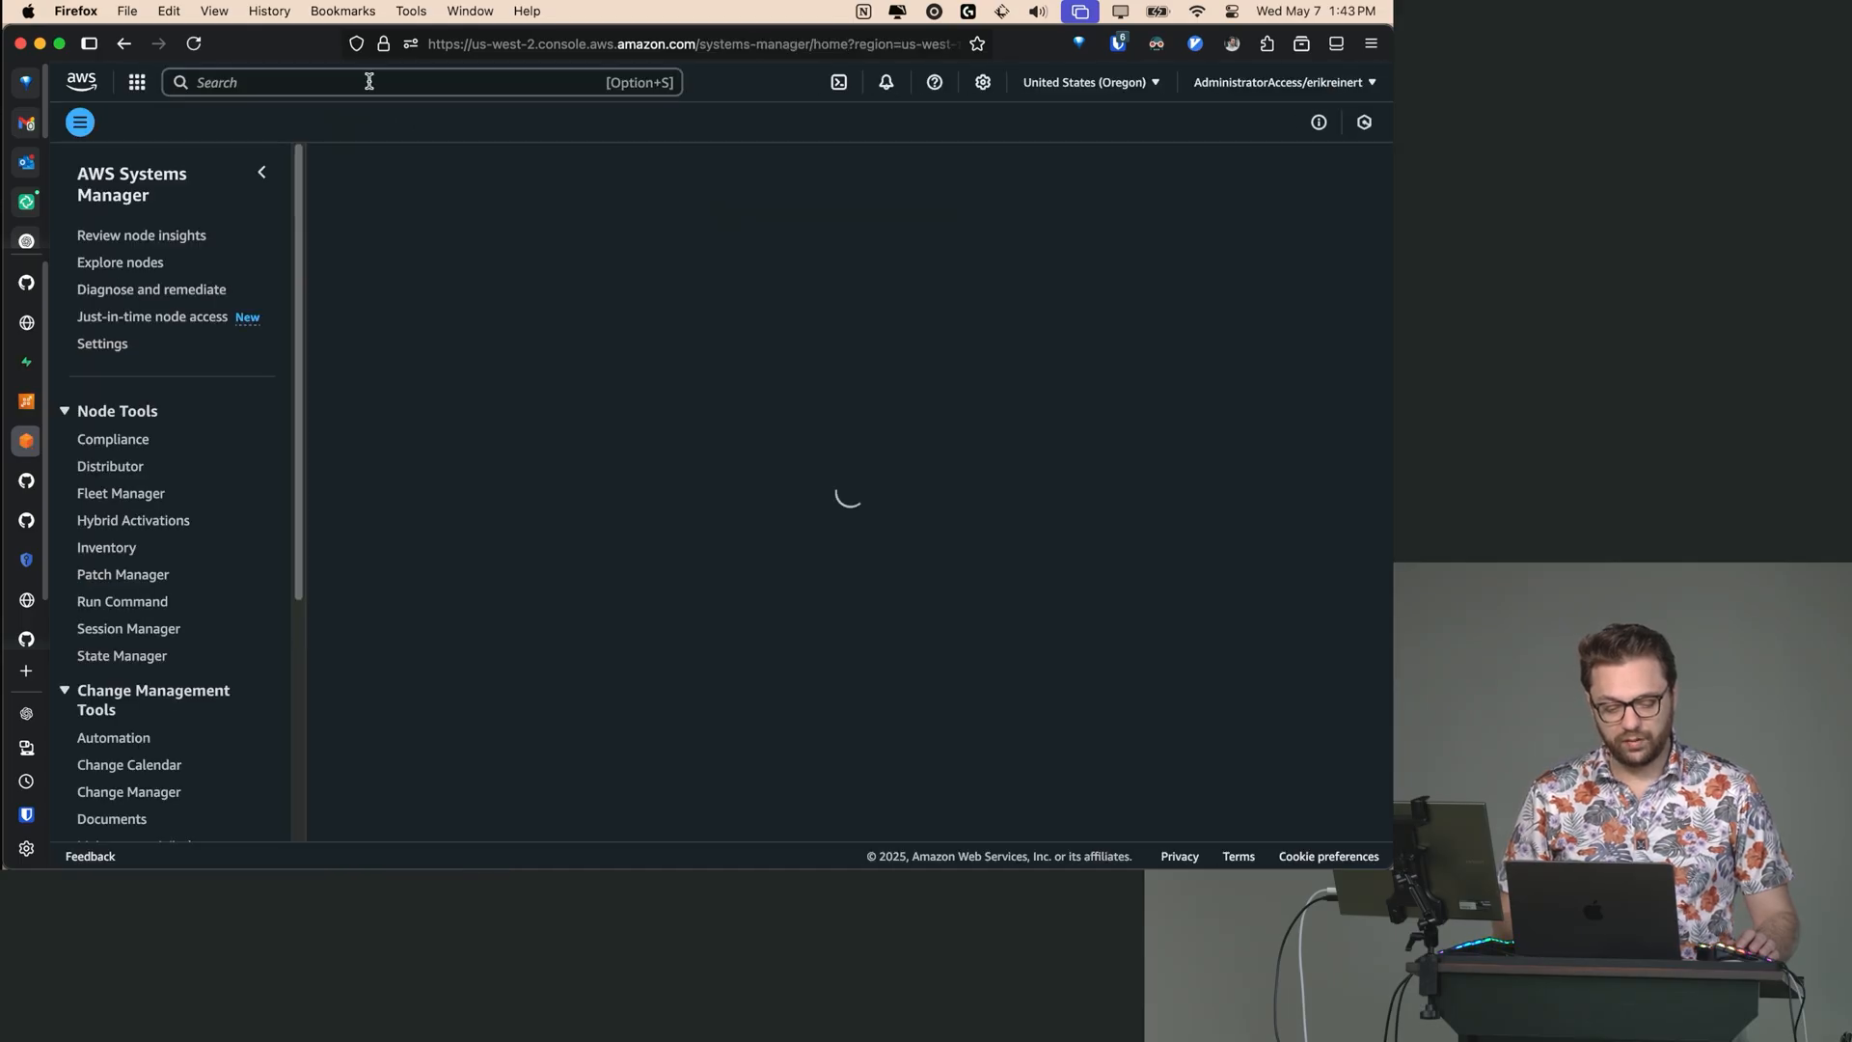
pyautogui.click(368, 82)
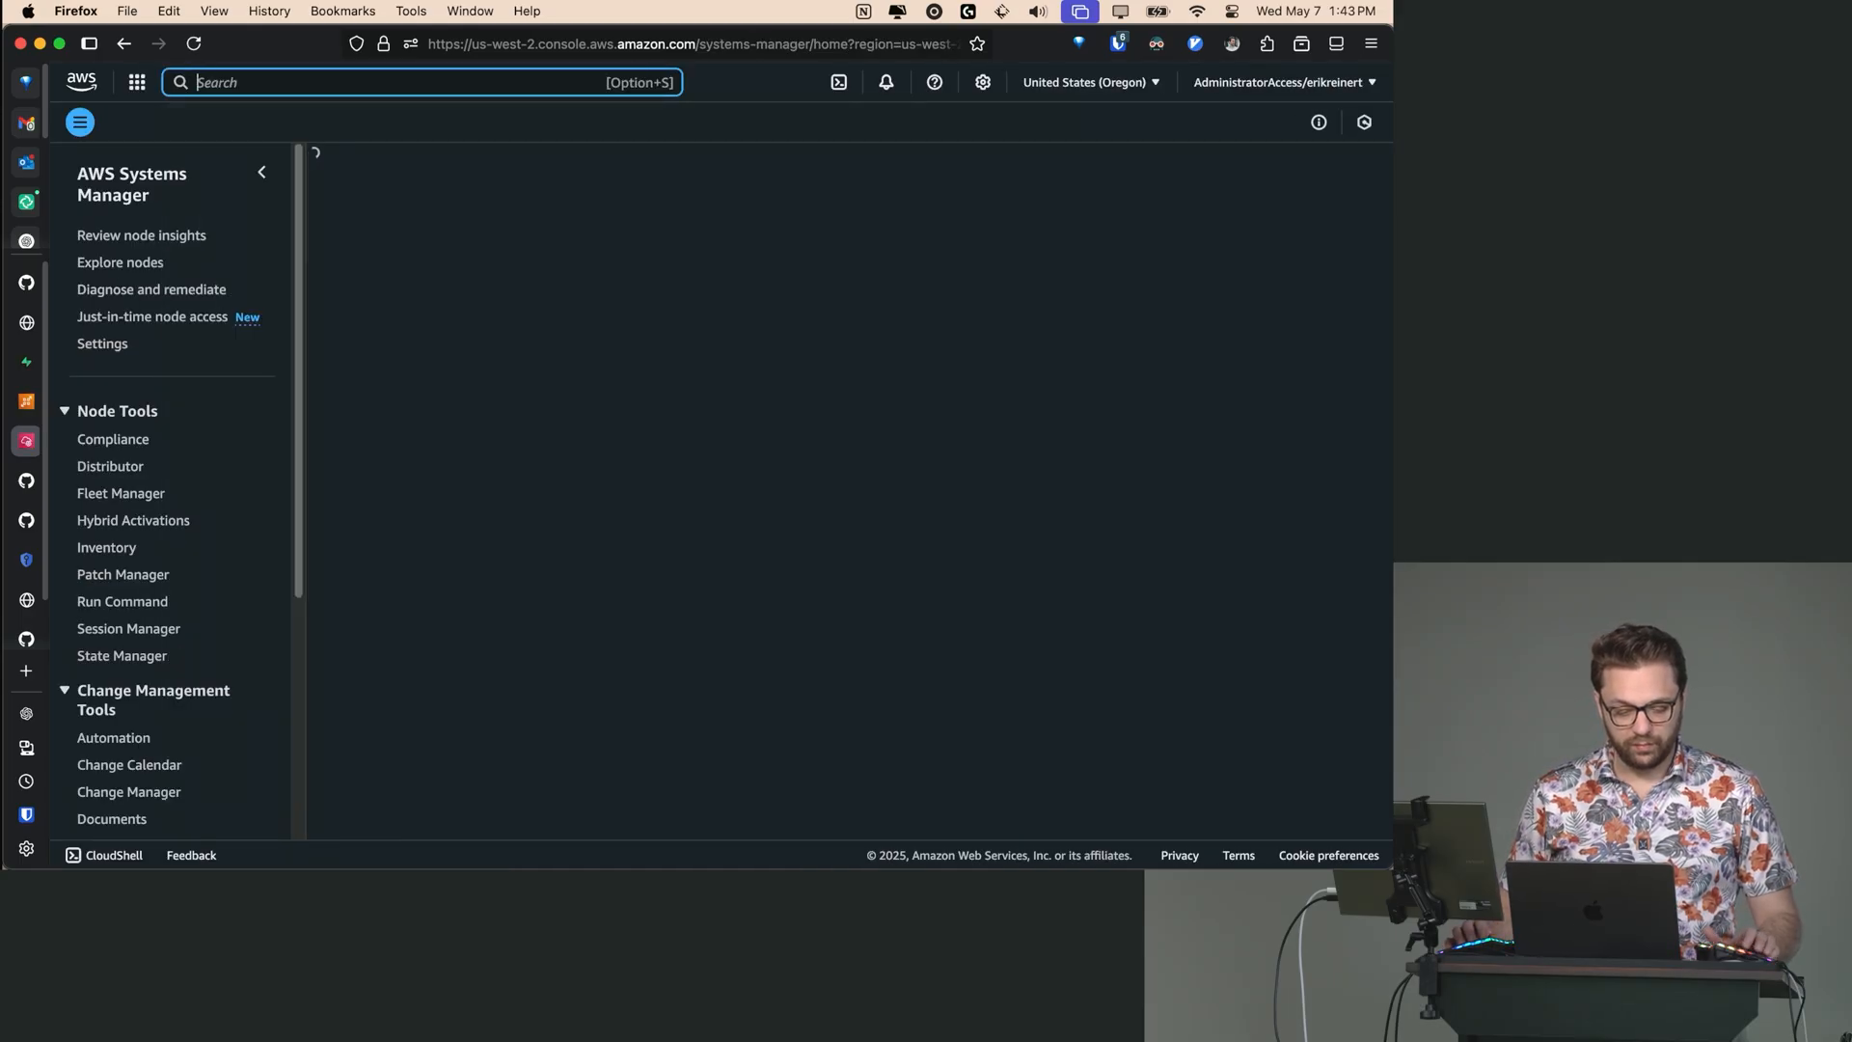
pyautogui.write('SSM')
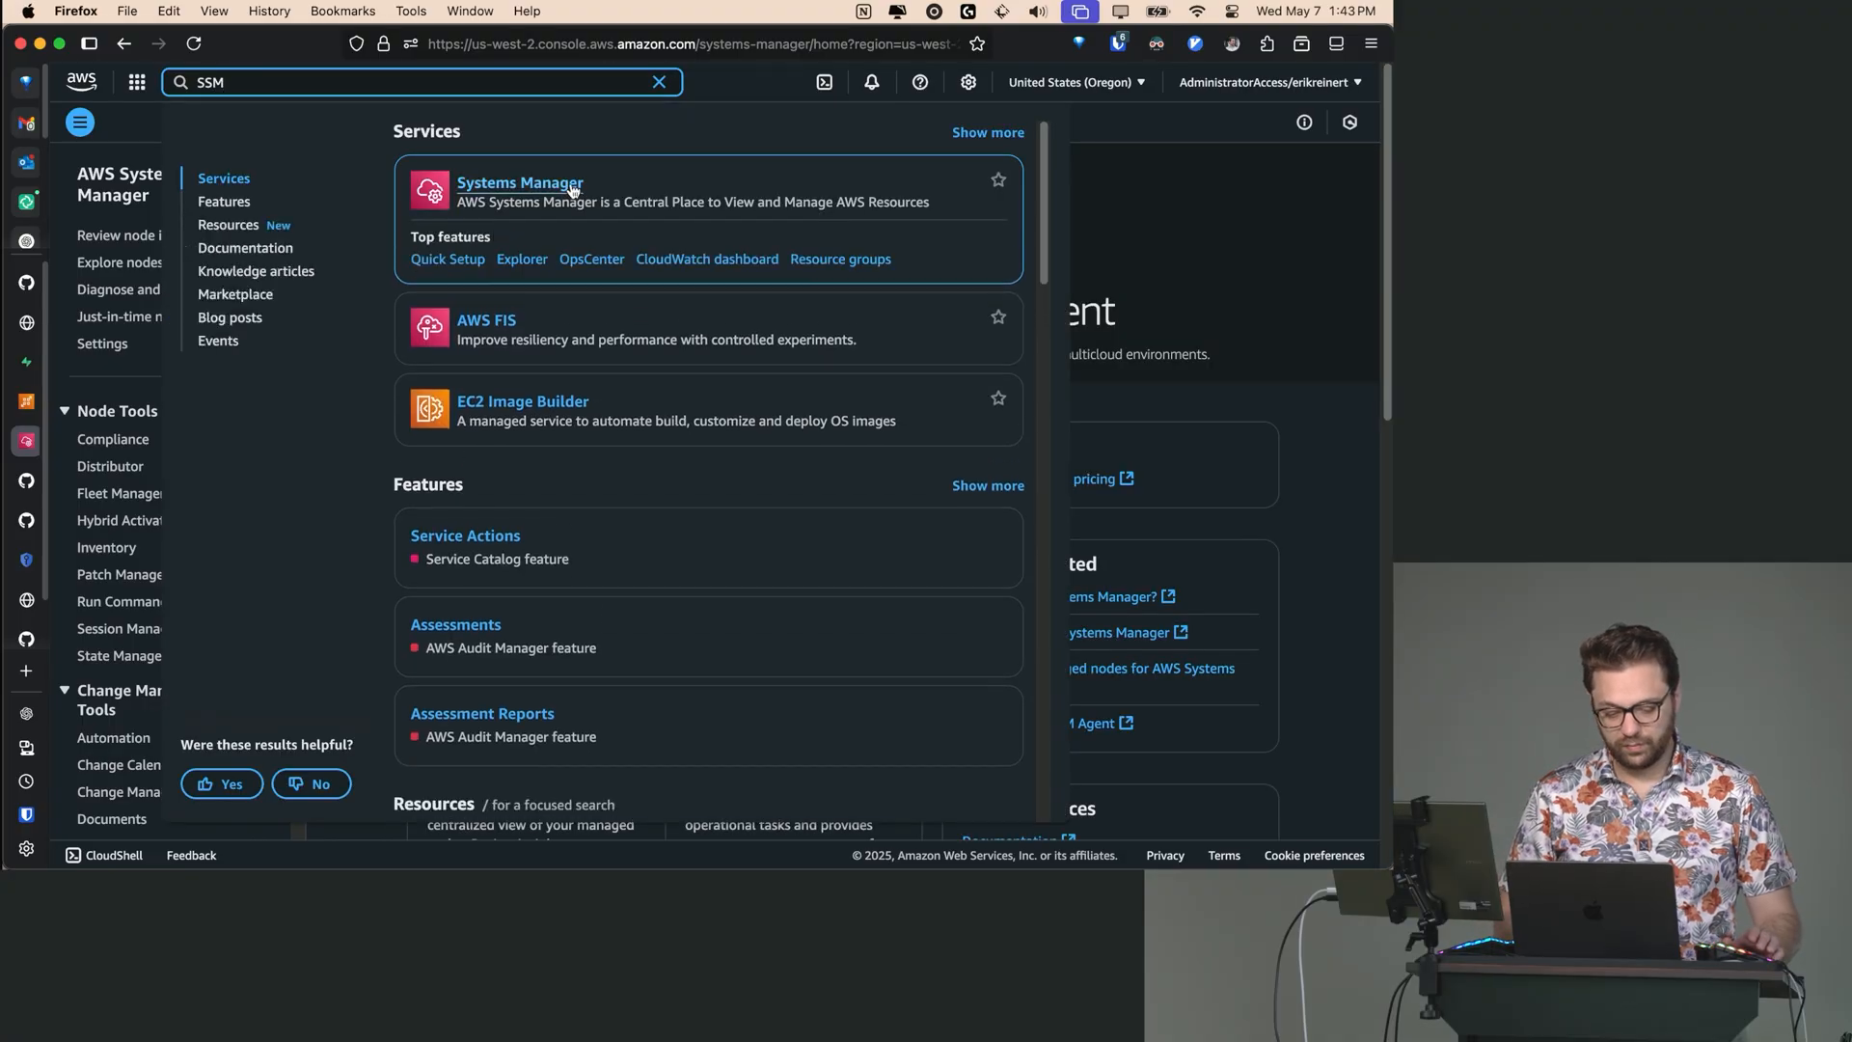
pyautogui.click(520, 183)
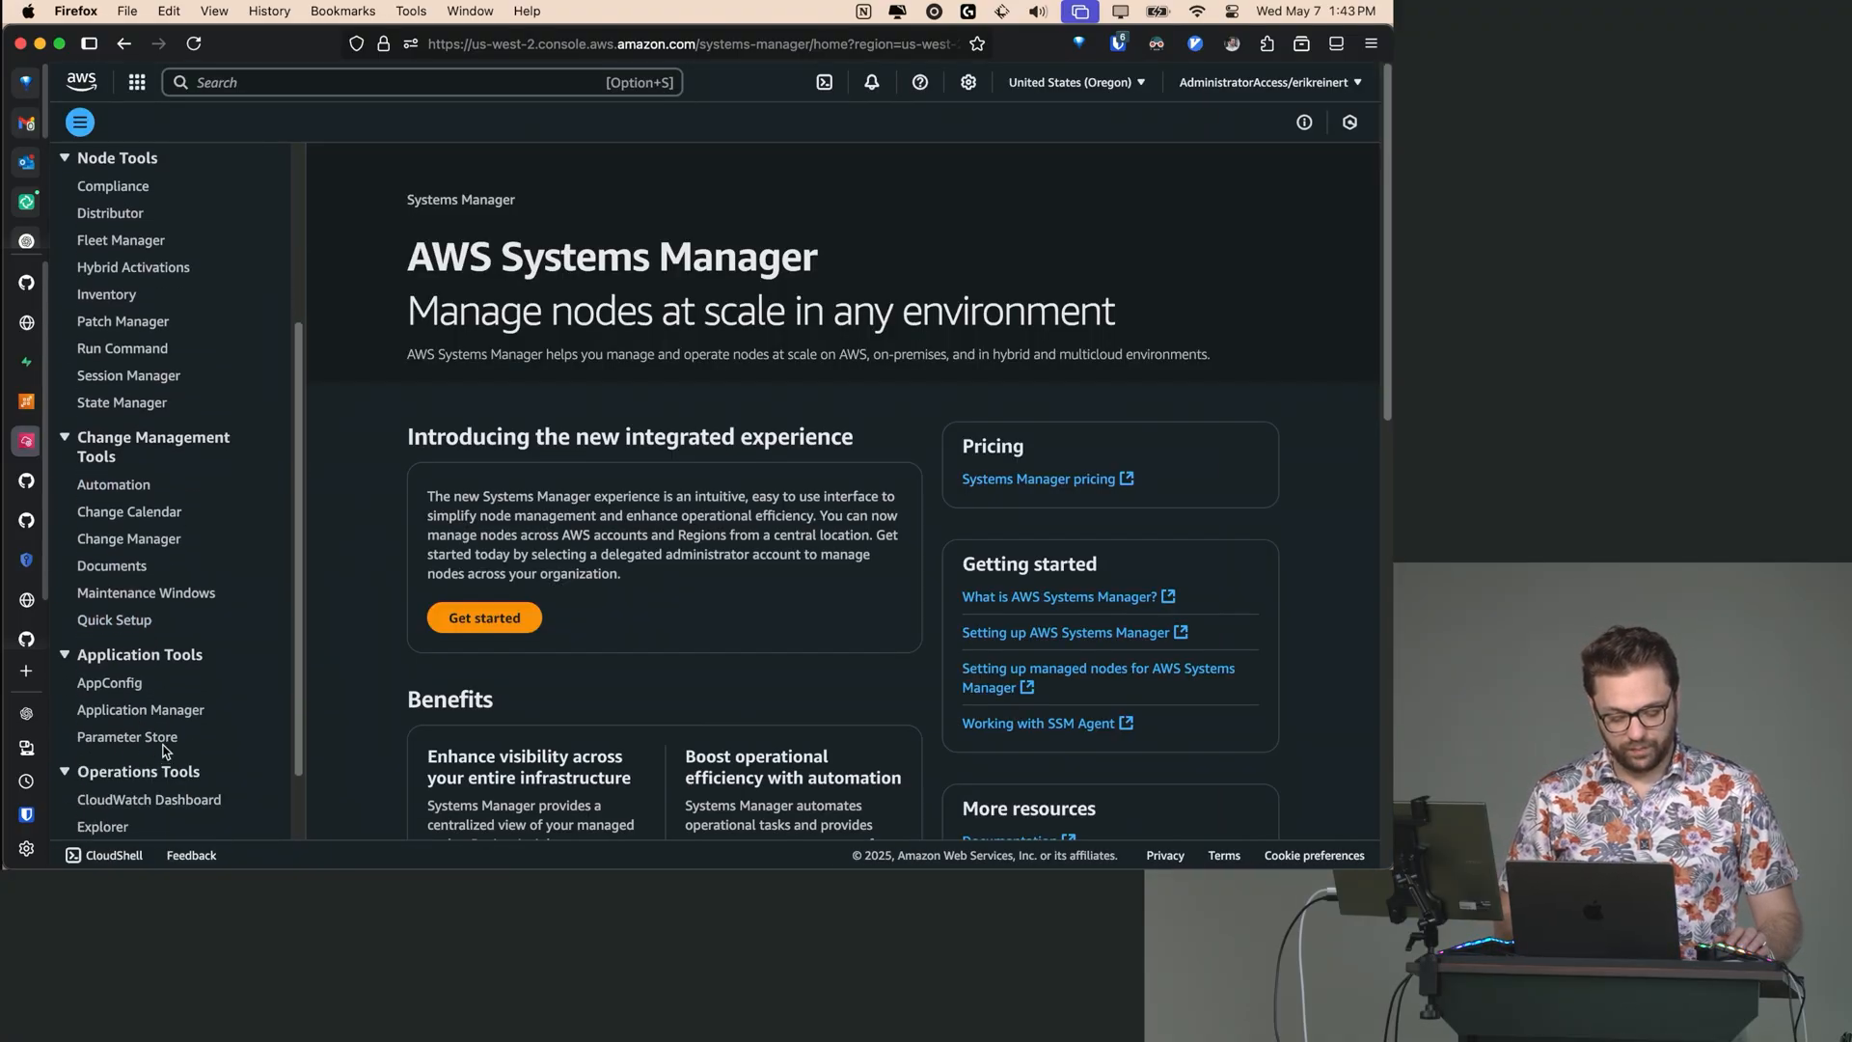
pyautogui.click(127, 737)
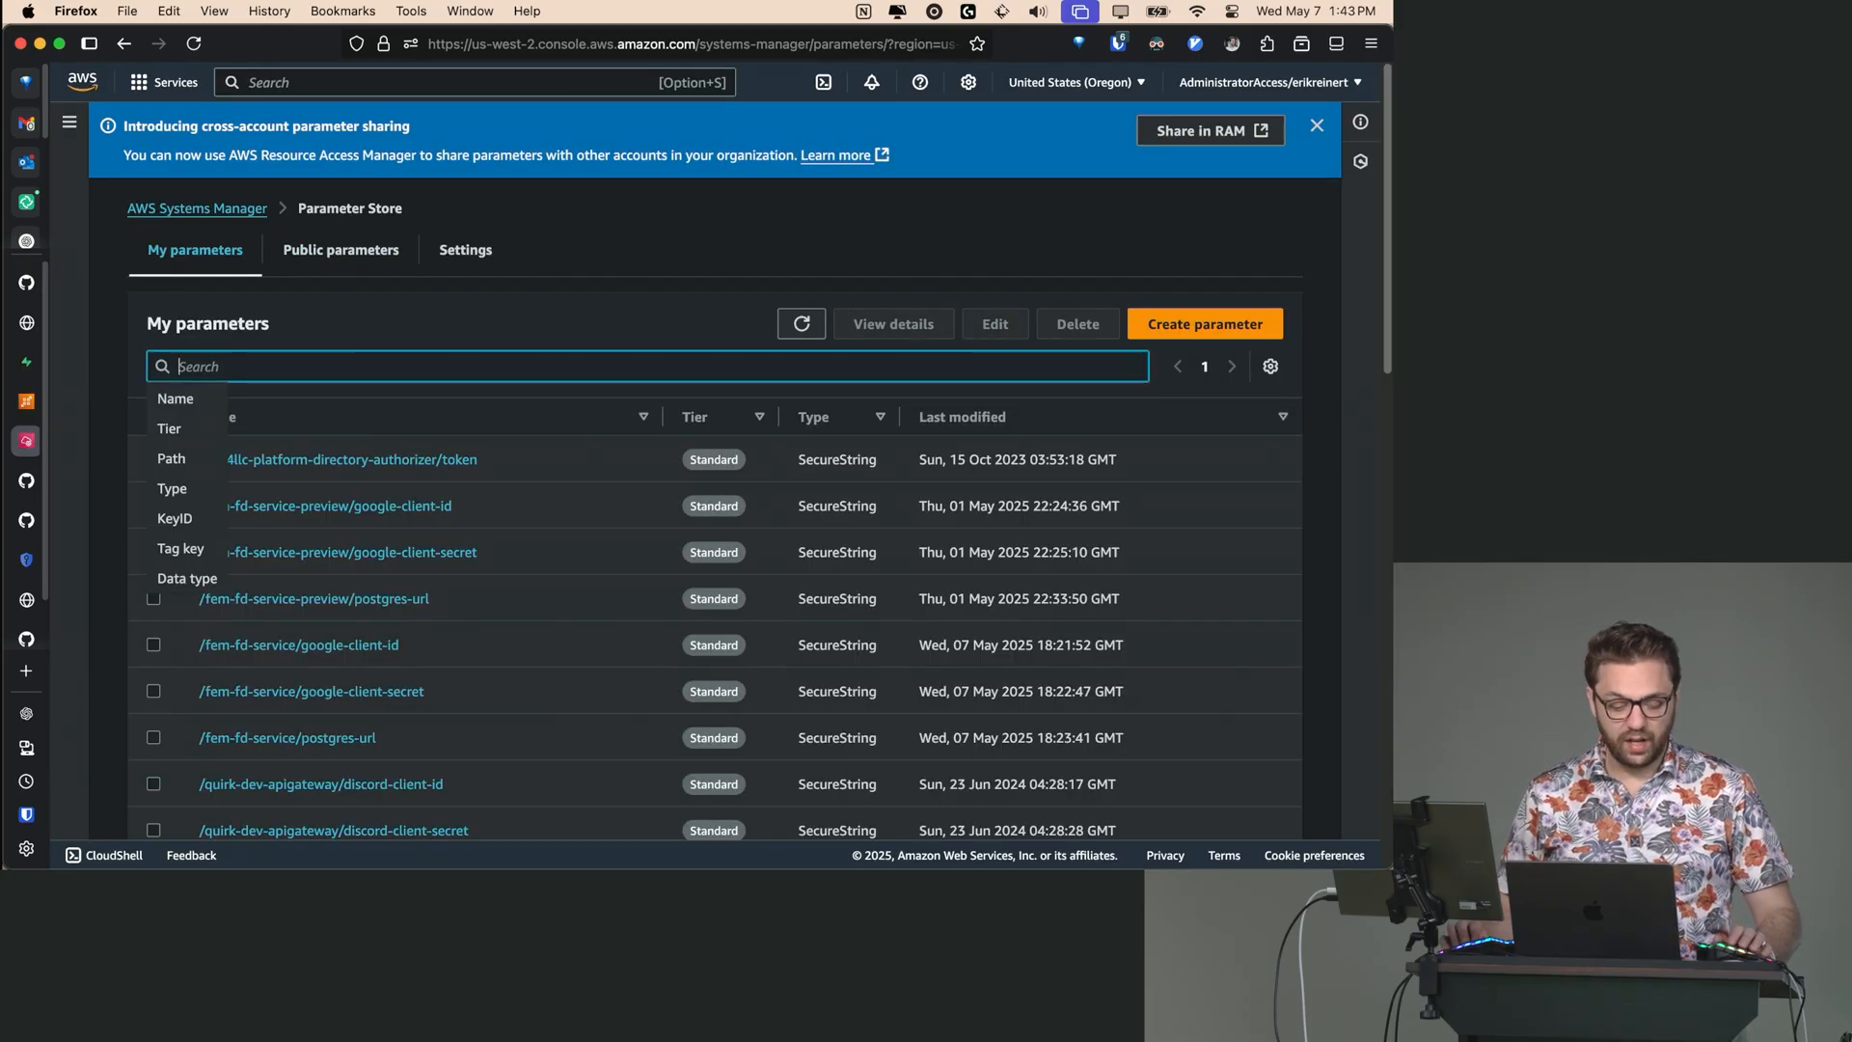
# - Filter parameters by /fem-fd-service/ and copy the google-client-id parameter's ARN
pyautogui.write('/fem/f')
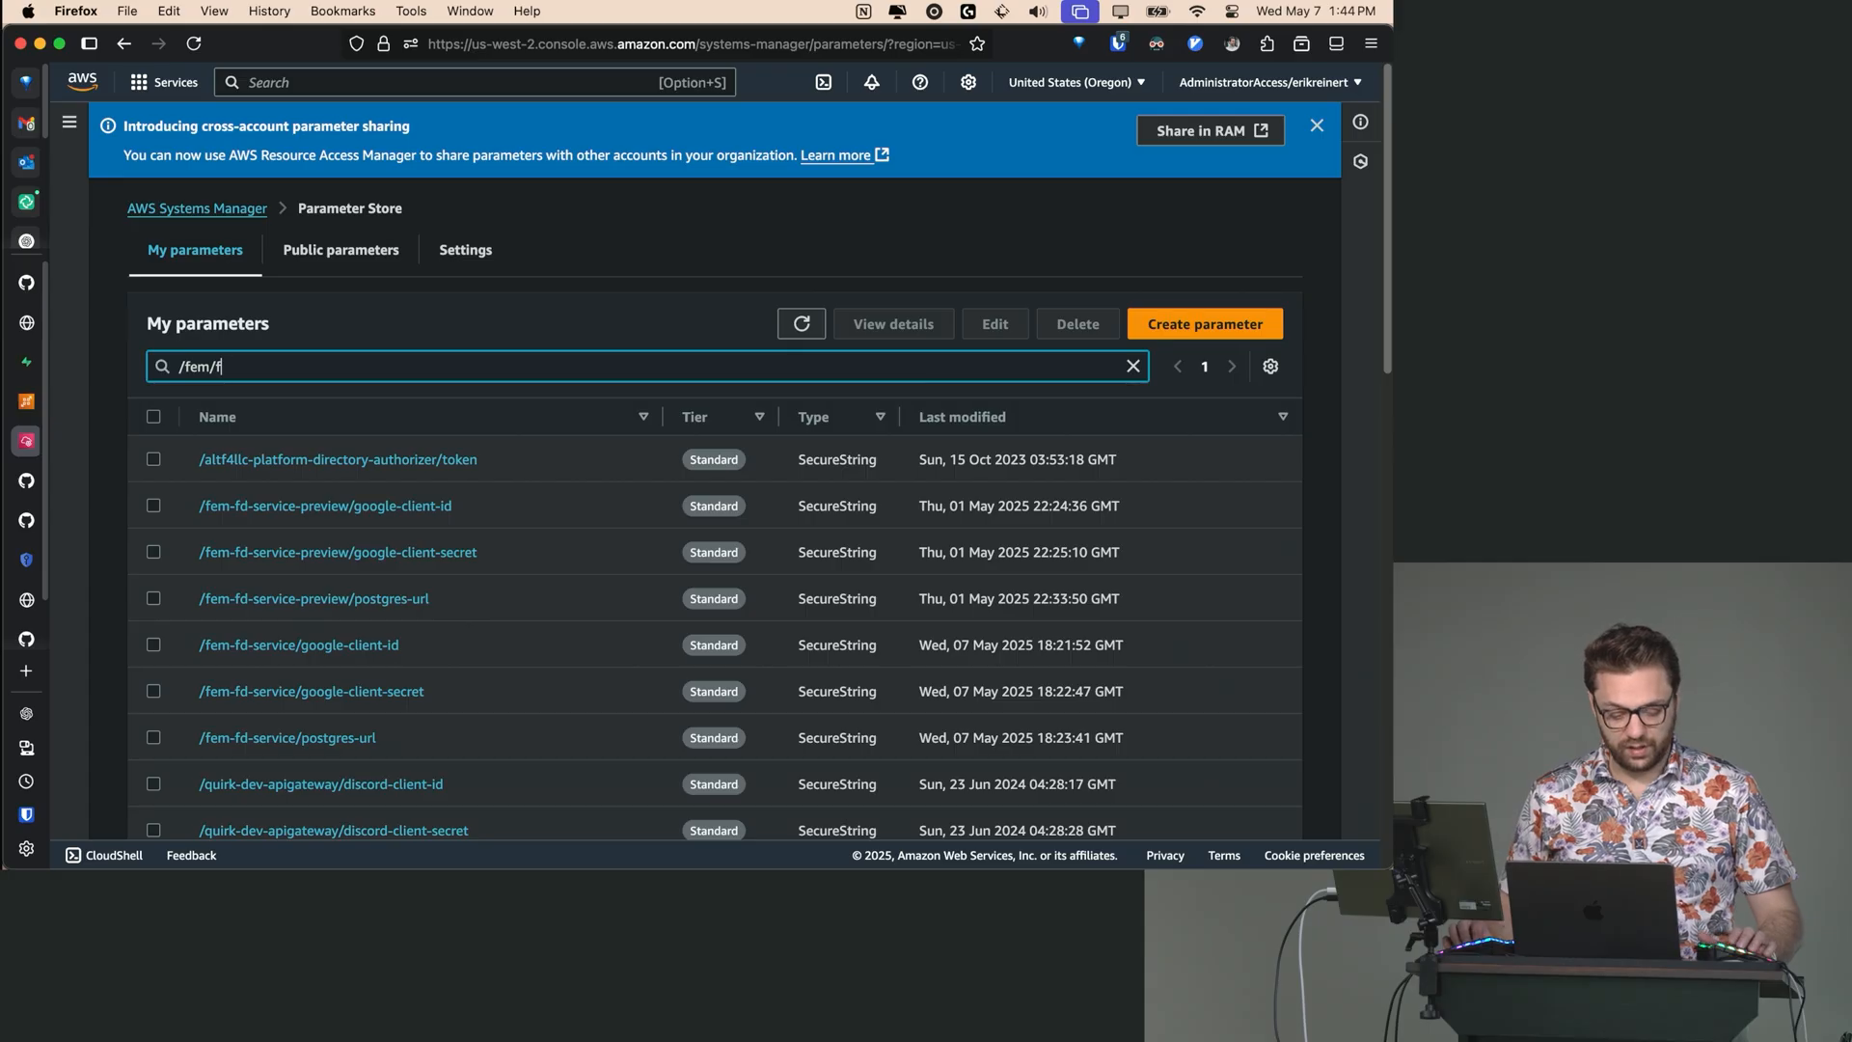
pyautogui.write('/fem-fd/s')
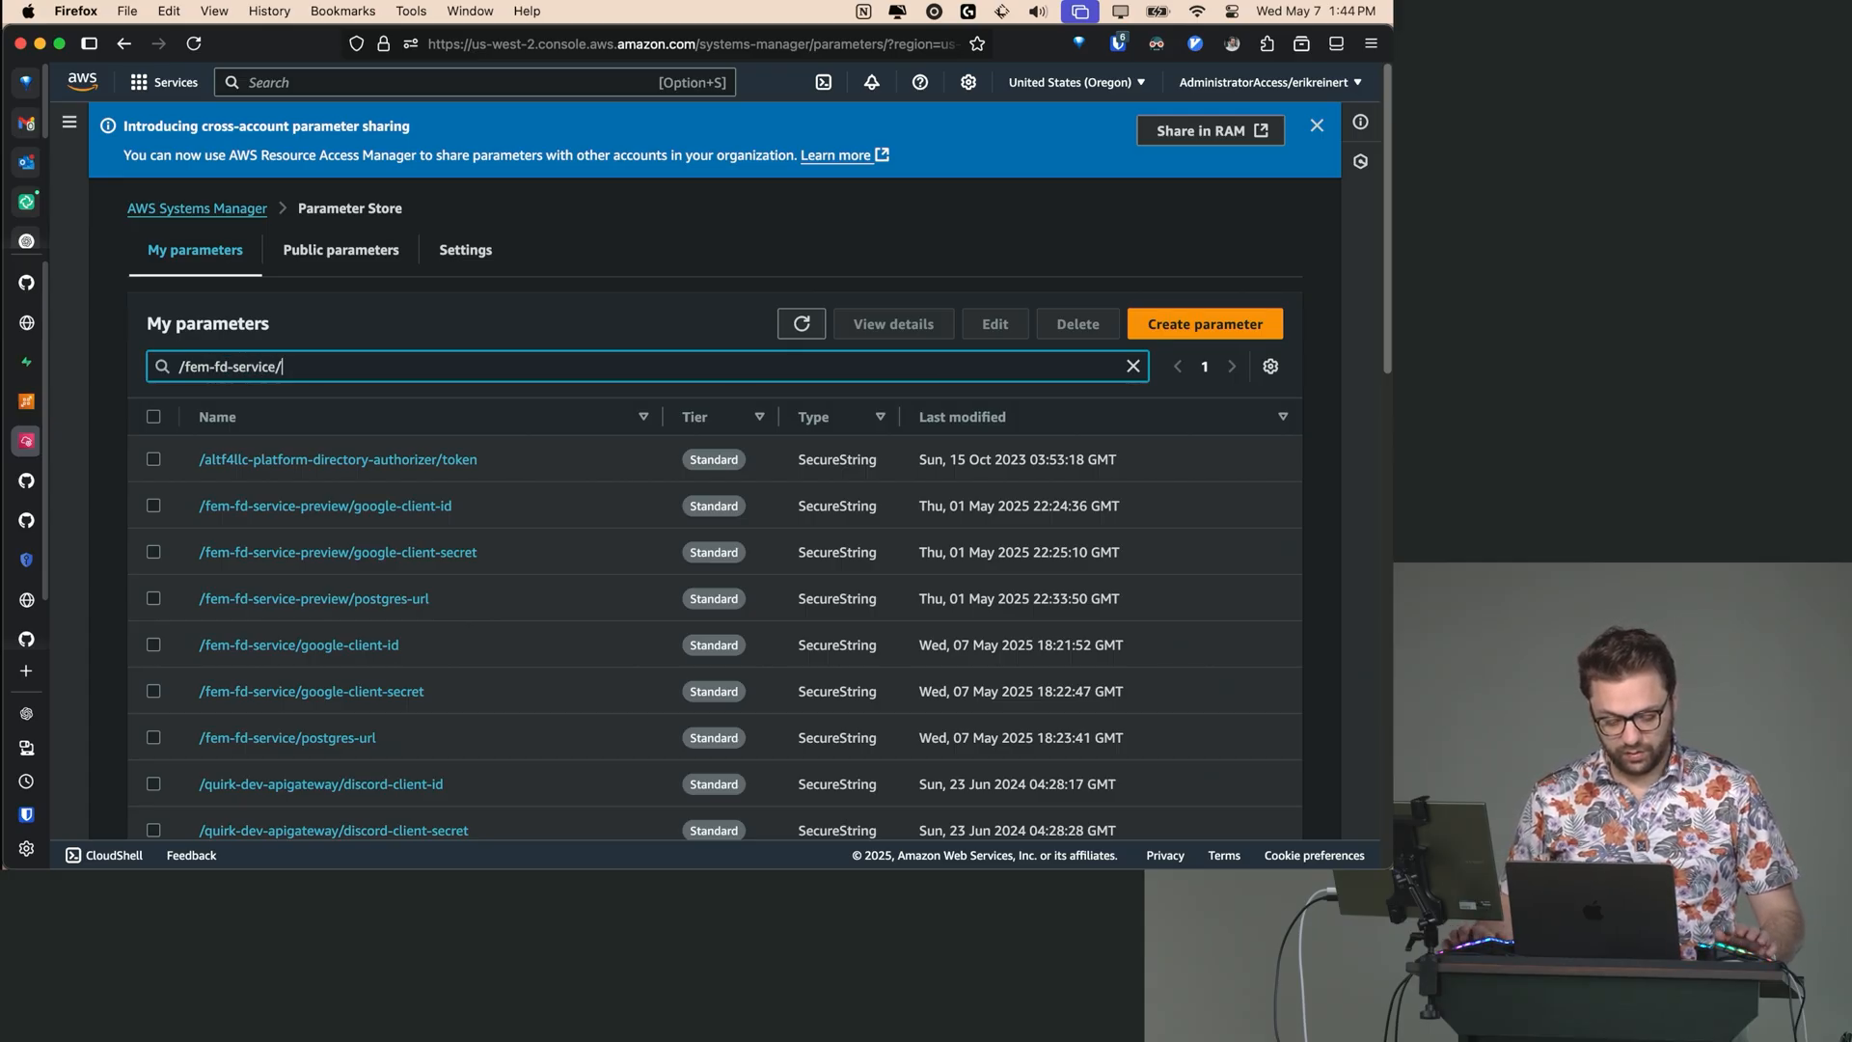
pyautogui.press('Enter')
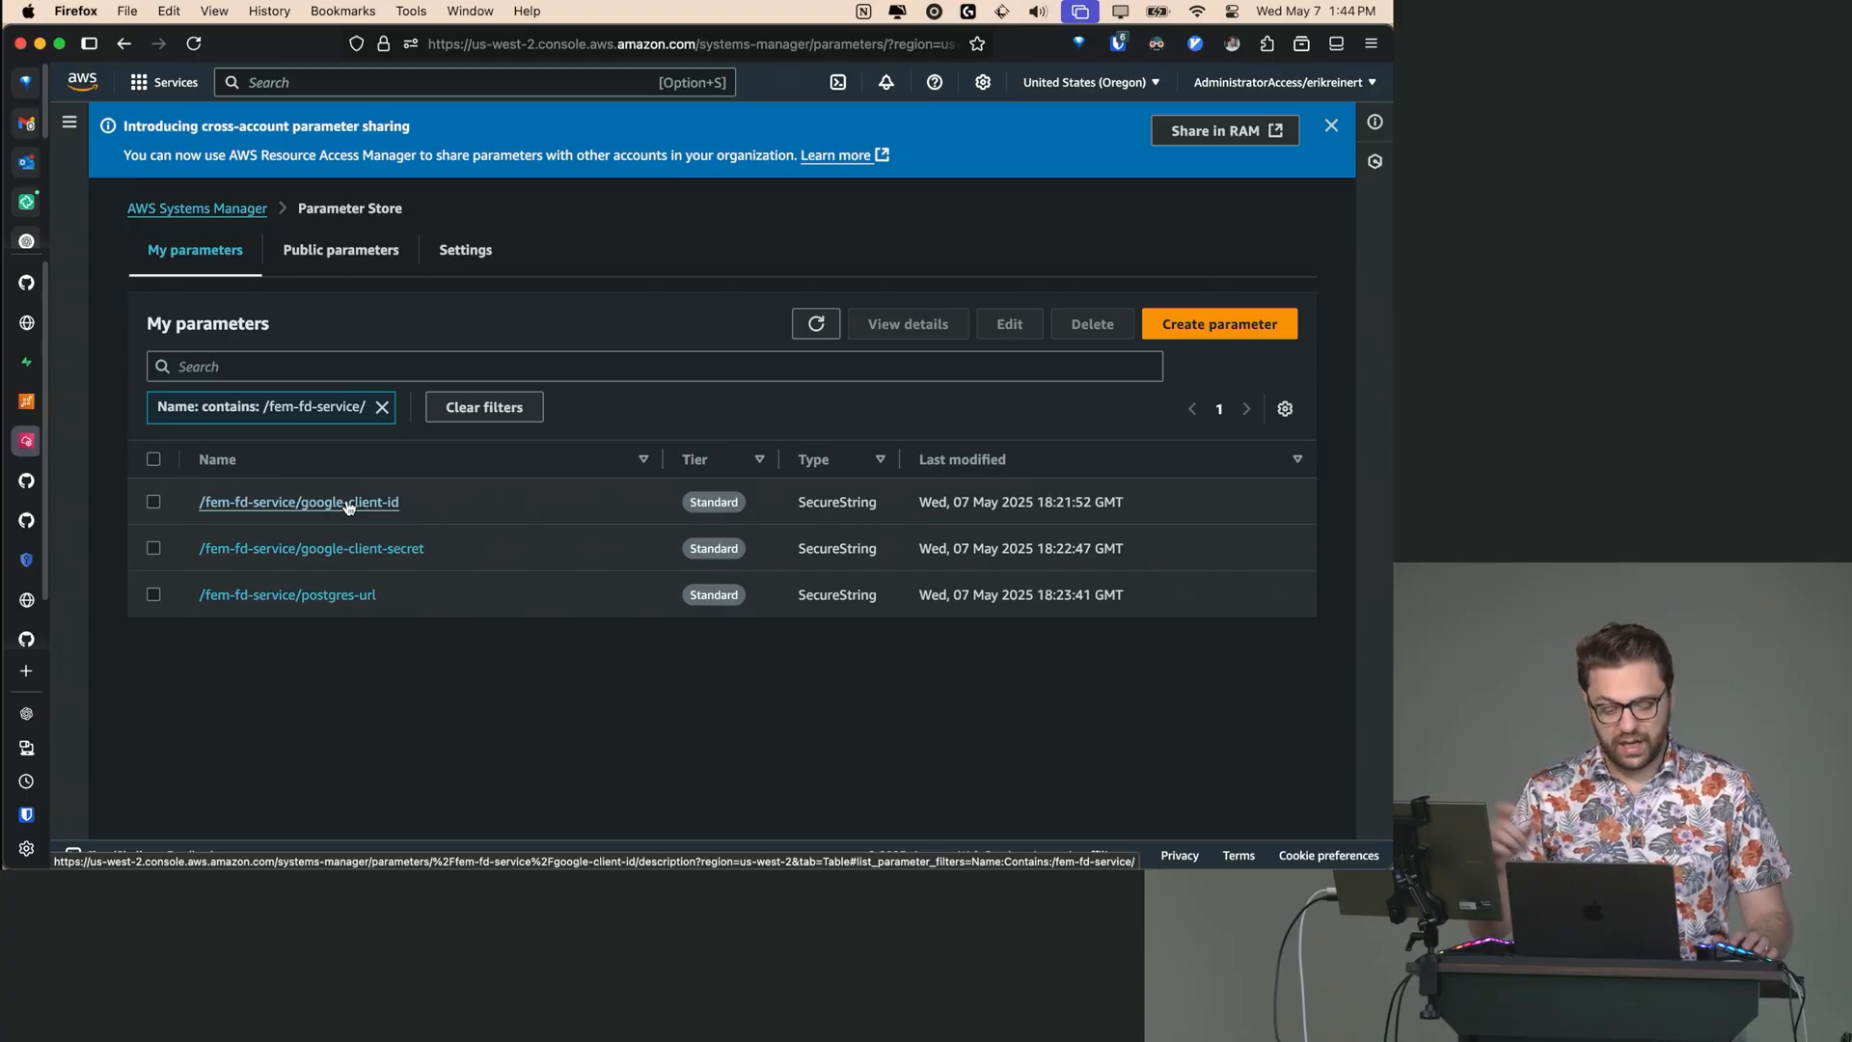
pyautogui.click(298, 502)
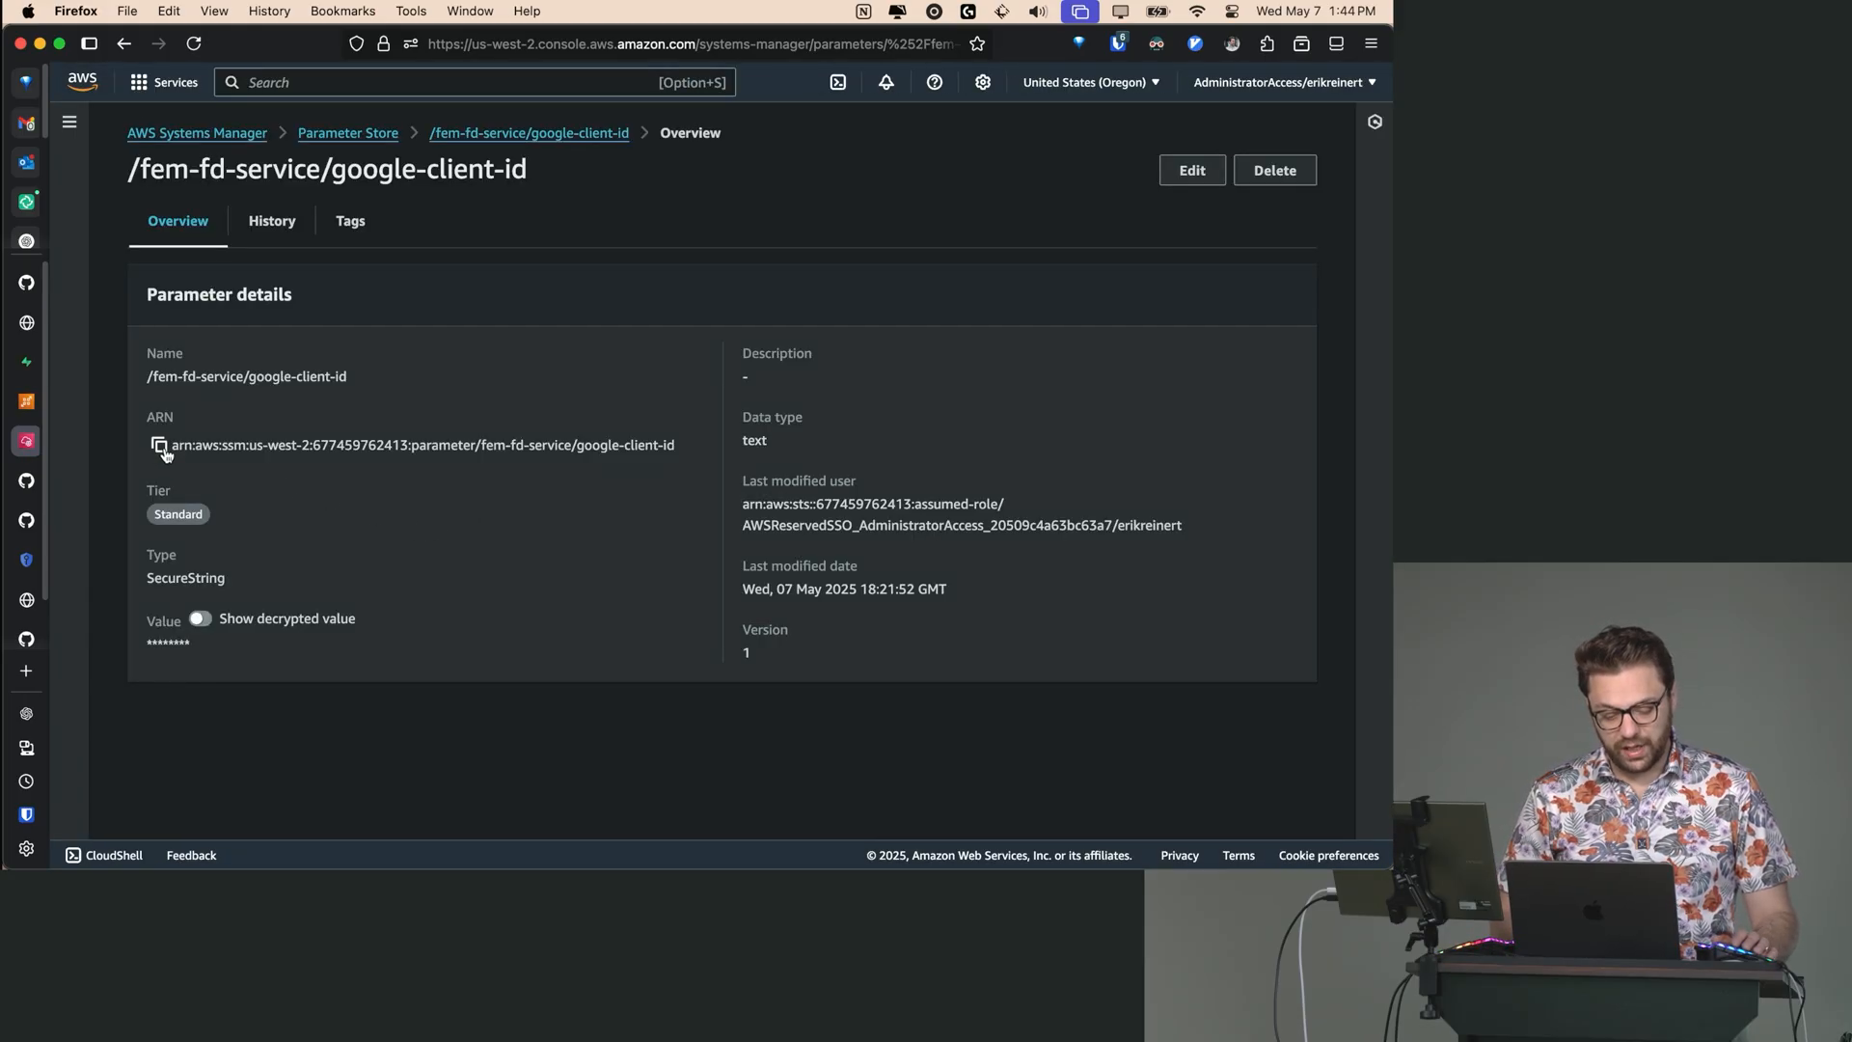
pyautogui.click(157, 444)
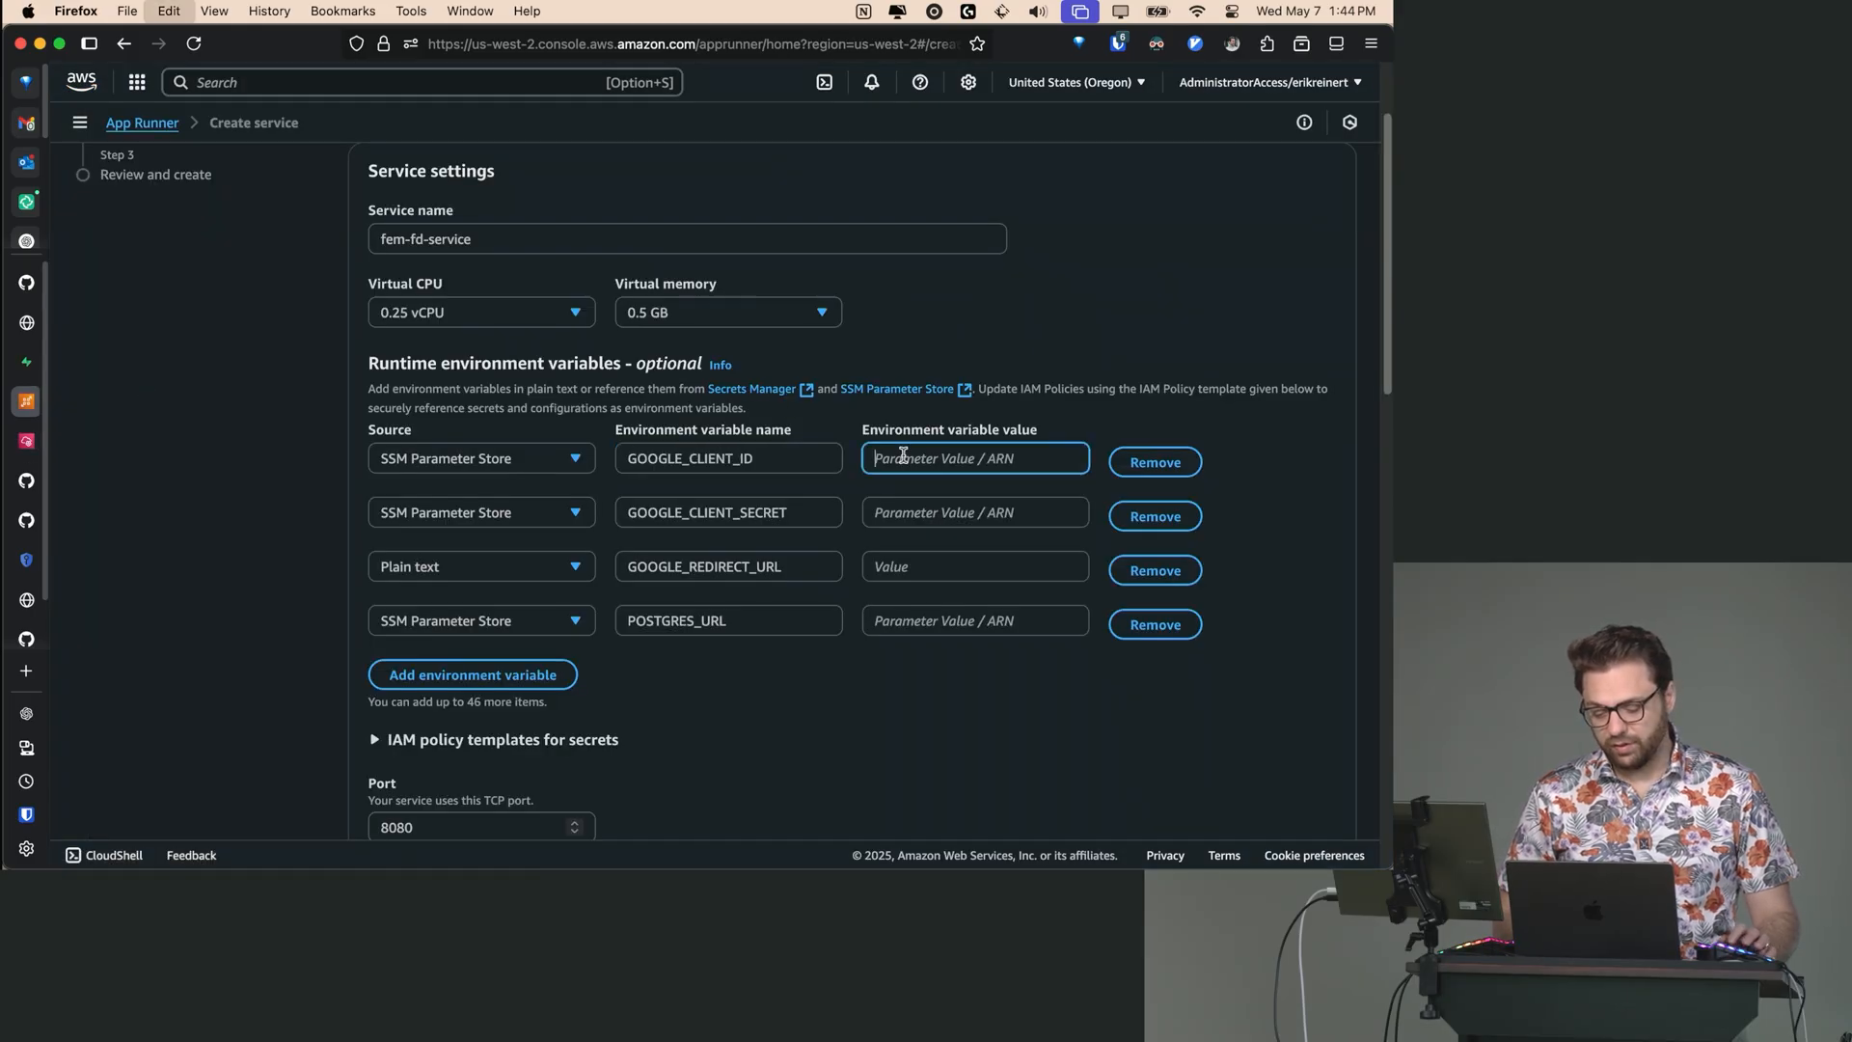
# - Enter /fem-fd-service/google-client-id as the GOOGLE_CLIENT_ID value
pyautogui.write('/fem-fd-service/google-client-id')
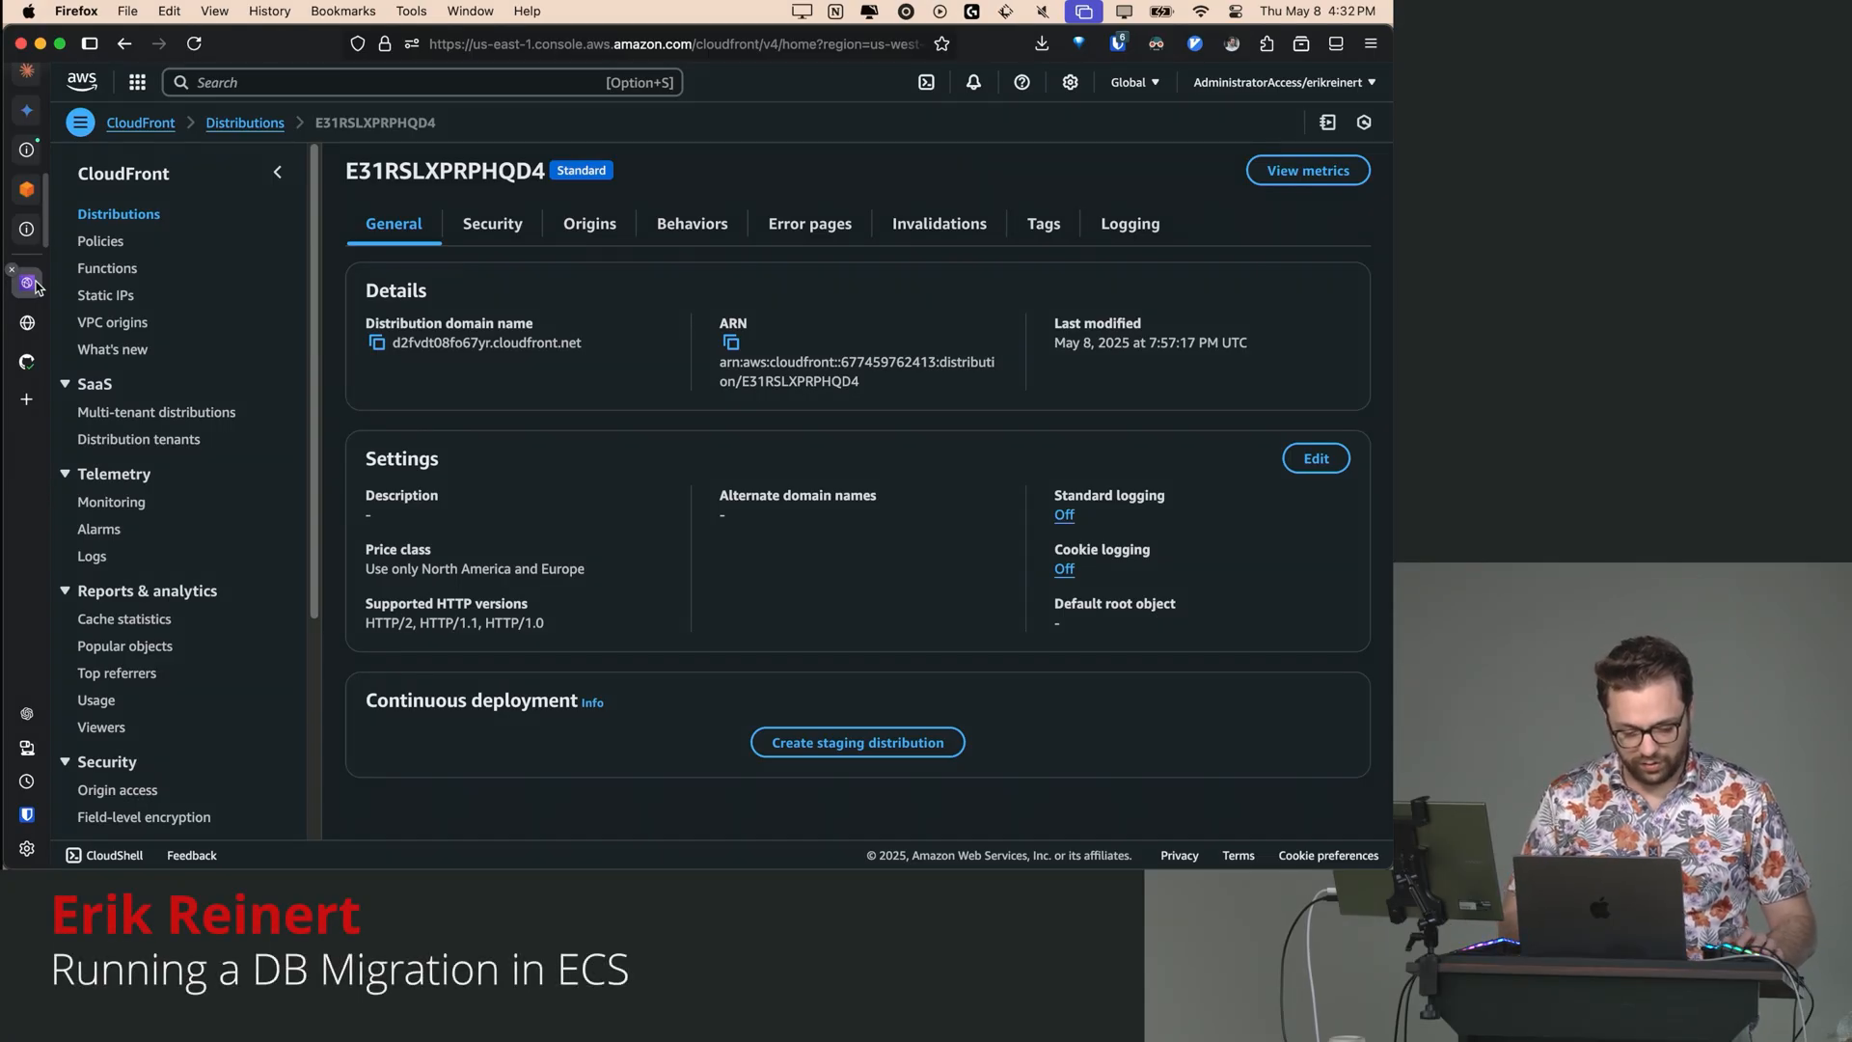
# - Open staging-service in the staging cluster and review its health, then its task list
pyautogui.click(138, 83)
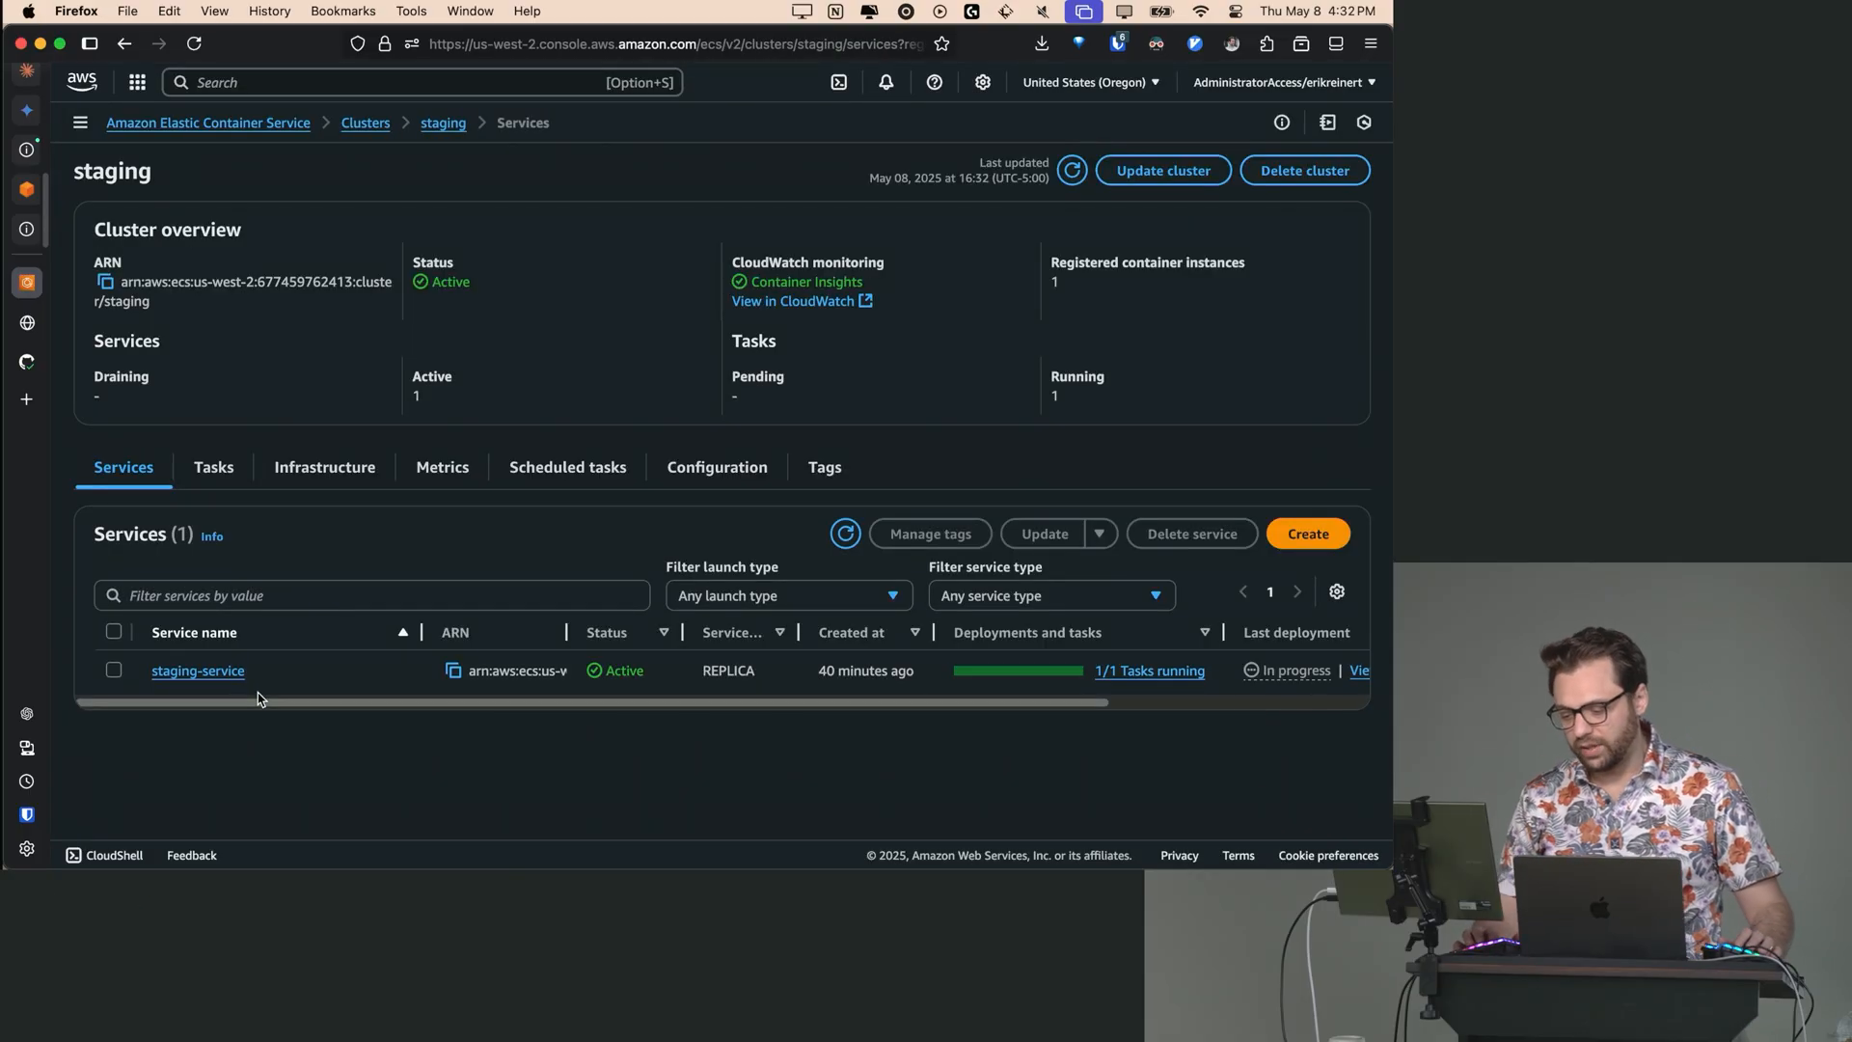
pyautogui.click(198, 671)
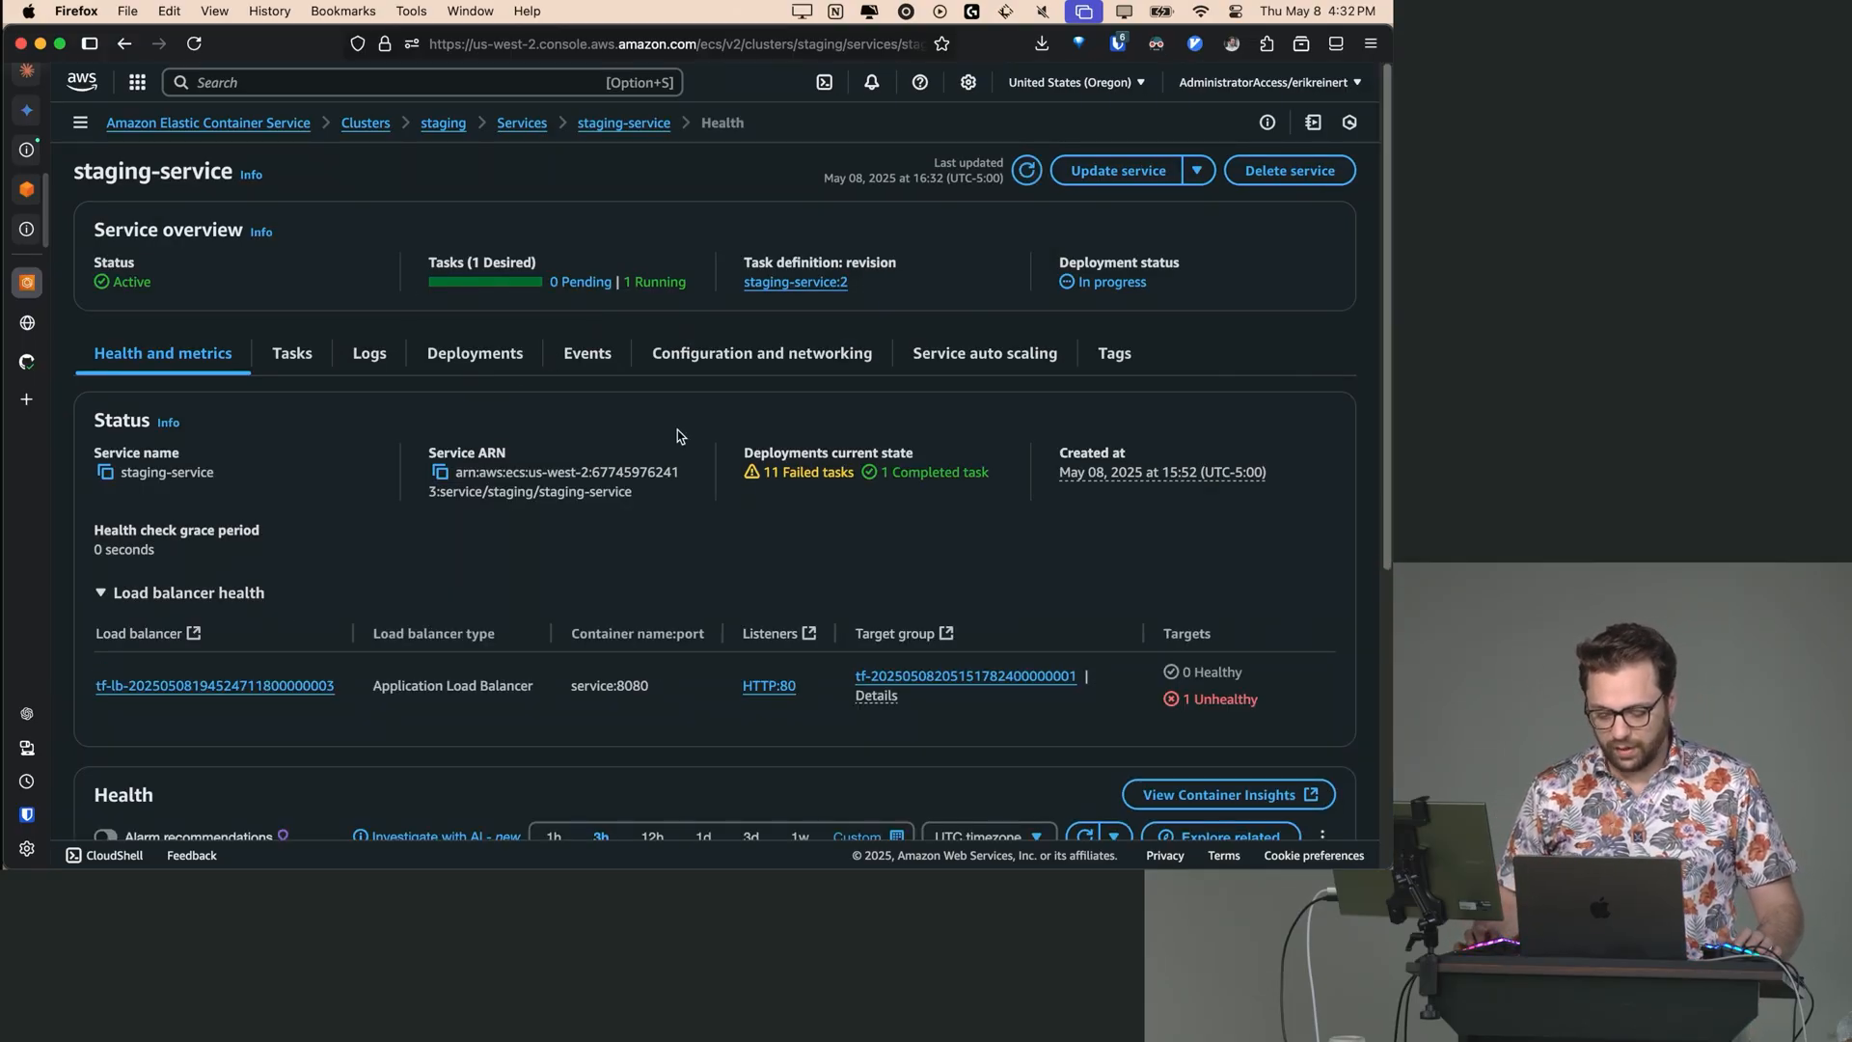
pyautogui.click(291, 353)
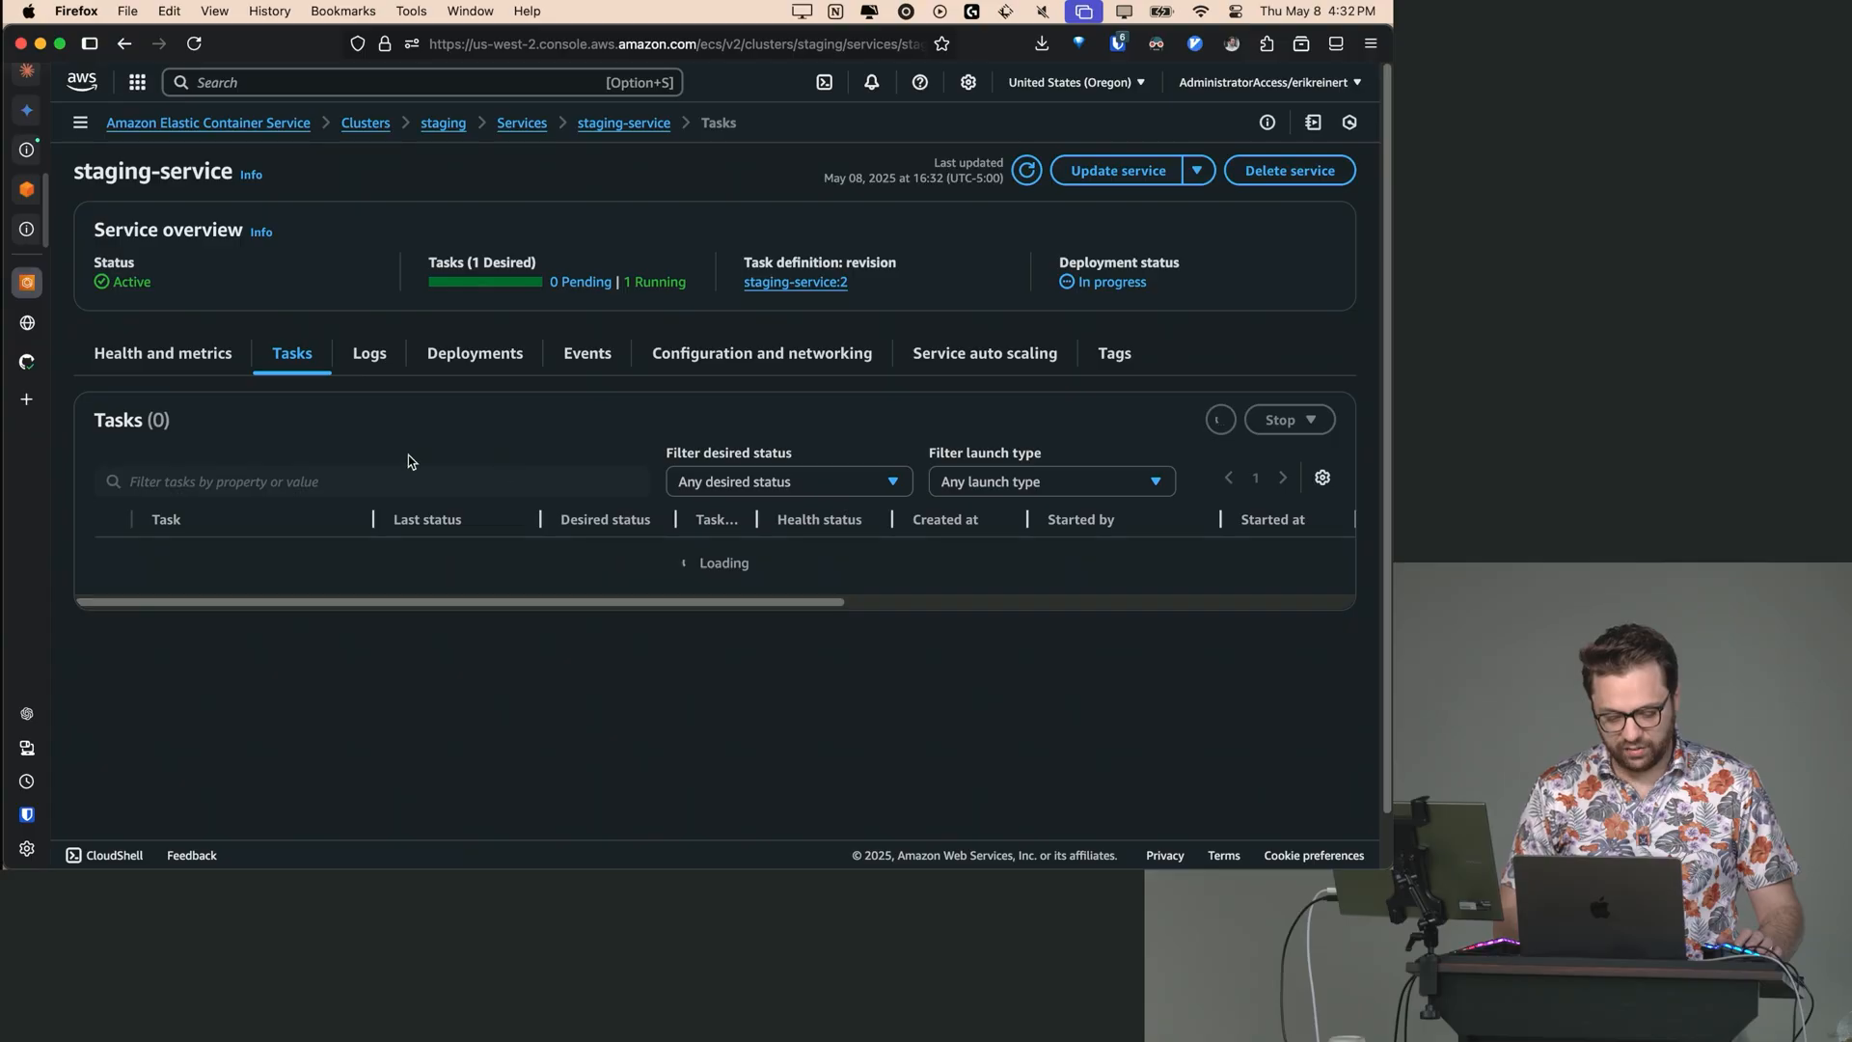
pyautogui.click(163, 353)
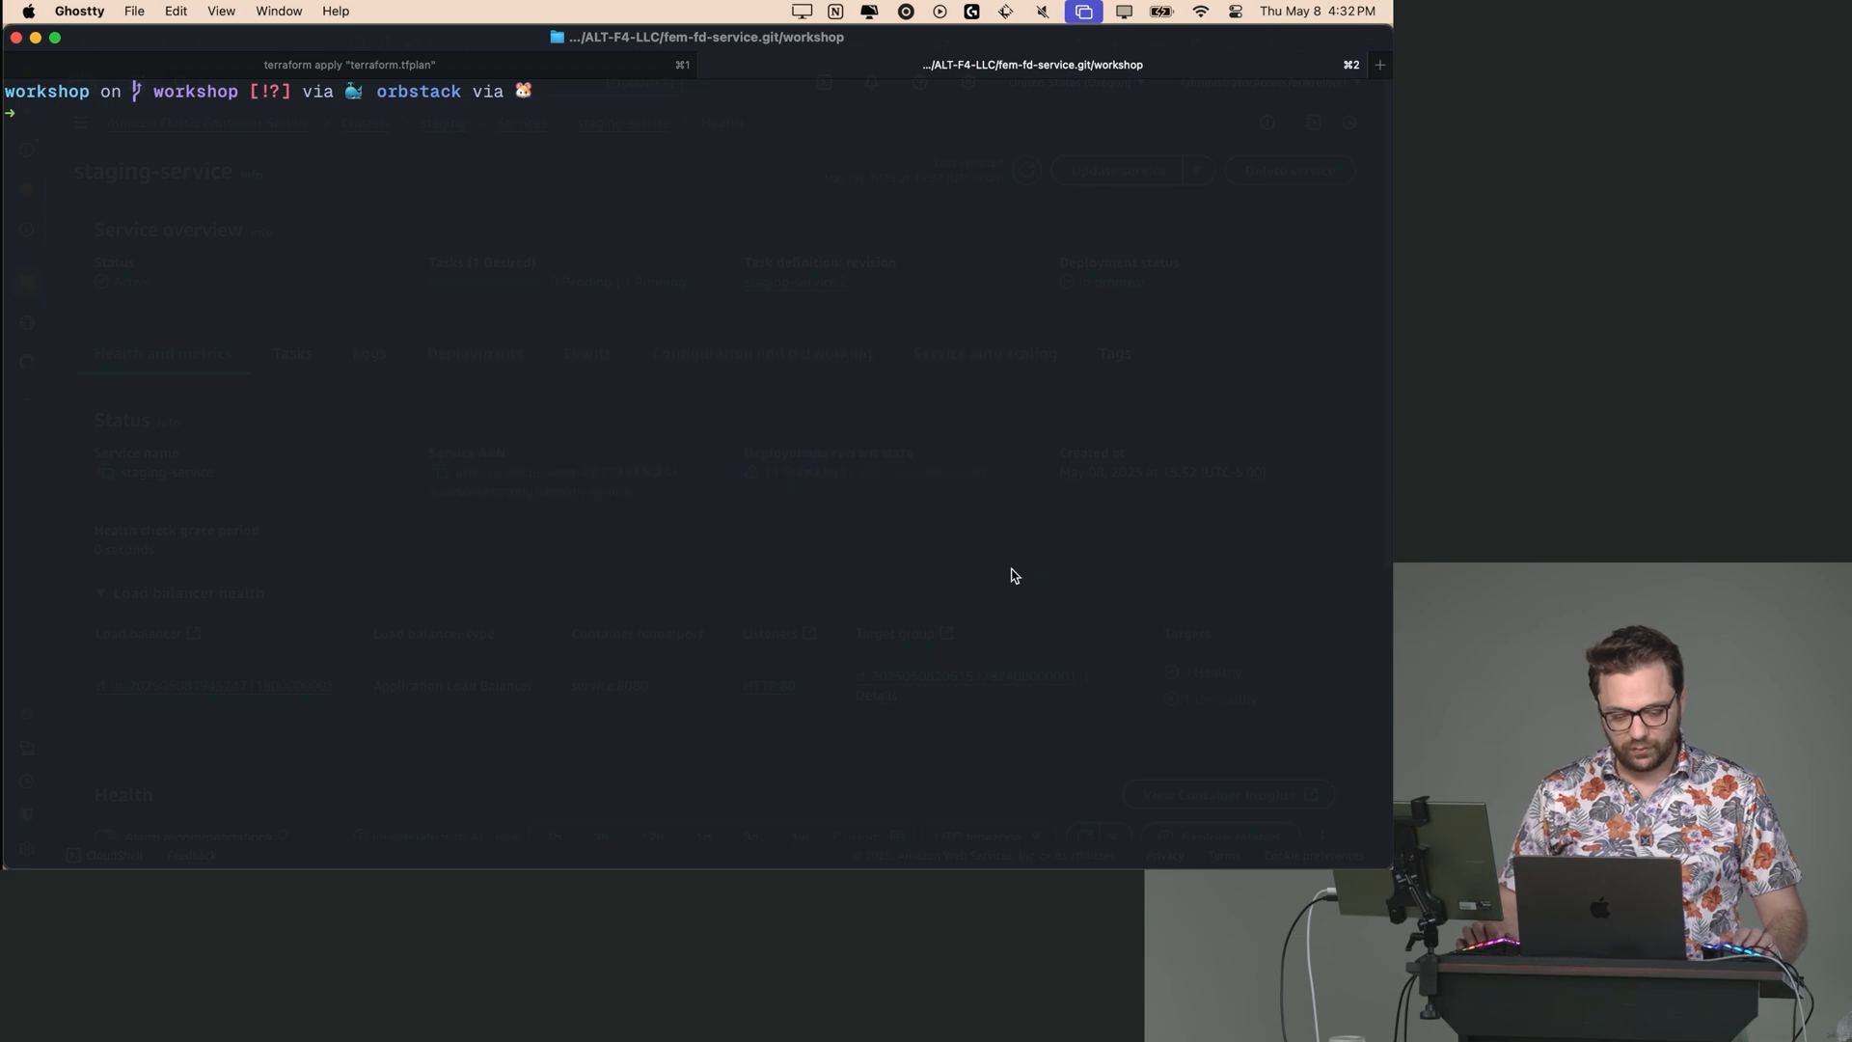
# - Run make BUILD_TAG="staging" build-image-promote to start the staging migration task
pyautogui.write('make BUILD_TAG="staging" build-image-promote')
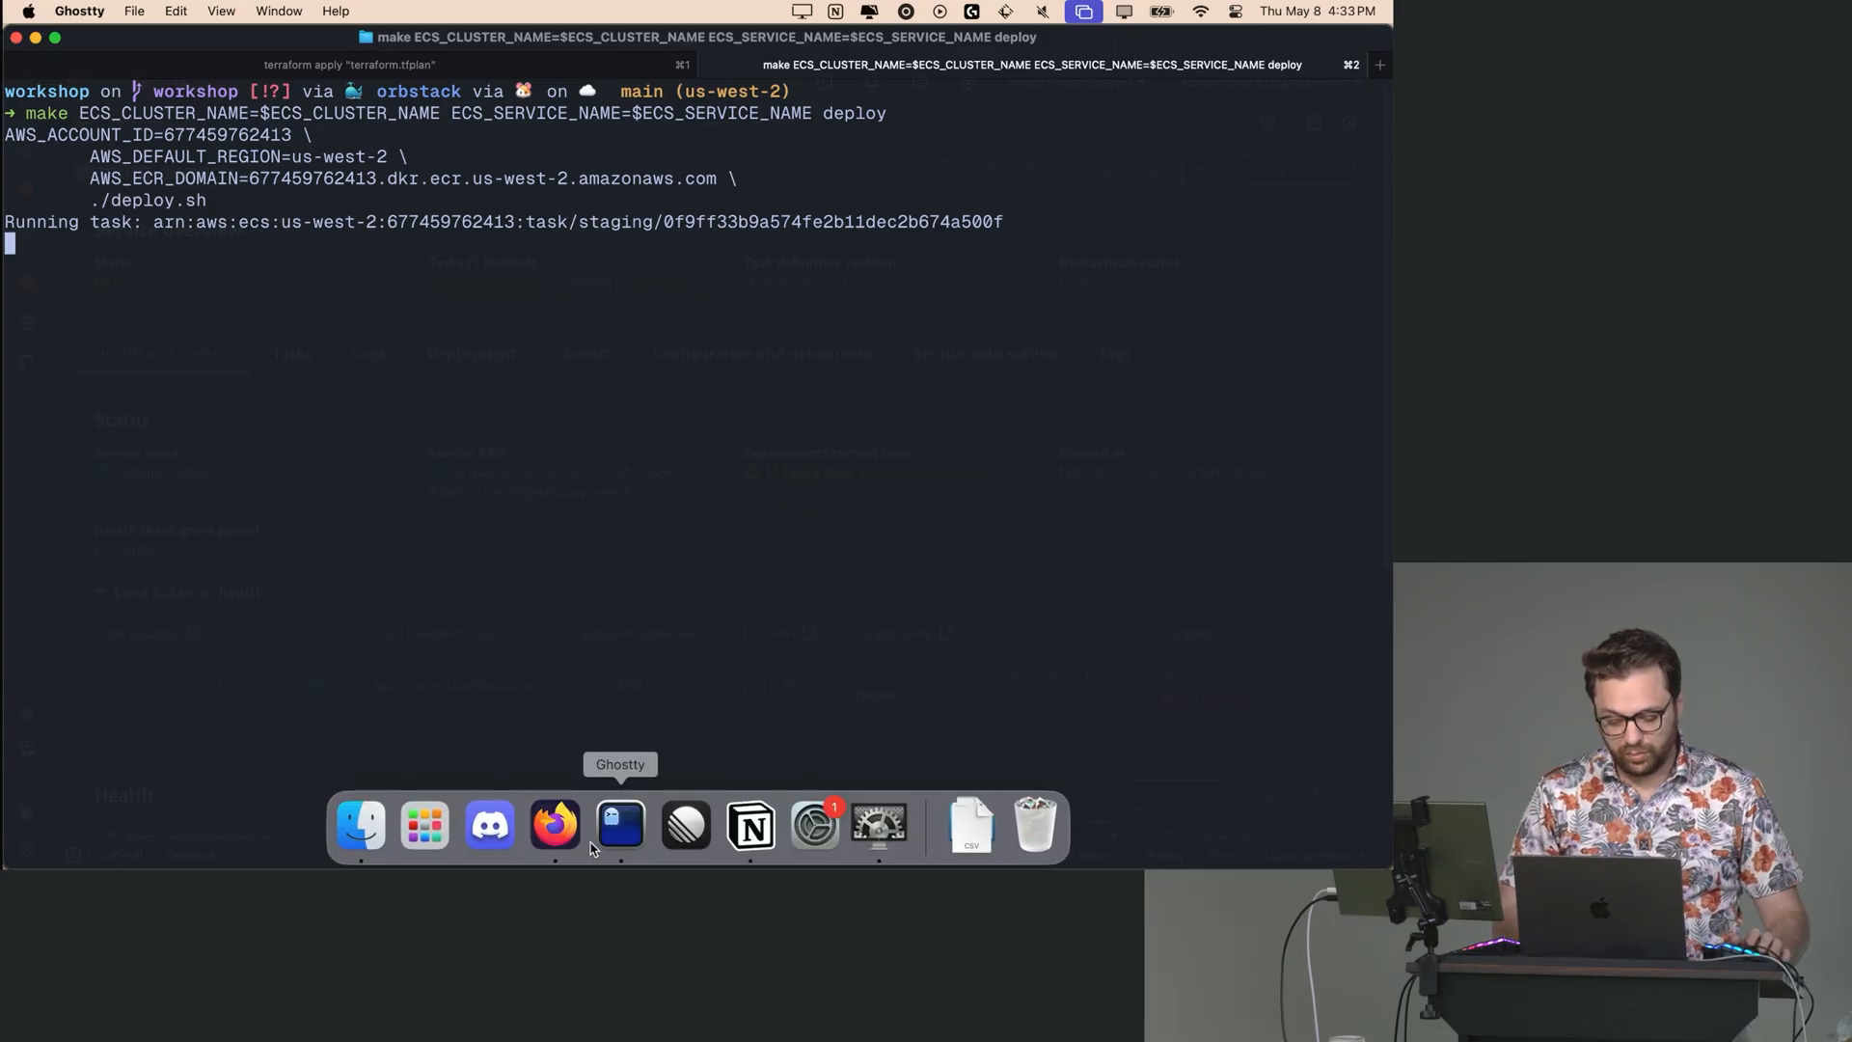
pyautogui.click(554, 824)
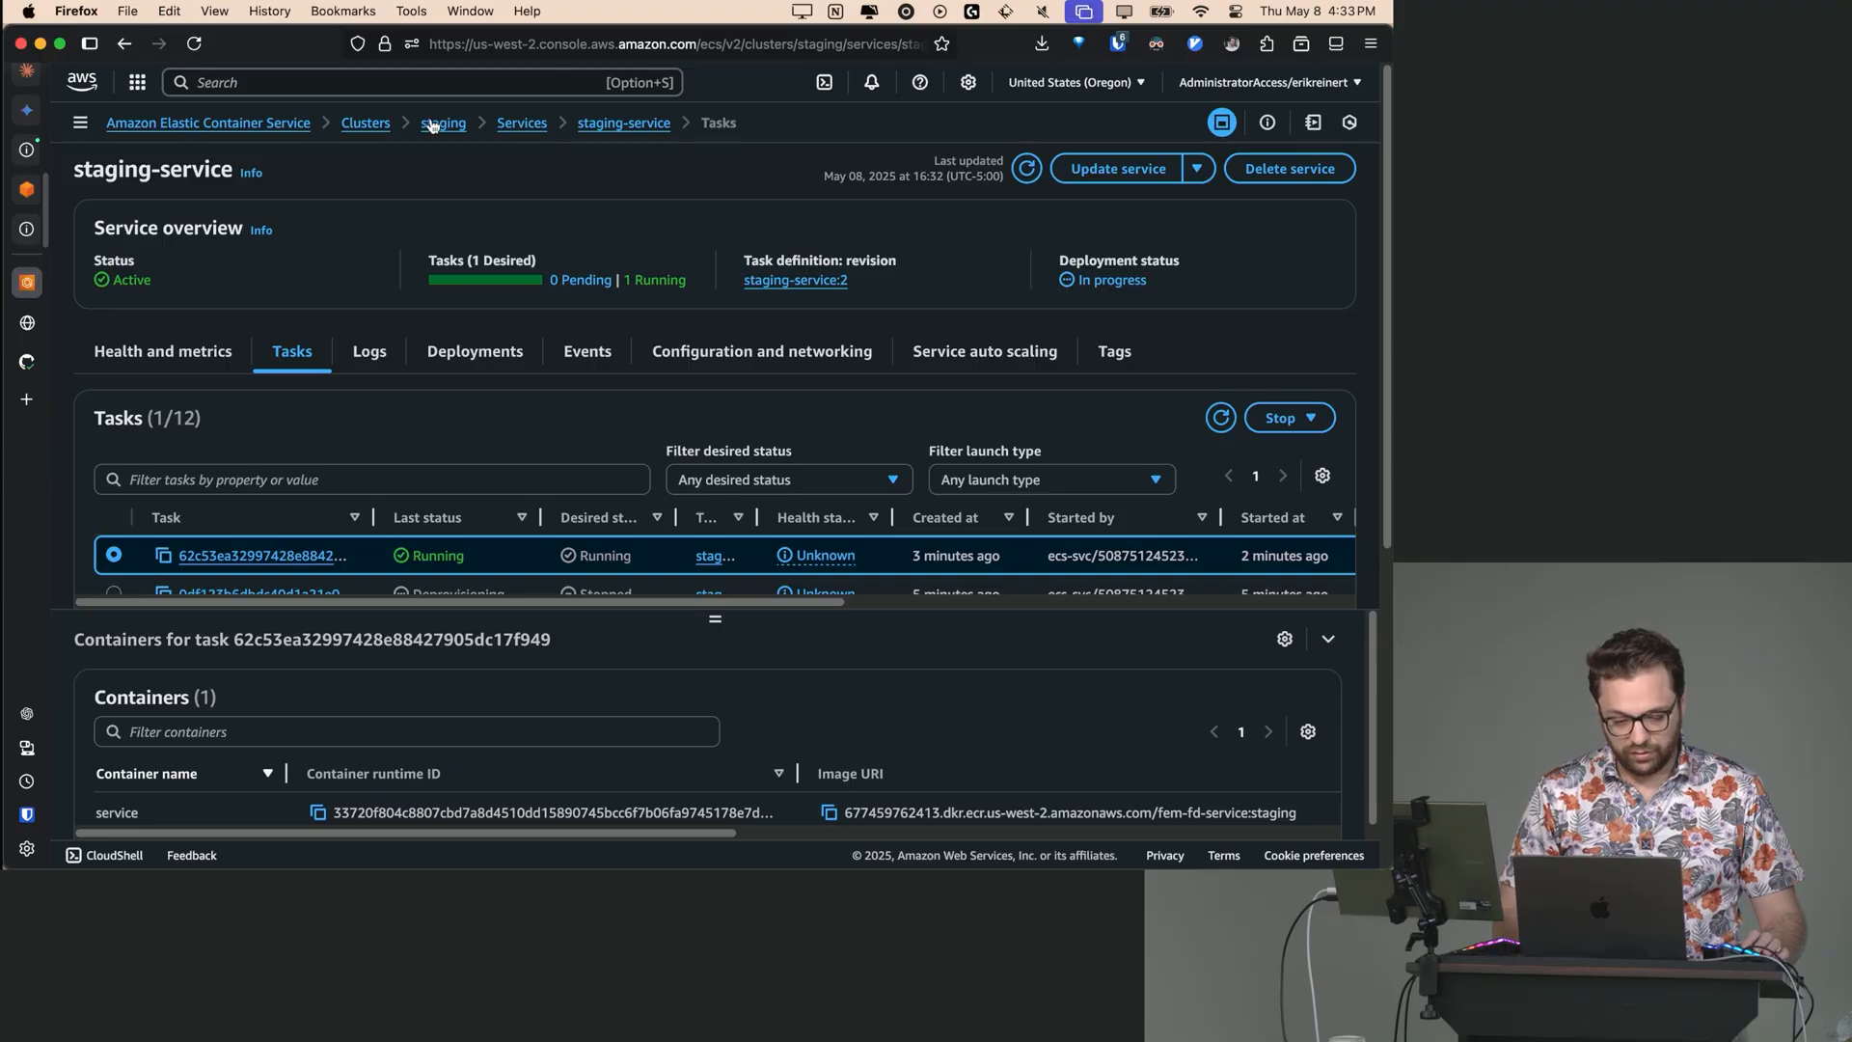
# - Sort staging tasks by creation time and confirm task 0f9ff33b exited 0 with successful goose migration
pyautogui.click(443, 124)
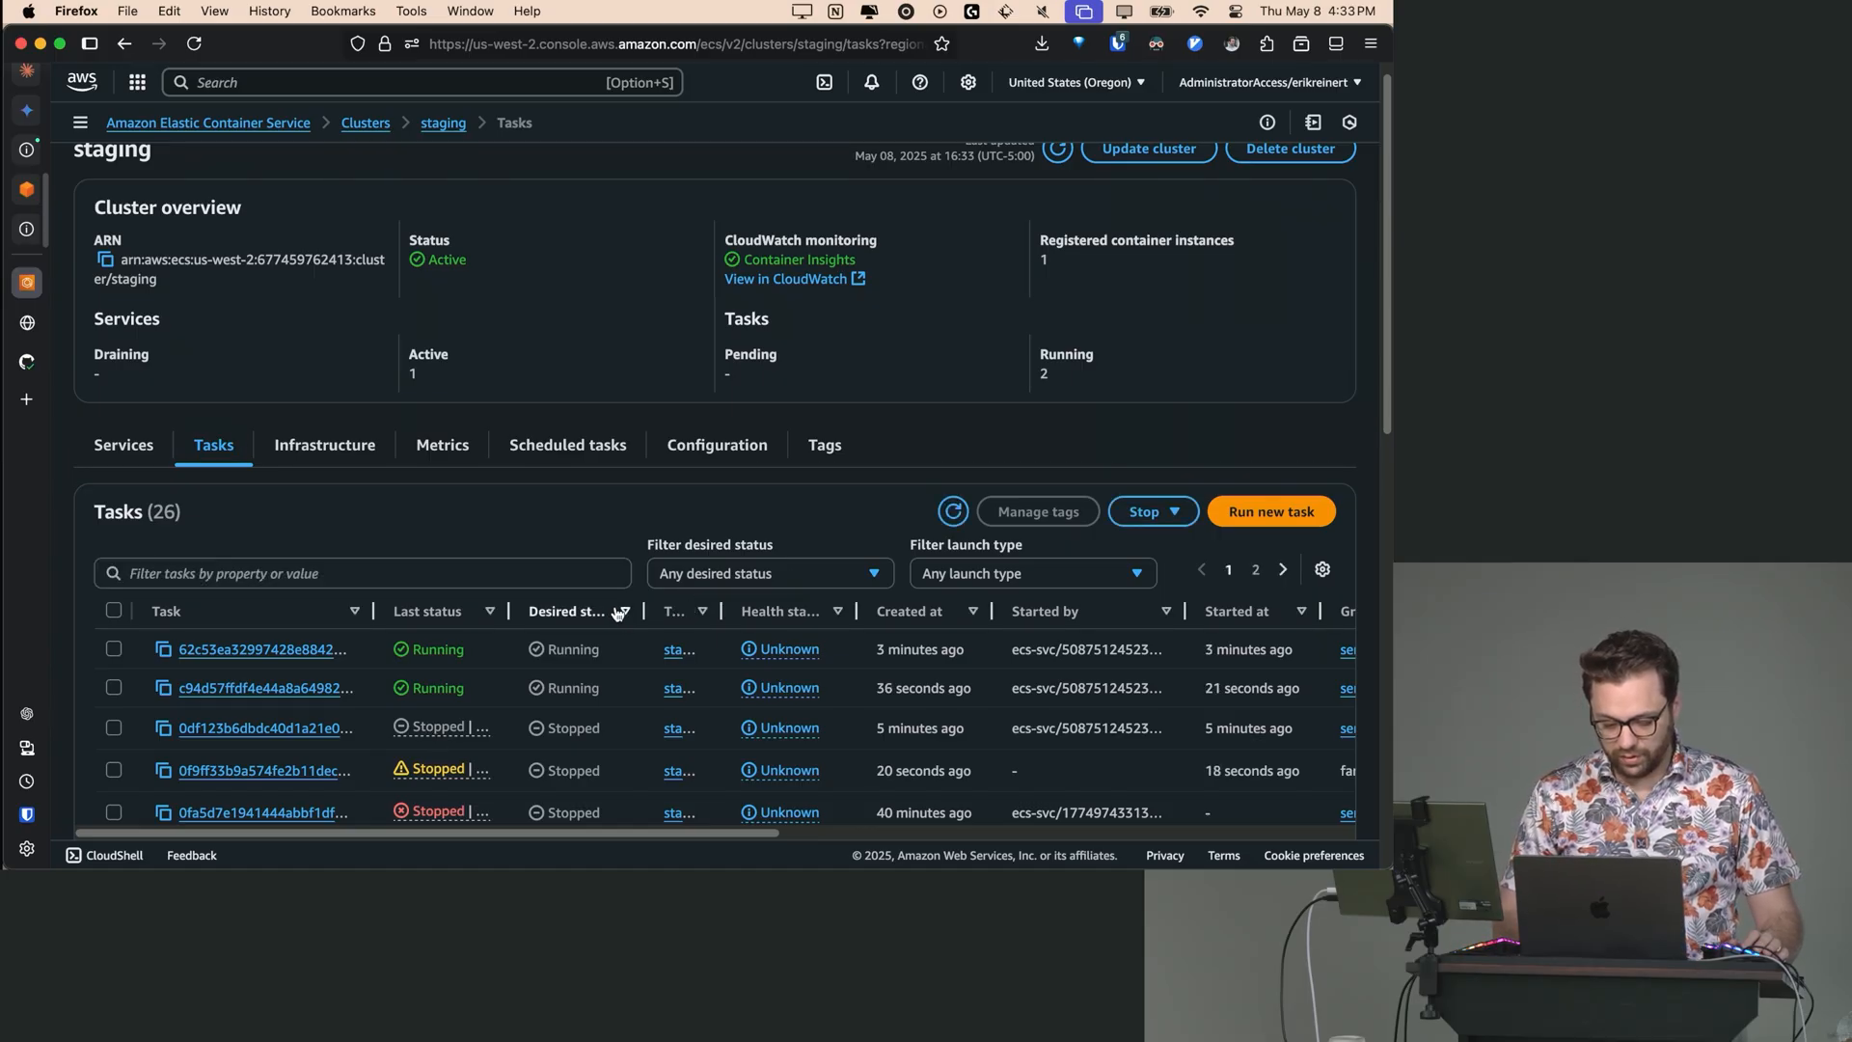
pyautogui.scroll(-3)
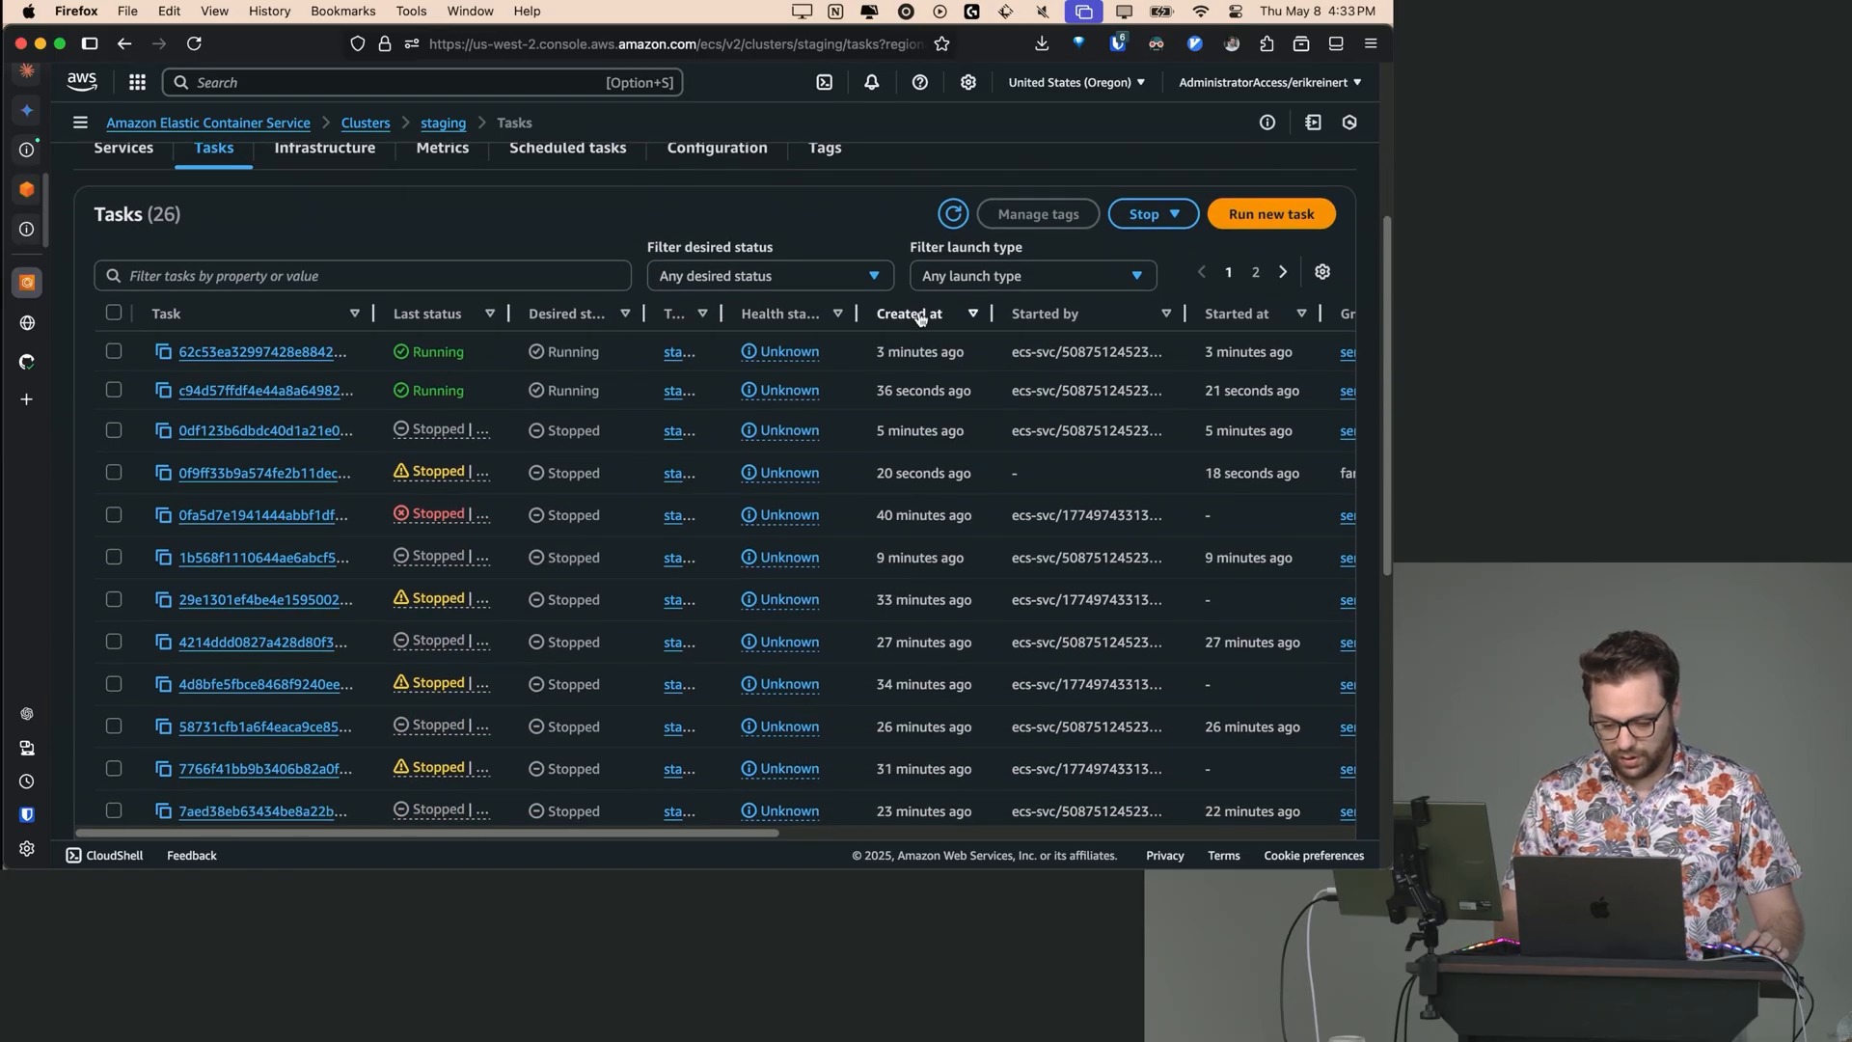
pyautogui.click(909, 313)
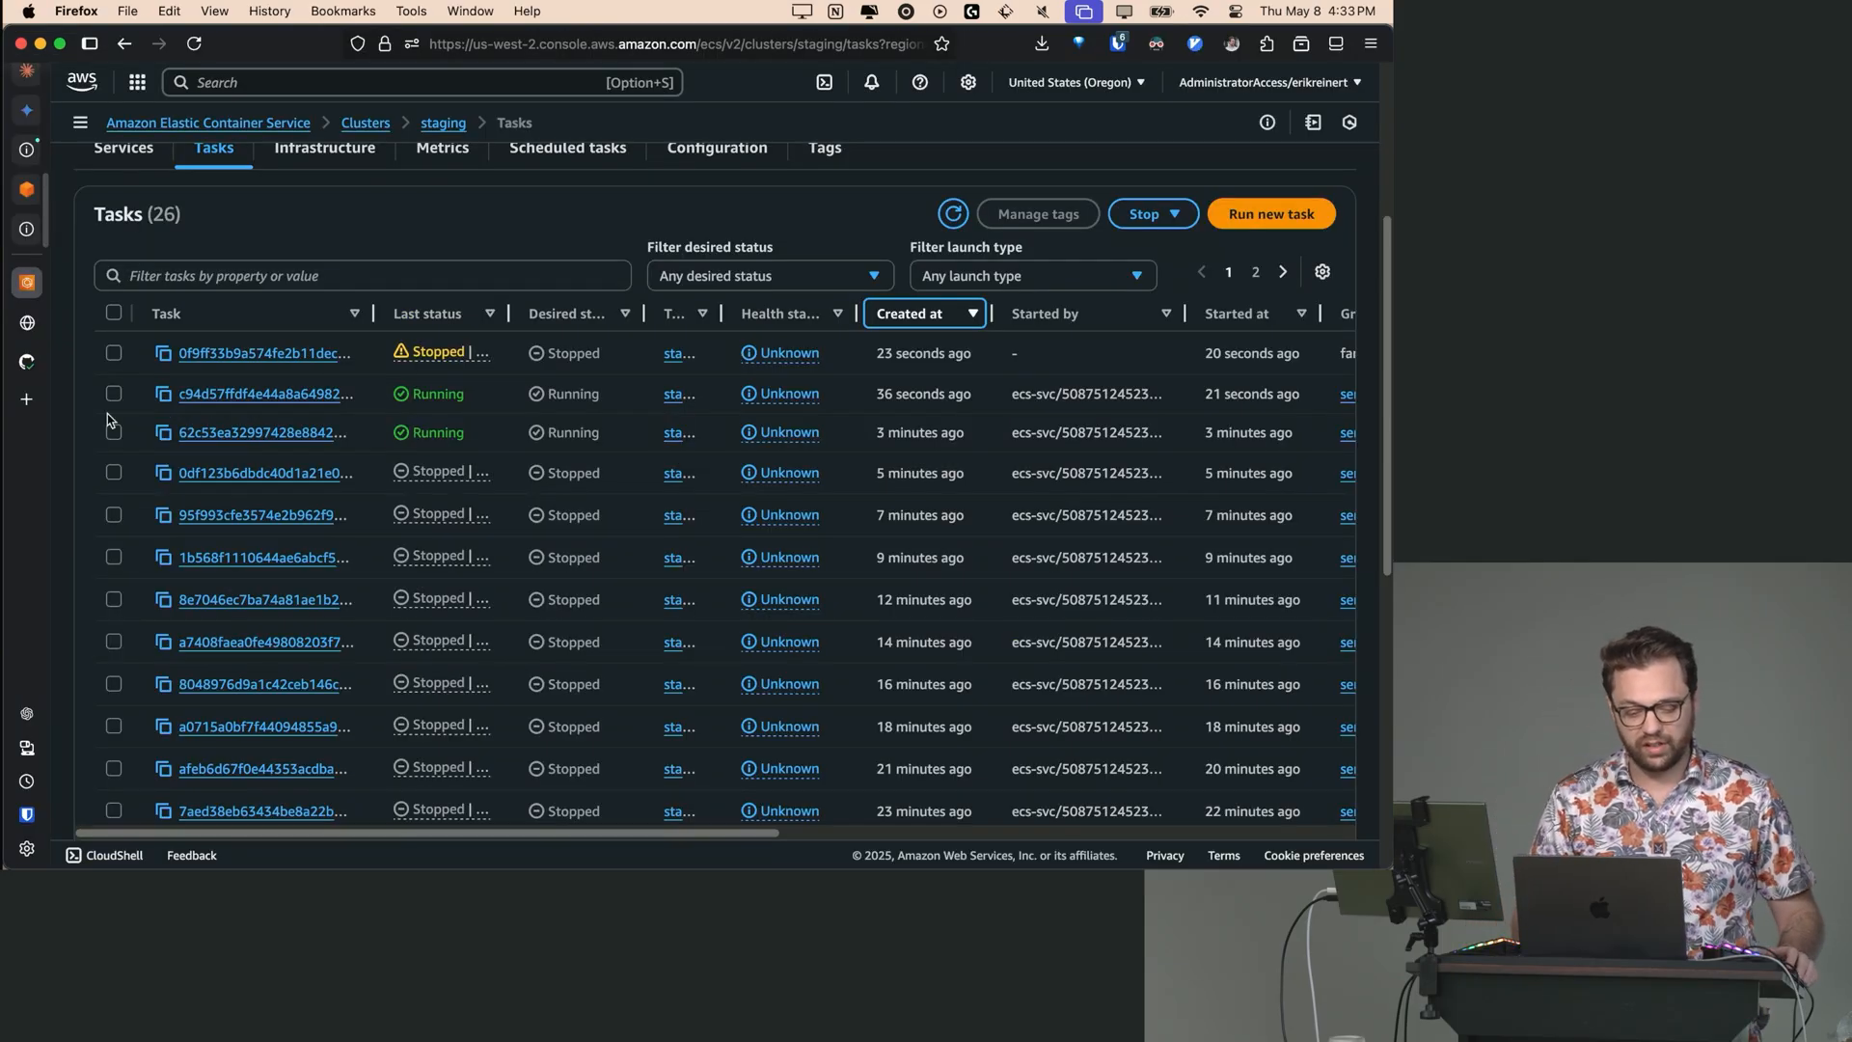
pyautogui.click(264, 353)
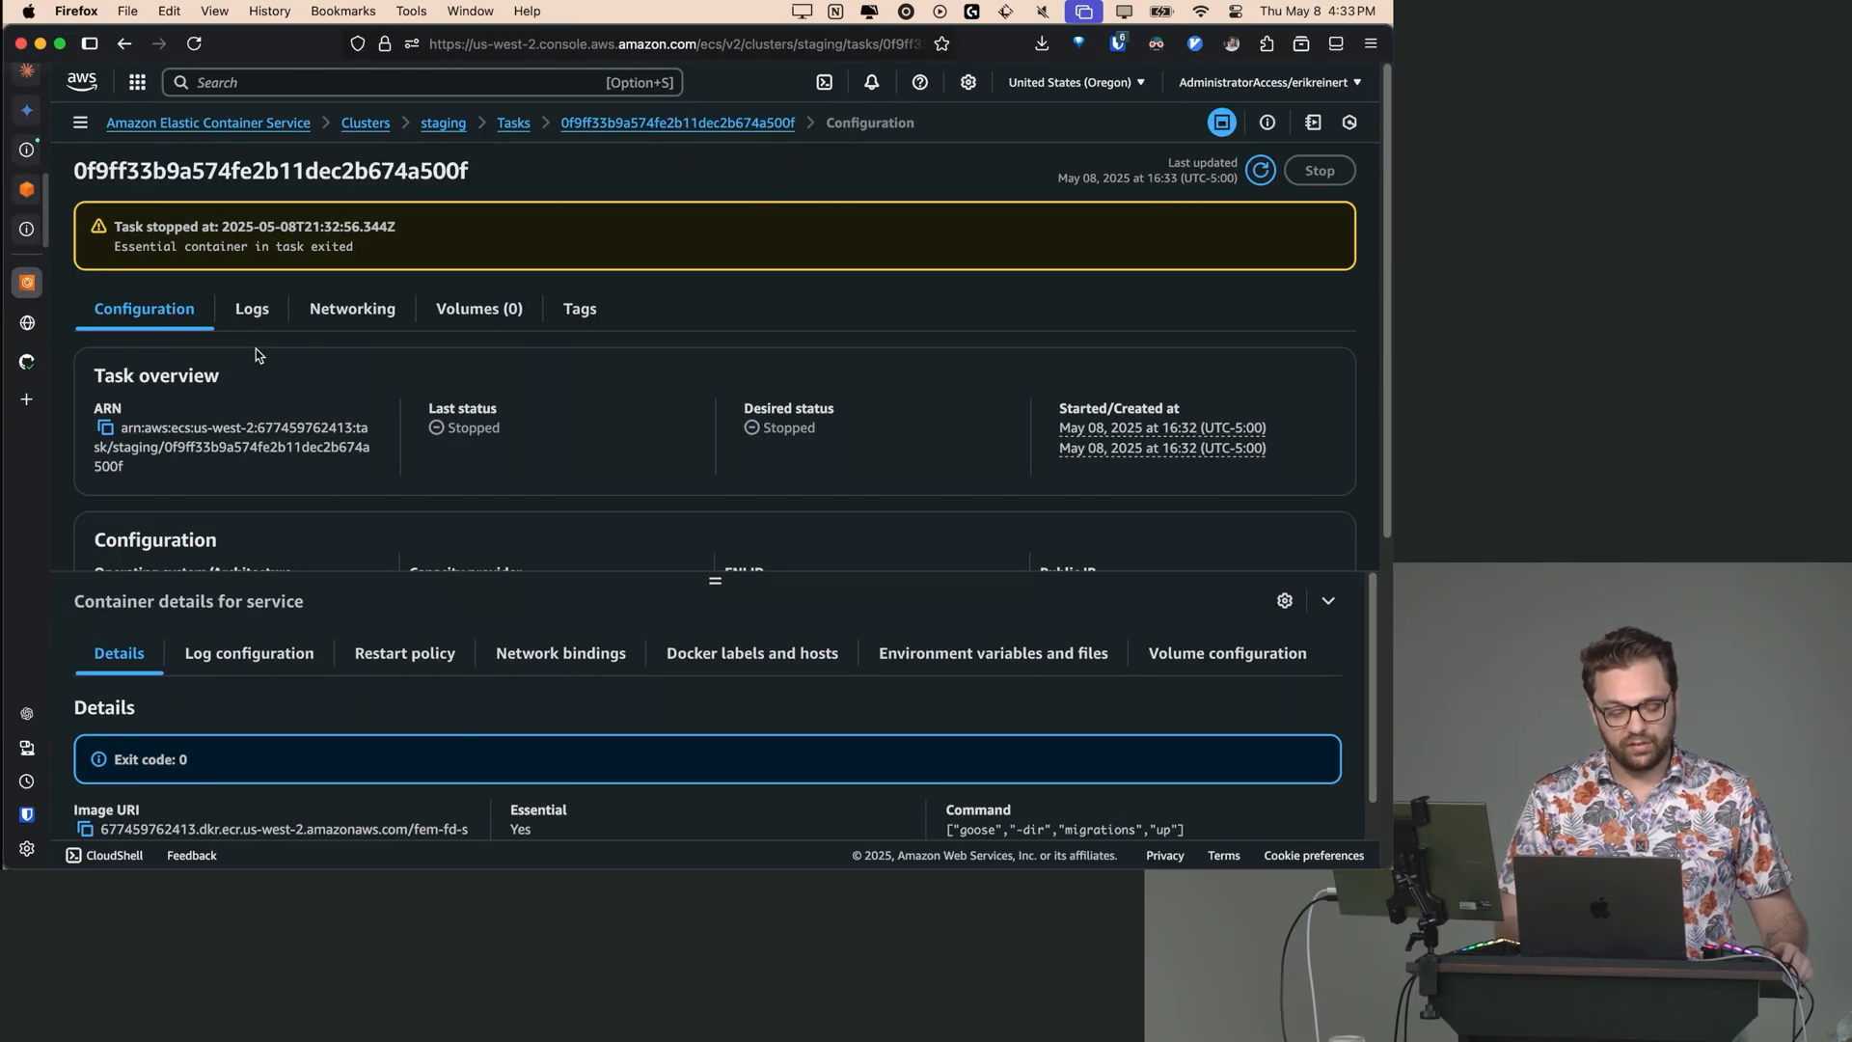
pyautogui.moveTo(134, 250)
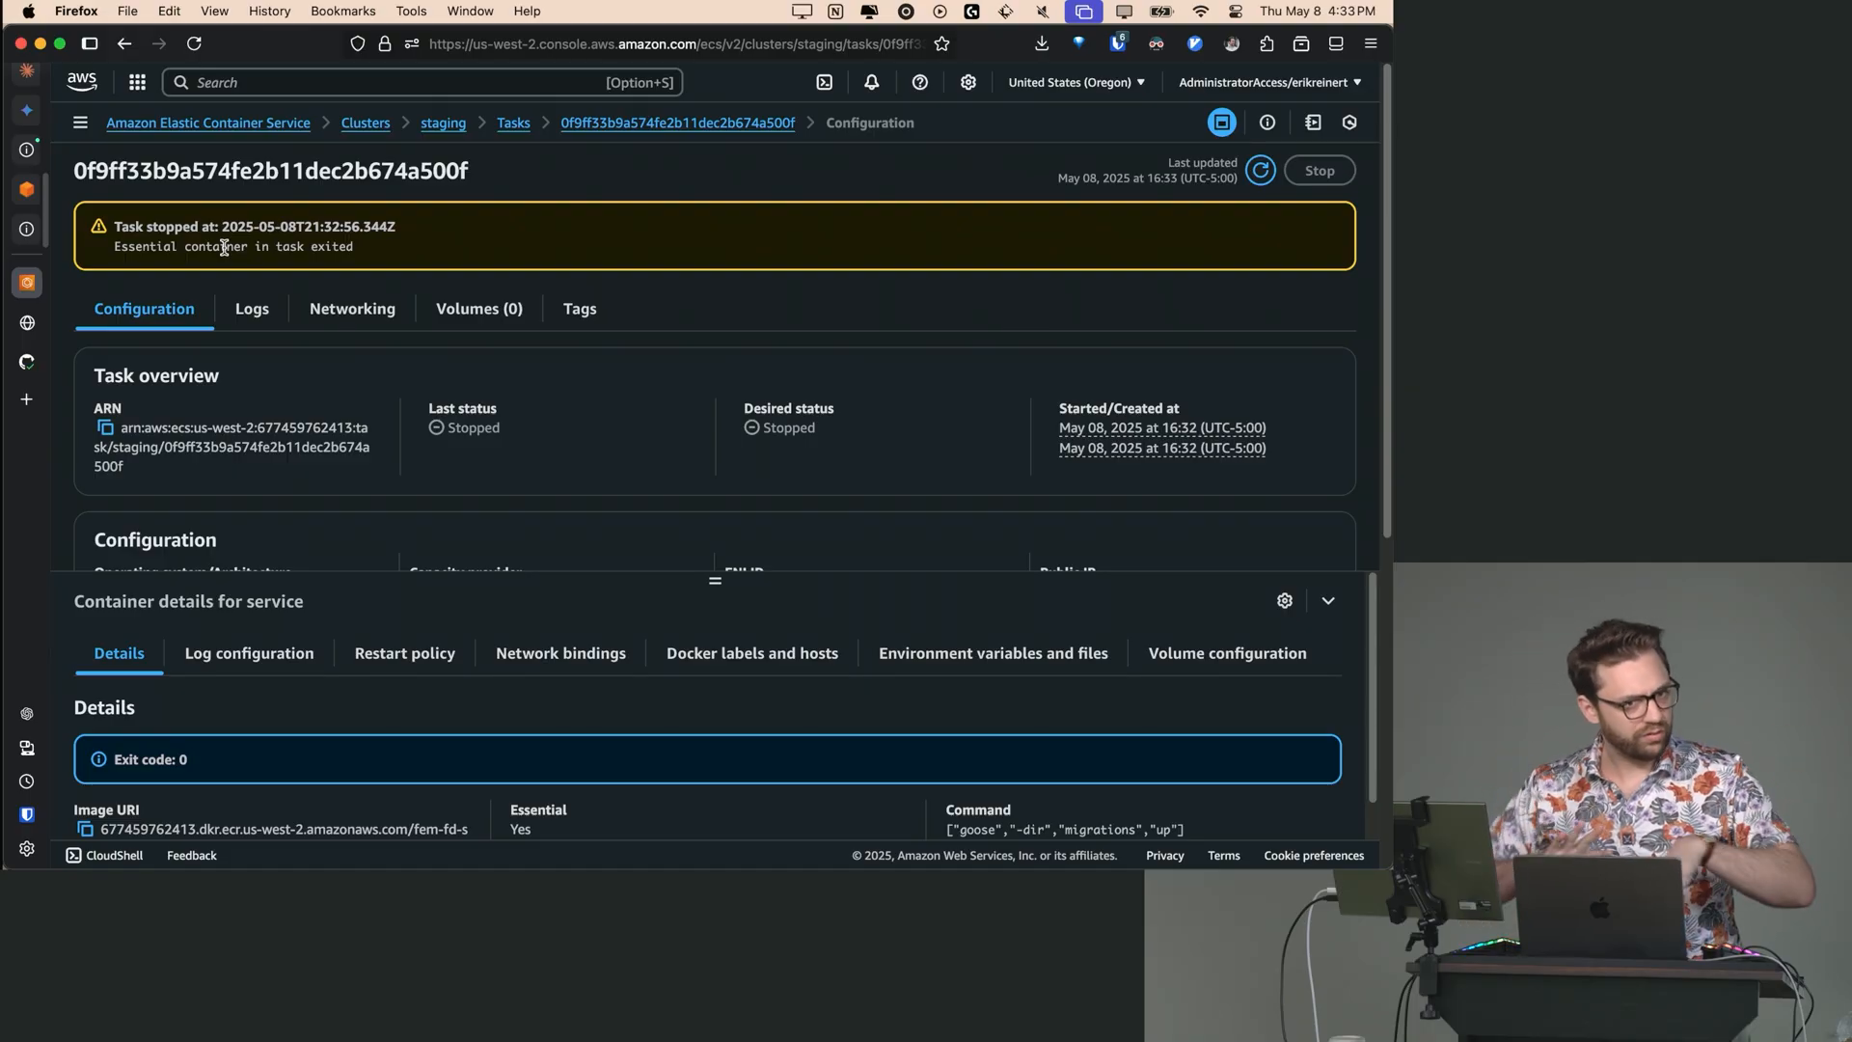
pyautogui.moveTo(253, 312)
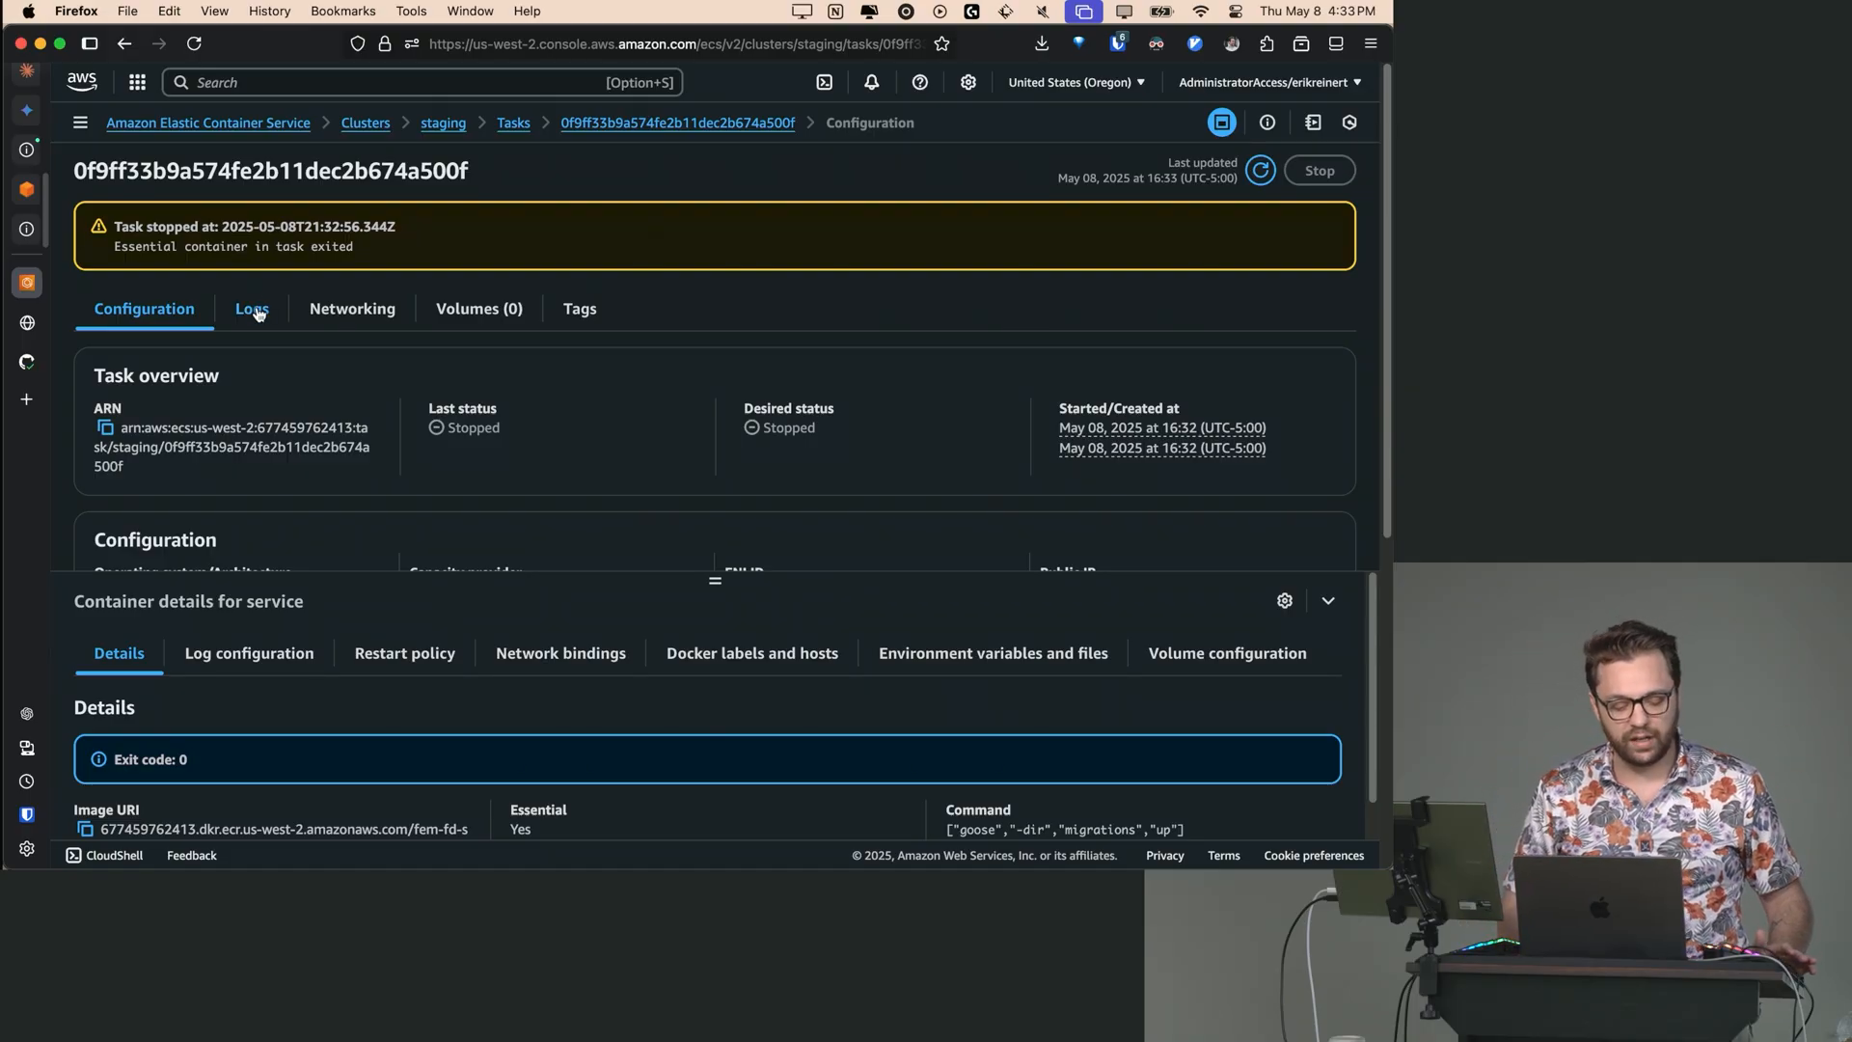
pyautogui.click(252, 308)
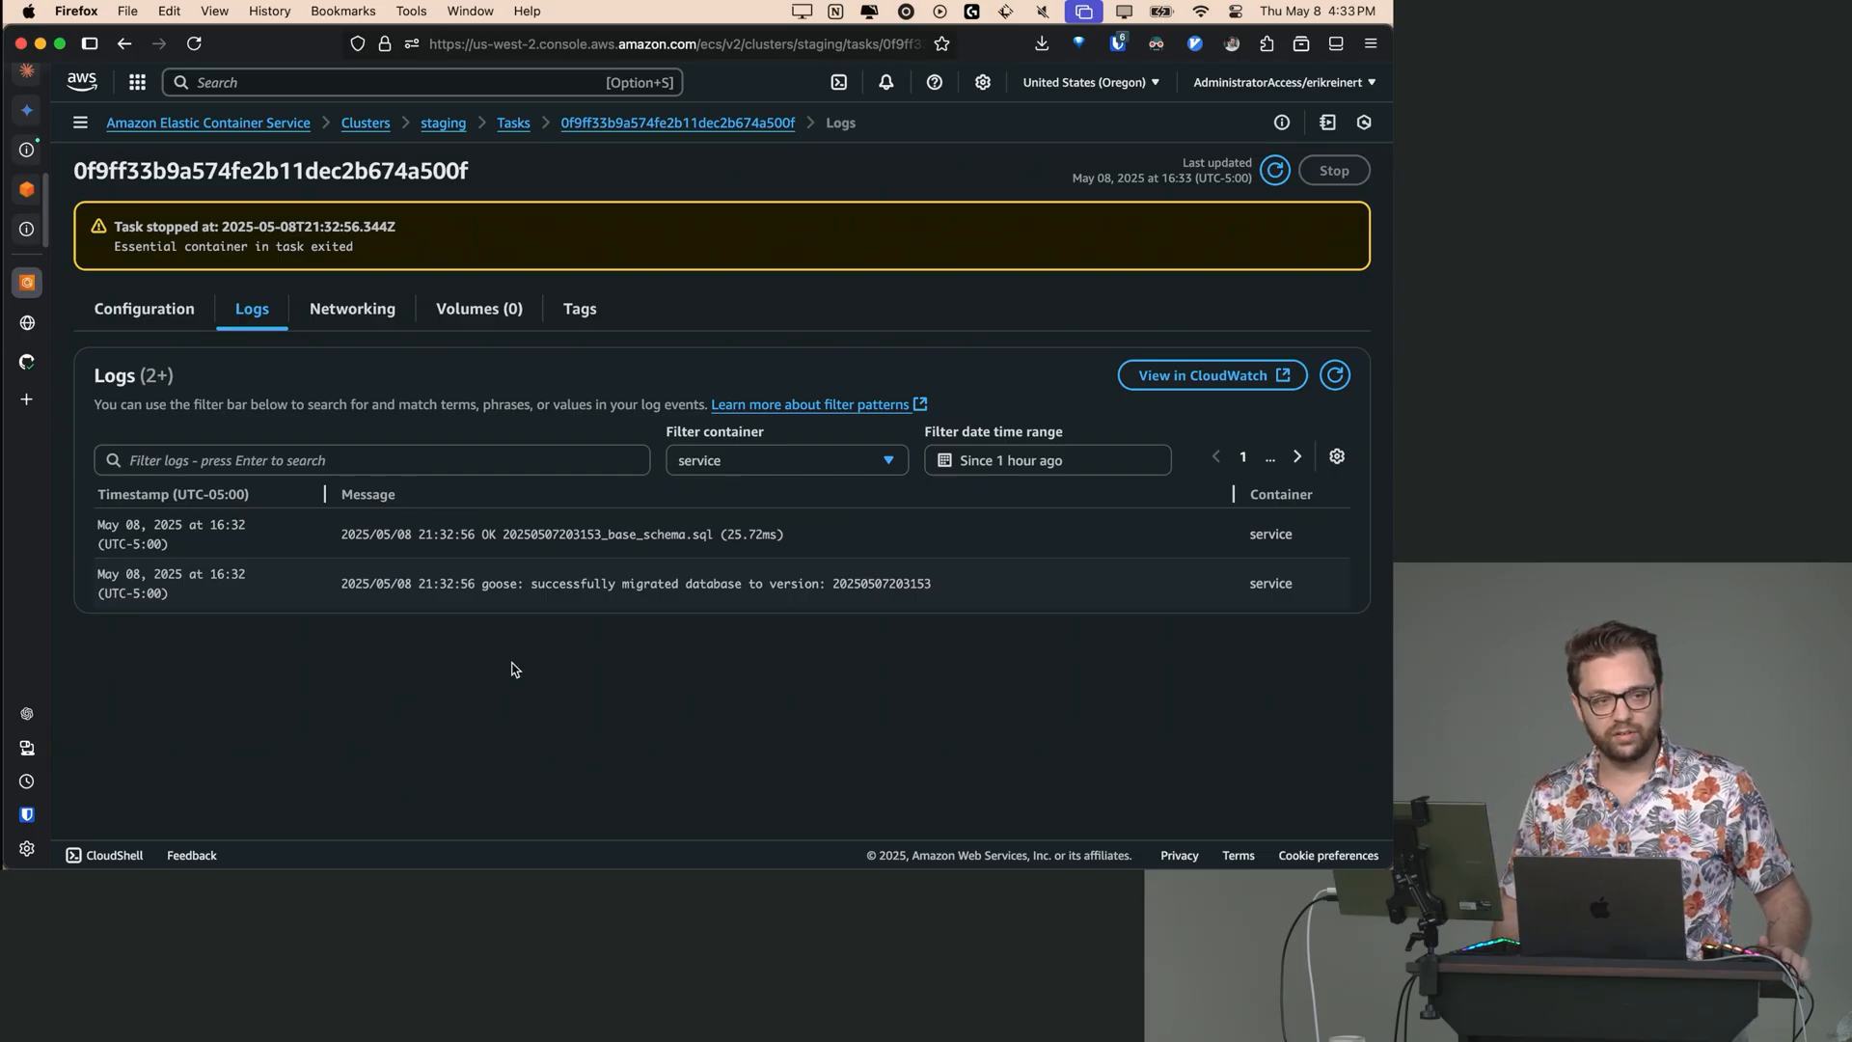
pyautogui.click(443, 122)
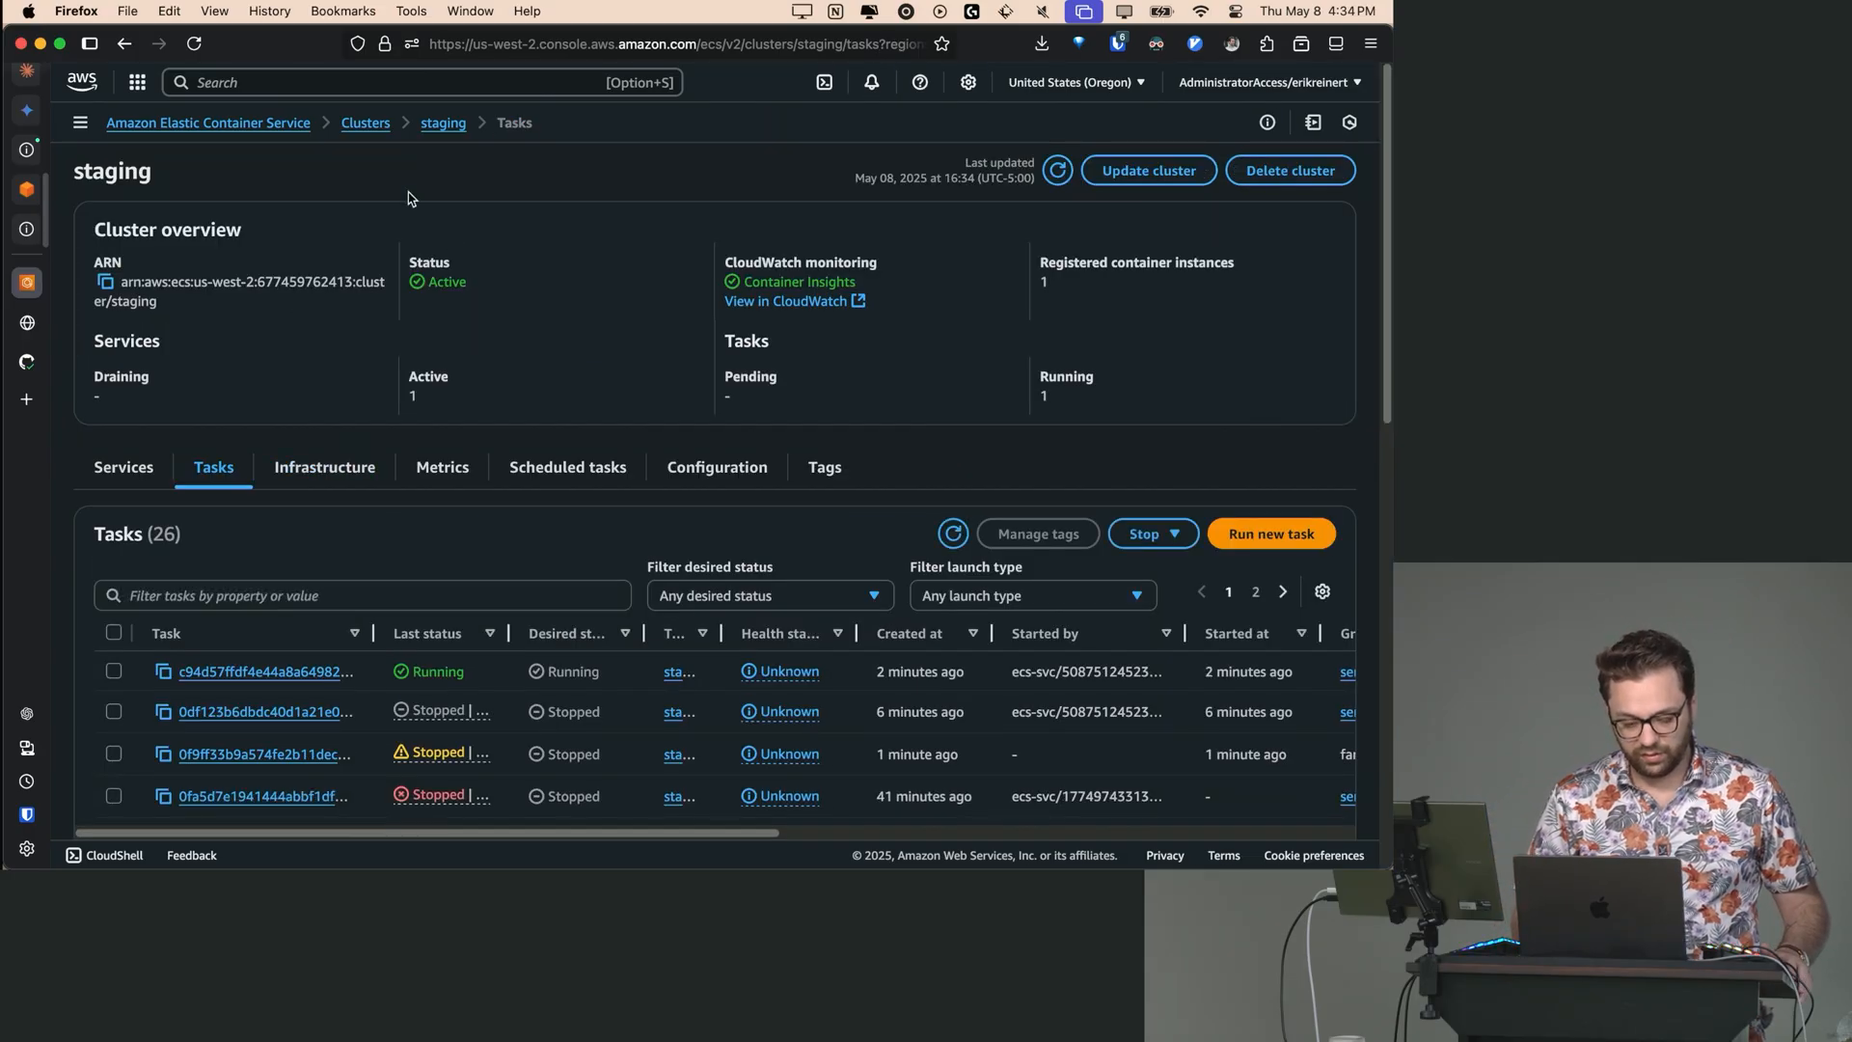
# - Review staging-service's deployment and tasks, then confirm one healthy load balancer target
pyautogui.click(123, 467)
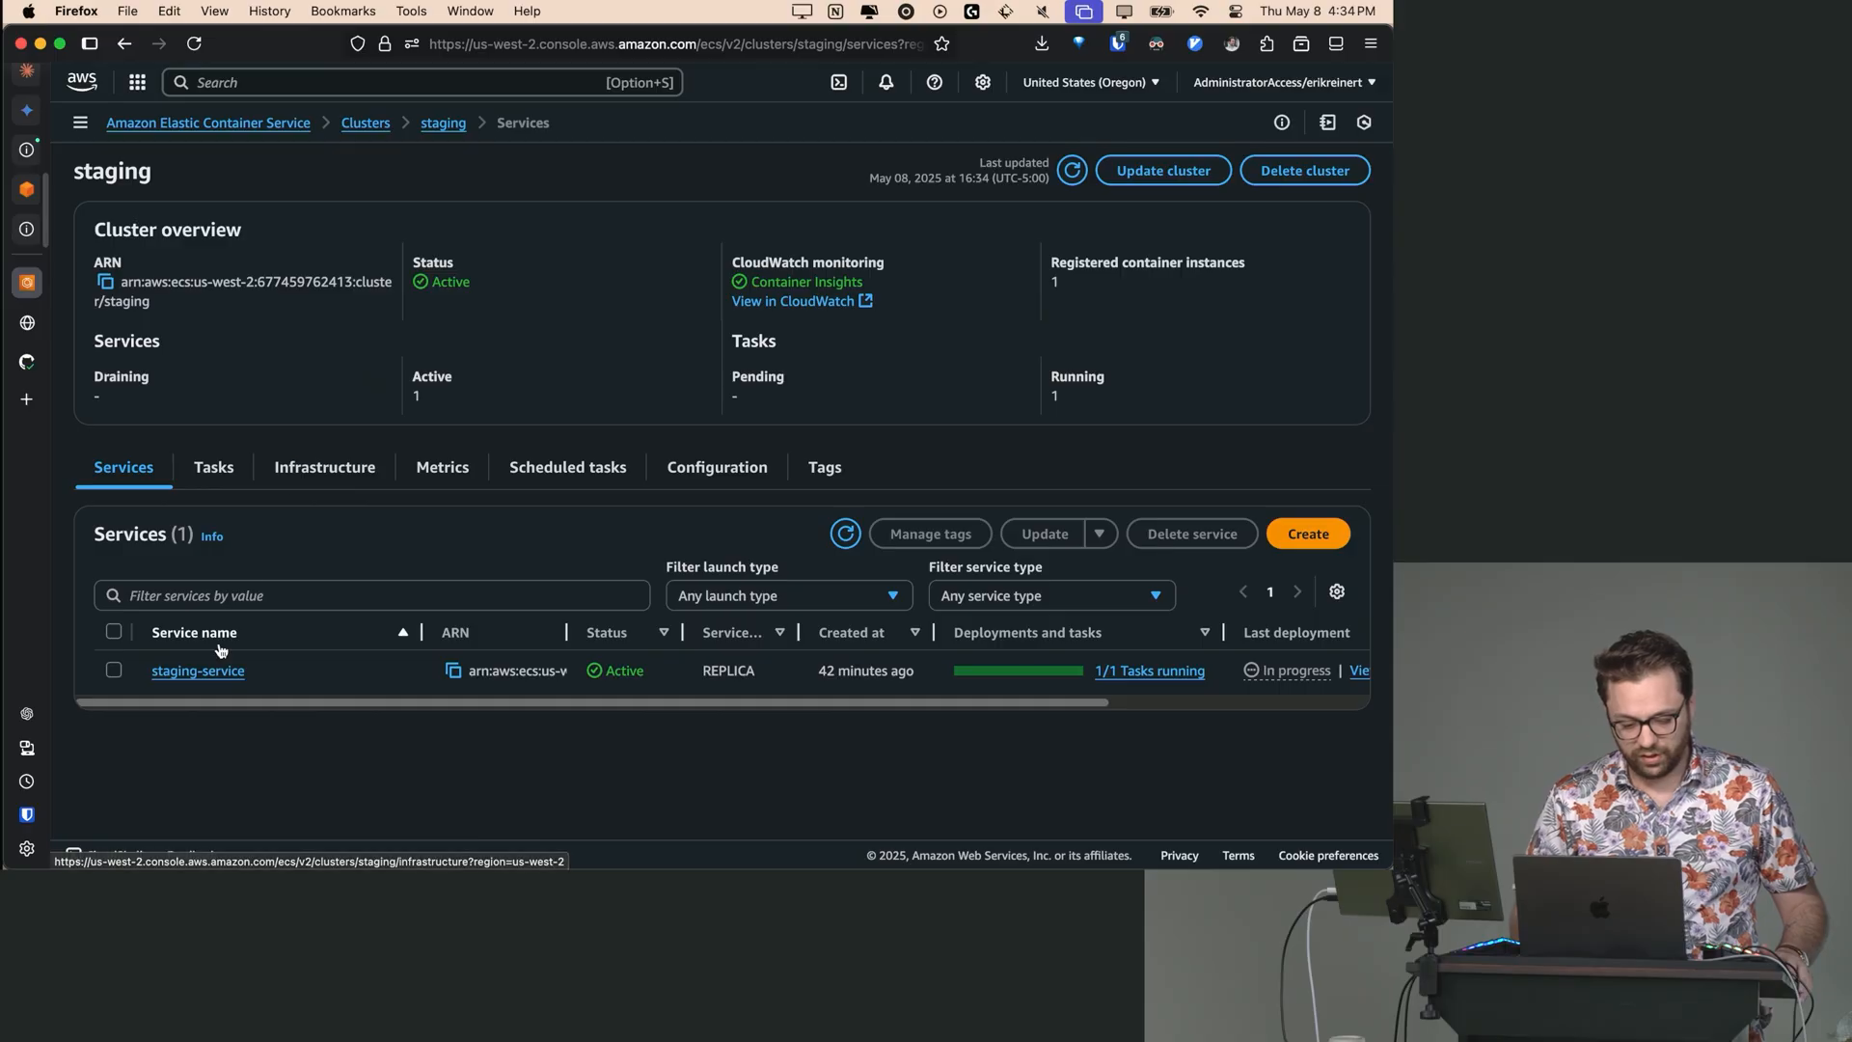
pyautogui.click(197, 670)
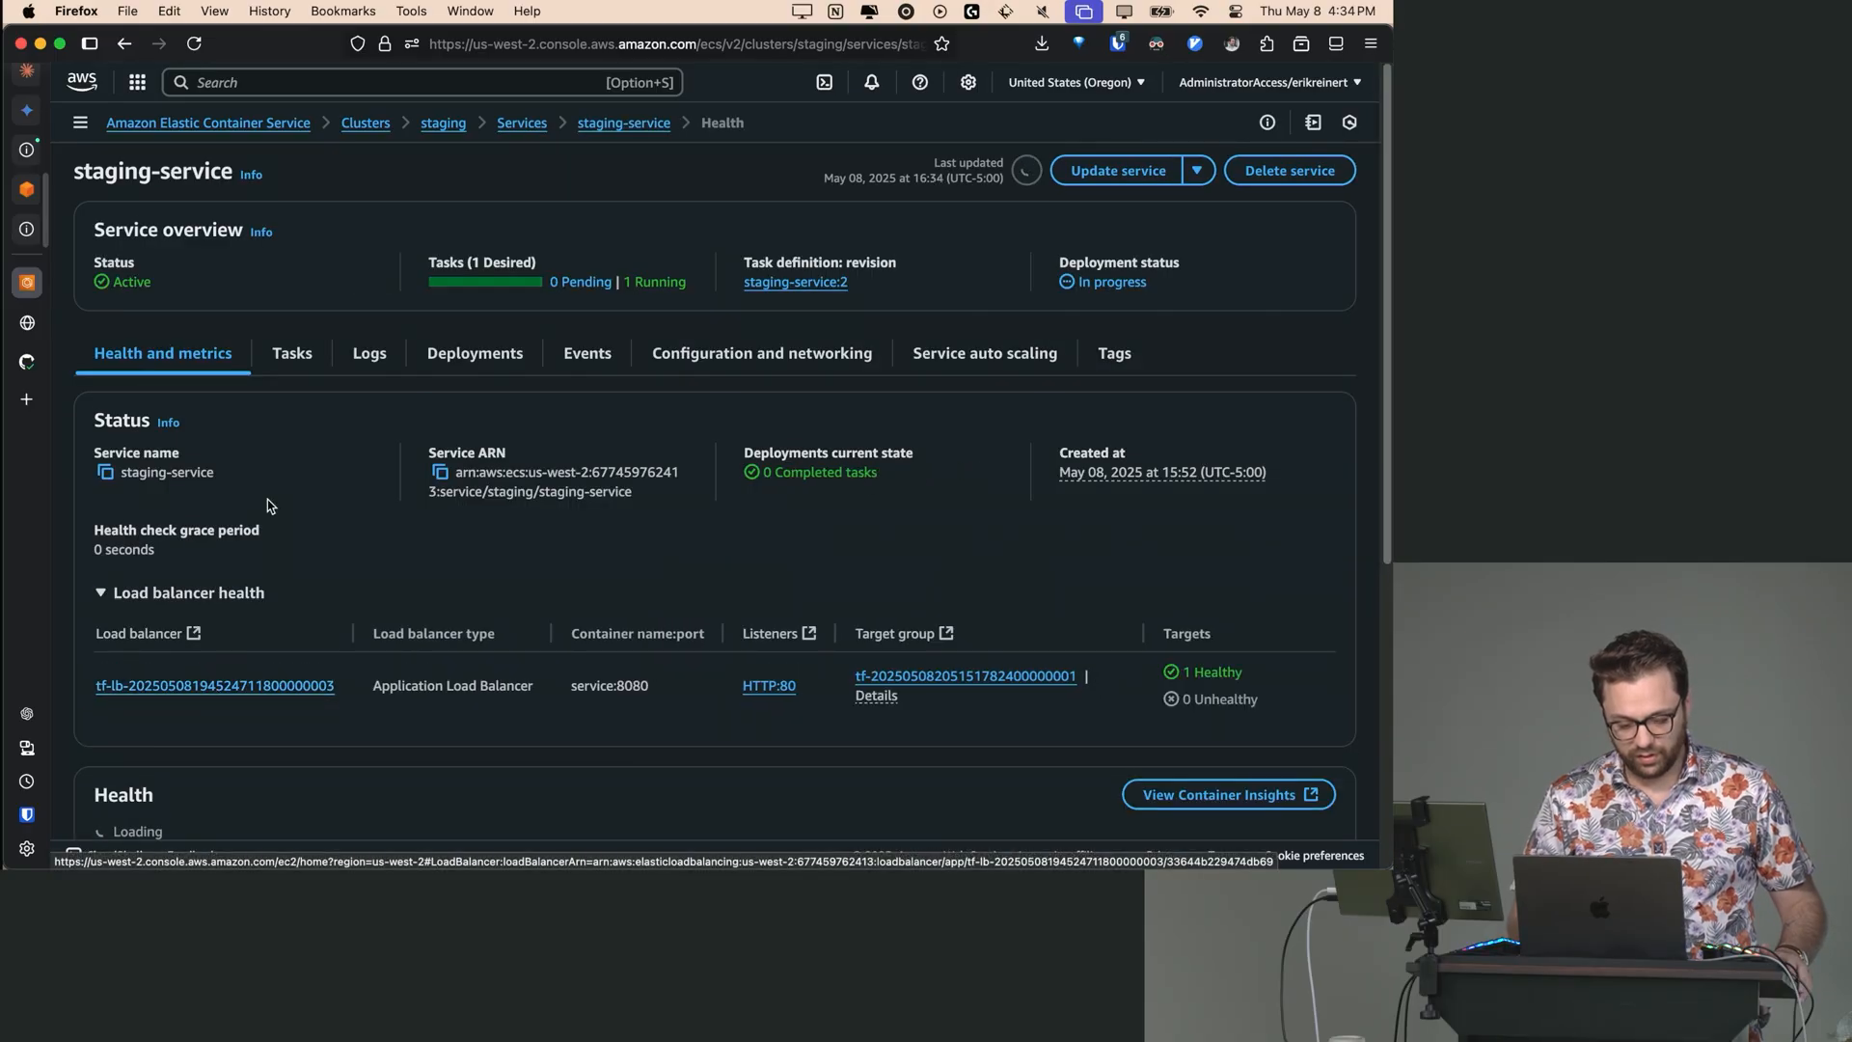
pyautogui.click(475, 353)
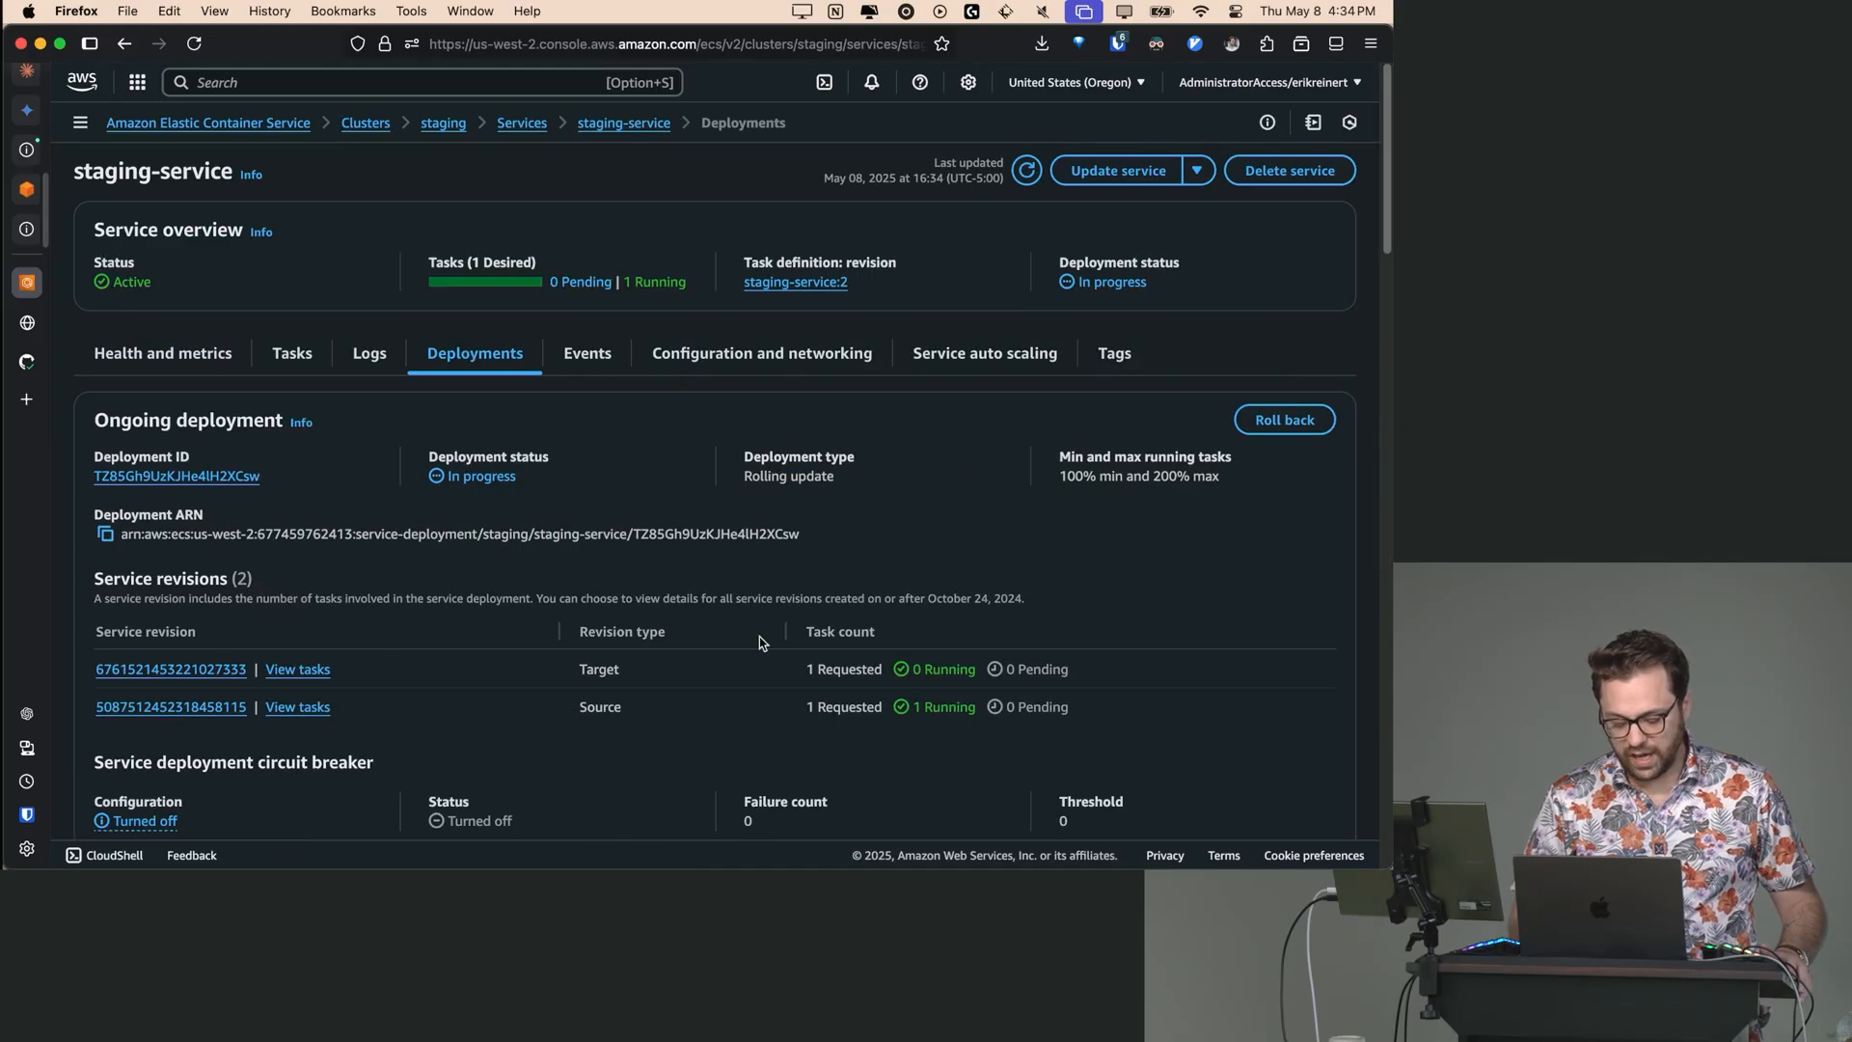
pyautogui.scroll(-3)
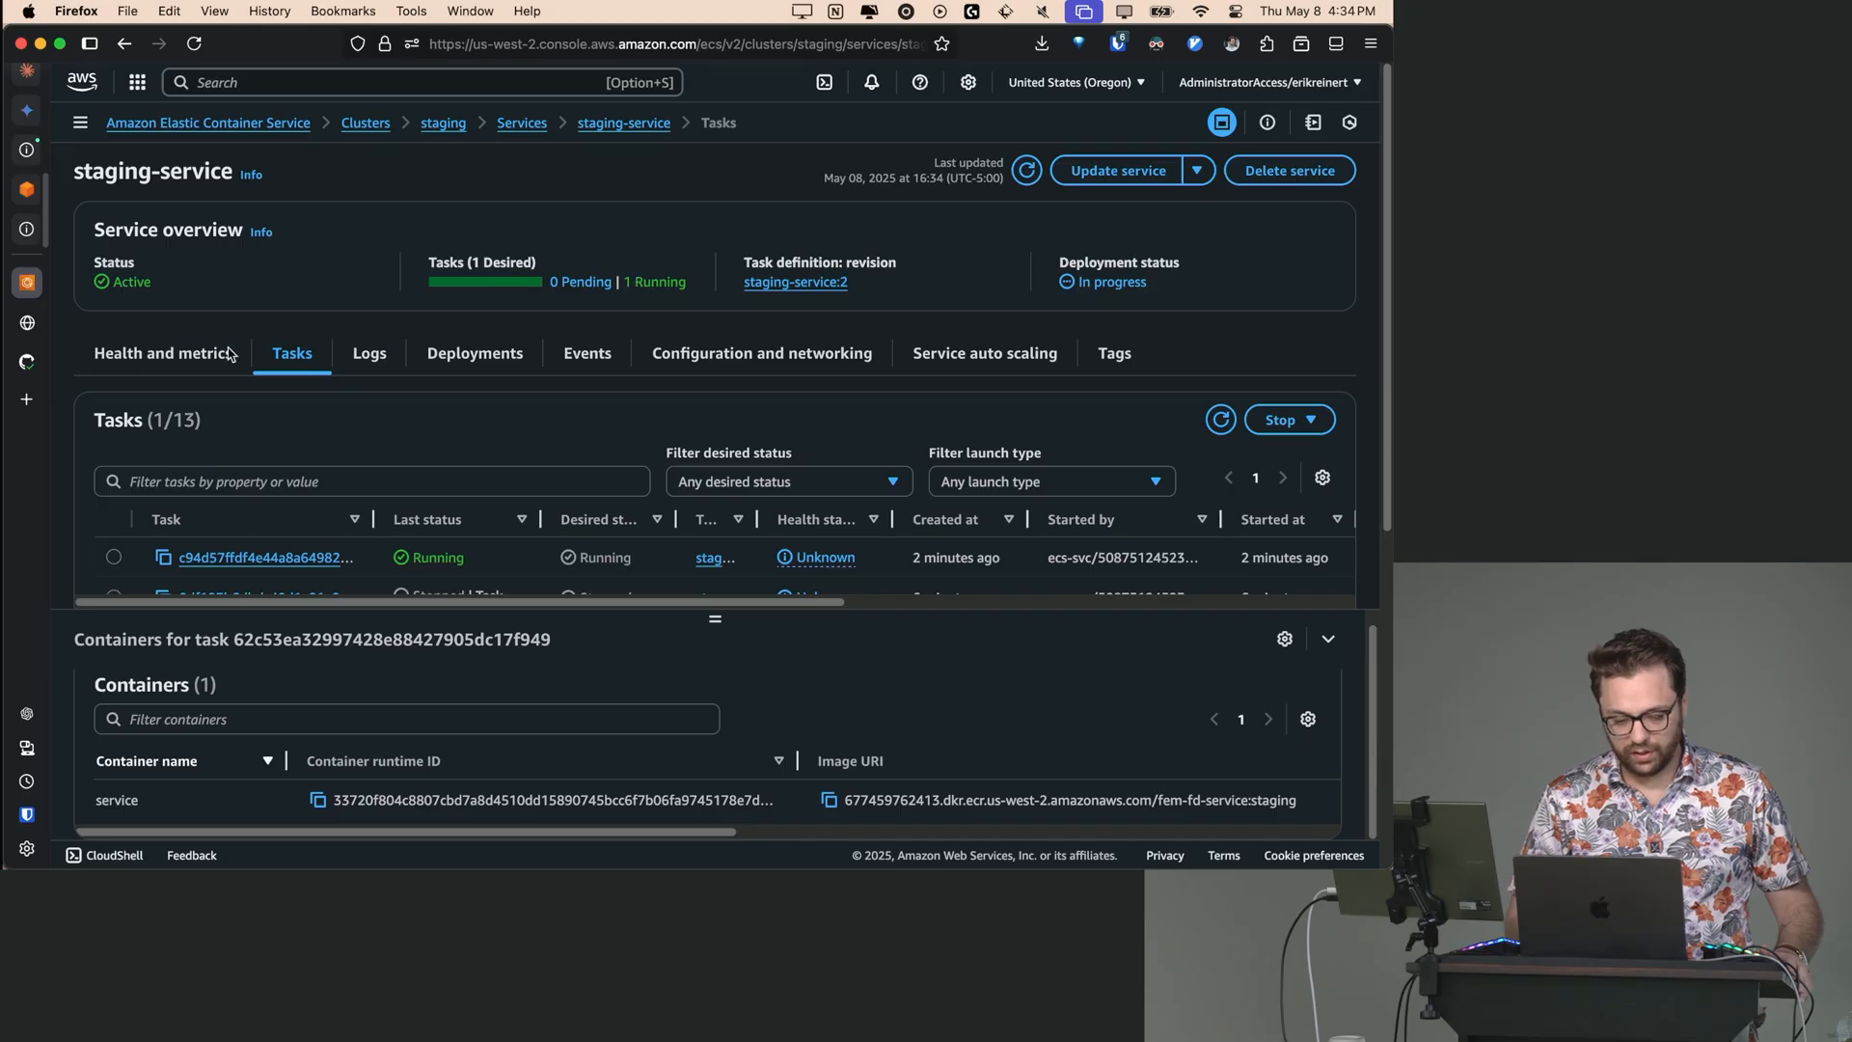
pyautogui.click(162, 353)
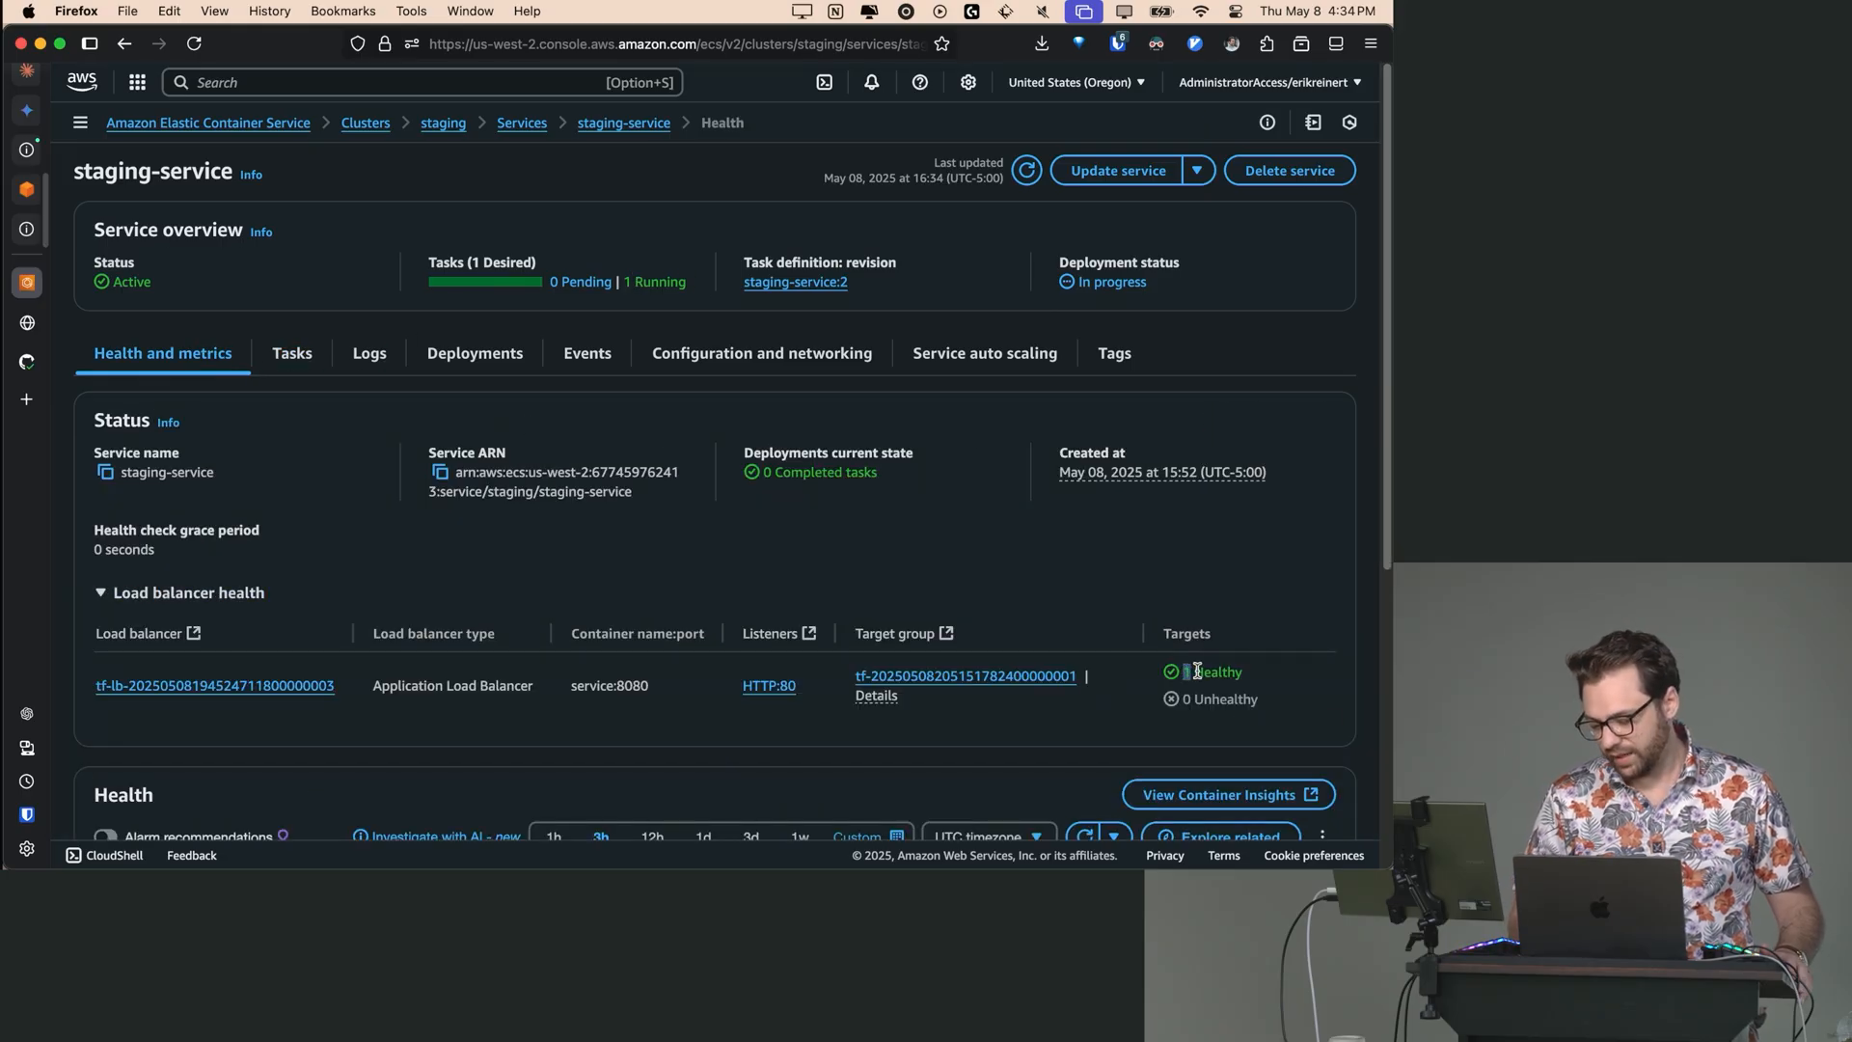
pyautogui.click(101, 593)
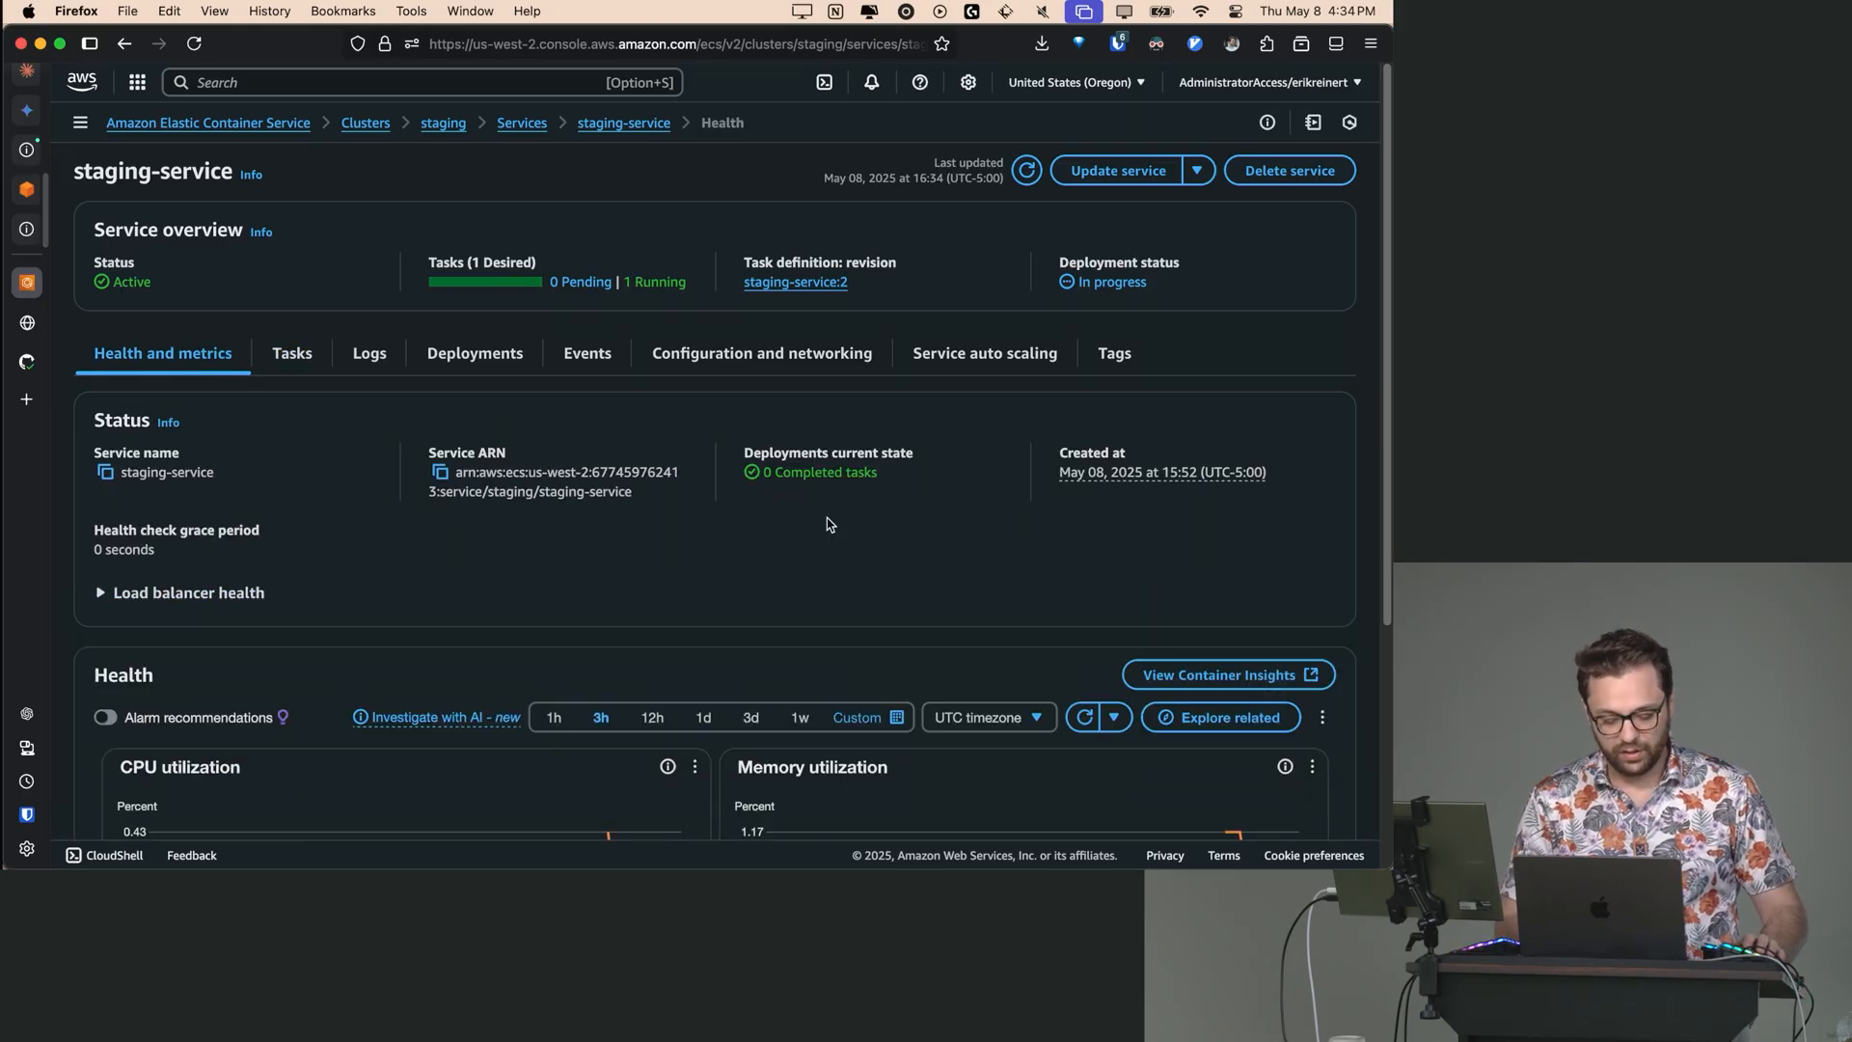
pyautogui.moveTo(263, 342)
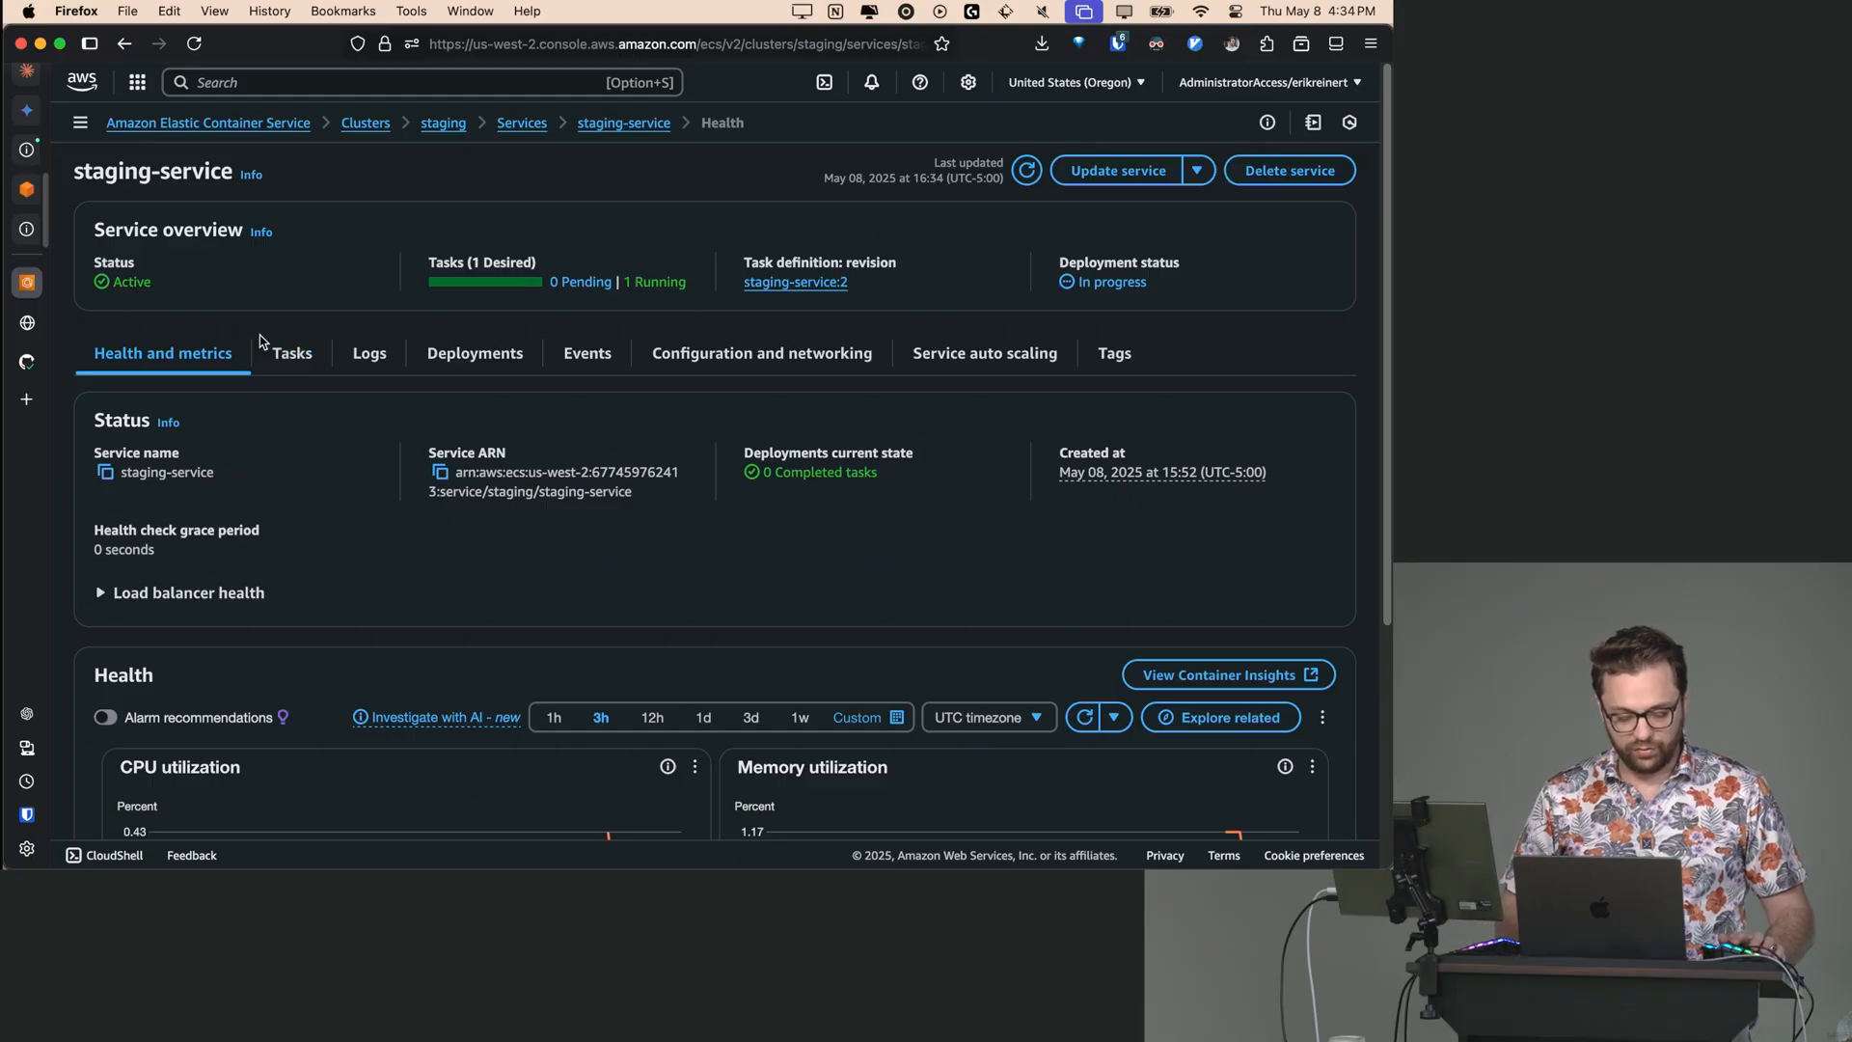
pyautogui.write('di')
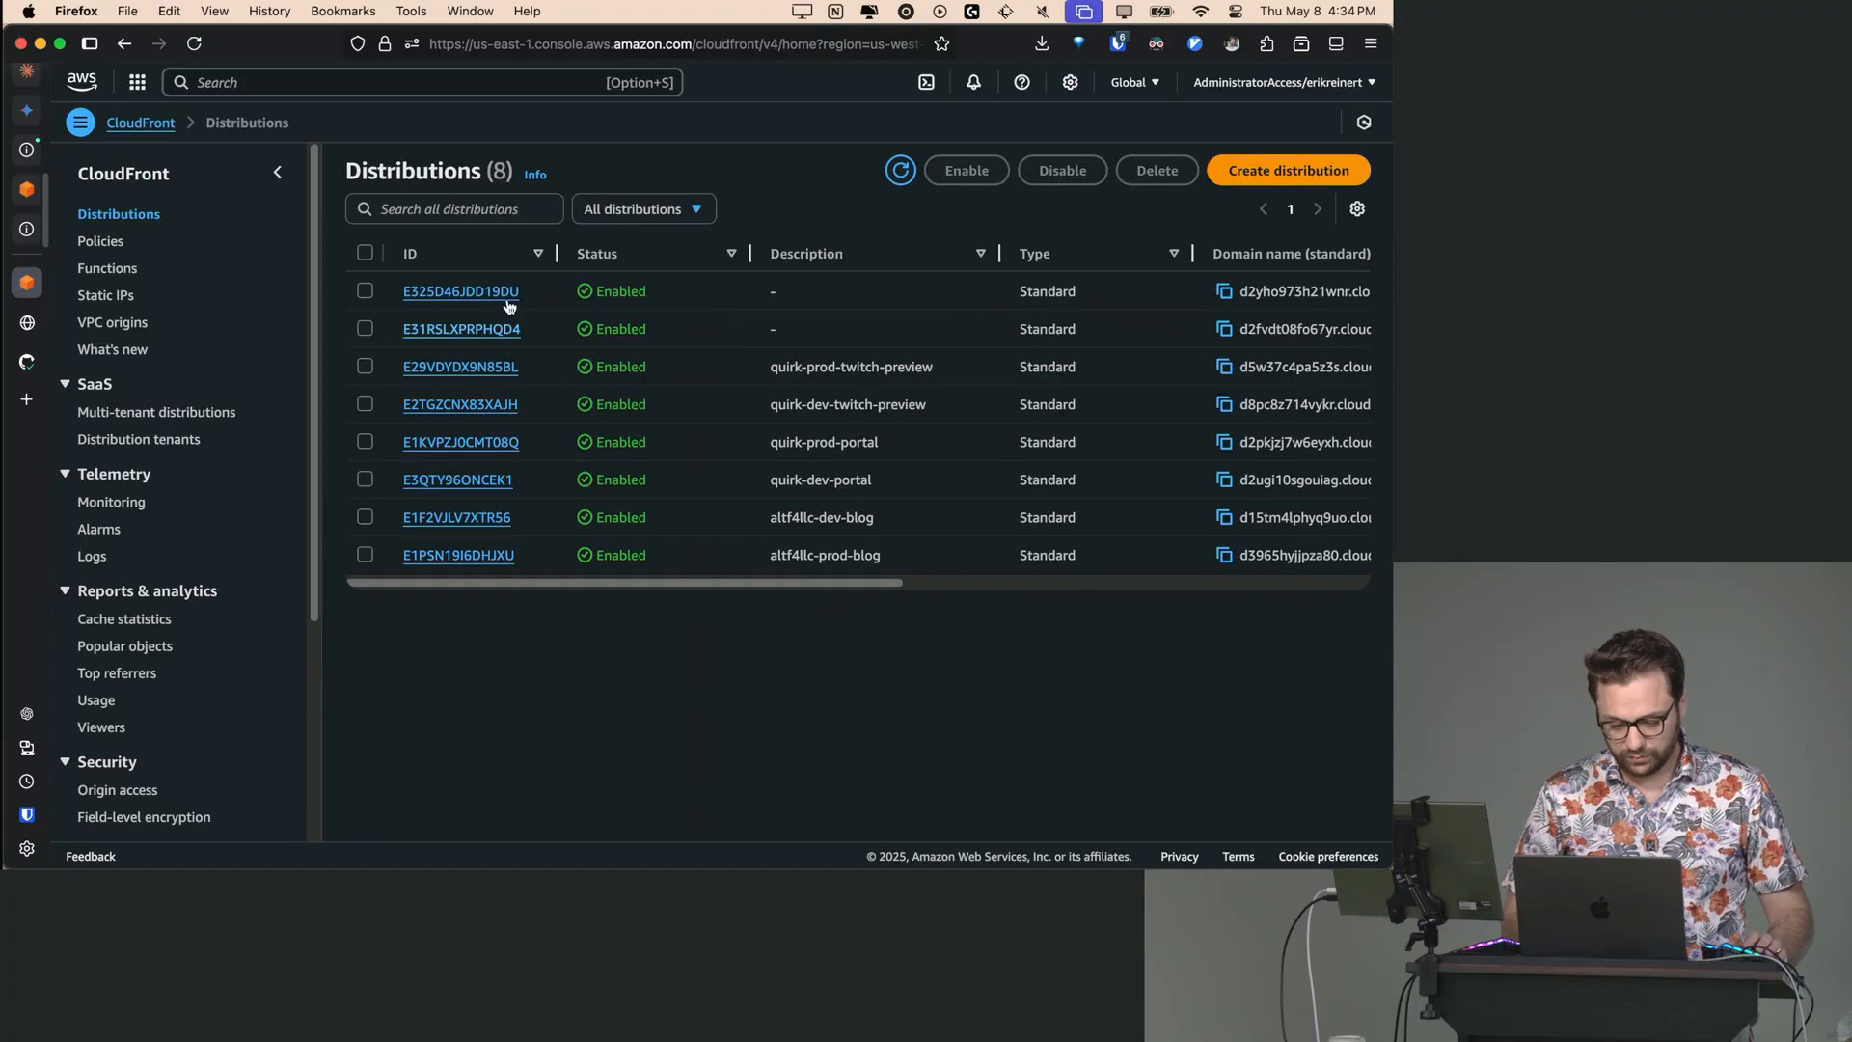
# - Open distribution E31RSLXPRPHQD4 and view its domain d2fvdt08fo67yr.cloudfront.net in General details
pyautogui.click(1218, 290)
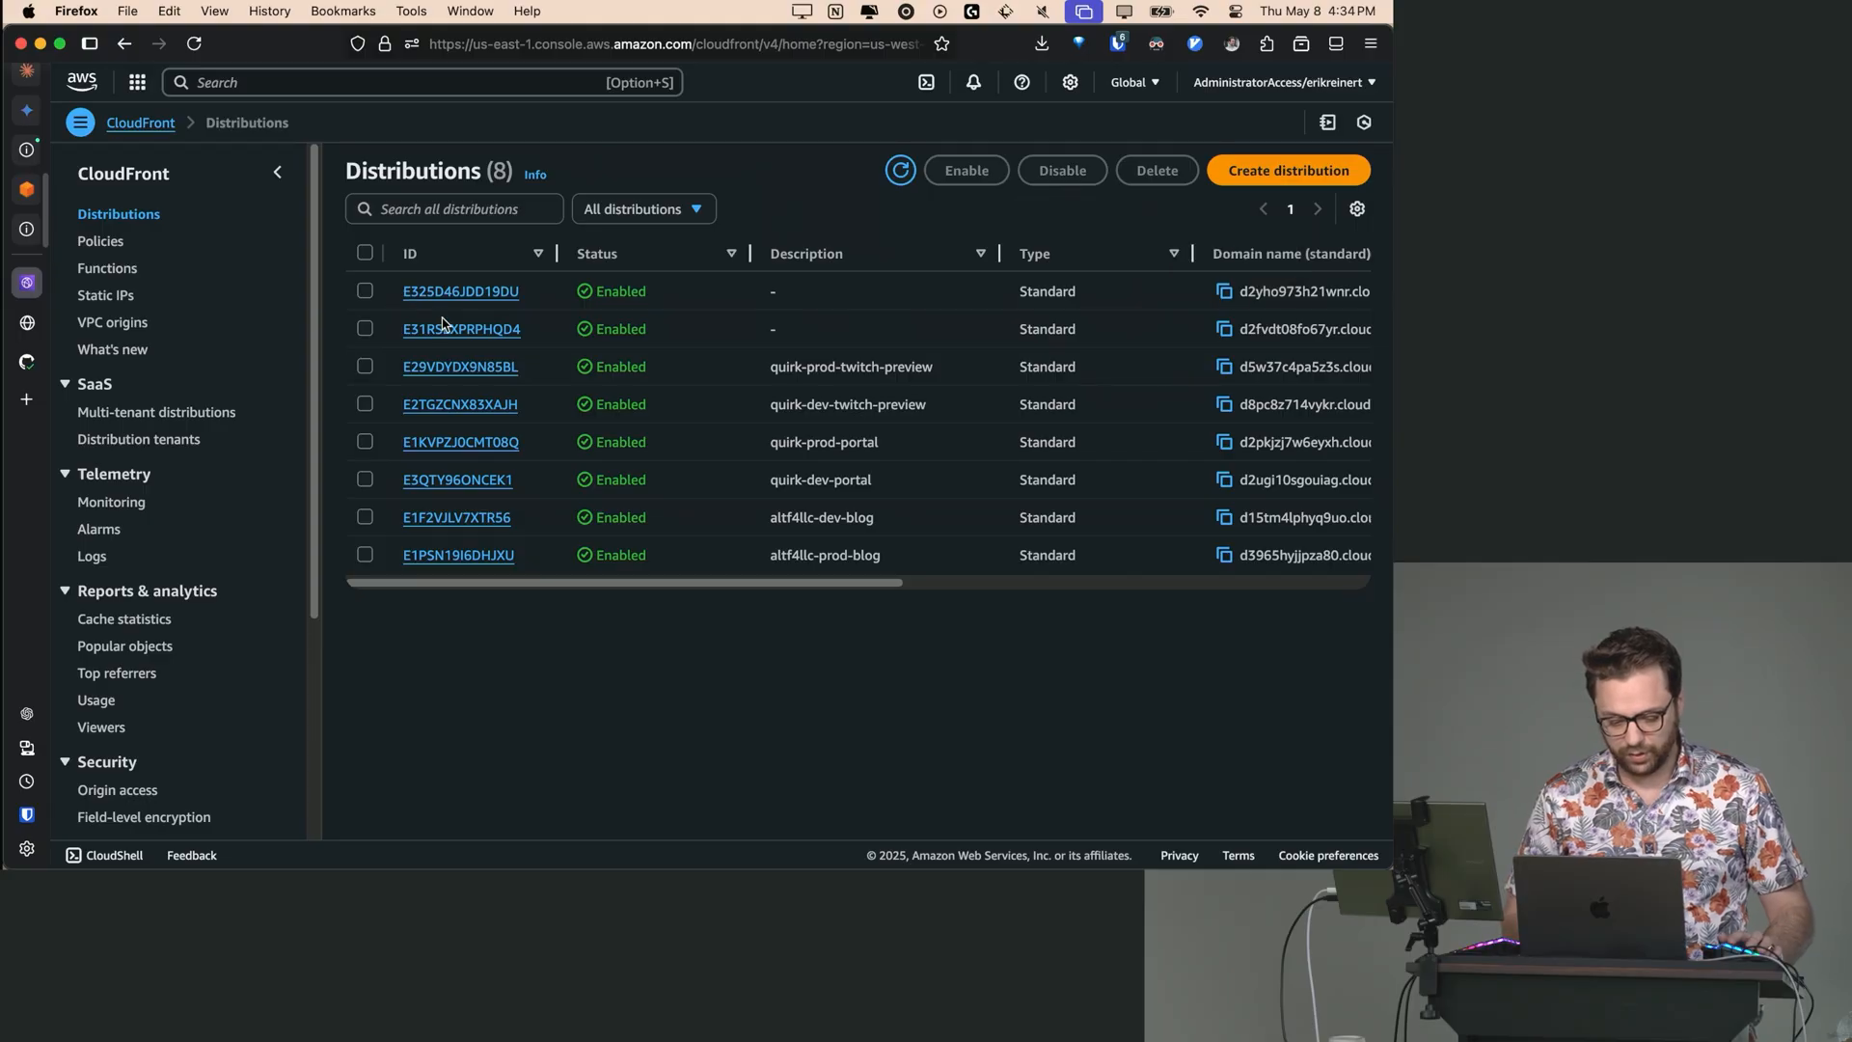
pyautogui.click(461, 329)
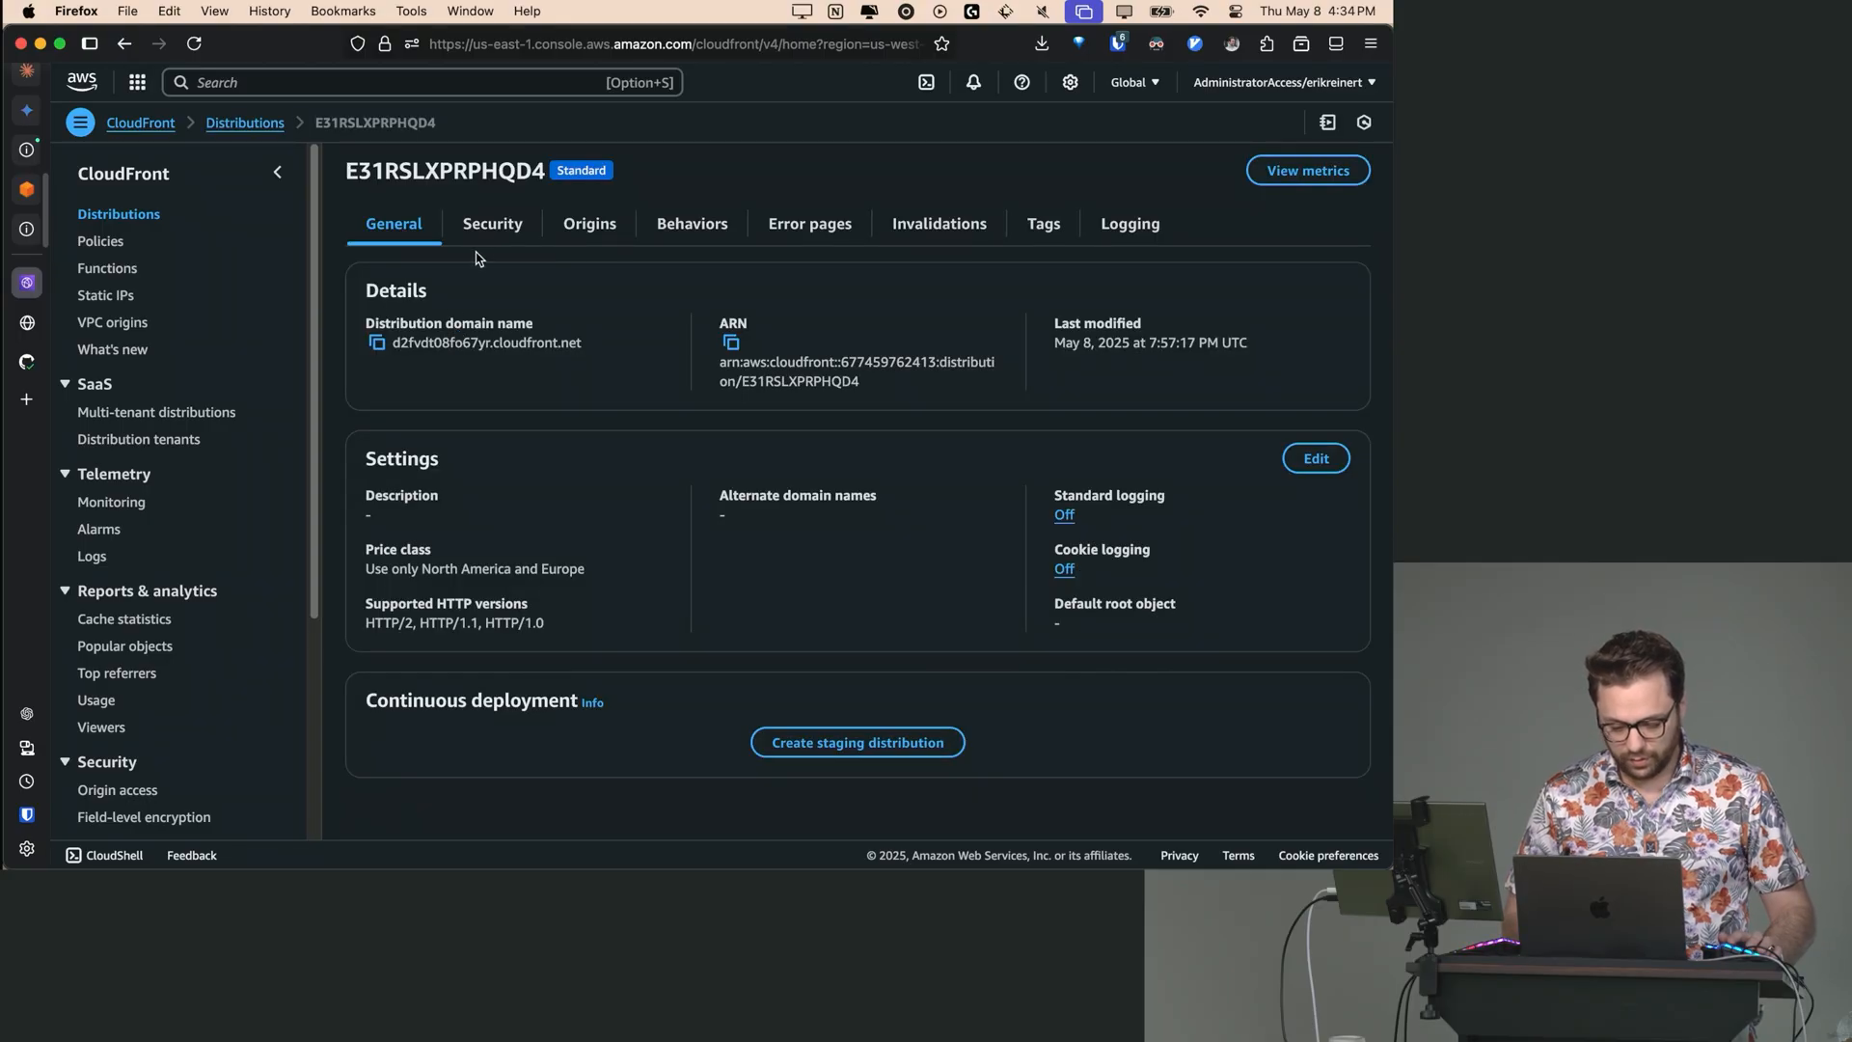
pyautogui.click(590, 224)
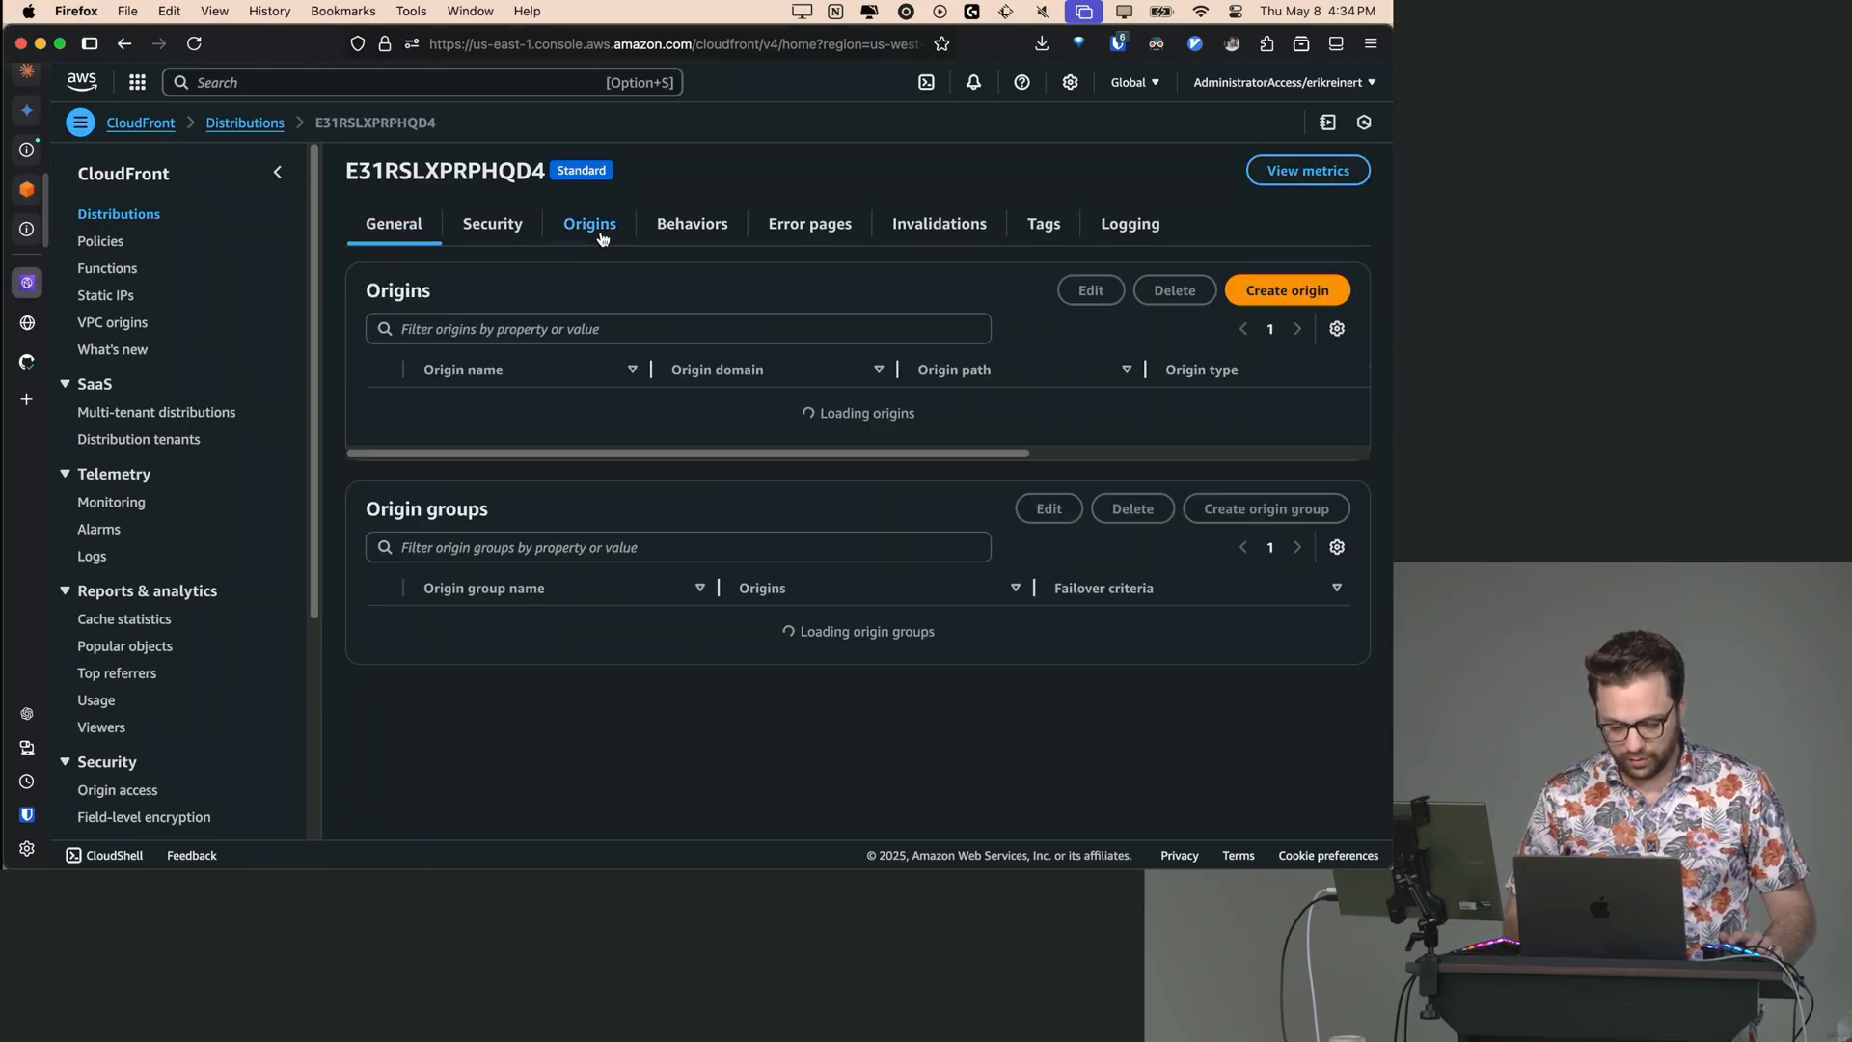
pyautogui.click(394, 223)
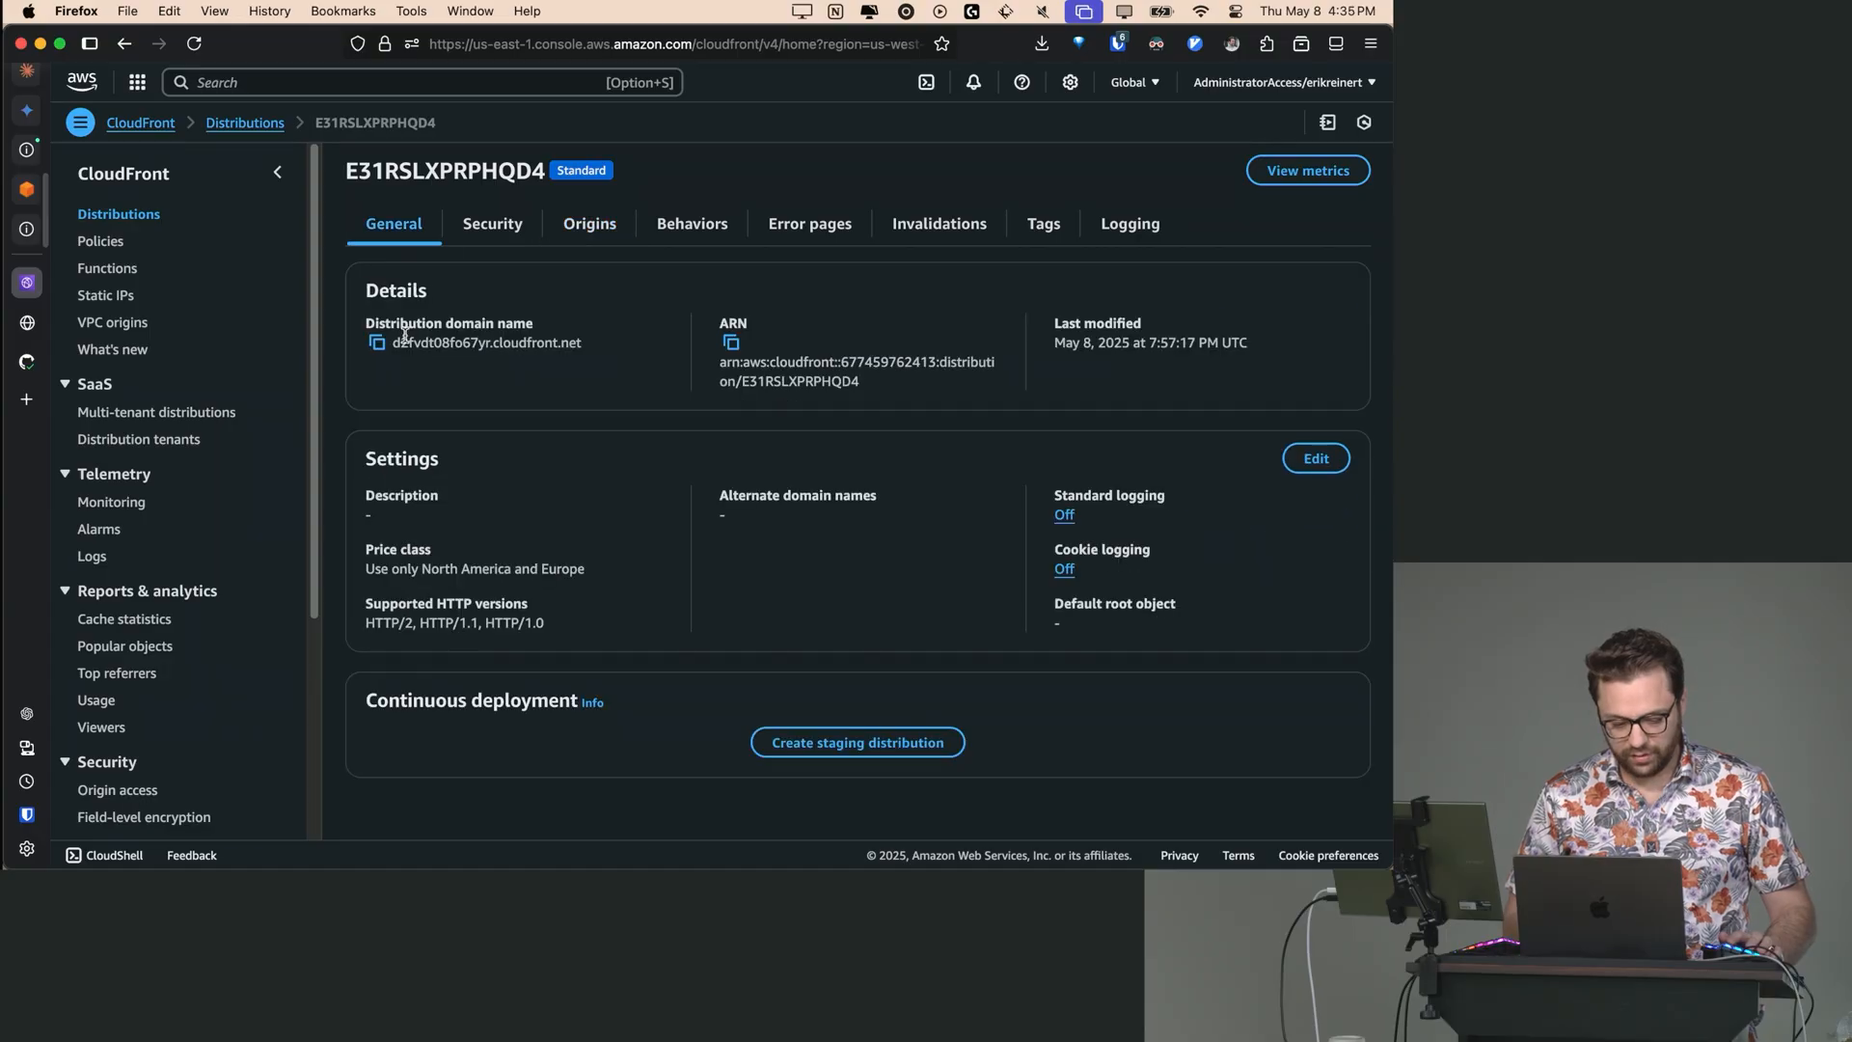